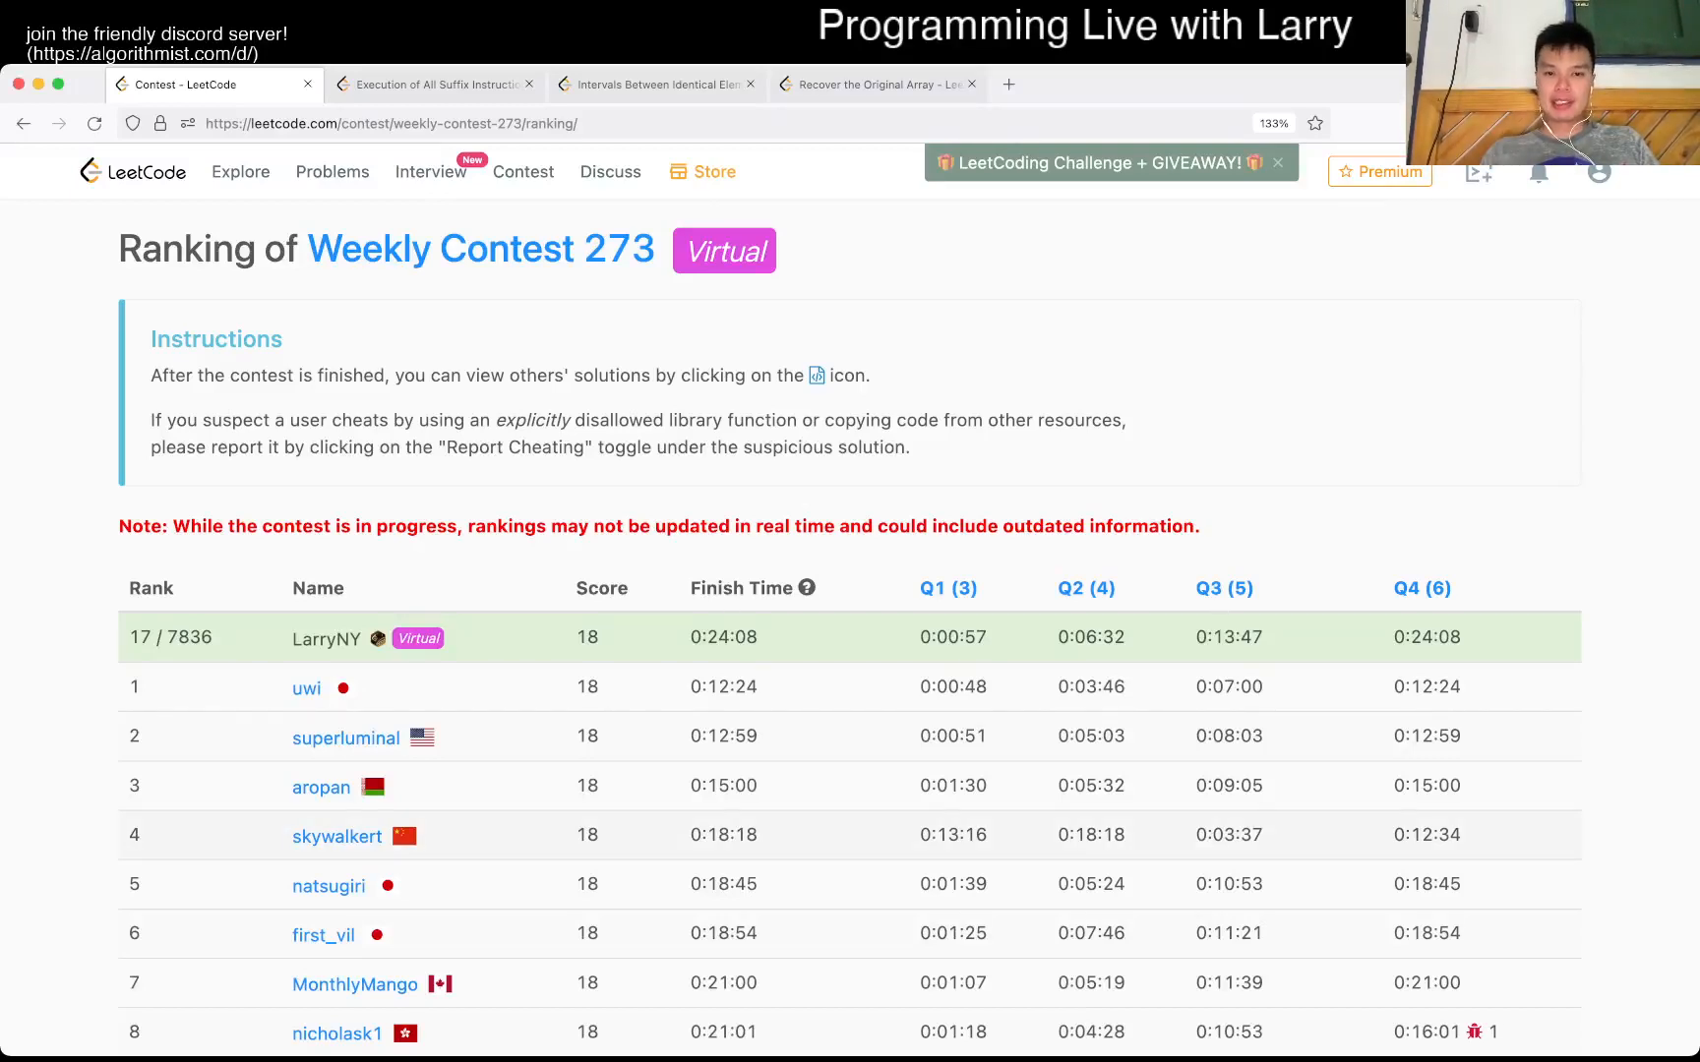
- Open problem 2120's description from the Weekly Contest 273 ranking page
left_click(433, 85)
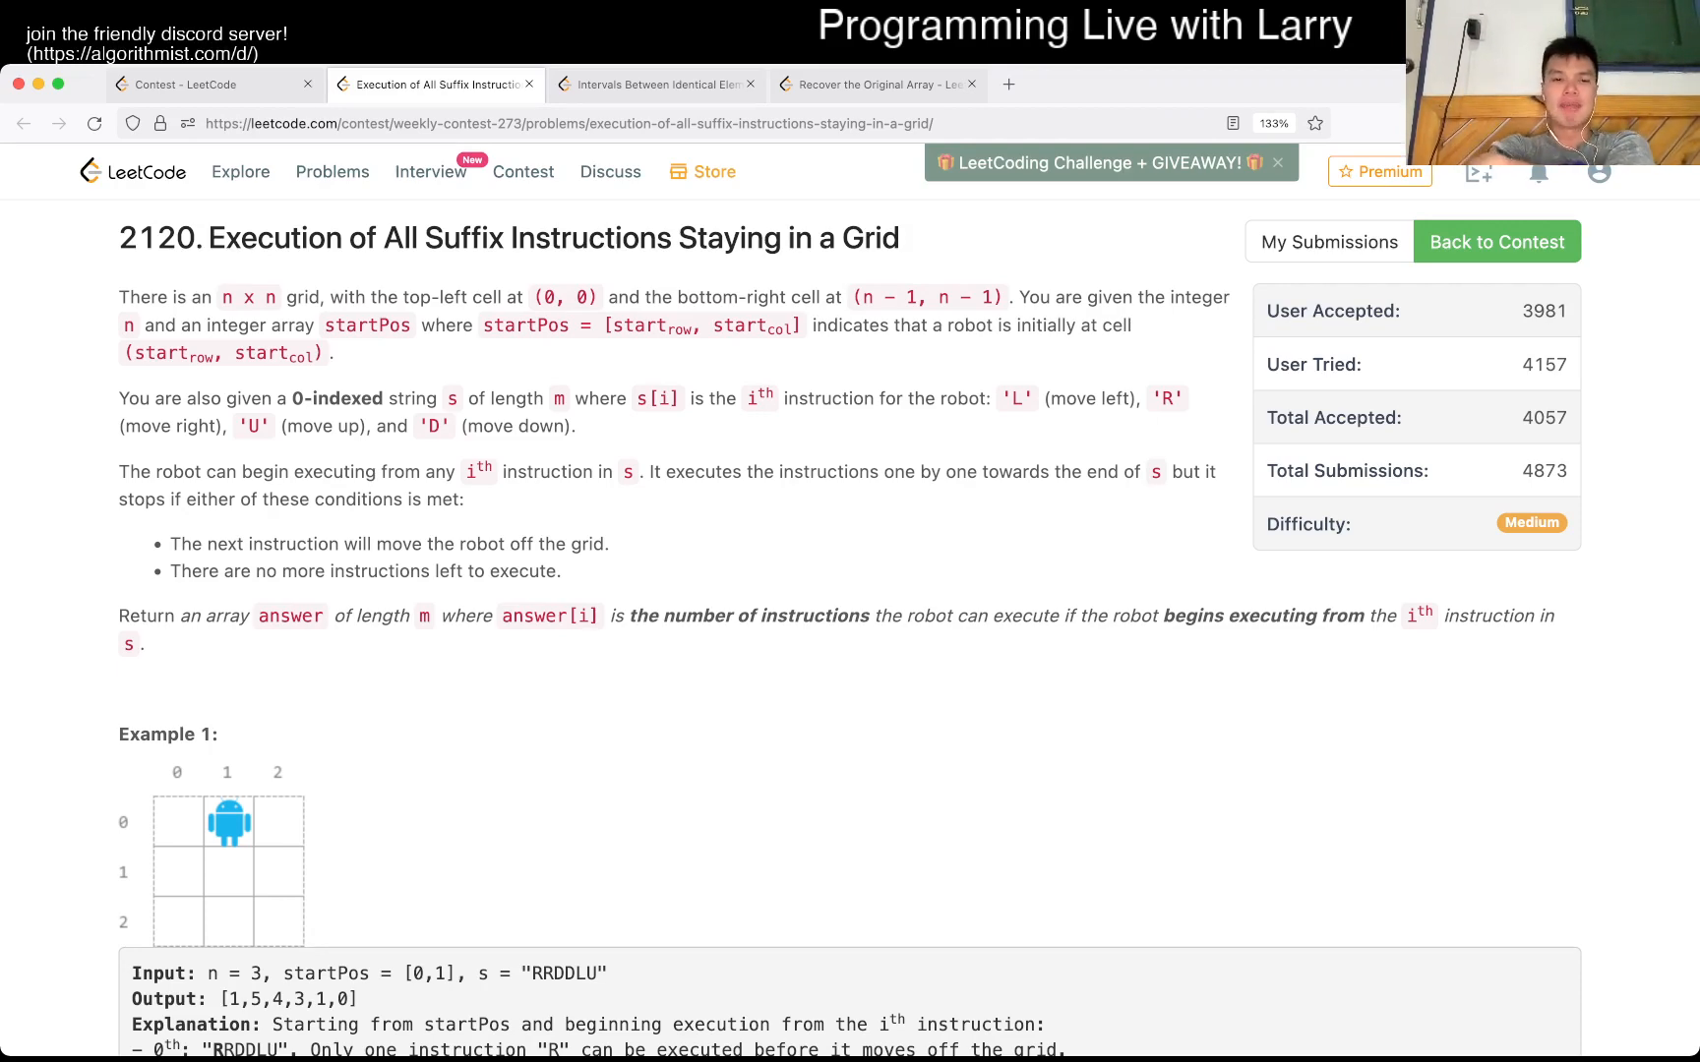
- Scroll past the examples and constraints down to the Python3 code editor
scroll("down", 3)
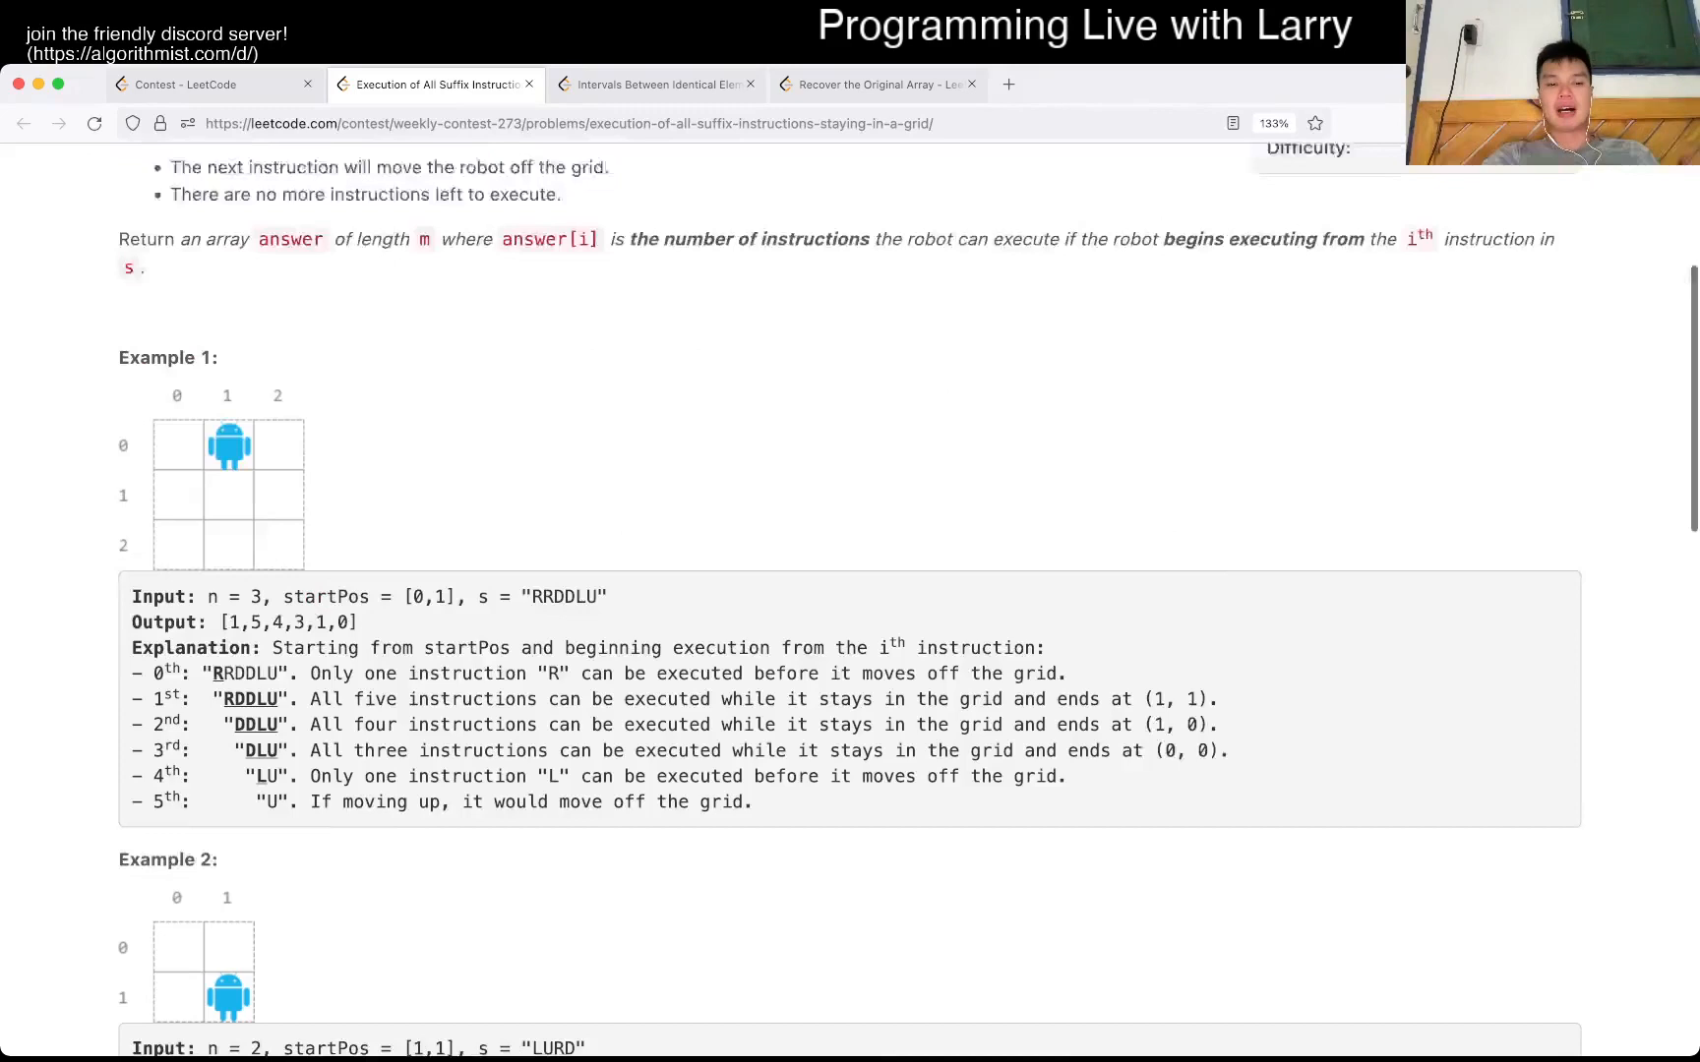
scroll("down", 3)
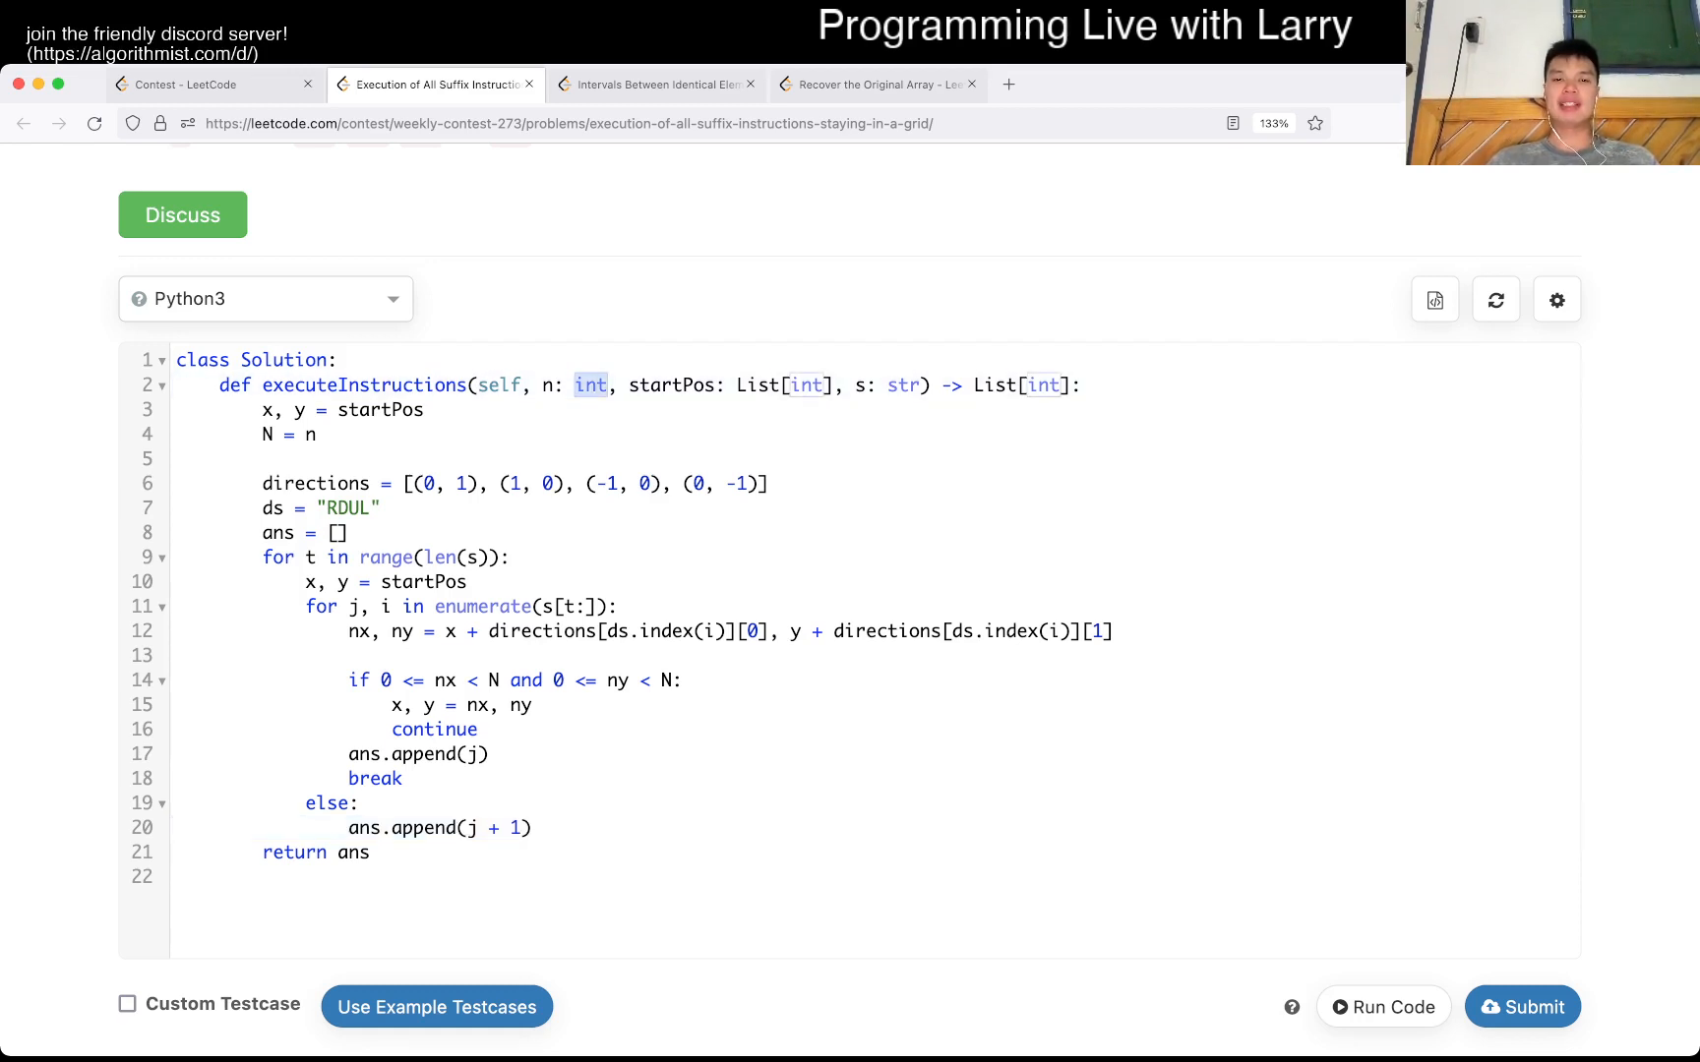
- Start a new dx, dy line after line 11 inside the inner loop
left_click(903, 386)
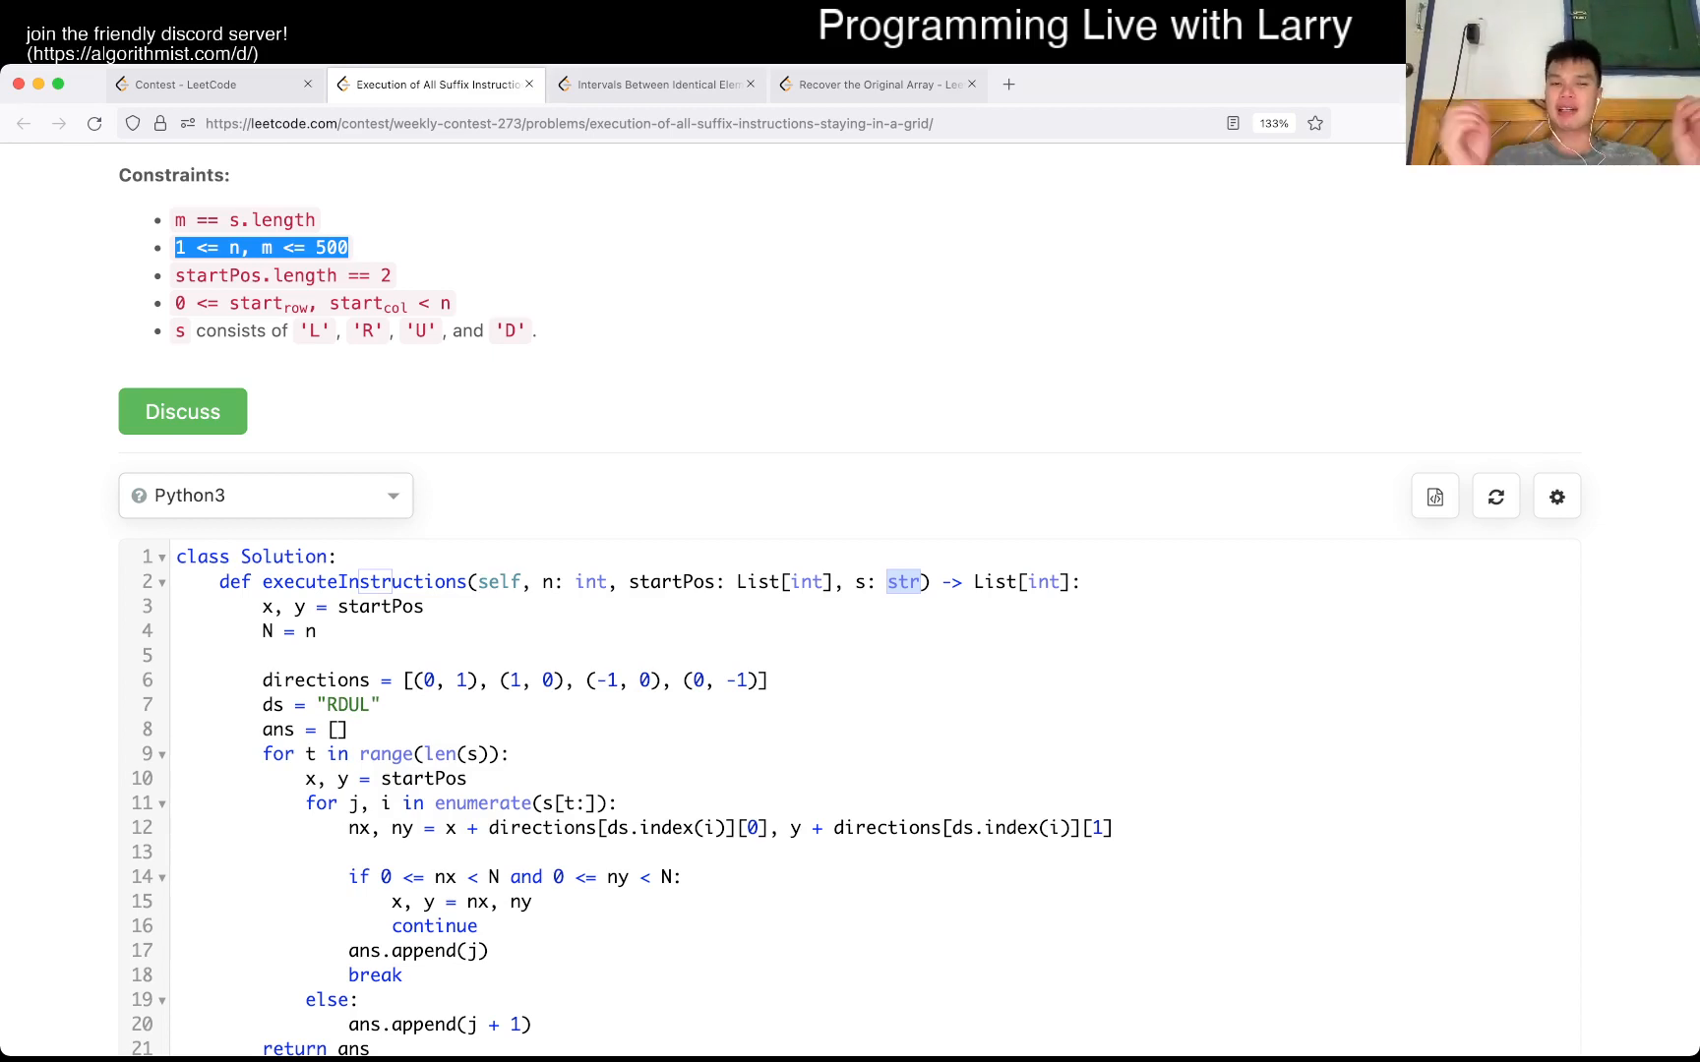
scroll("down", 3)
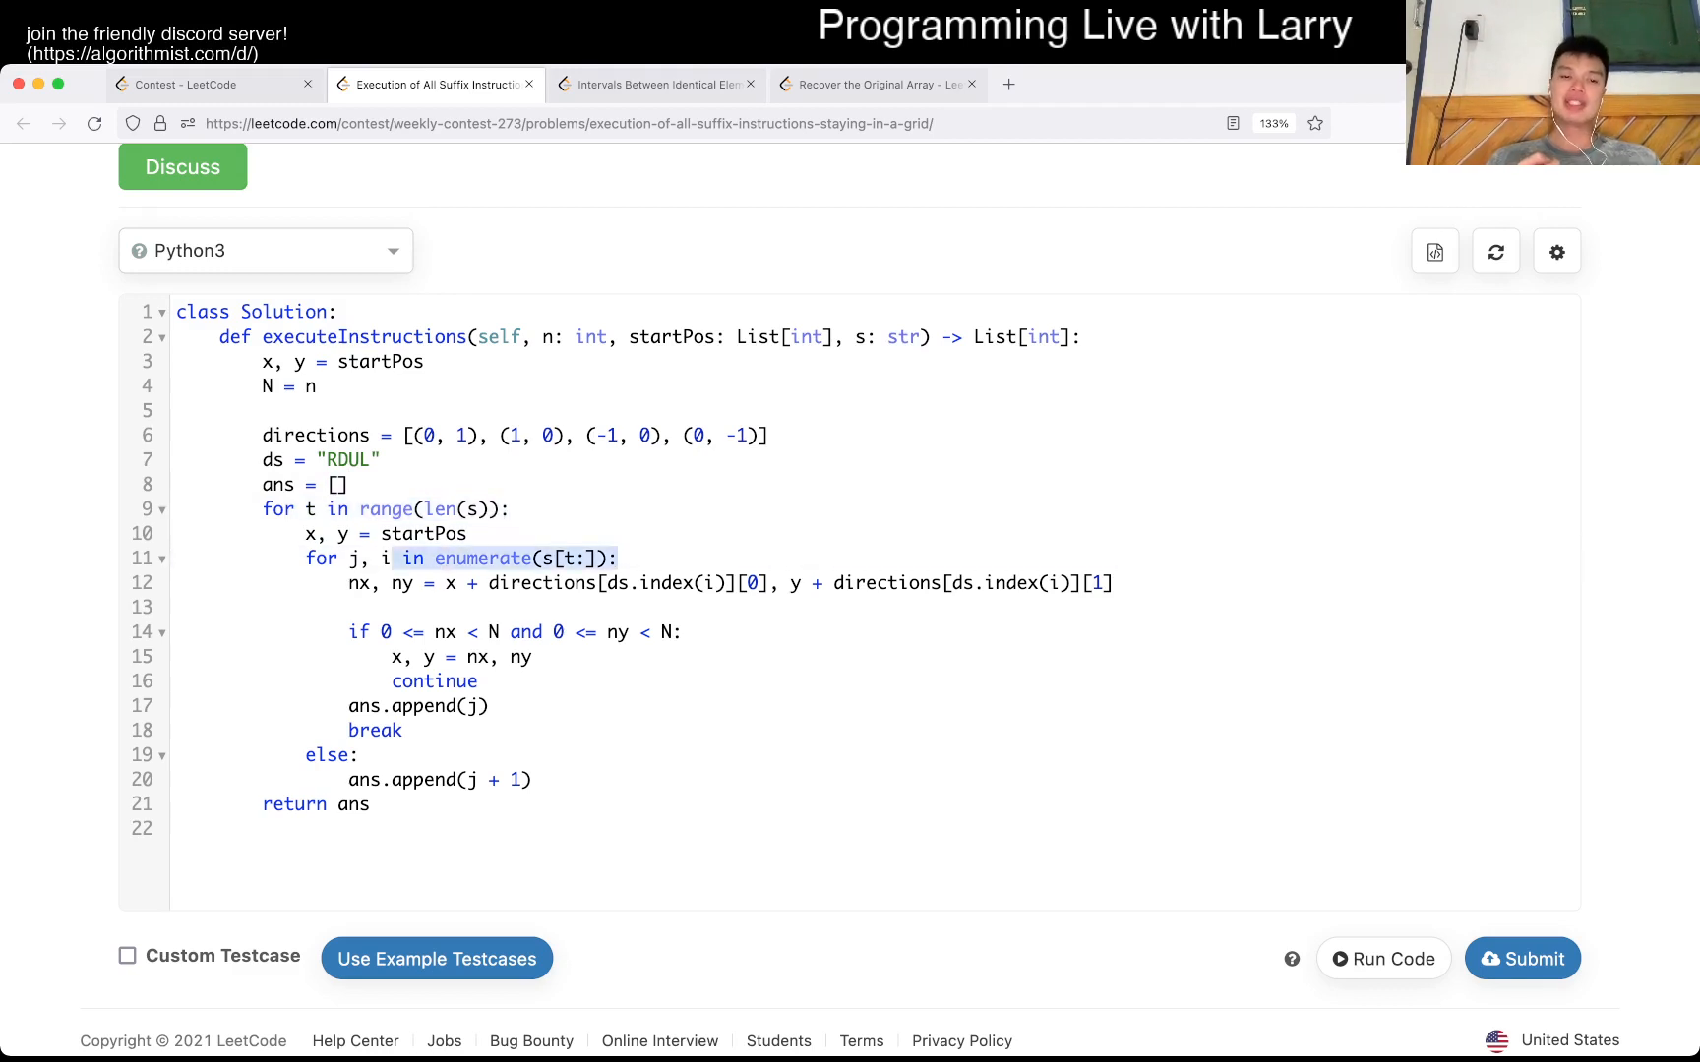
left_click(315, 534)
type("dx, dy")
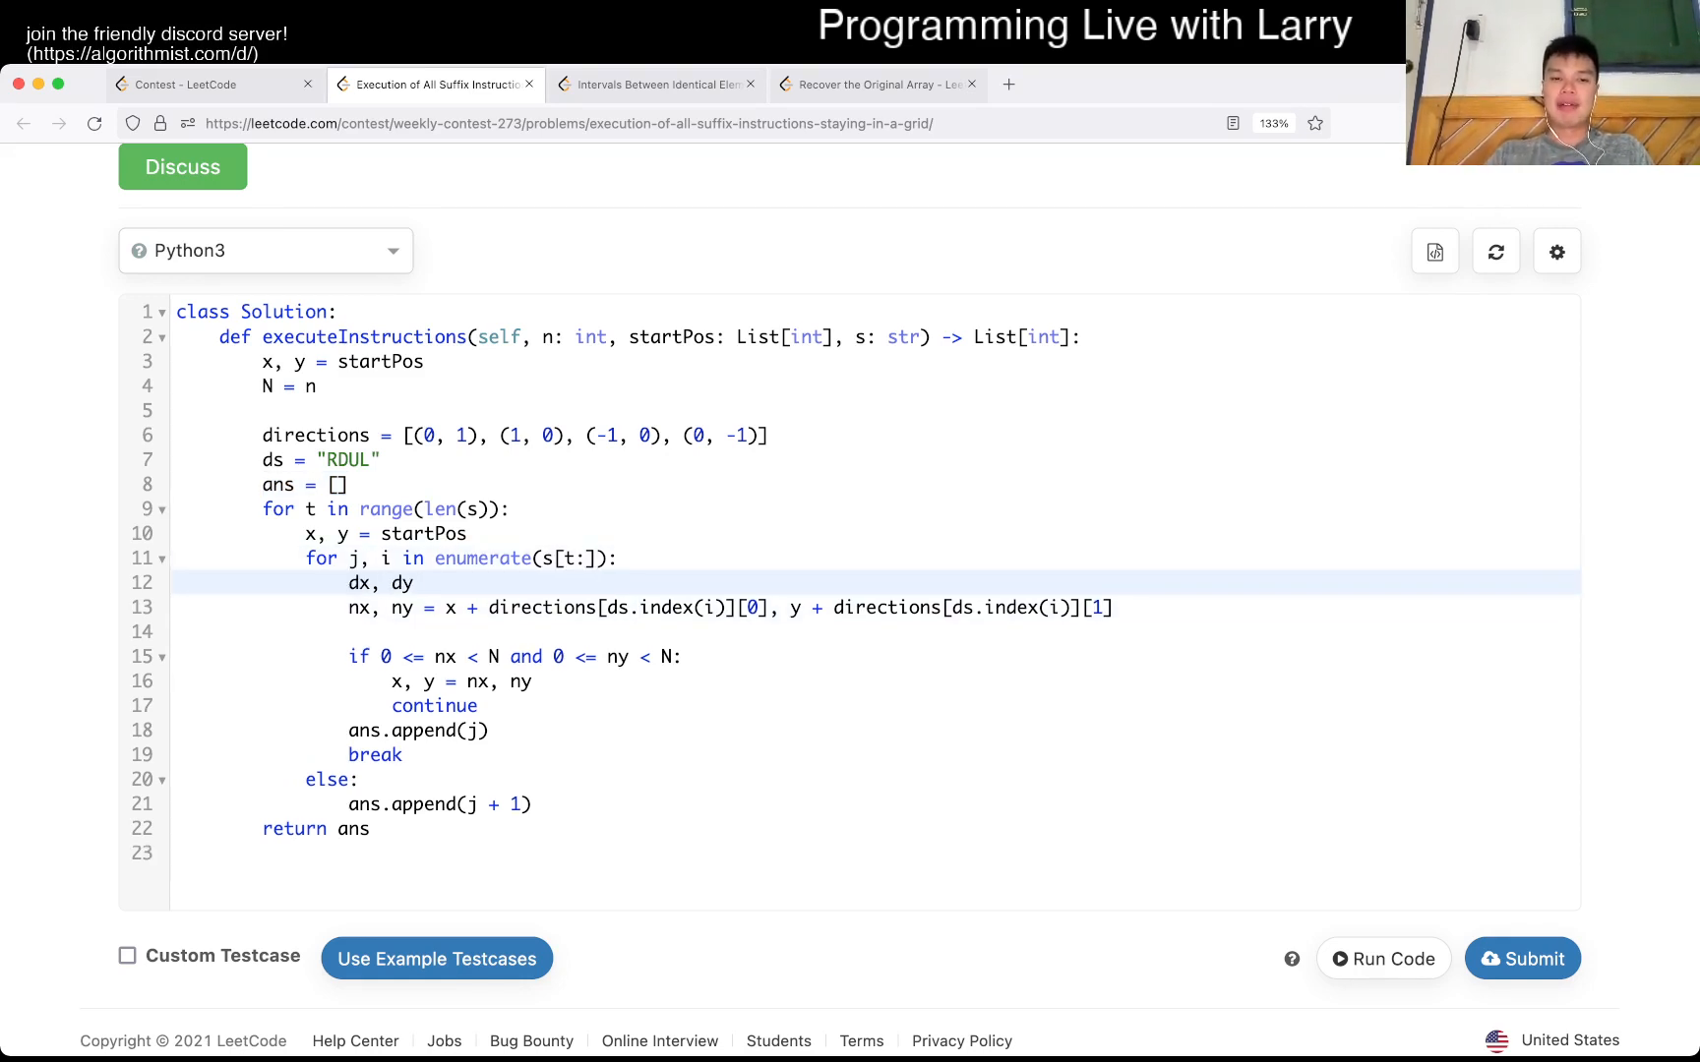
- Assign dx, dy = directions[ds.index(i)] and use dx, dy in the nx, ny calculation
type("=")
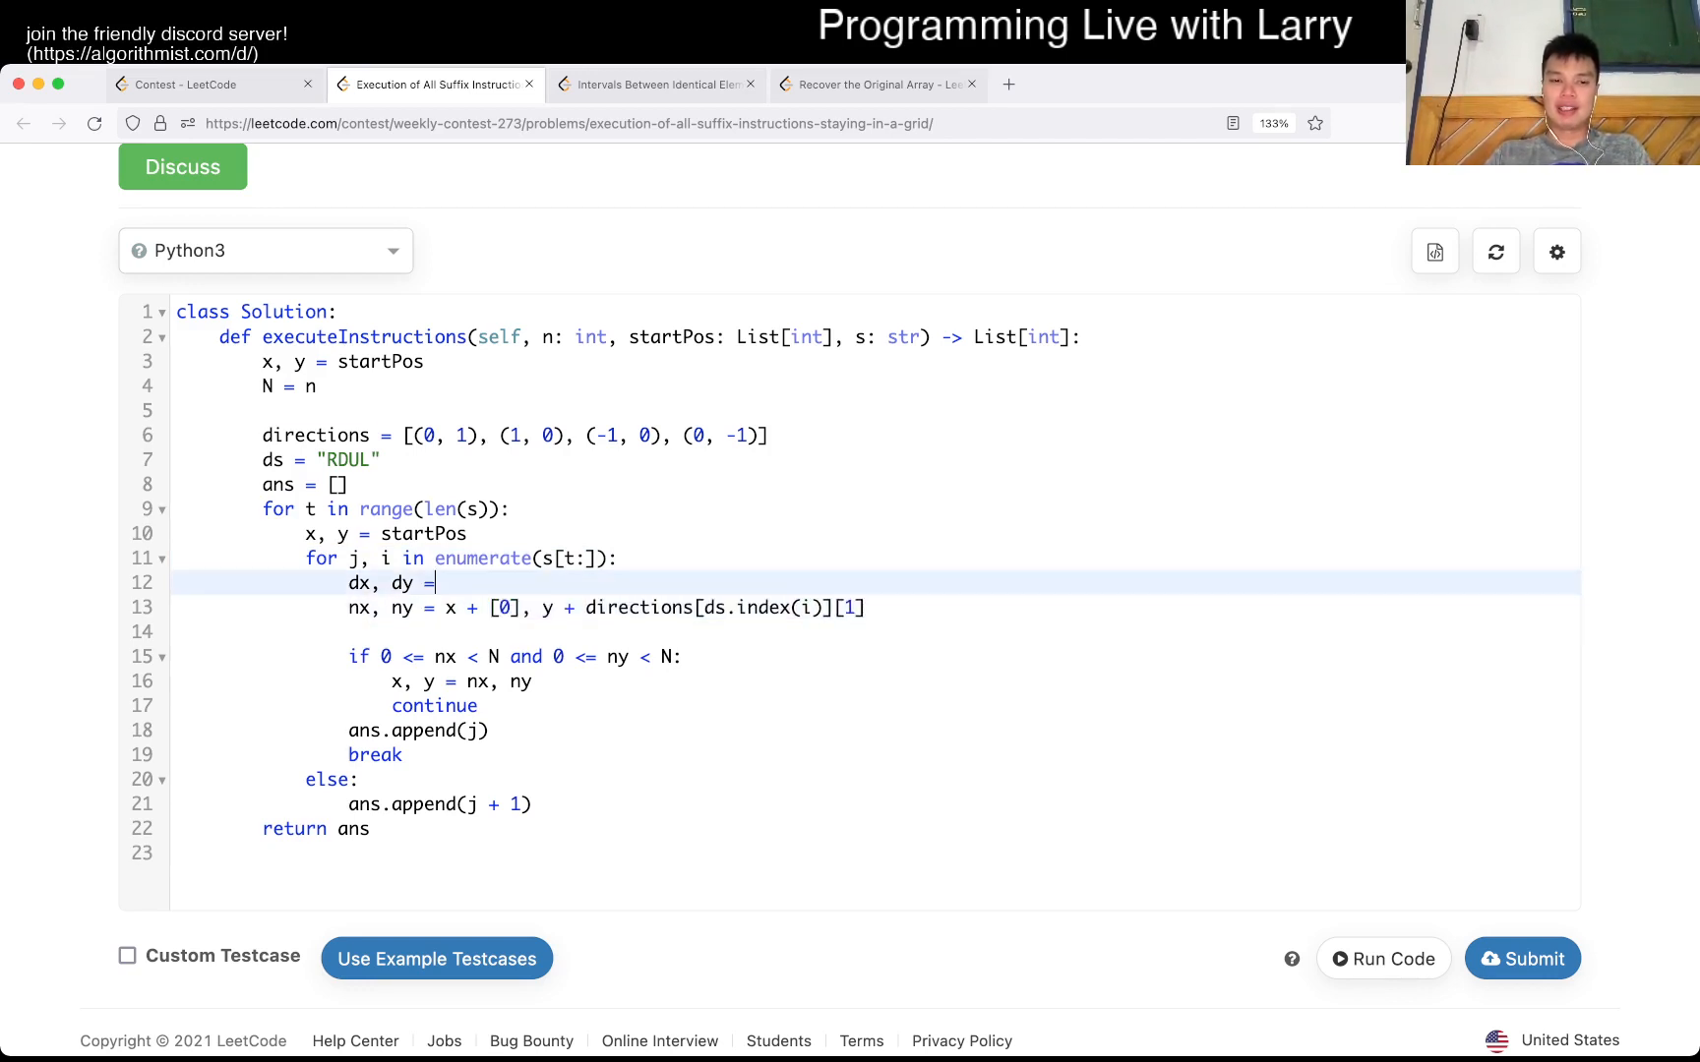
type("directions[ds.index(i)]")
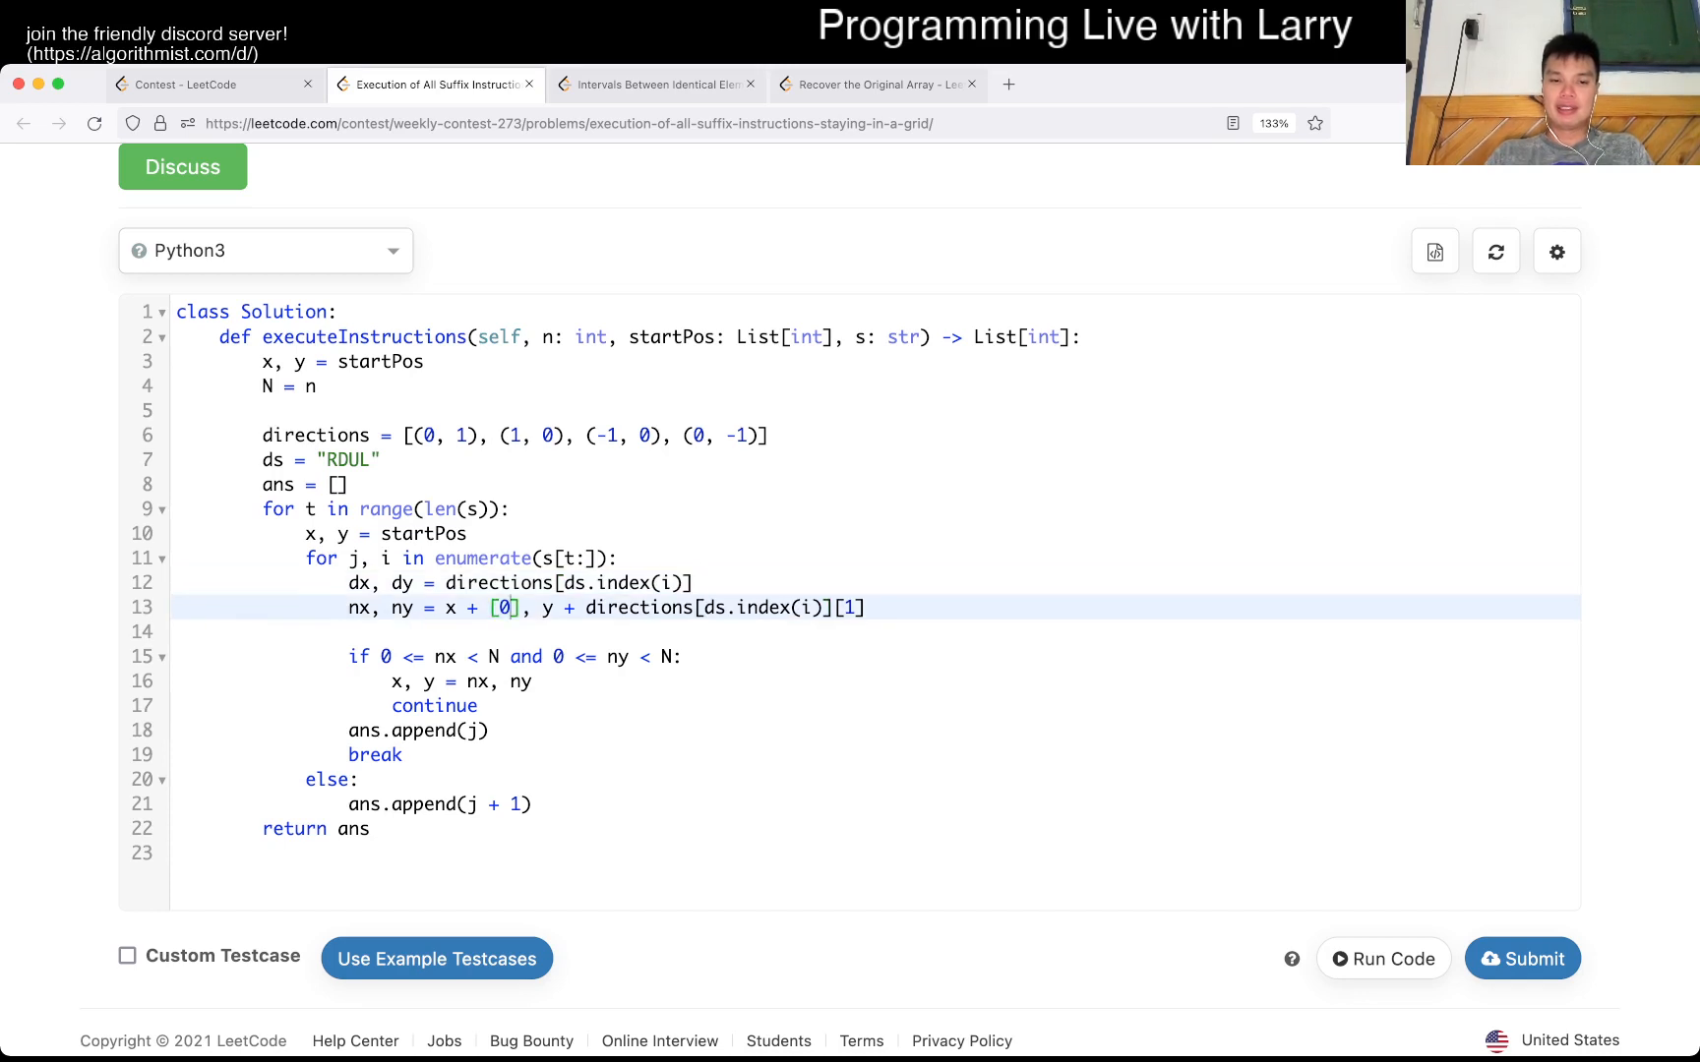
type("dx")
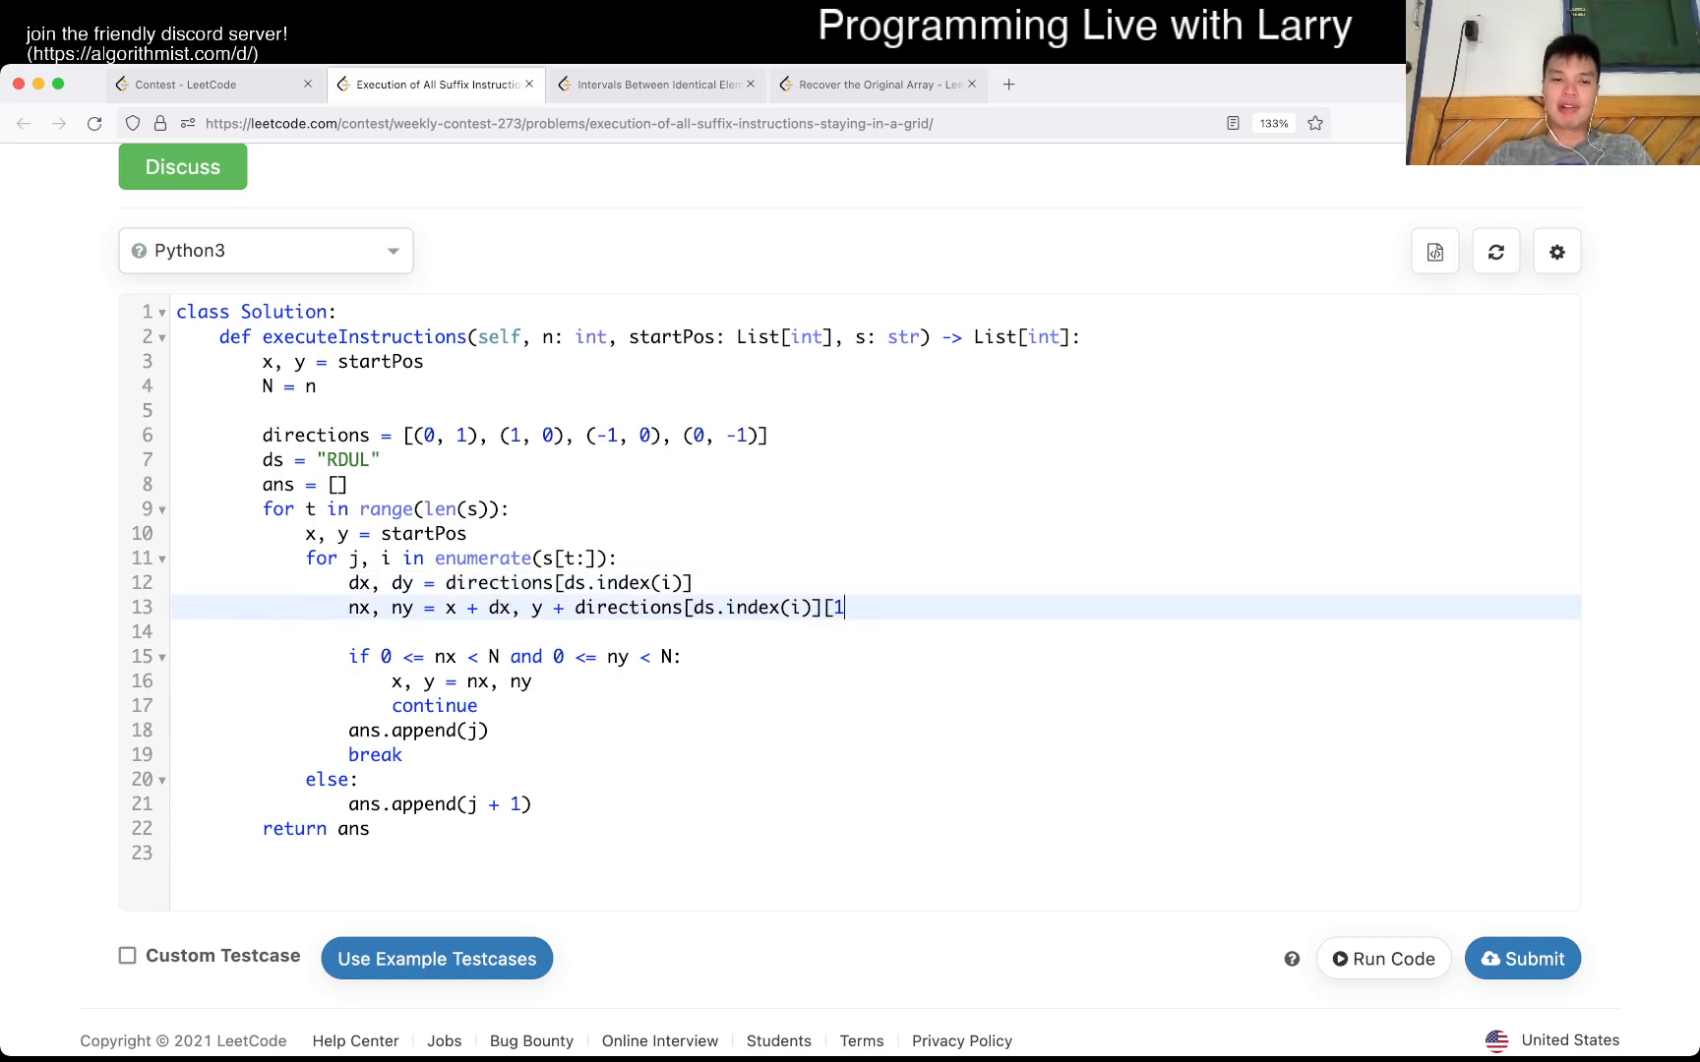
type("dy")
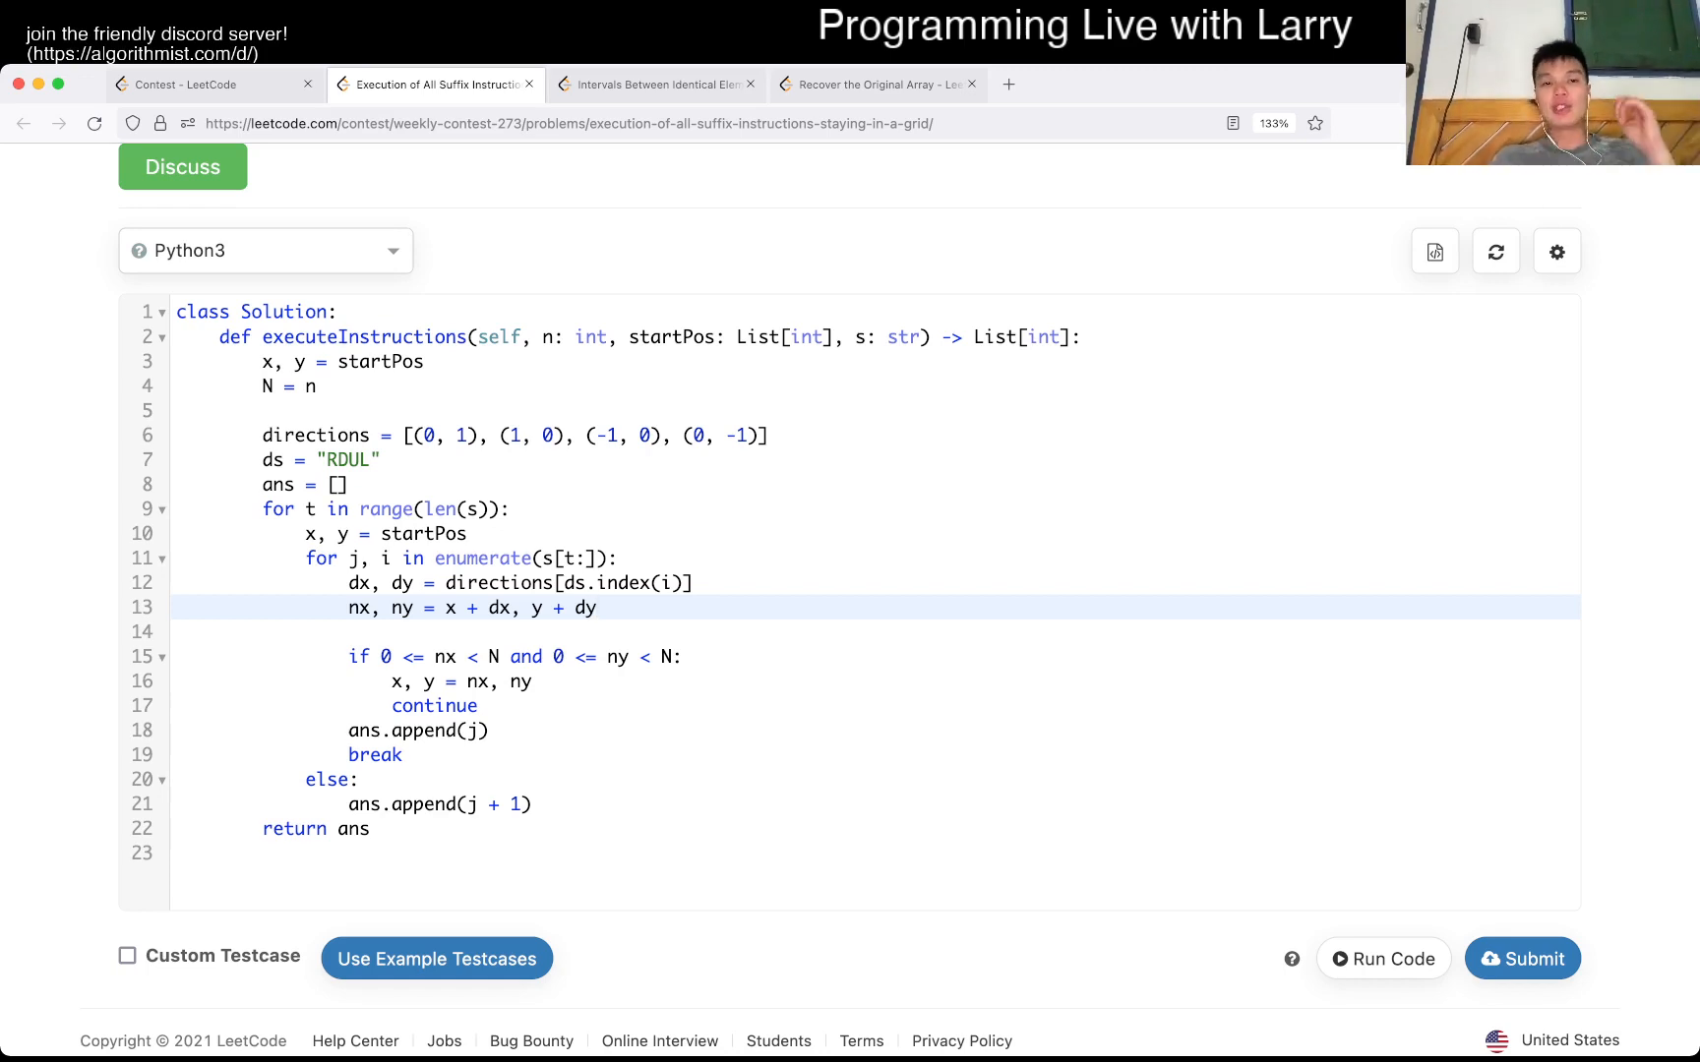
left_click(598, 608)
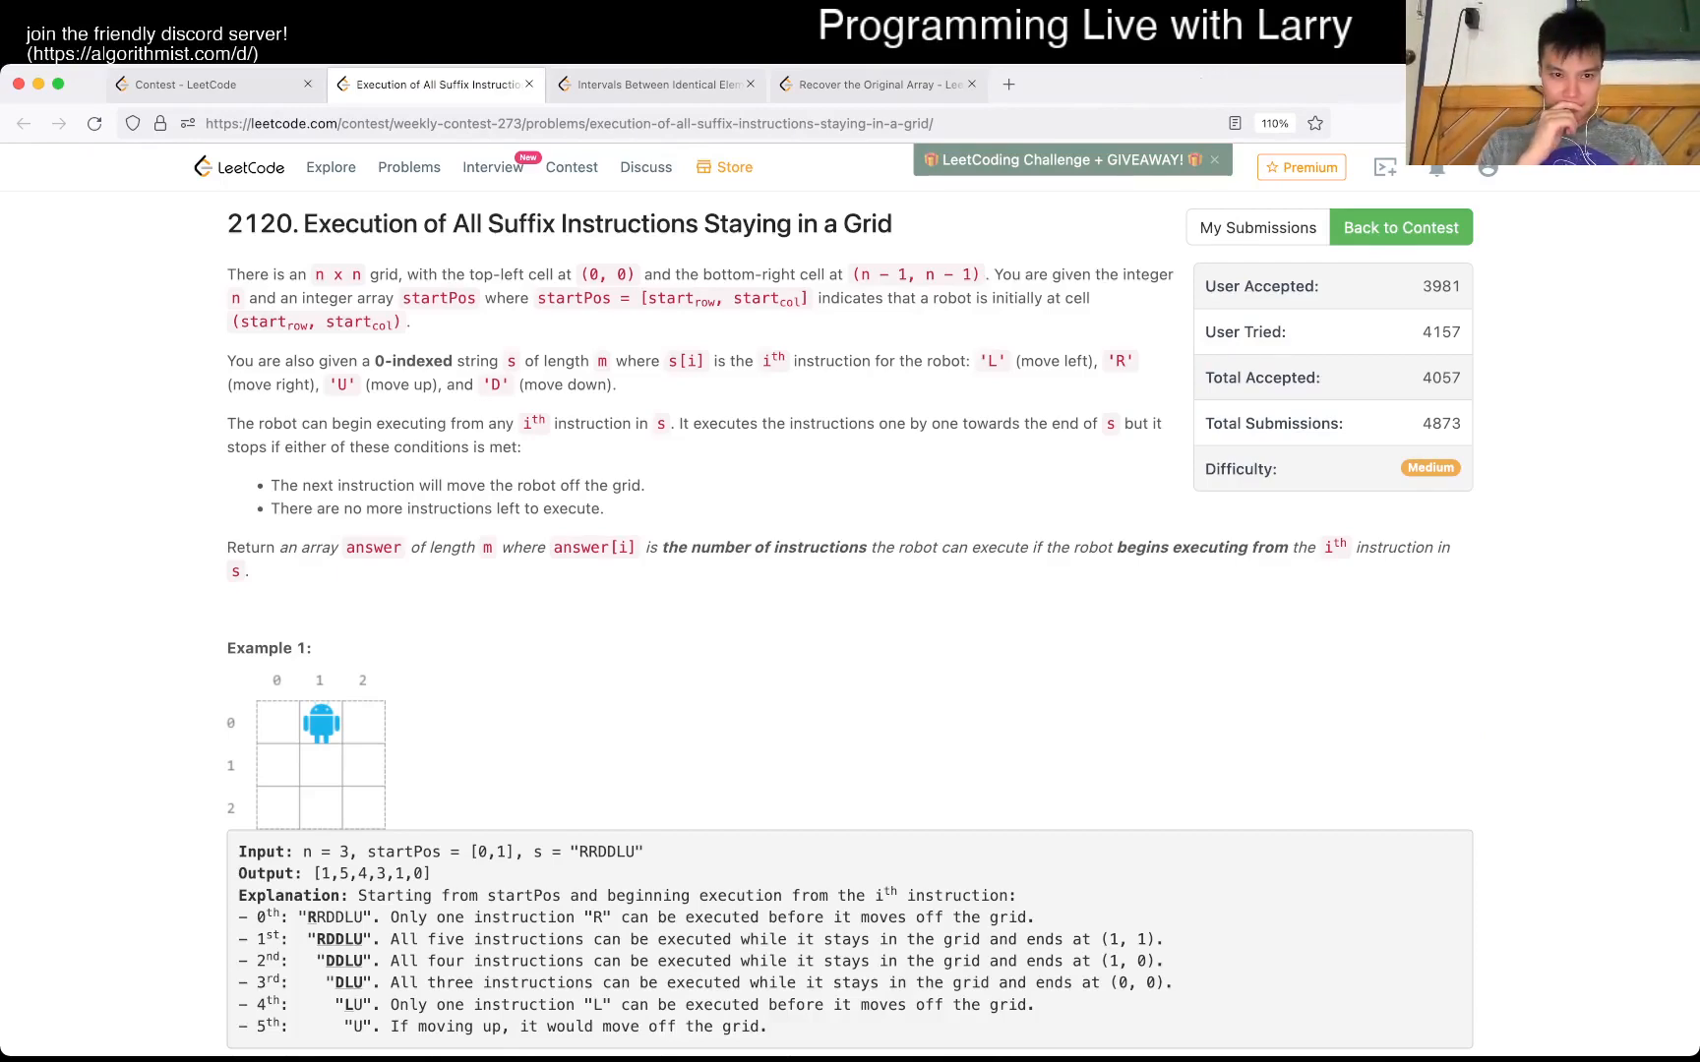
- Scroll through Examples 1–3 and Constraints down to the blank Python3 template
scroll("down", 3)
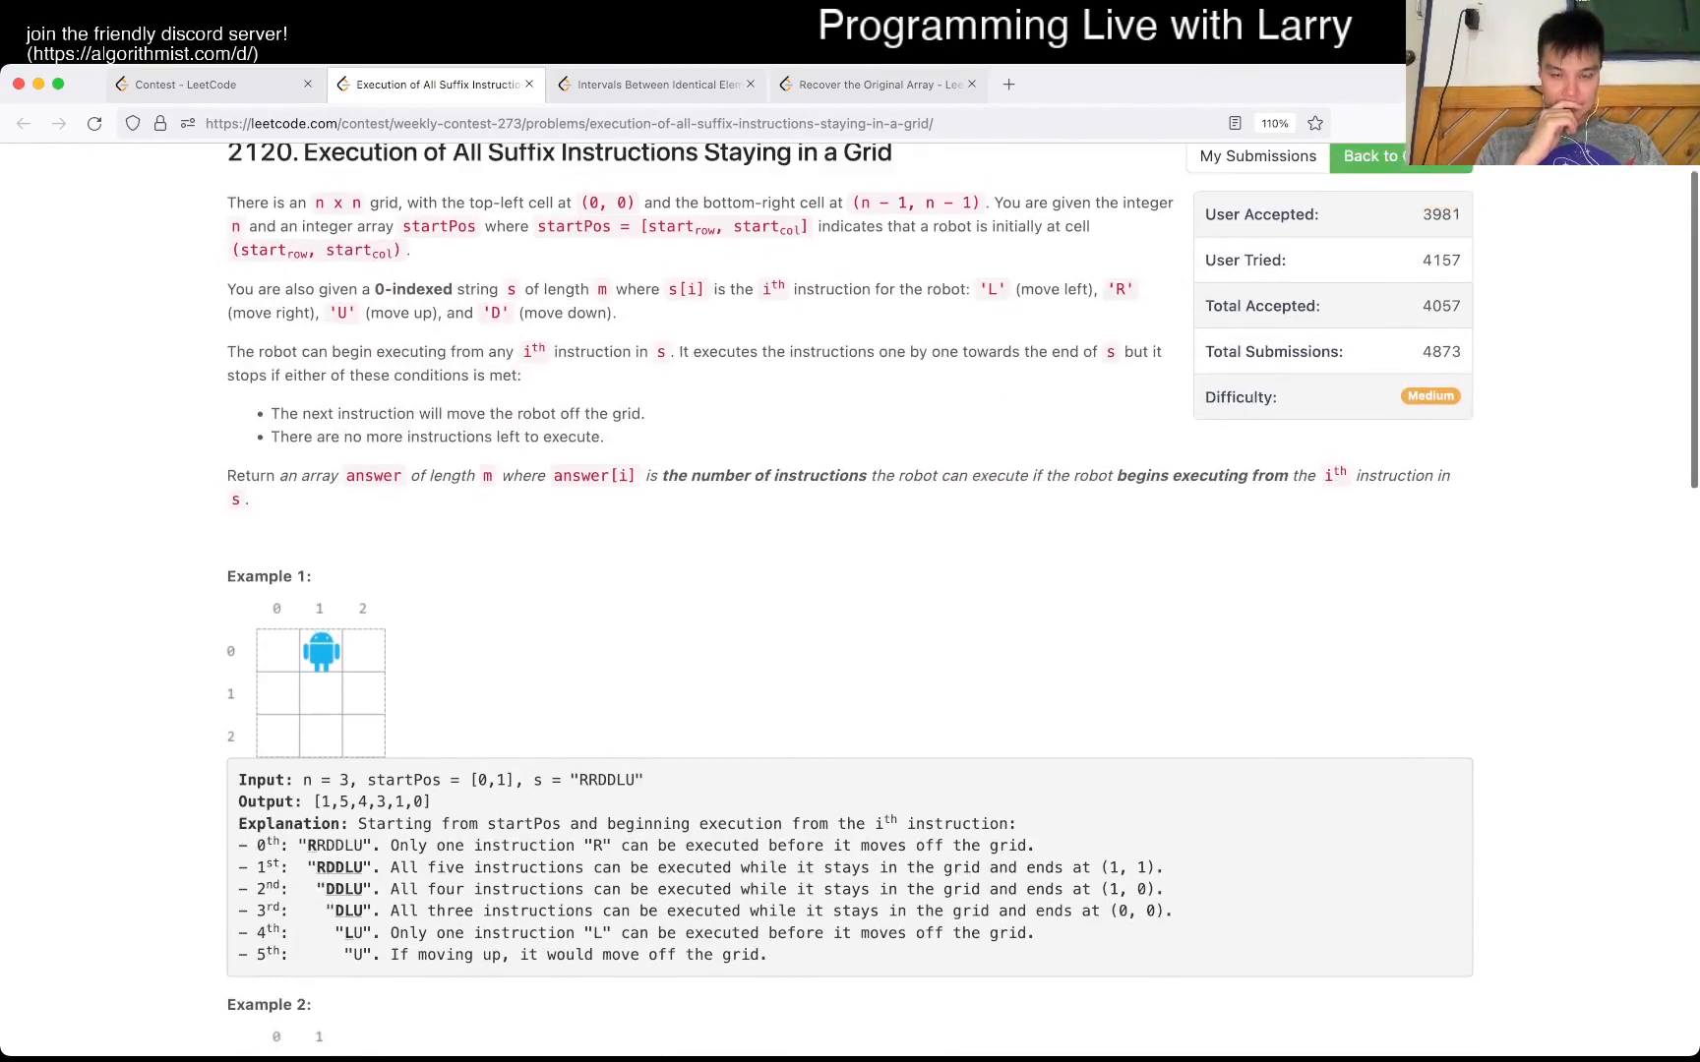
scroll("down", 3)
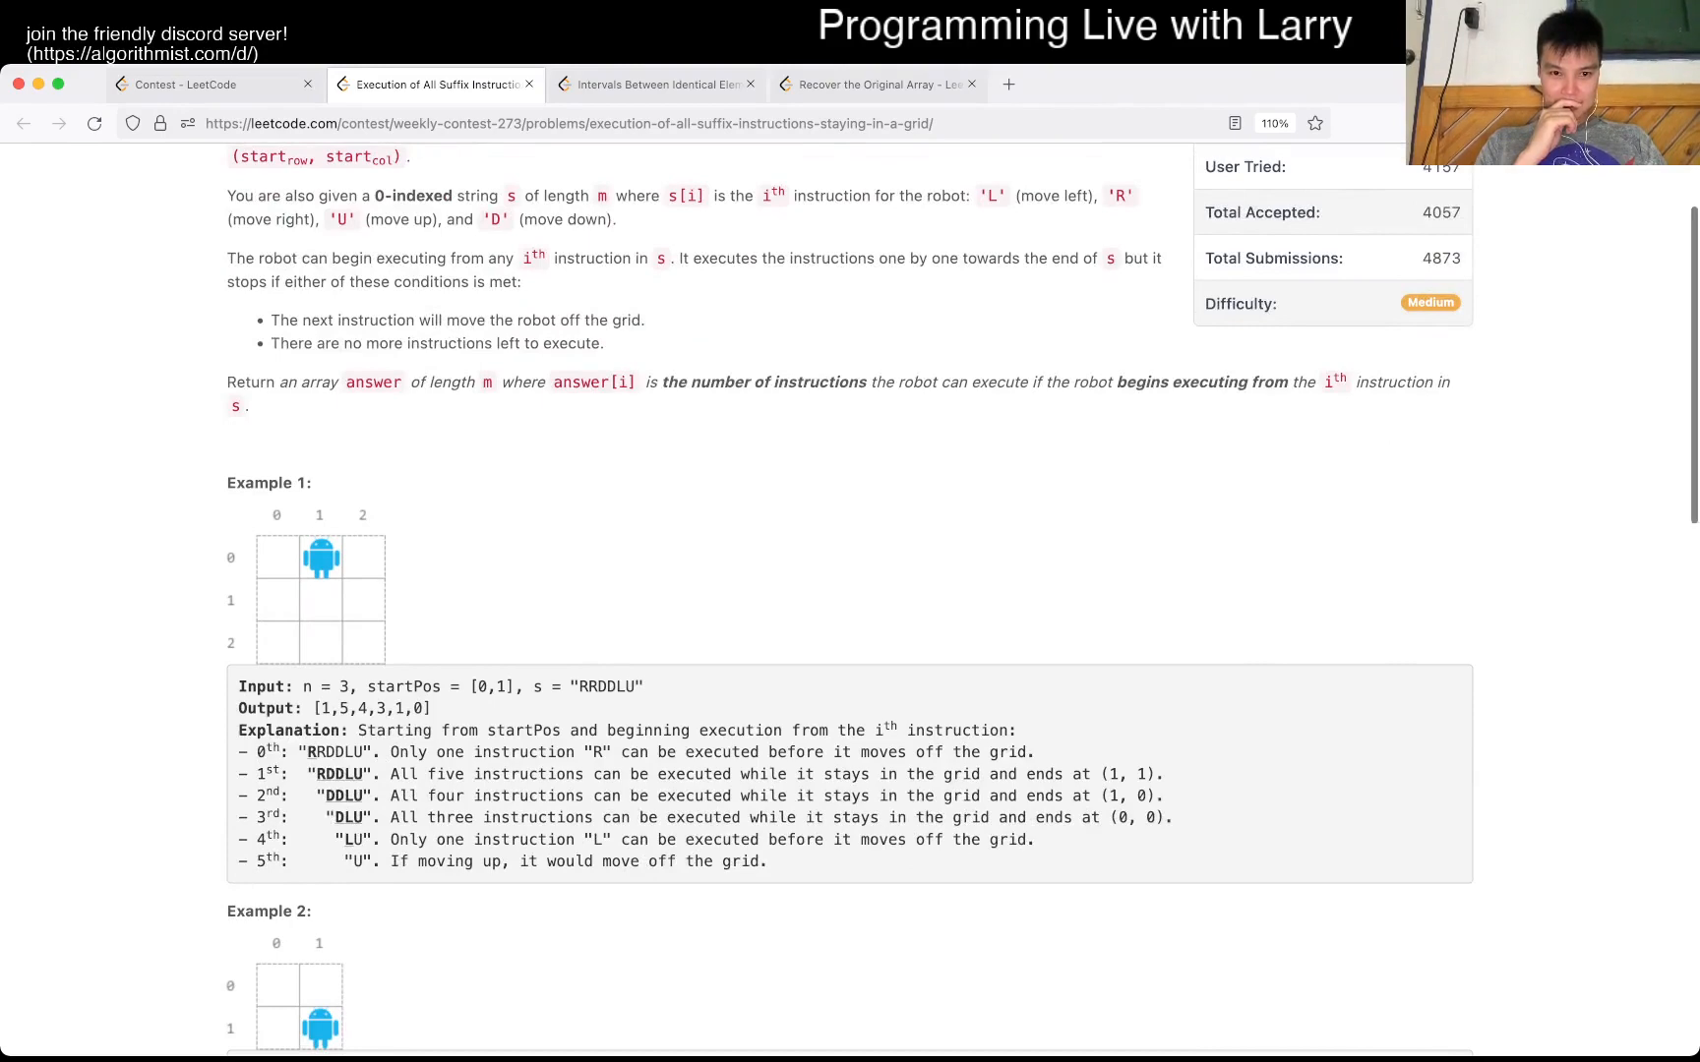
scroll("down", 3)
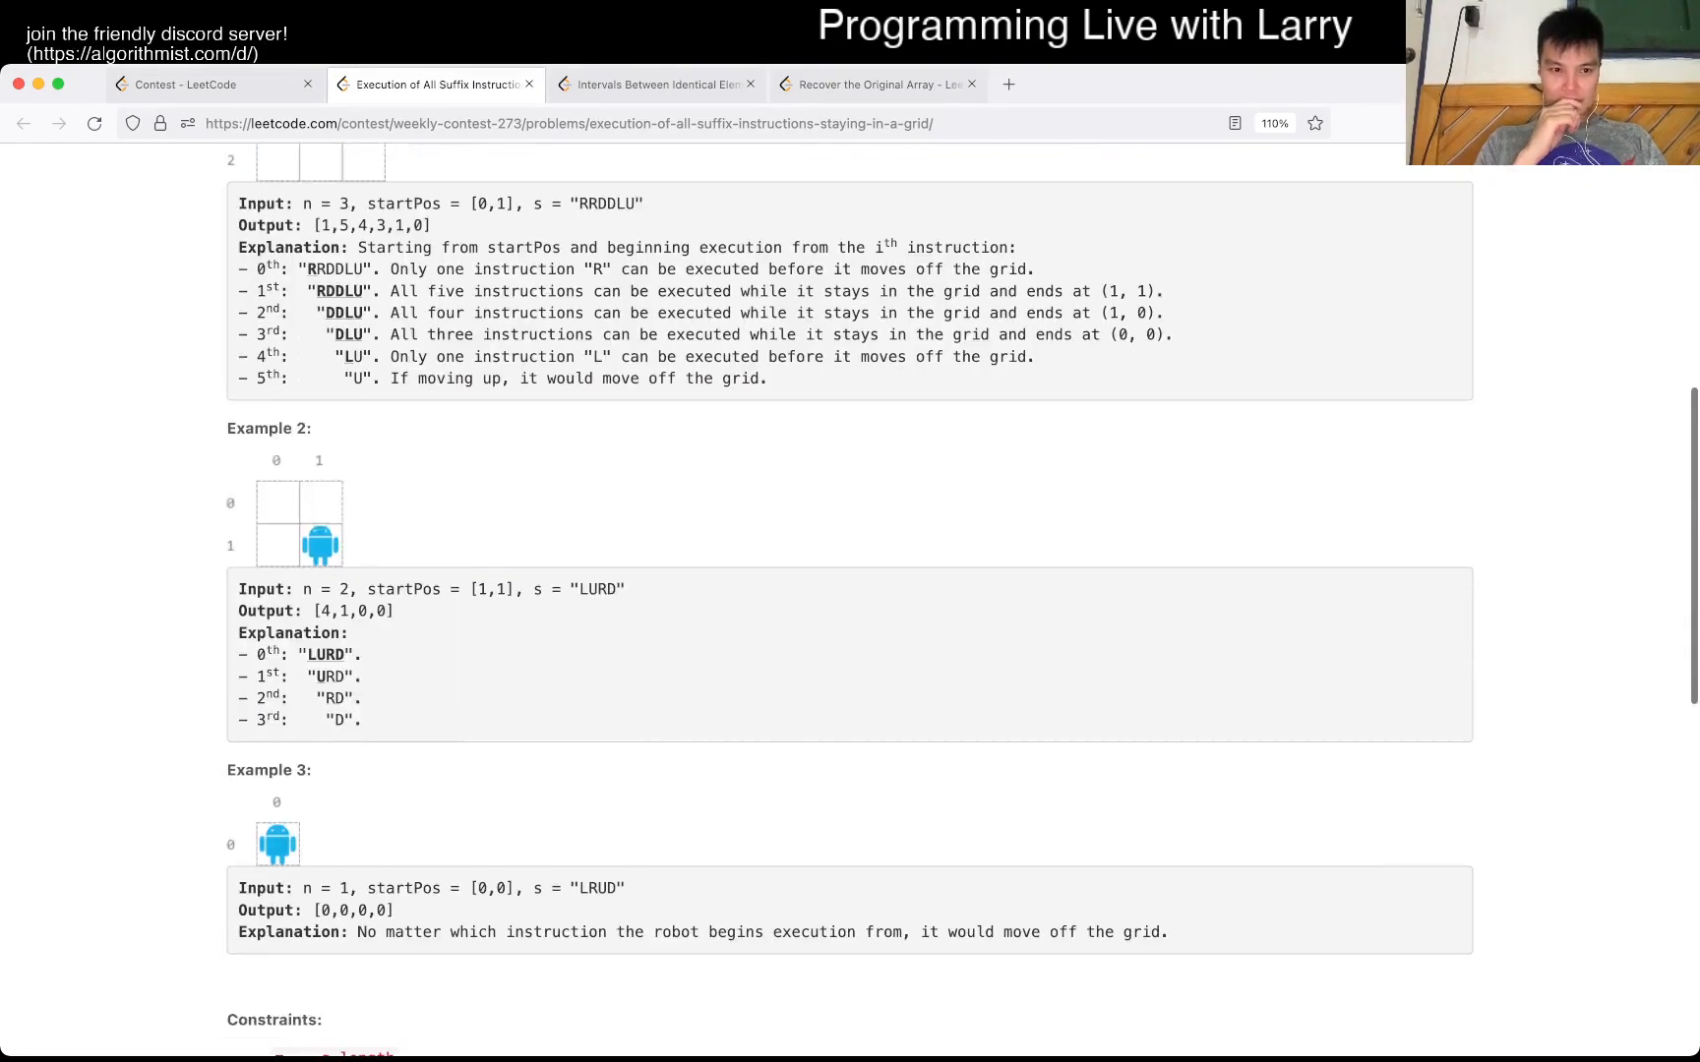
scroll("down", 3)
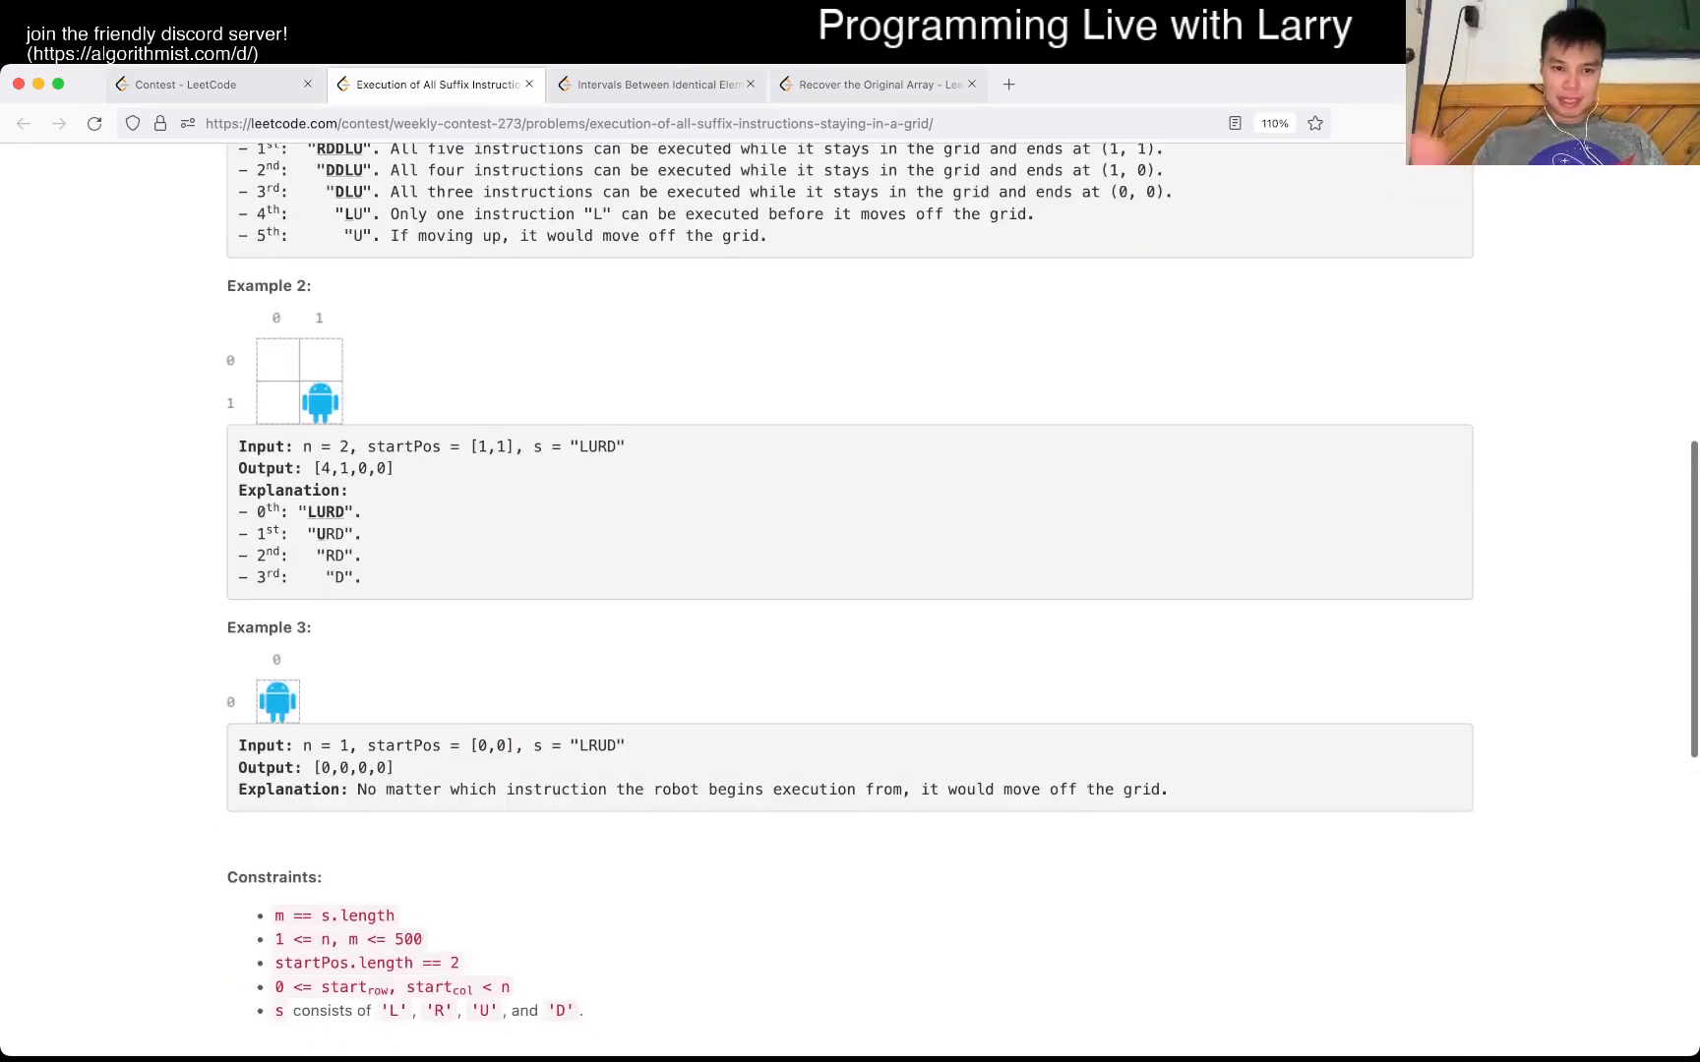
scroll("down", 3)
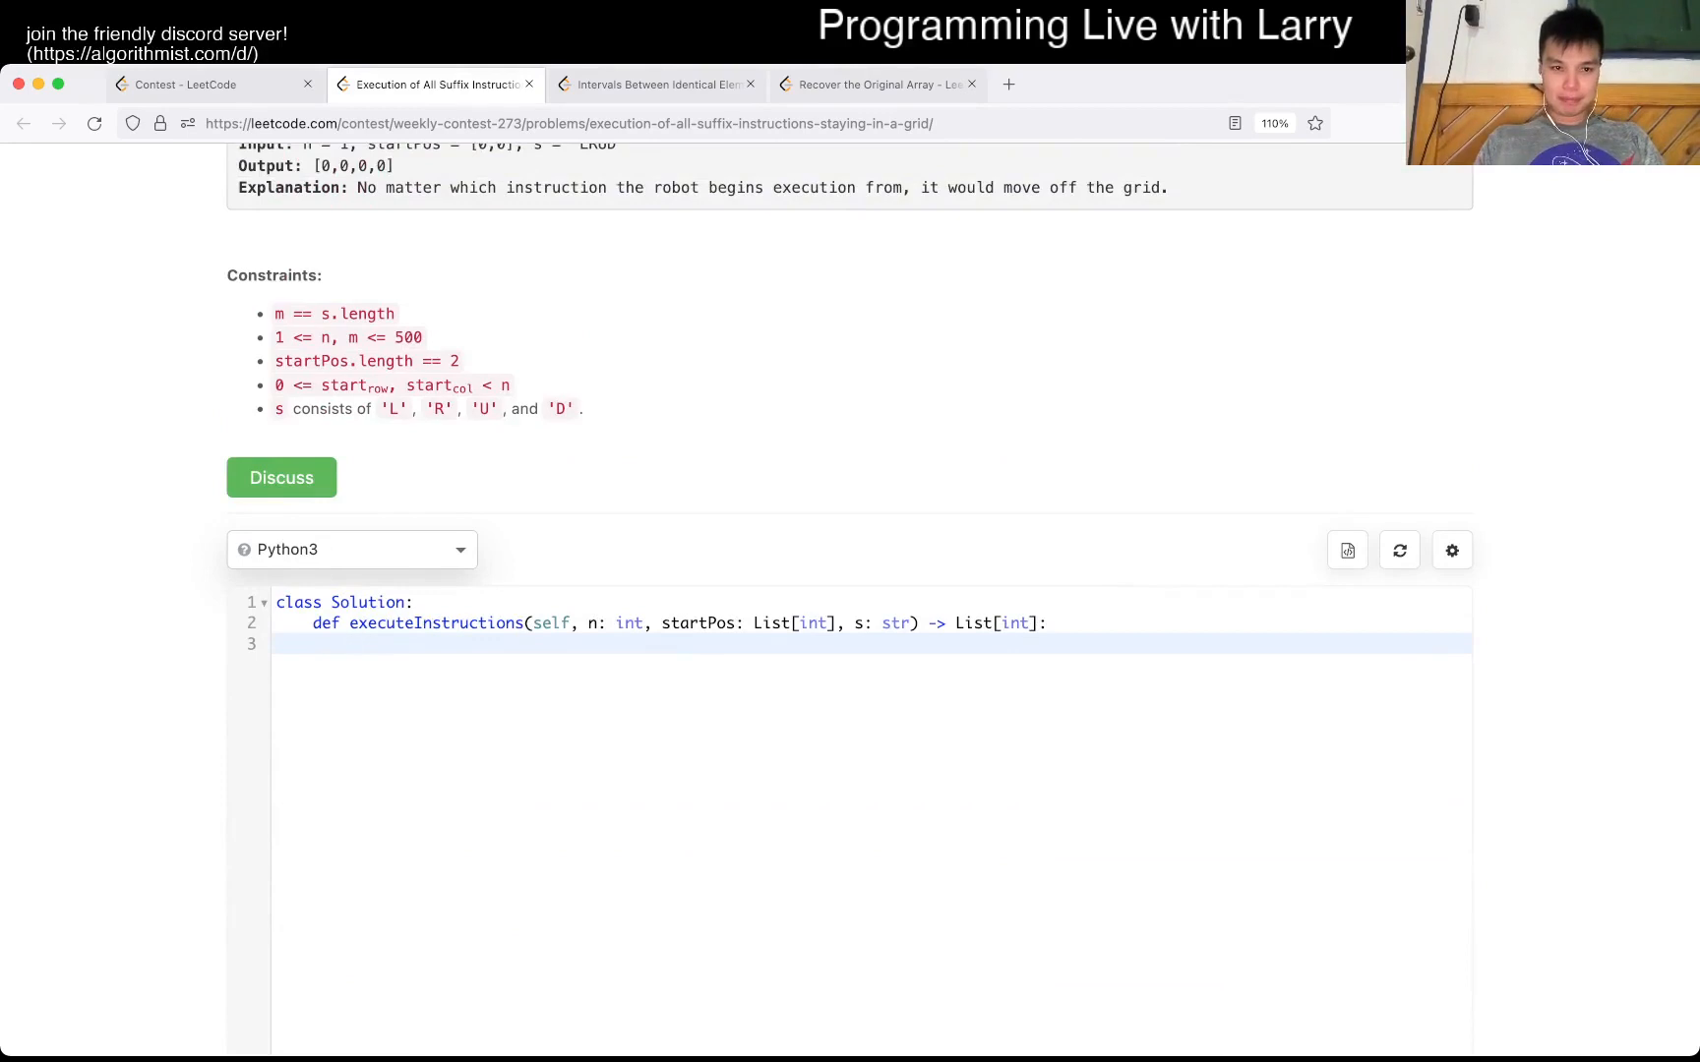
- Set x, y = start and begin a for i in s loop over the instructions
type("x, y = startPos")
type("N = n")
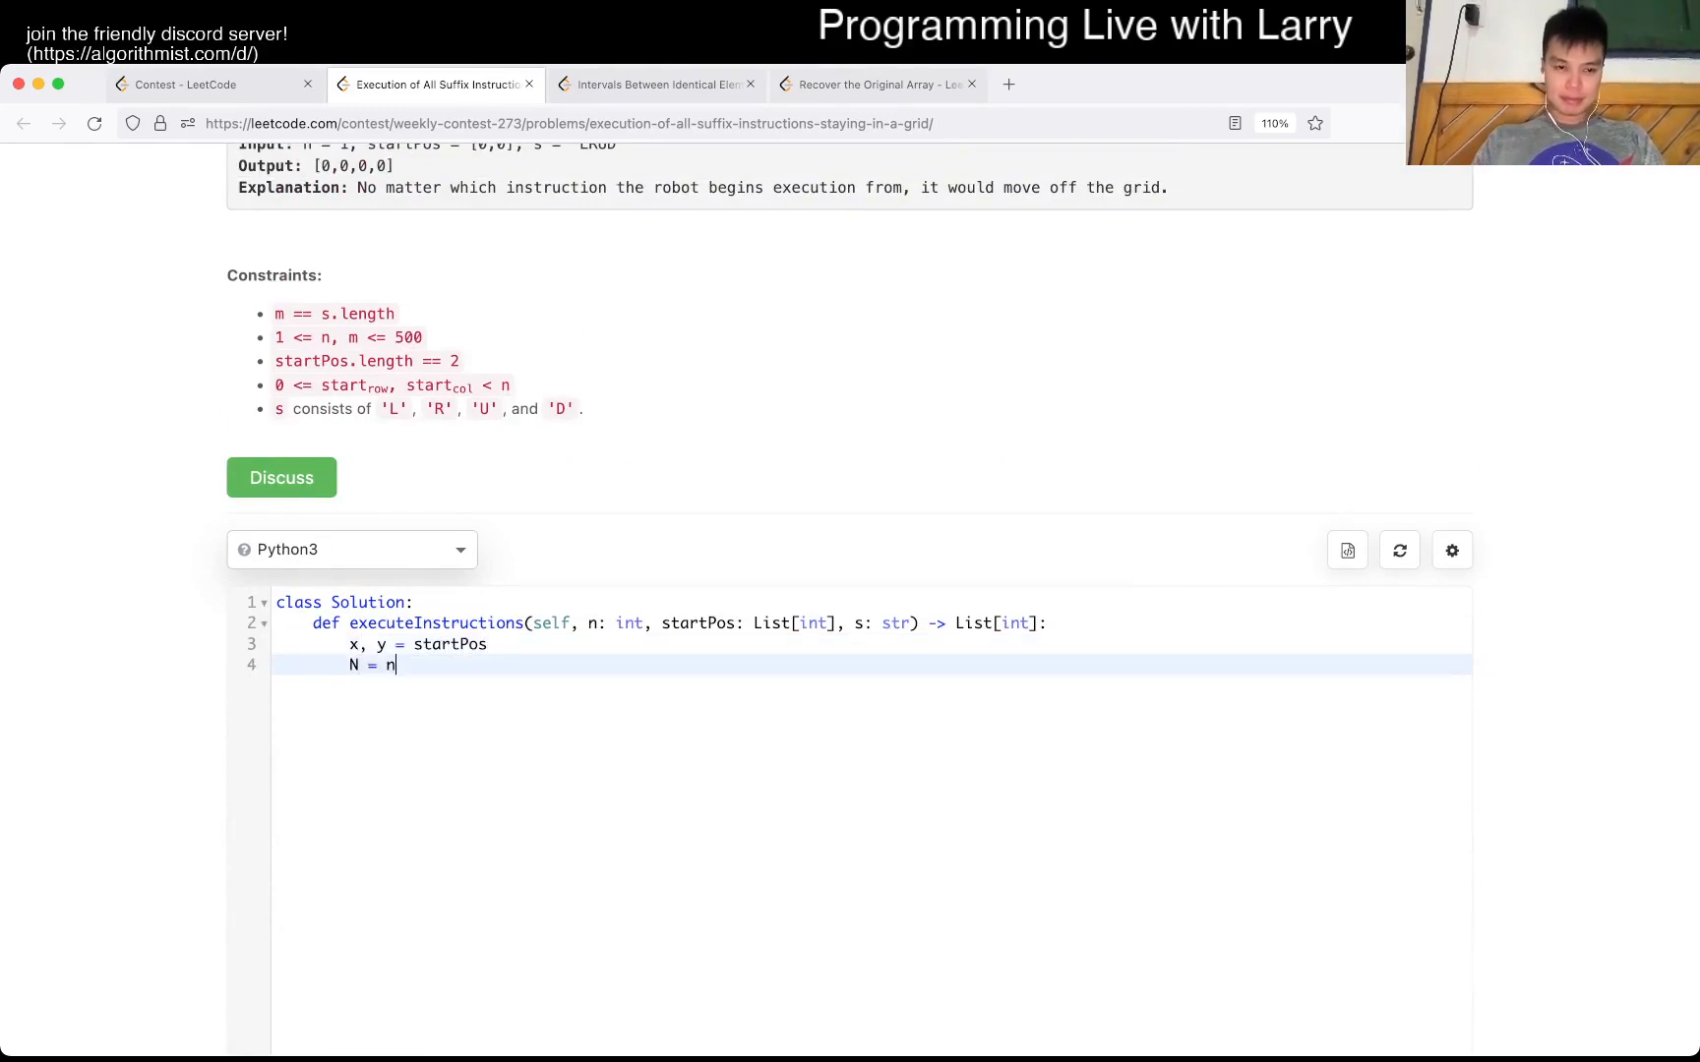
key("Enter")
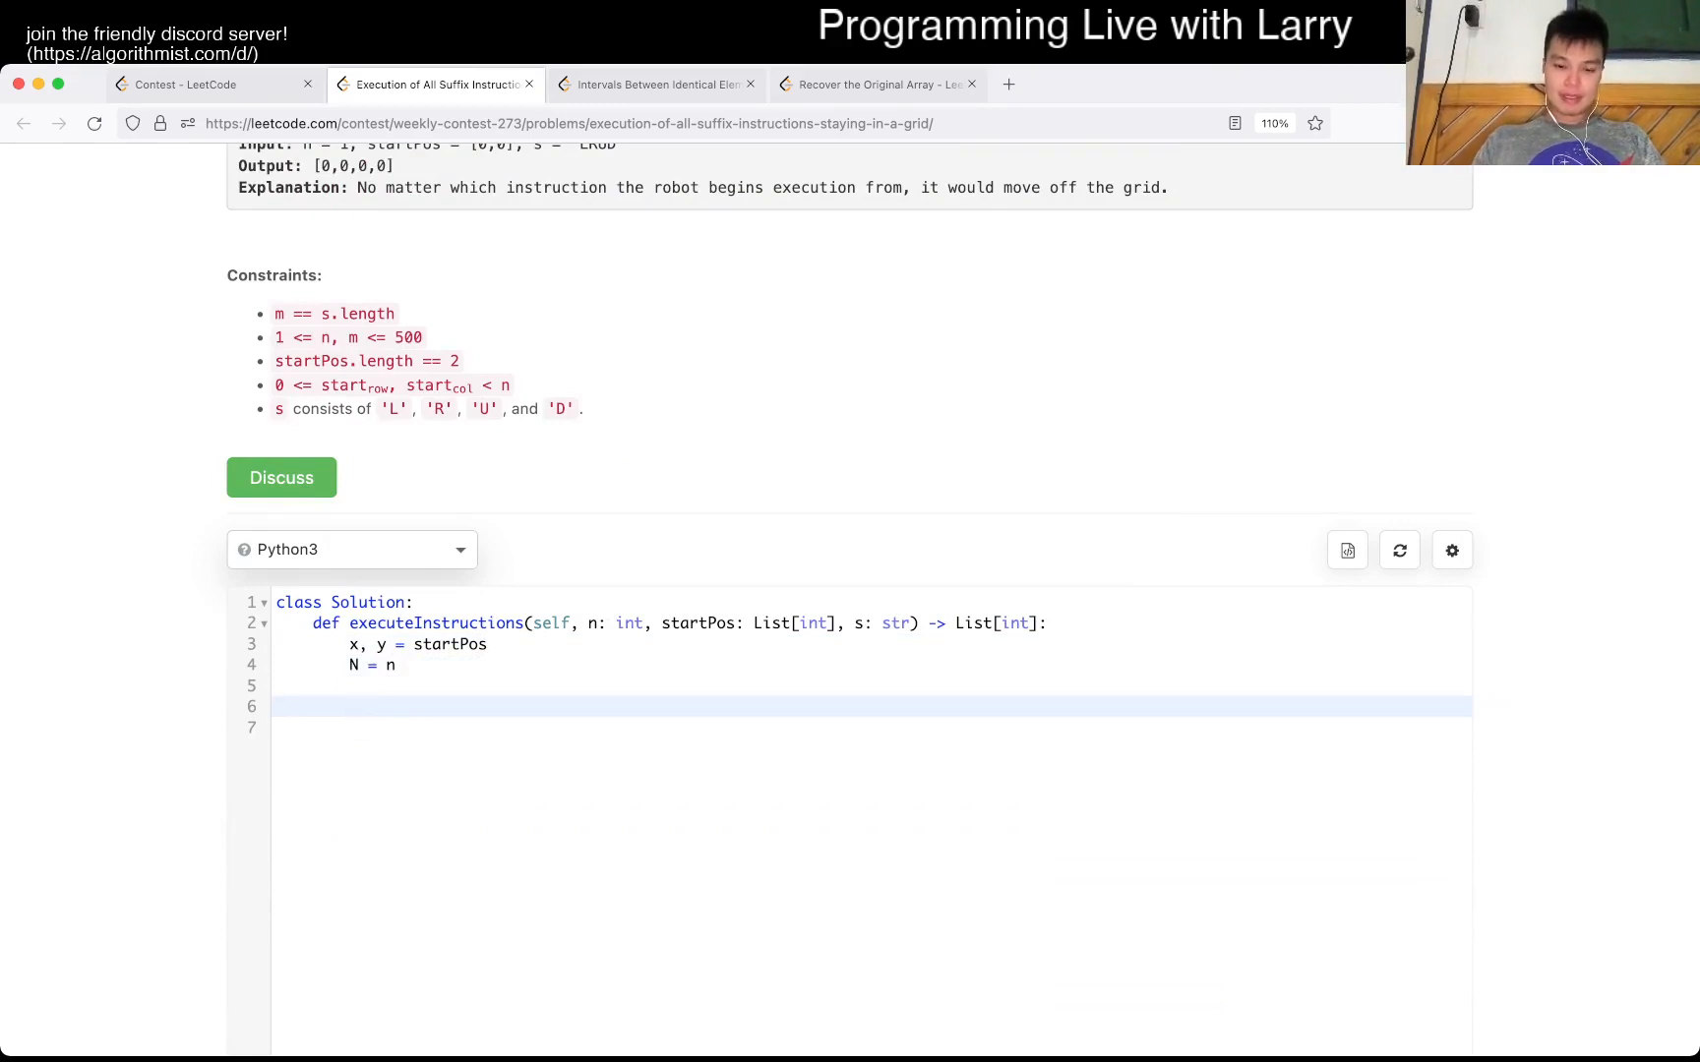
type("for i")
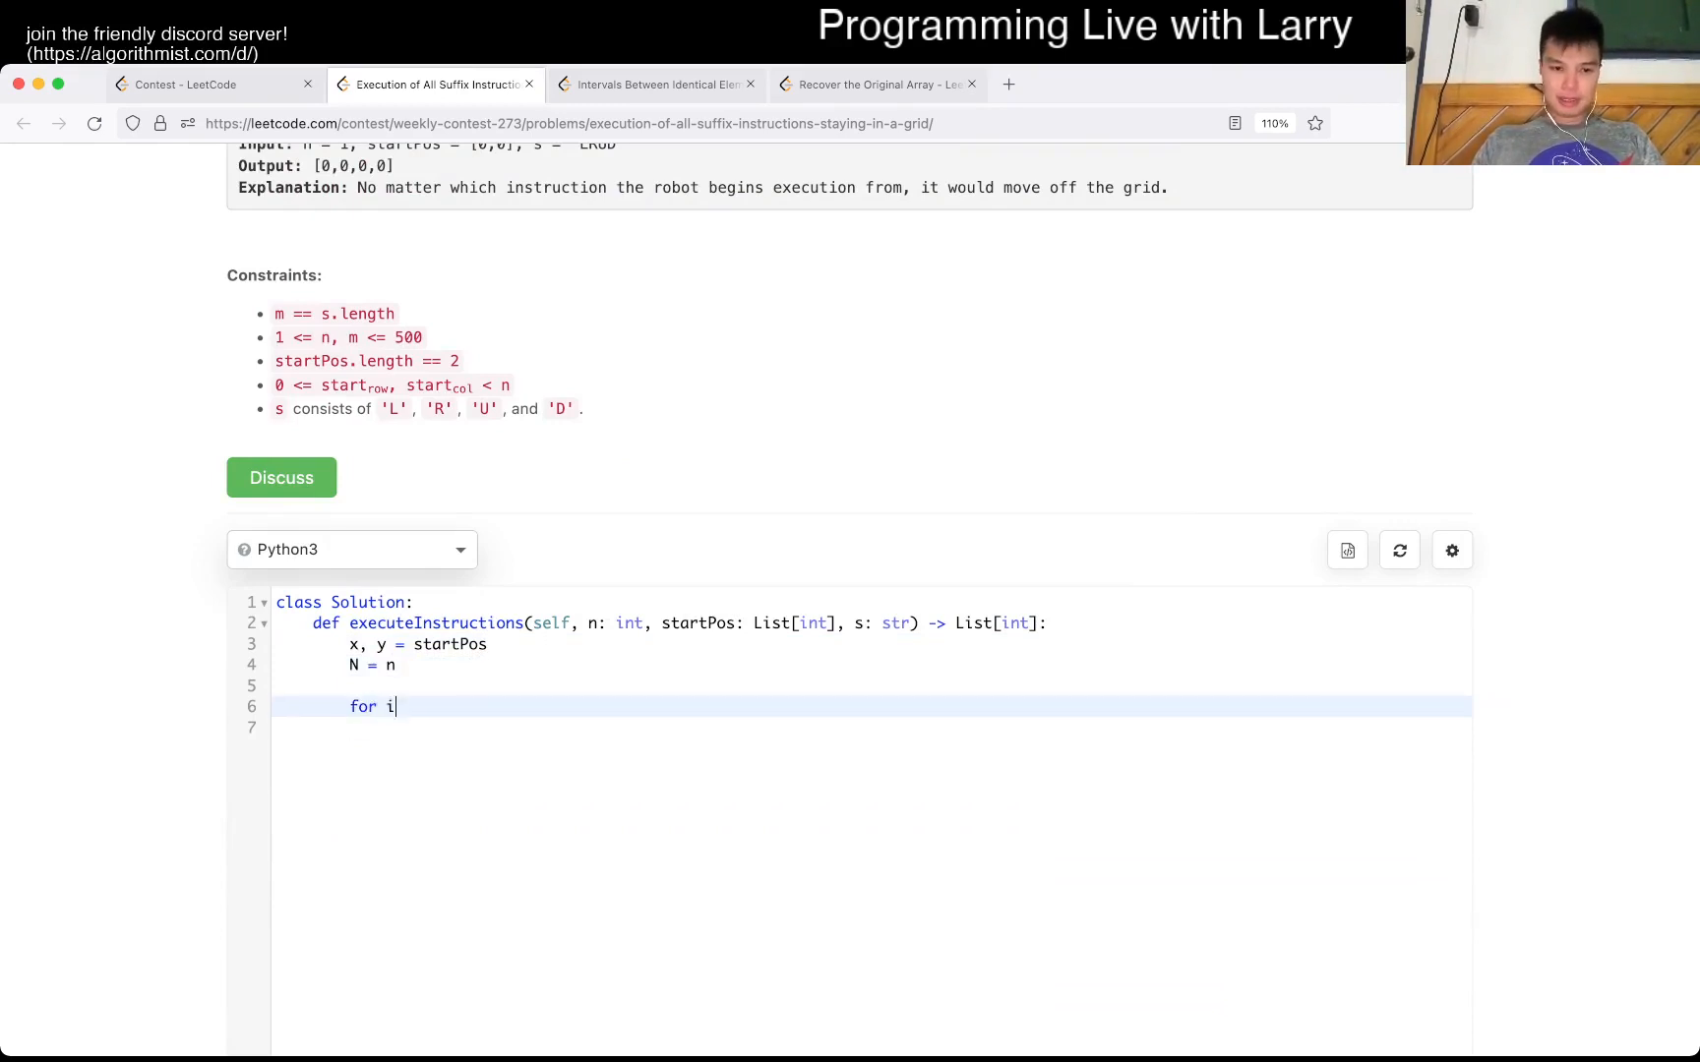
type("in s:")
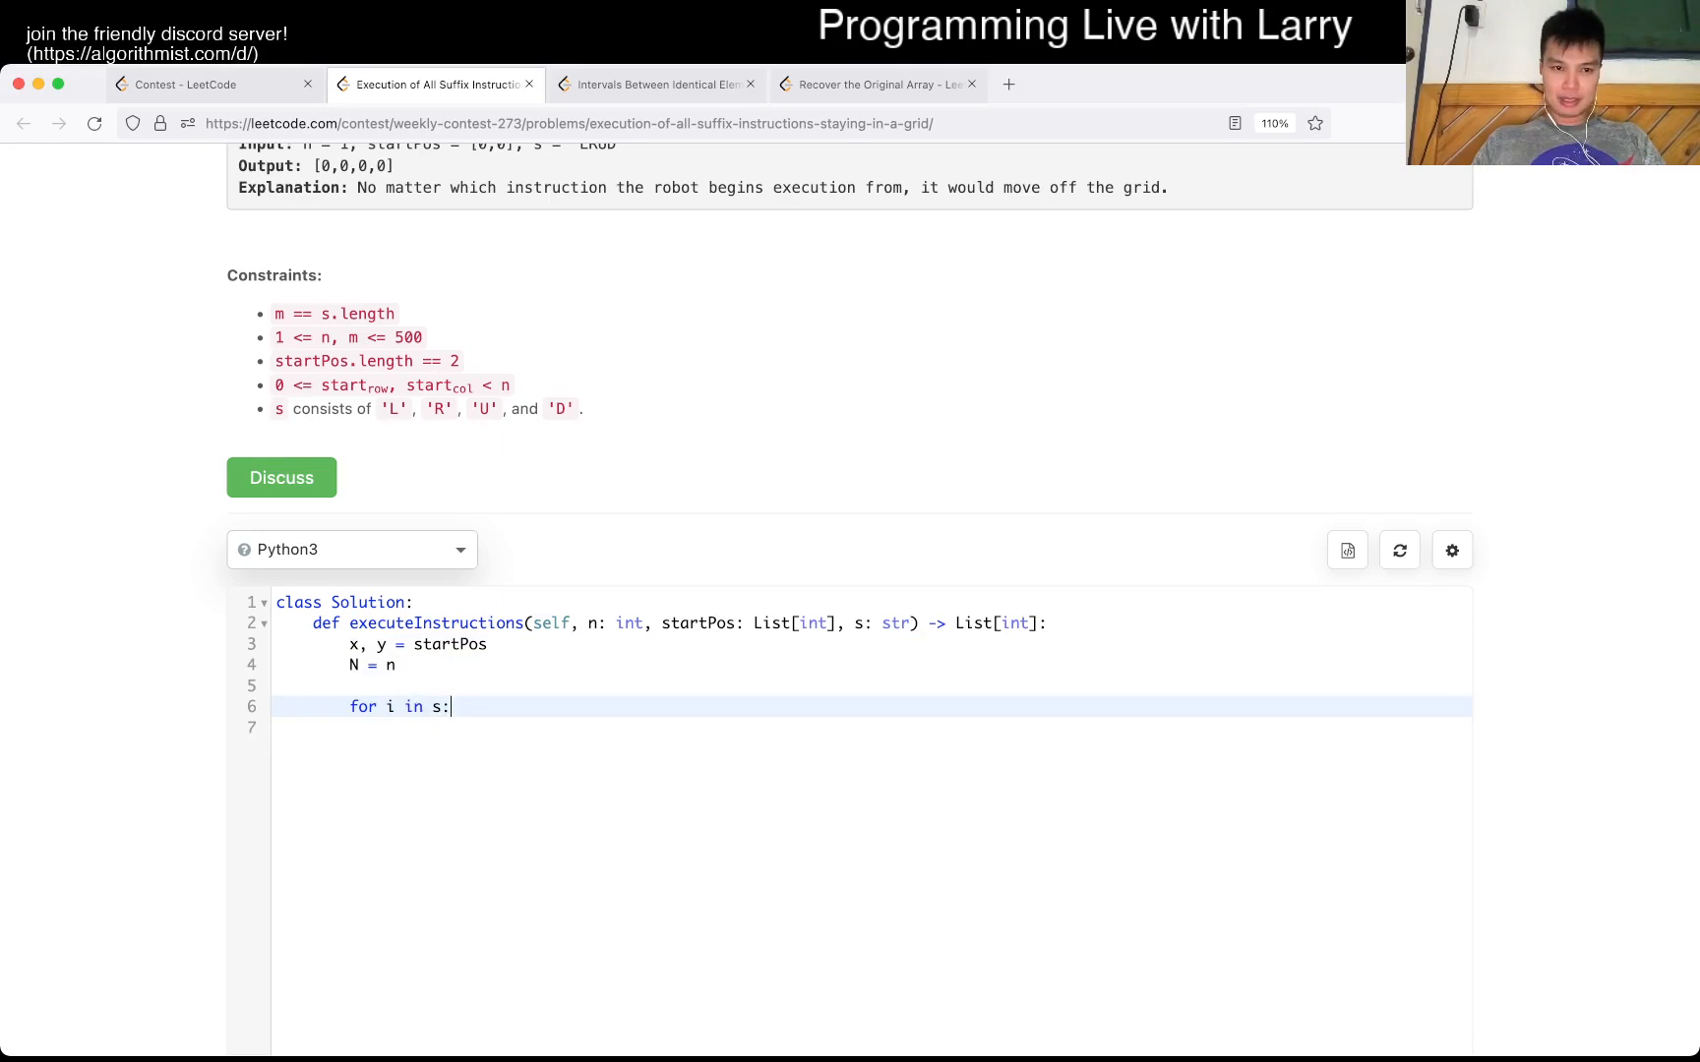
- Define the directions list of (dx, dy) tuples and the ds = "RDUL" letter string
type("direction")
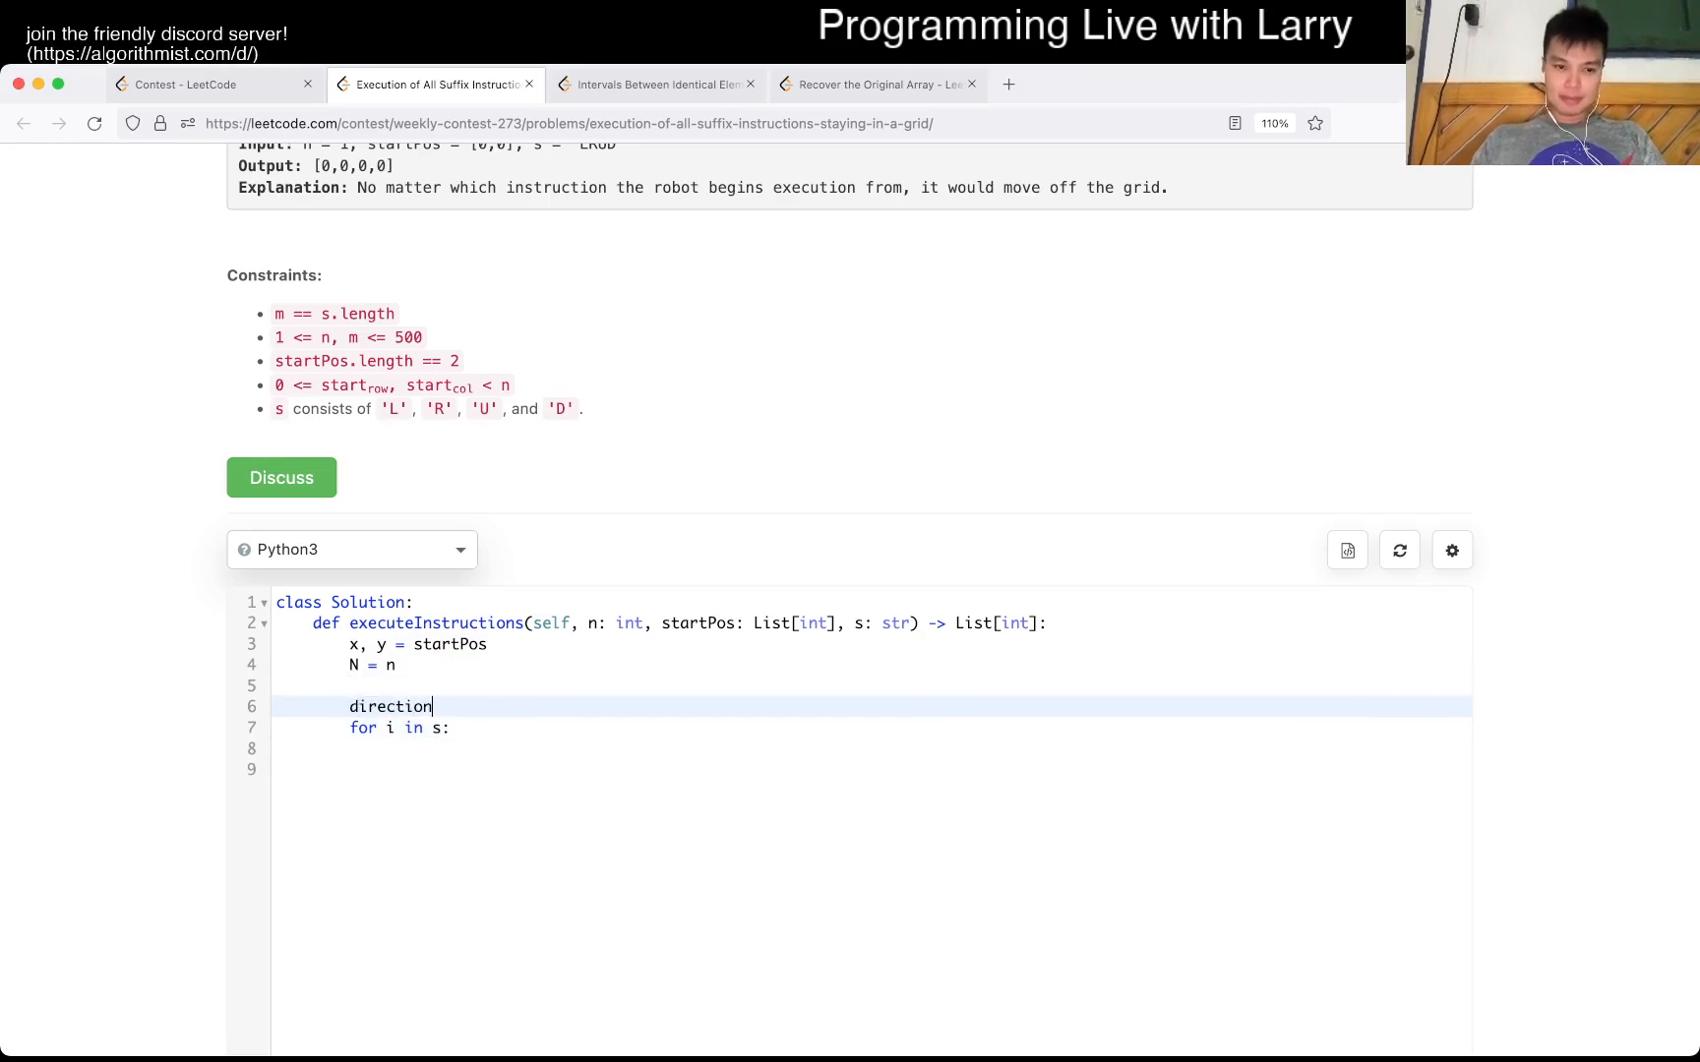
type("s = []")
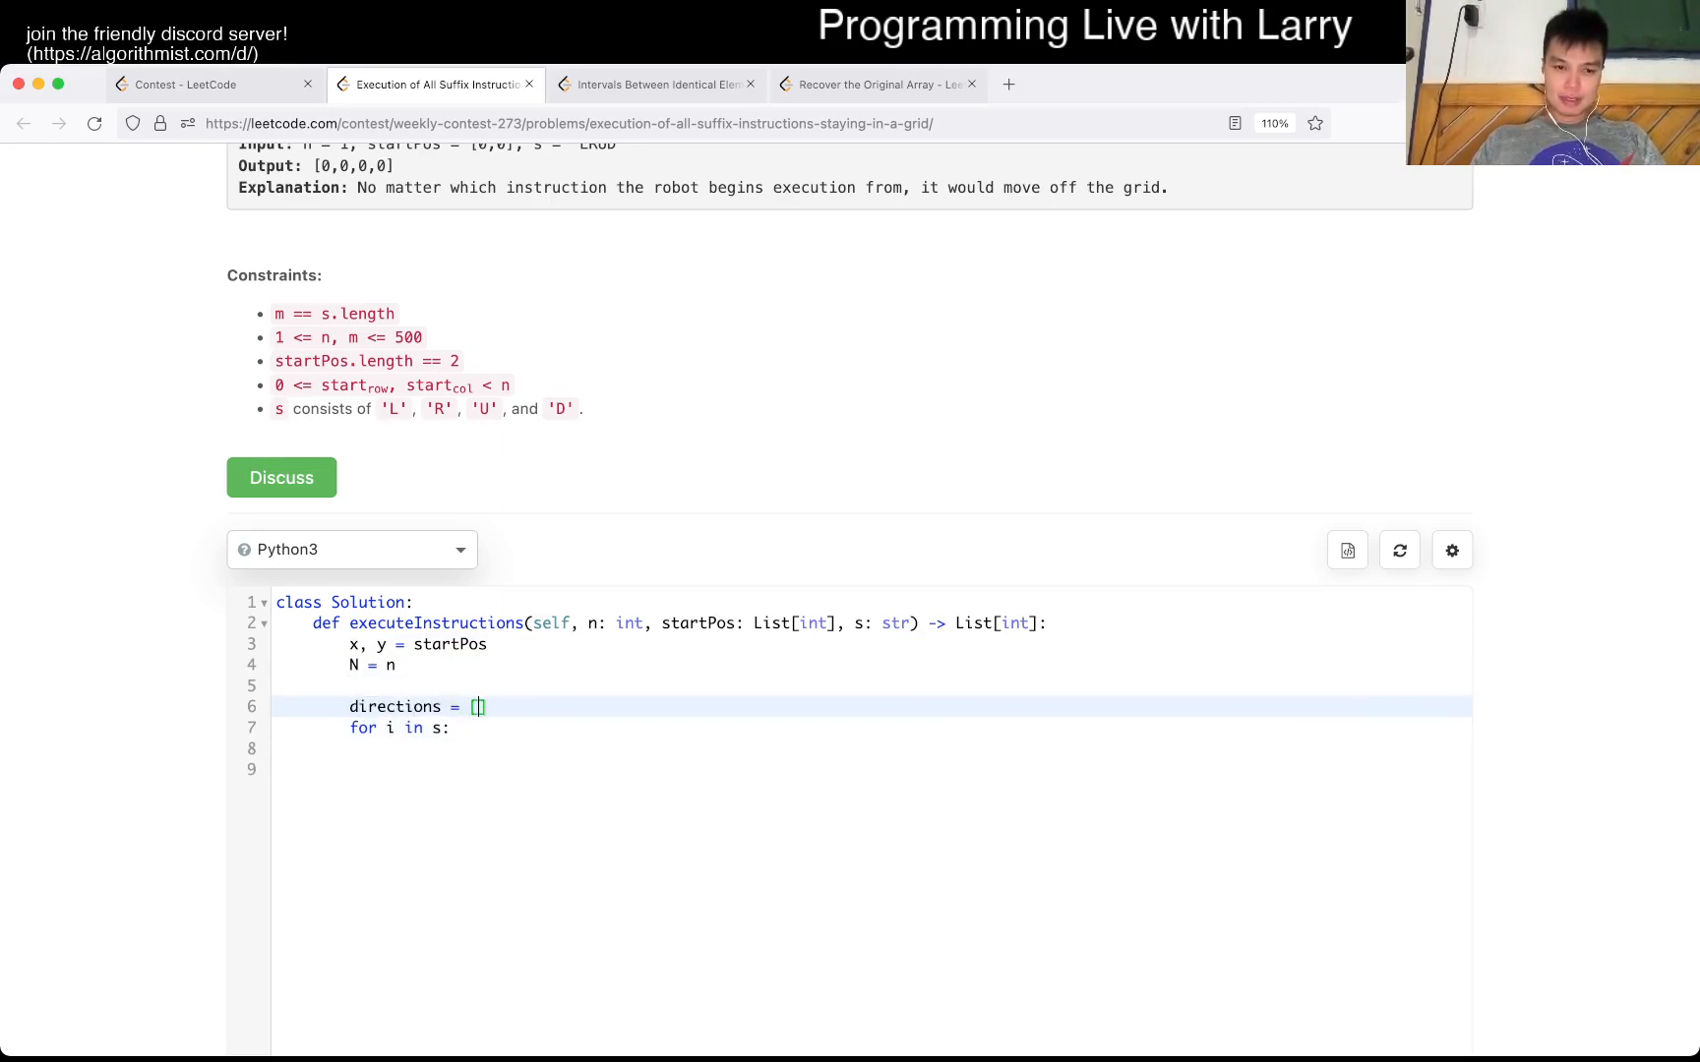
type("(0, 10")
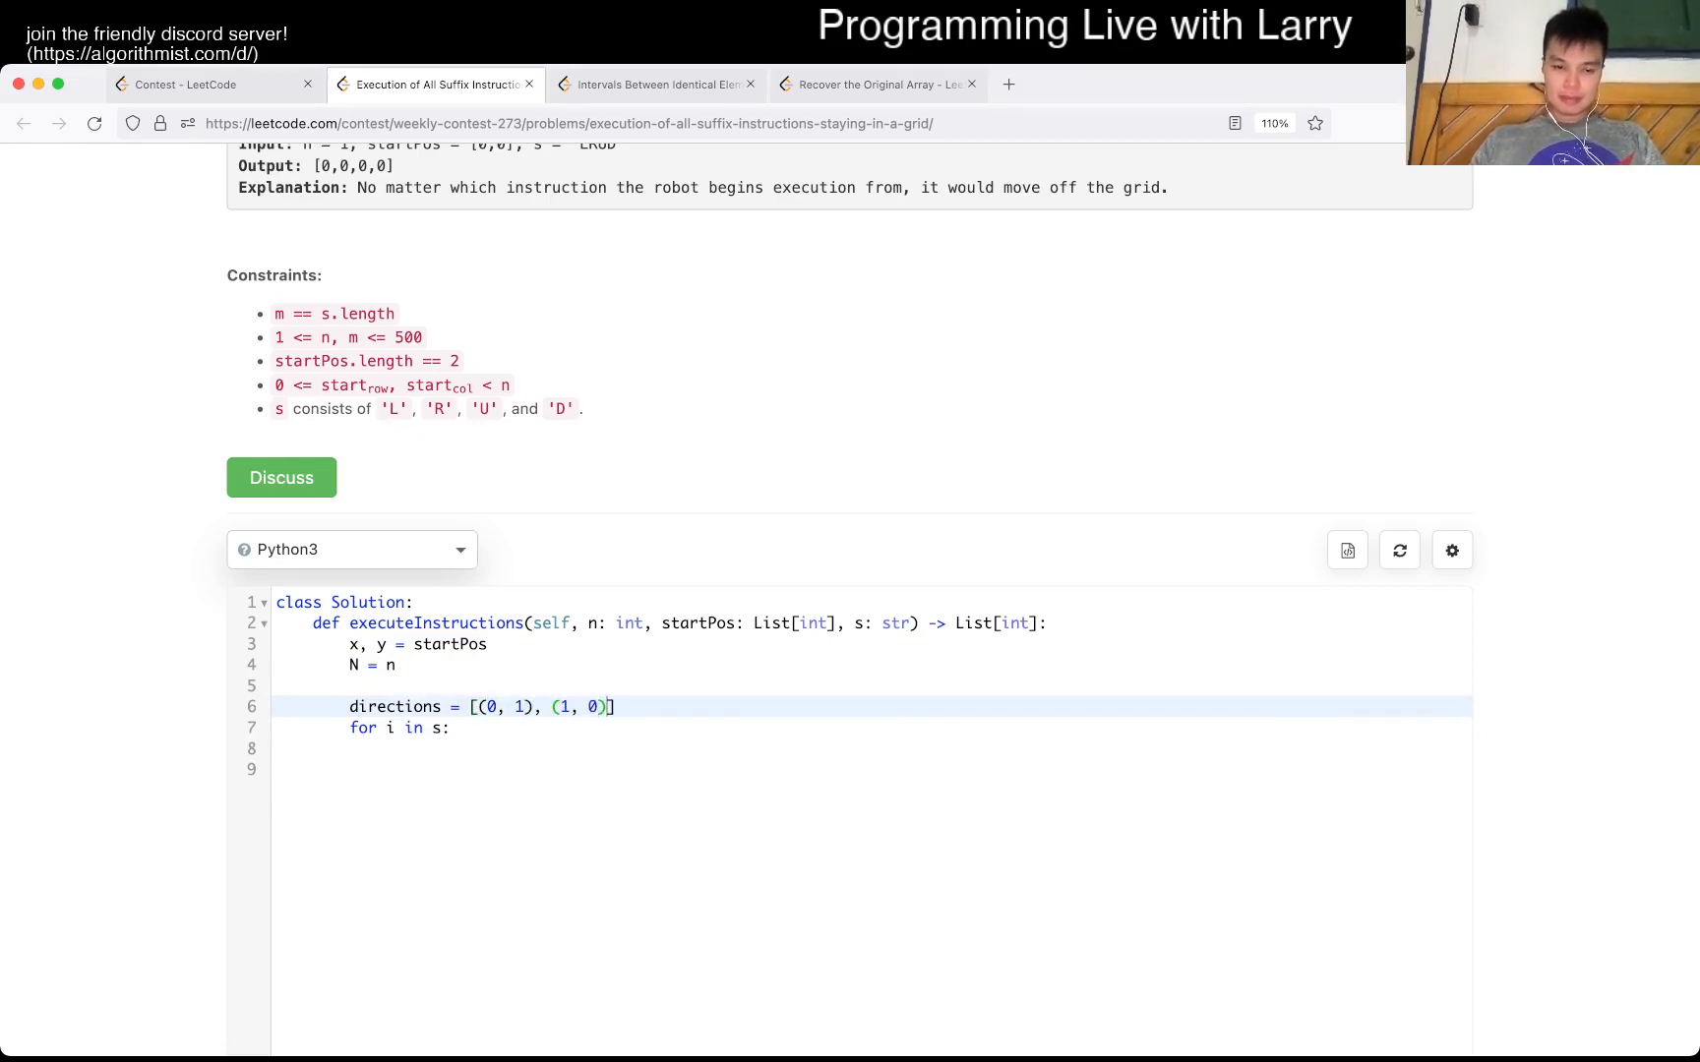
type(", (-1, 0), (0, -1")
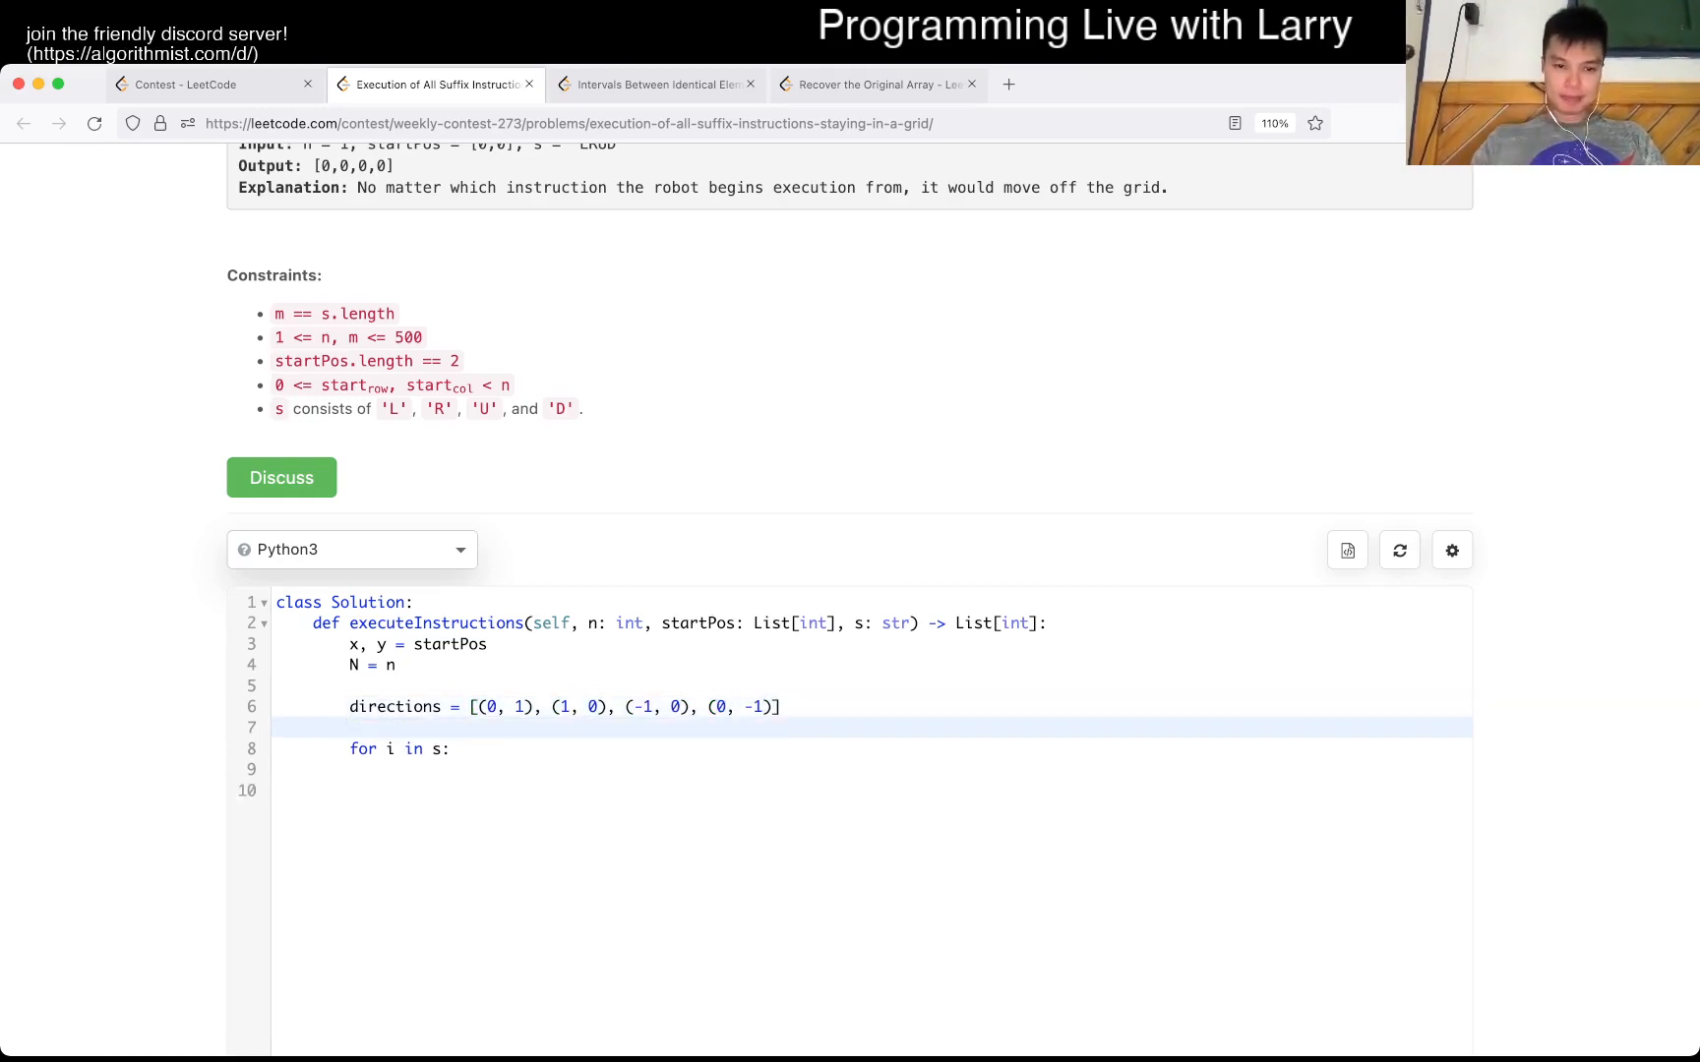
type("dst")
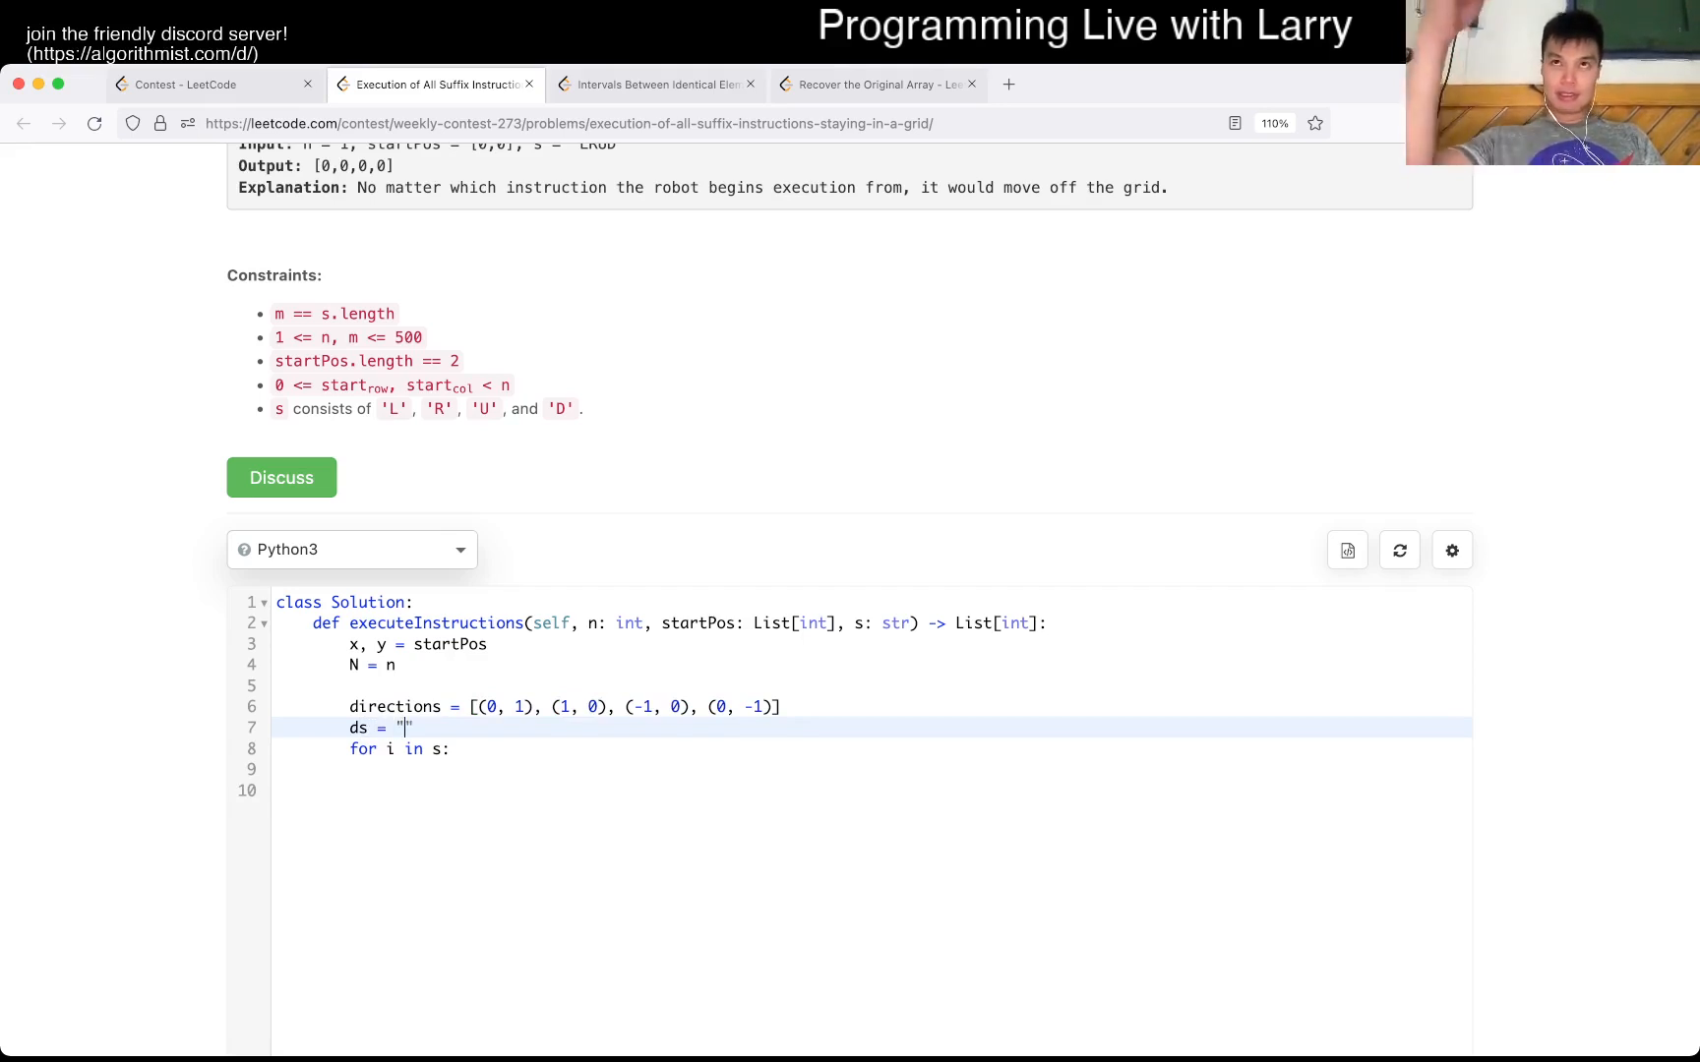
type("R")
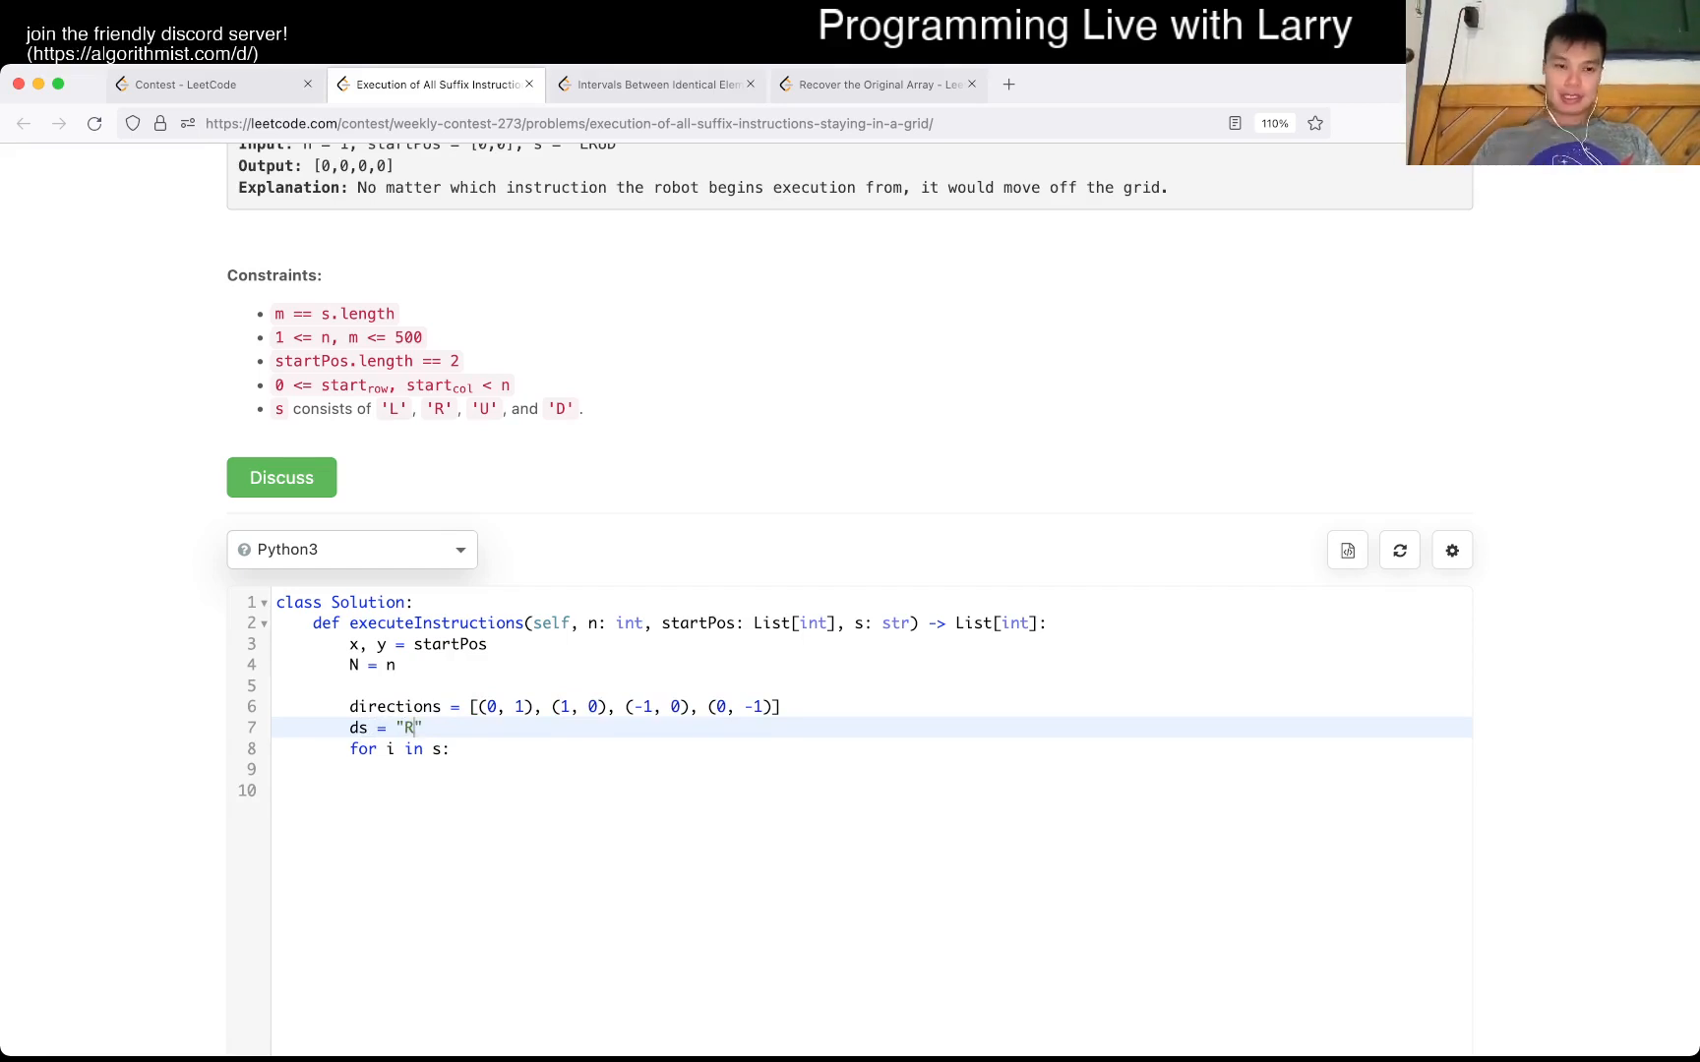
type("DU")
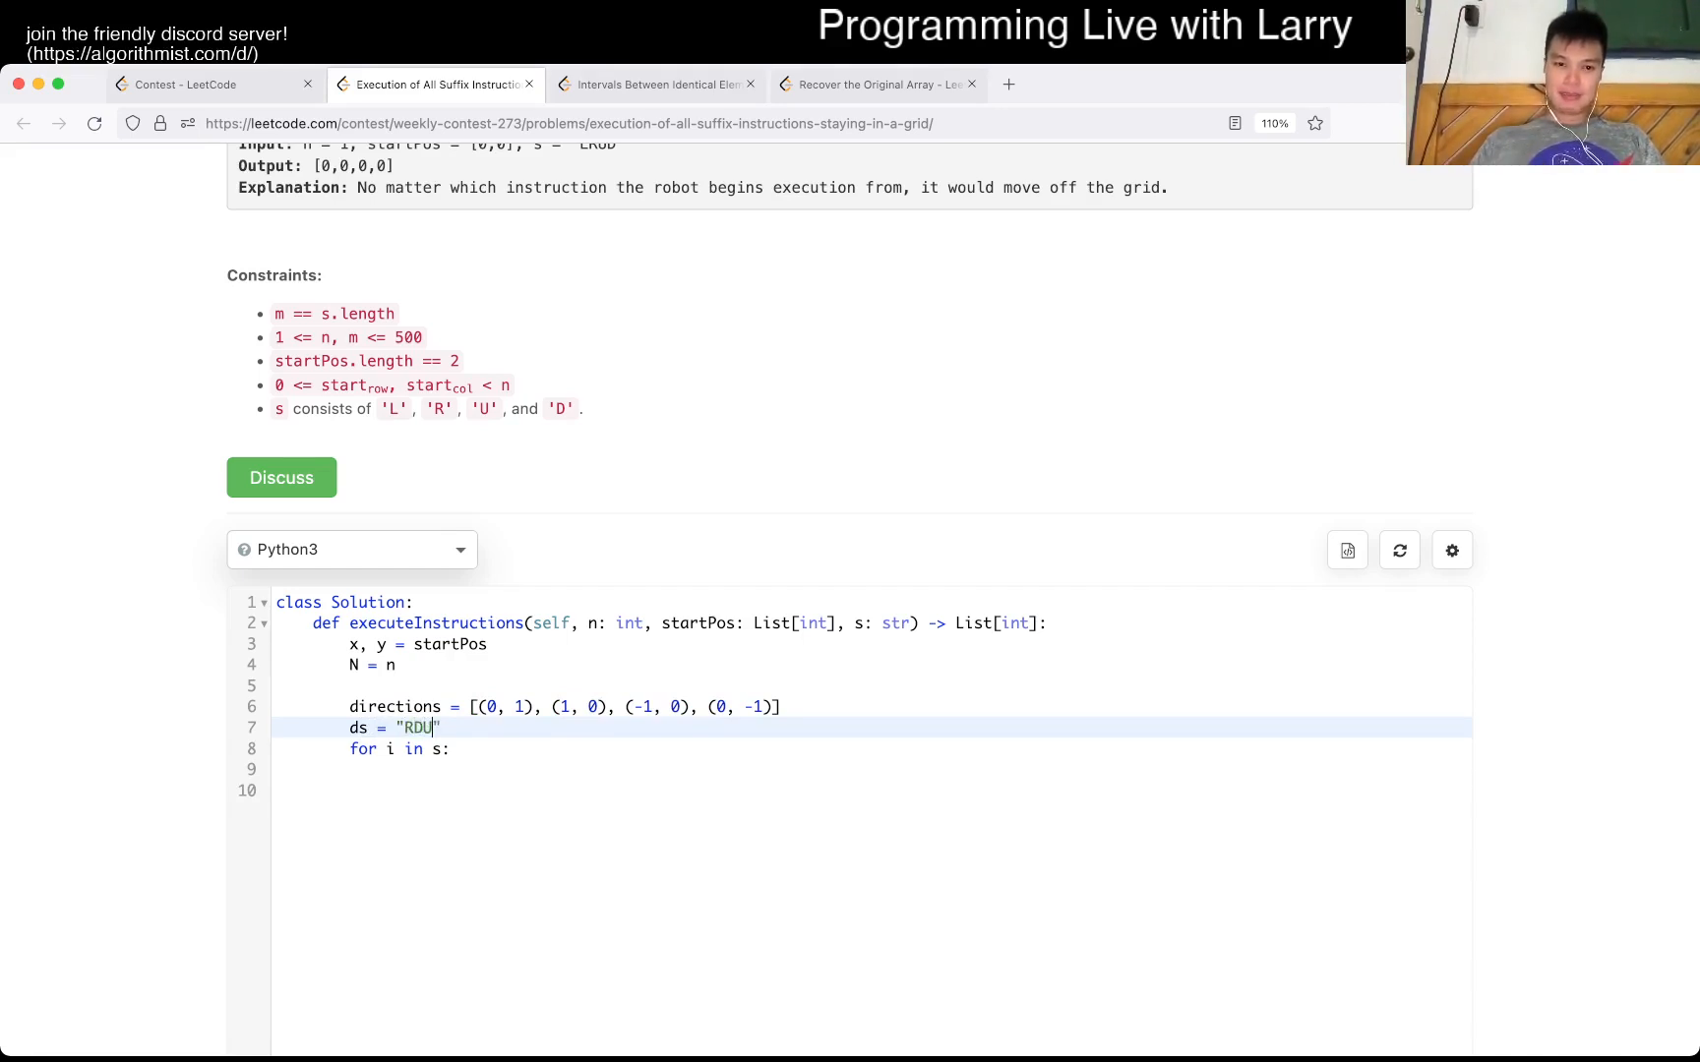
type("L")
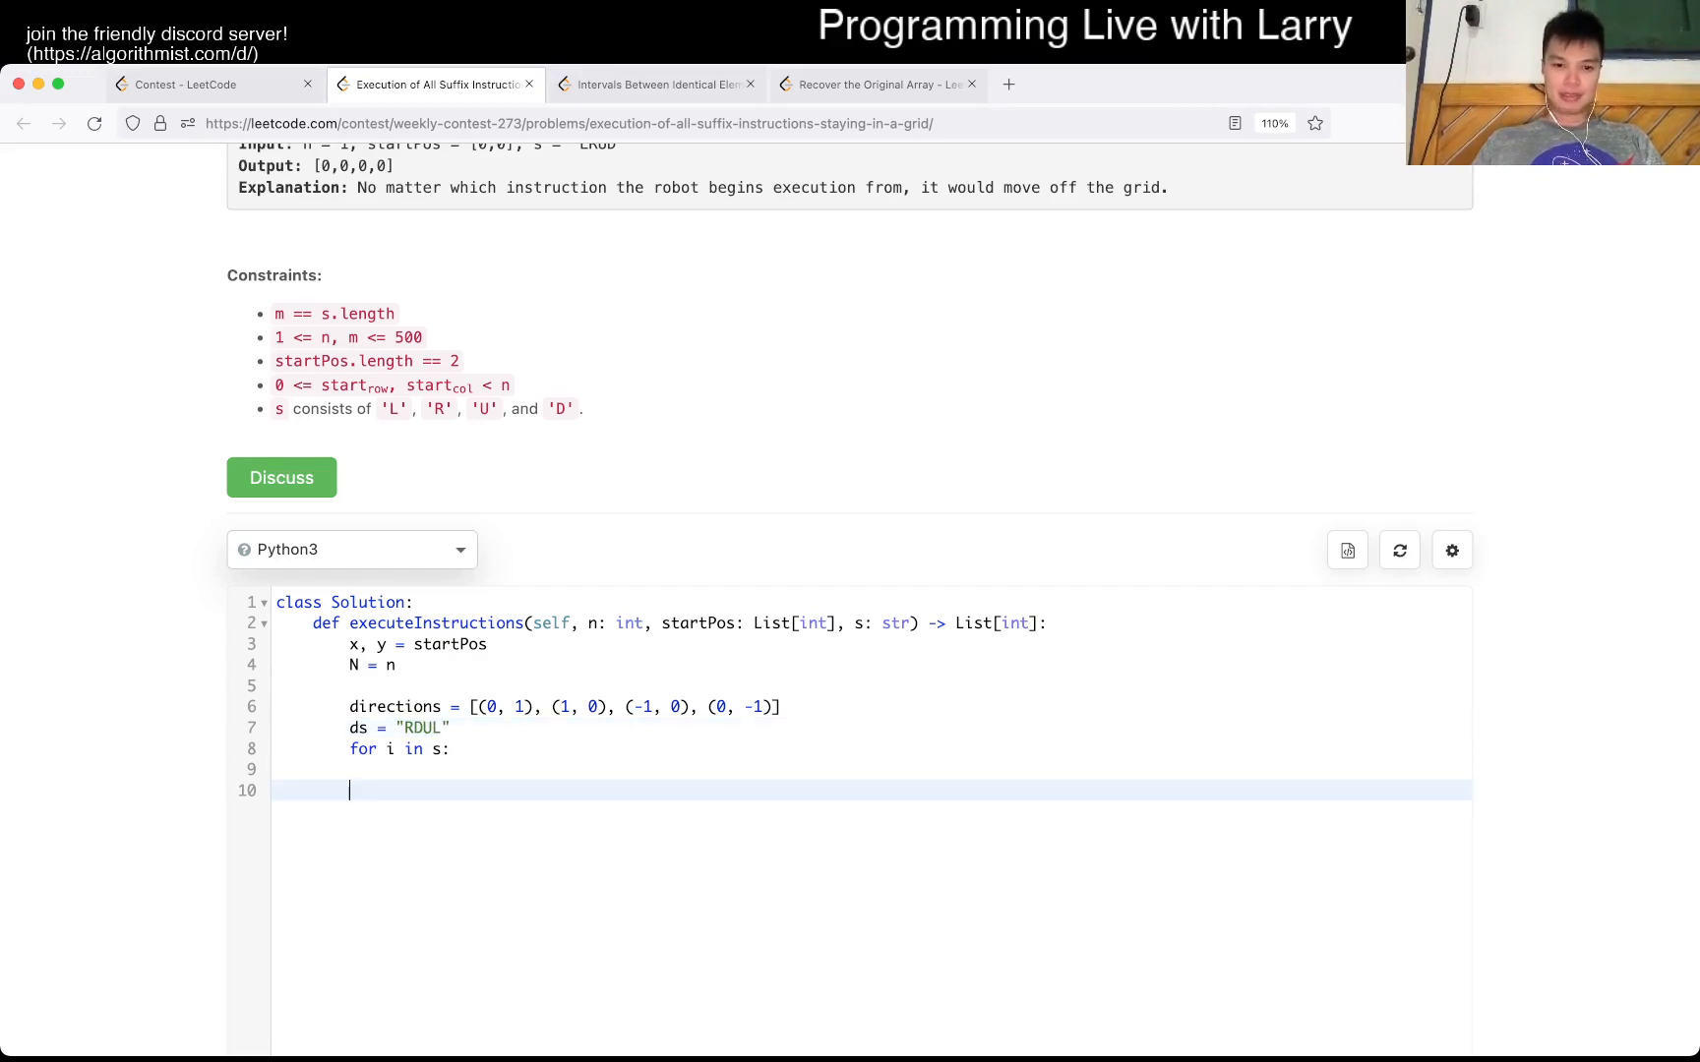
- Remove the extra blank line and begin an x, y = update in the loop body
key("Backspace")
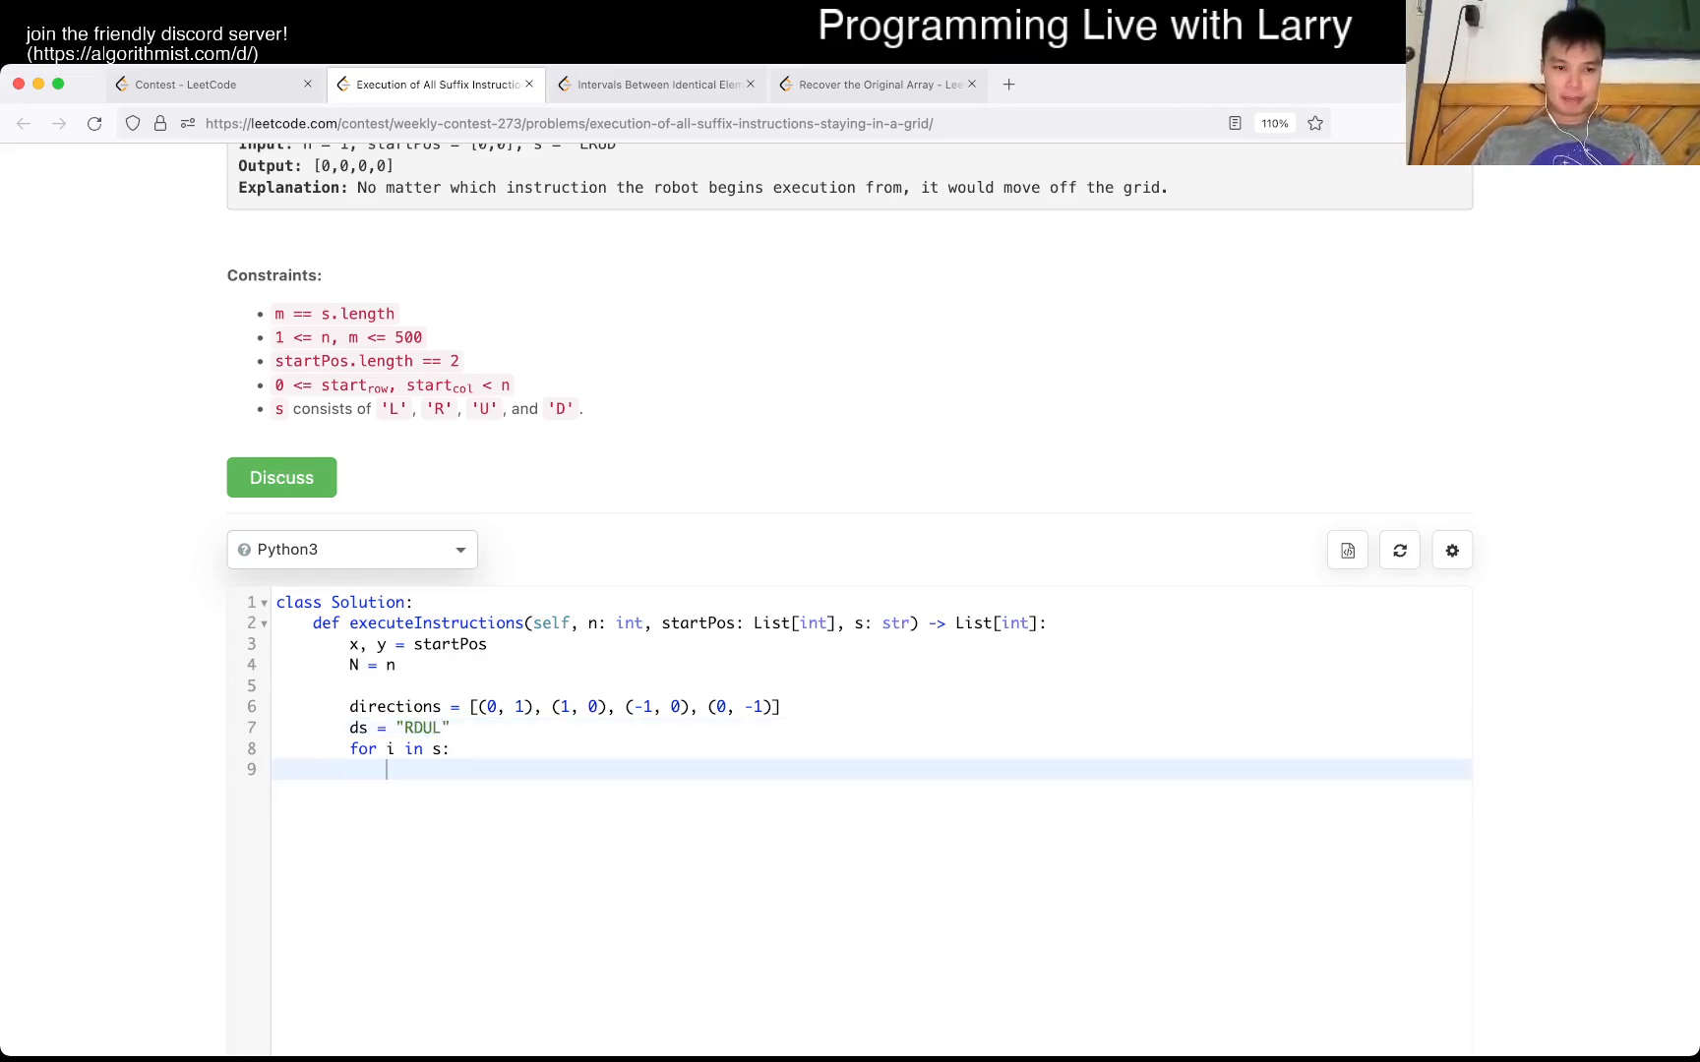
type("x,")
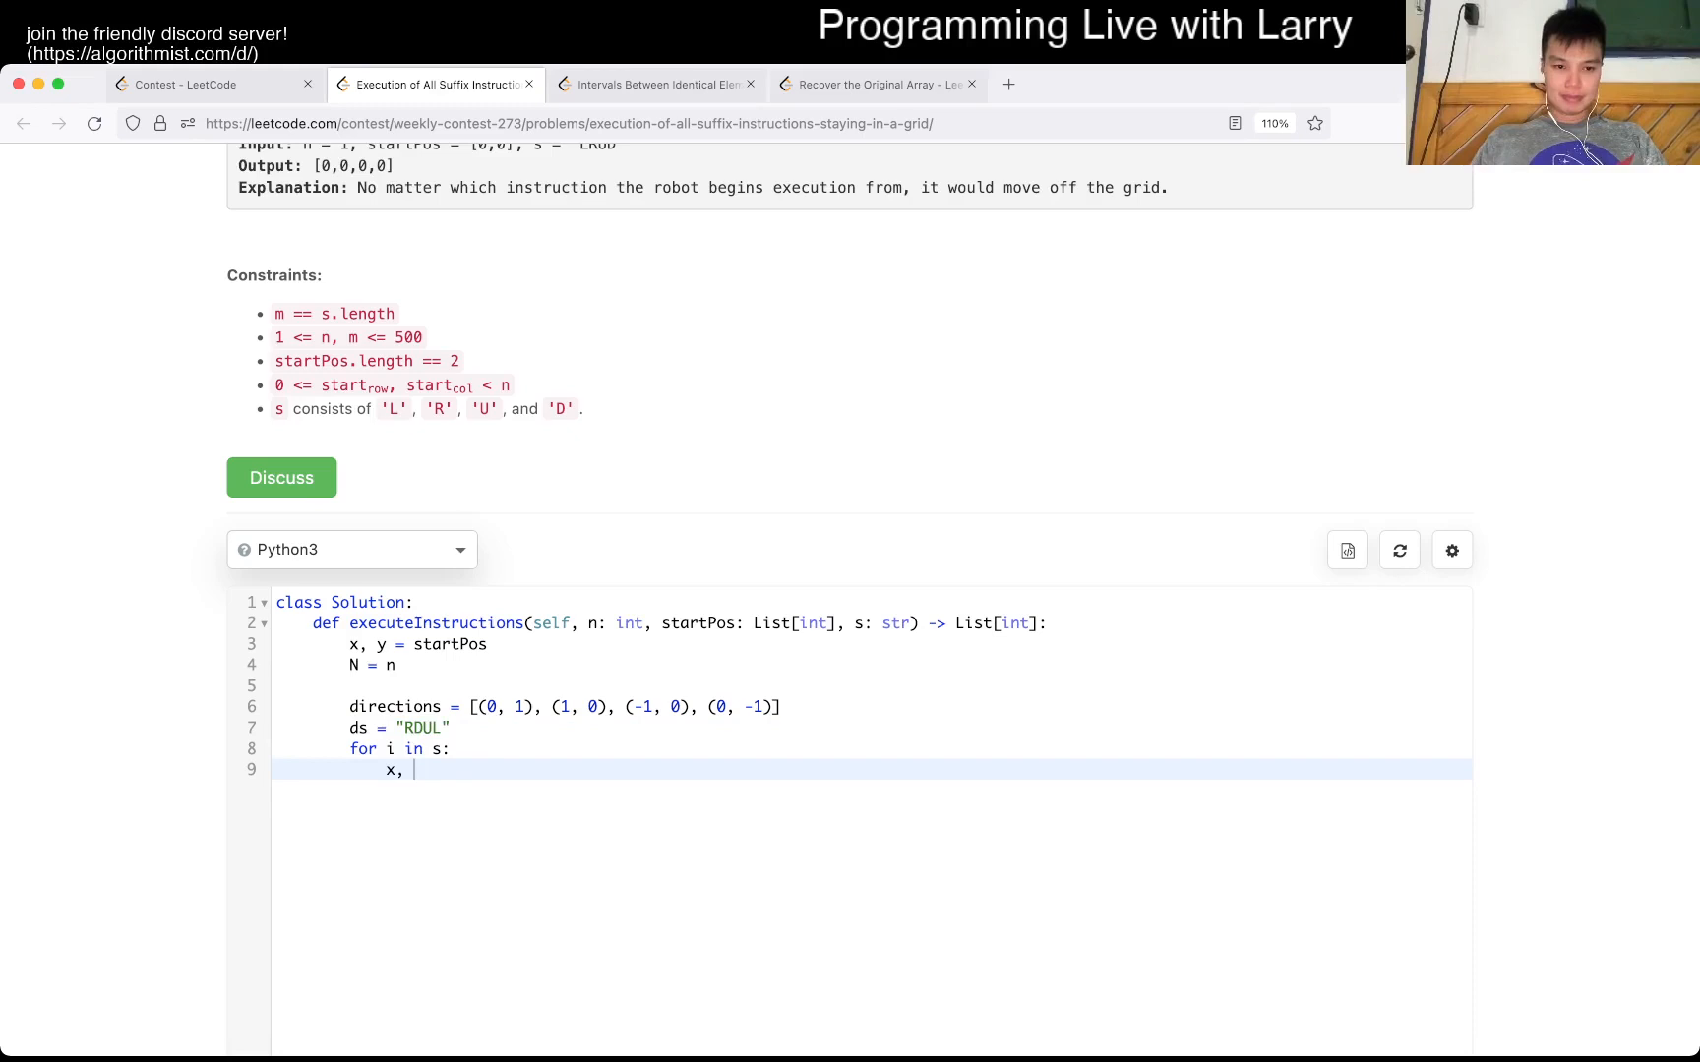
type("y =")
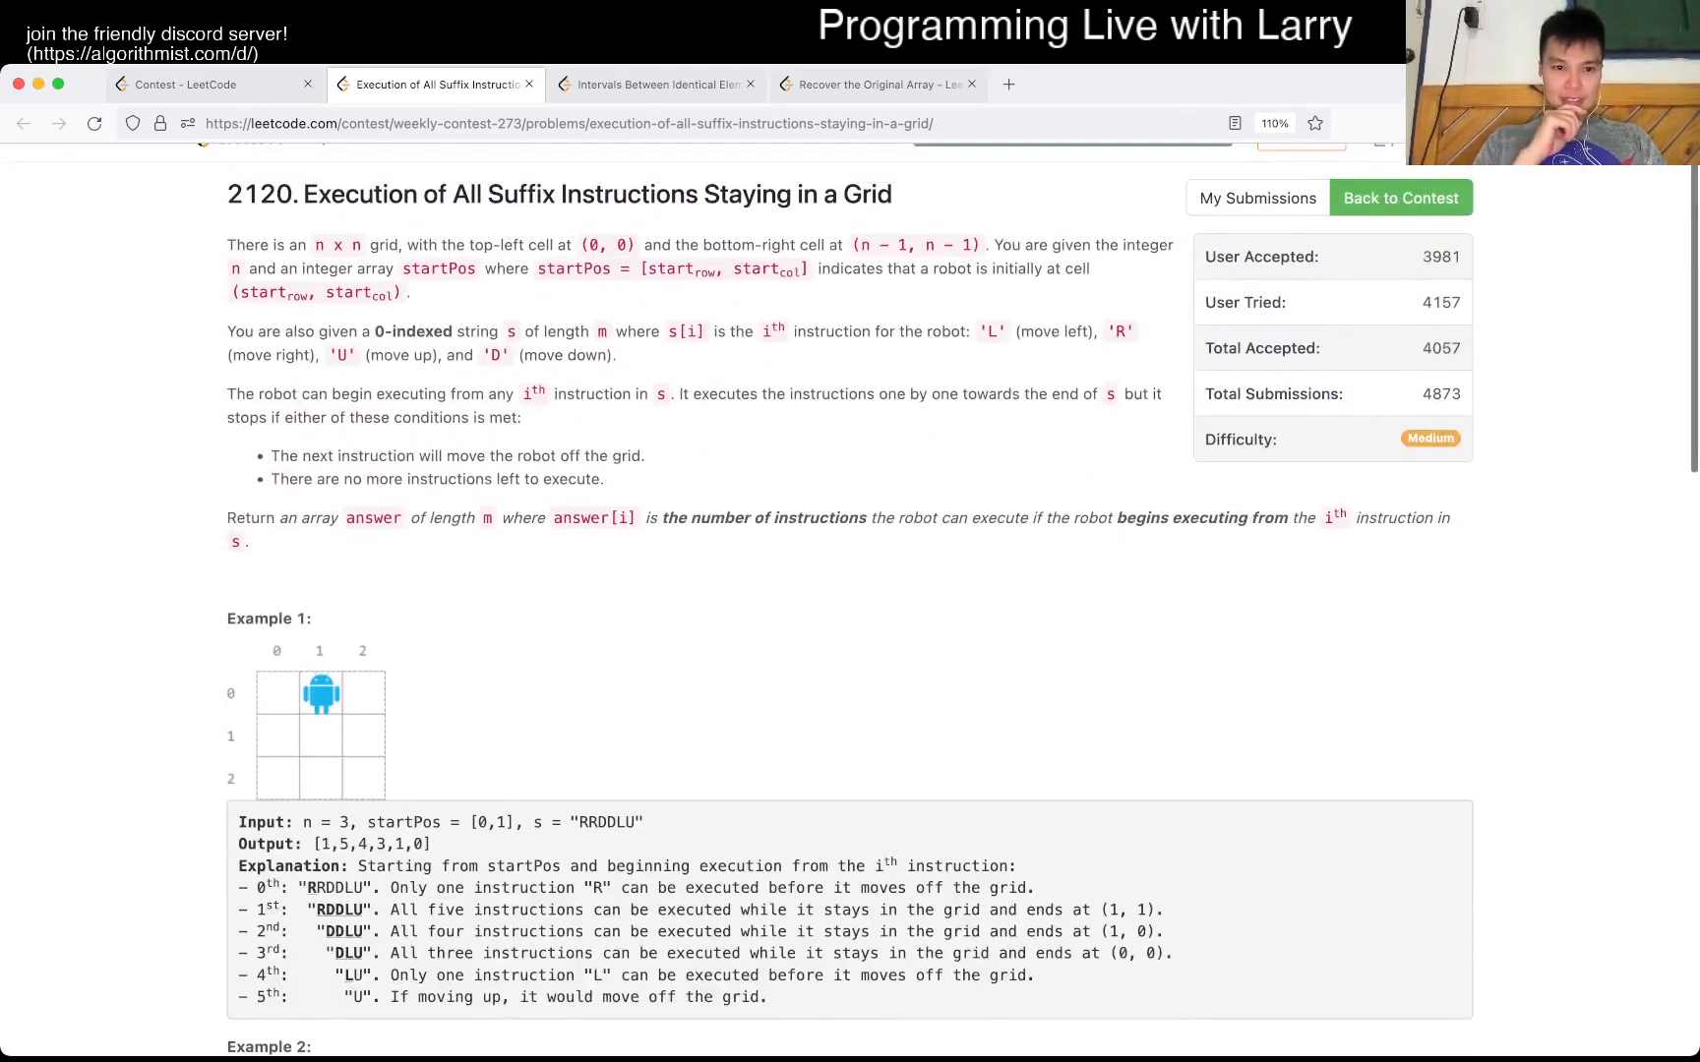
- Reread the statement, then wrap the instruction loop in an outer for t in range(N) loop
left_click_drag(352, 394, 659, 393)
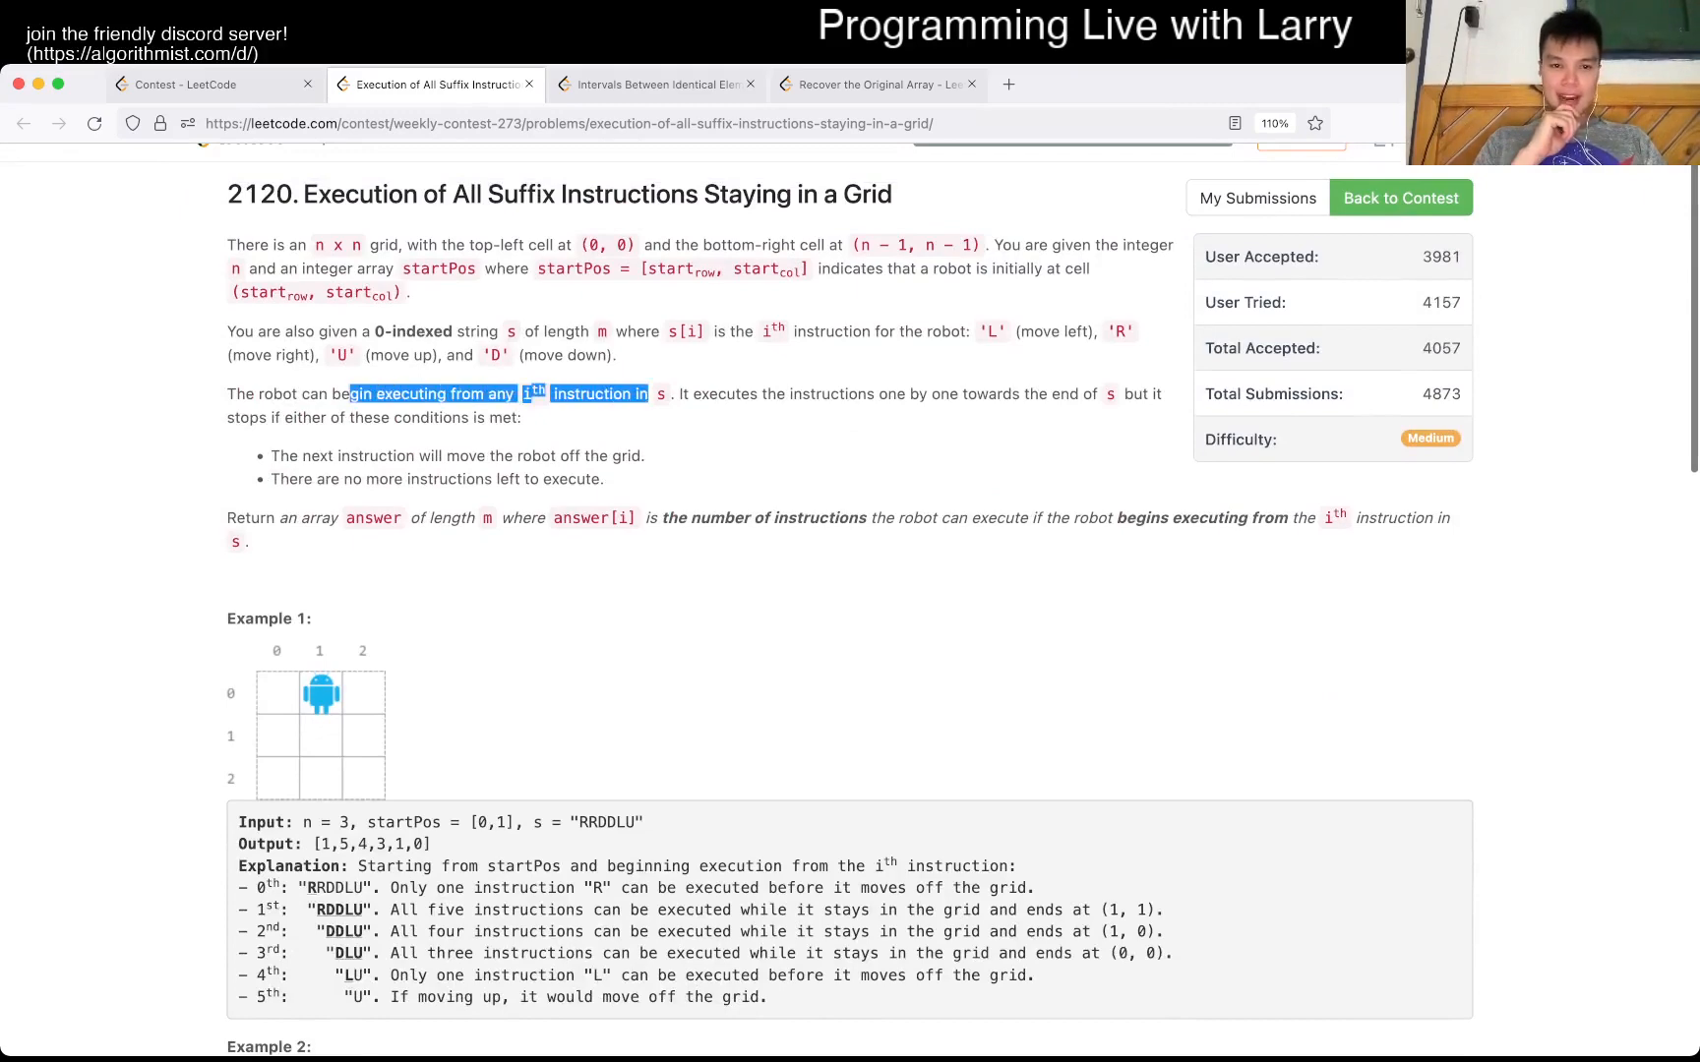
scroll("down", 3)
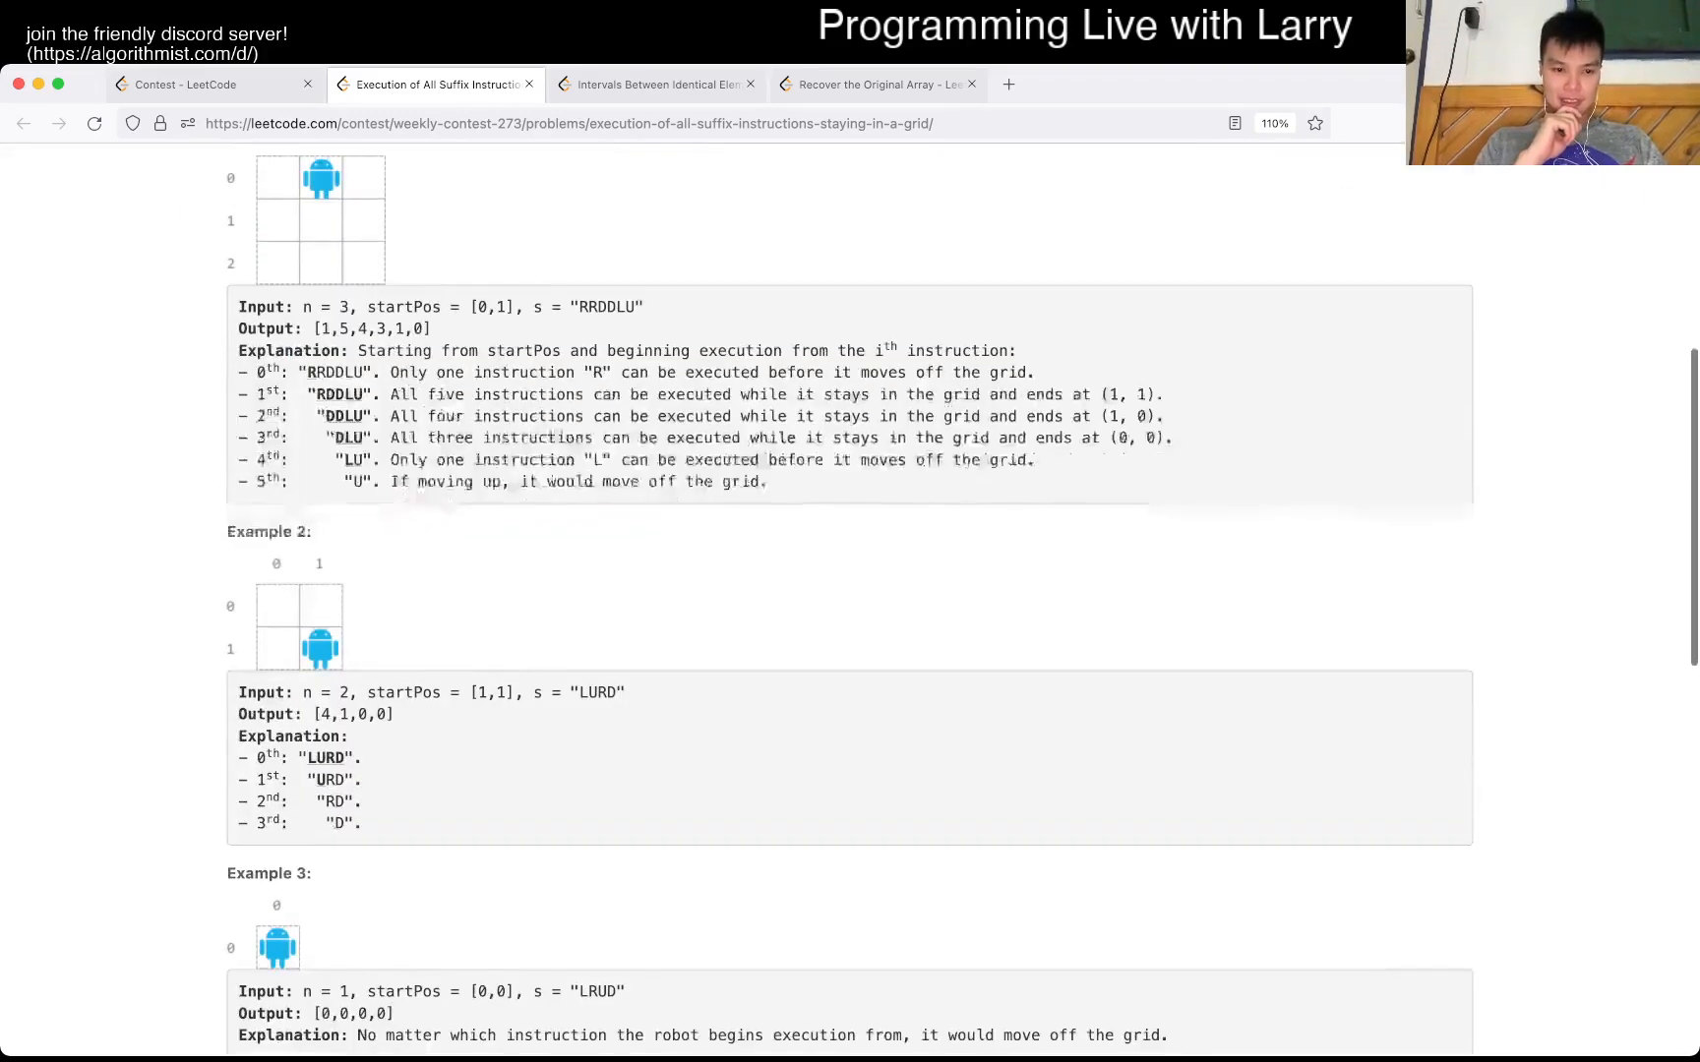
scroll("down", 3)
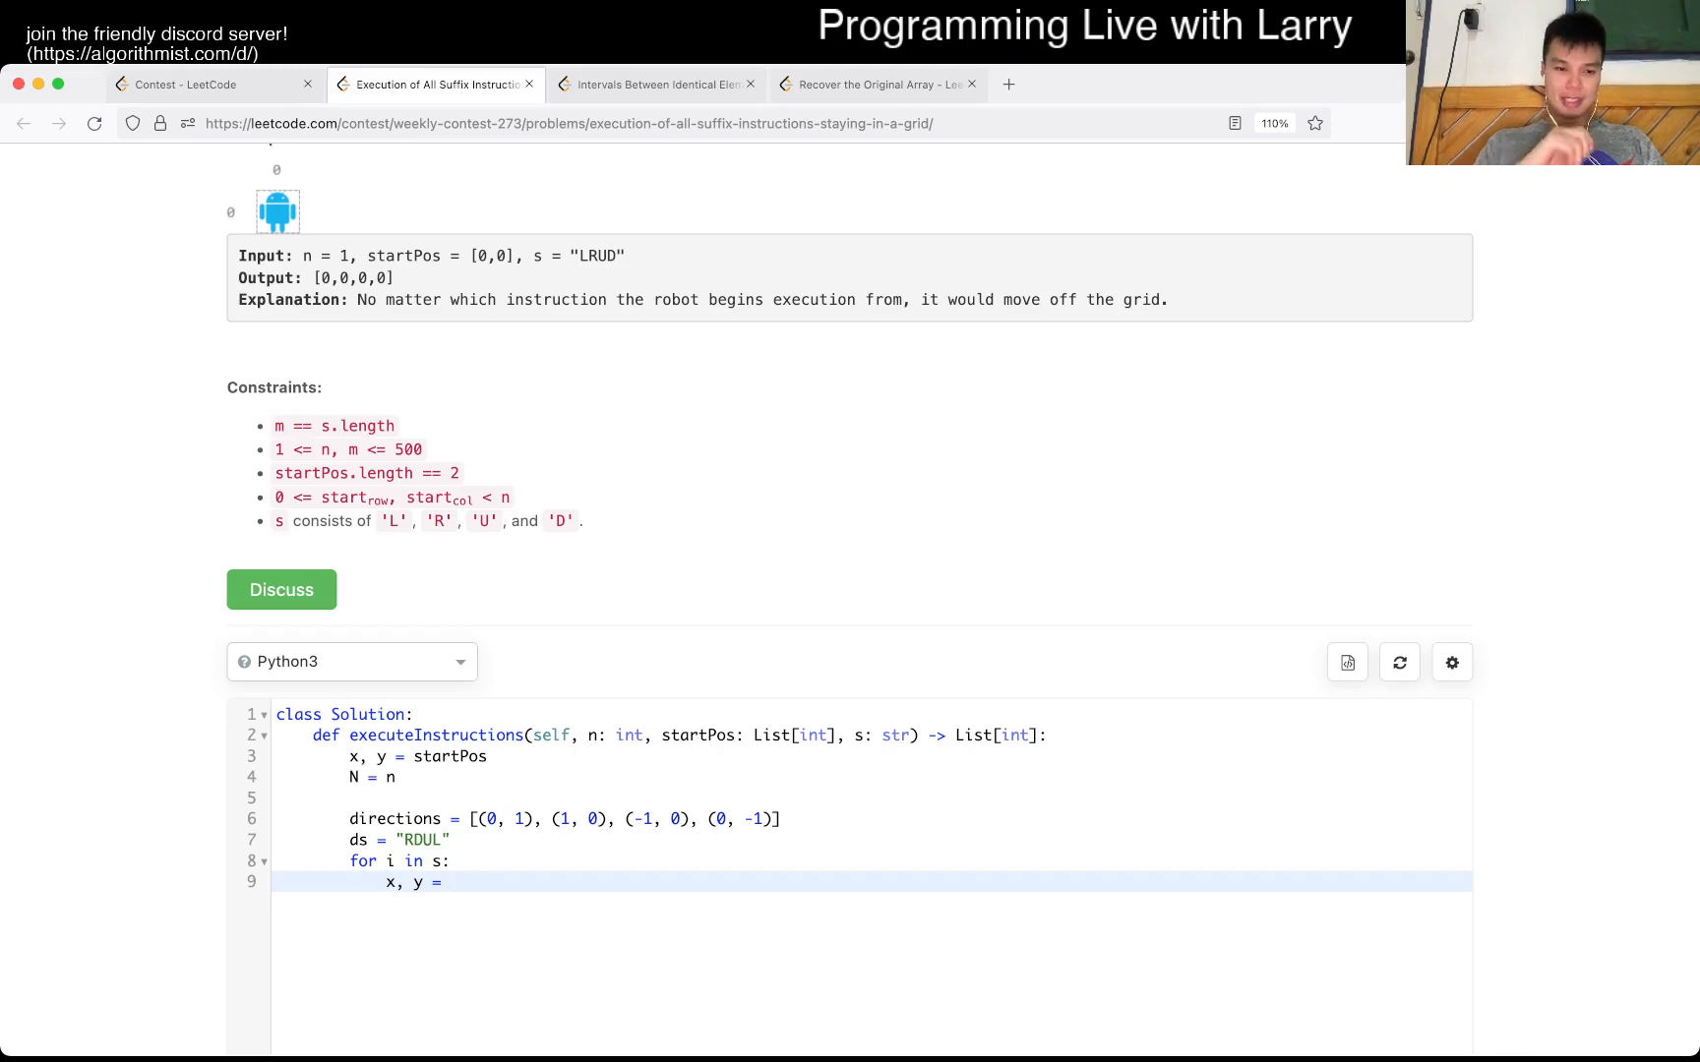
scroll("down", 3)
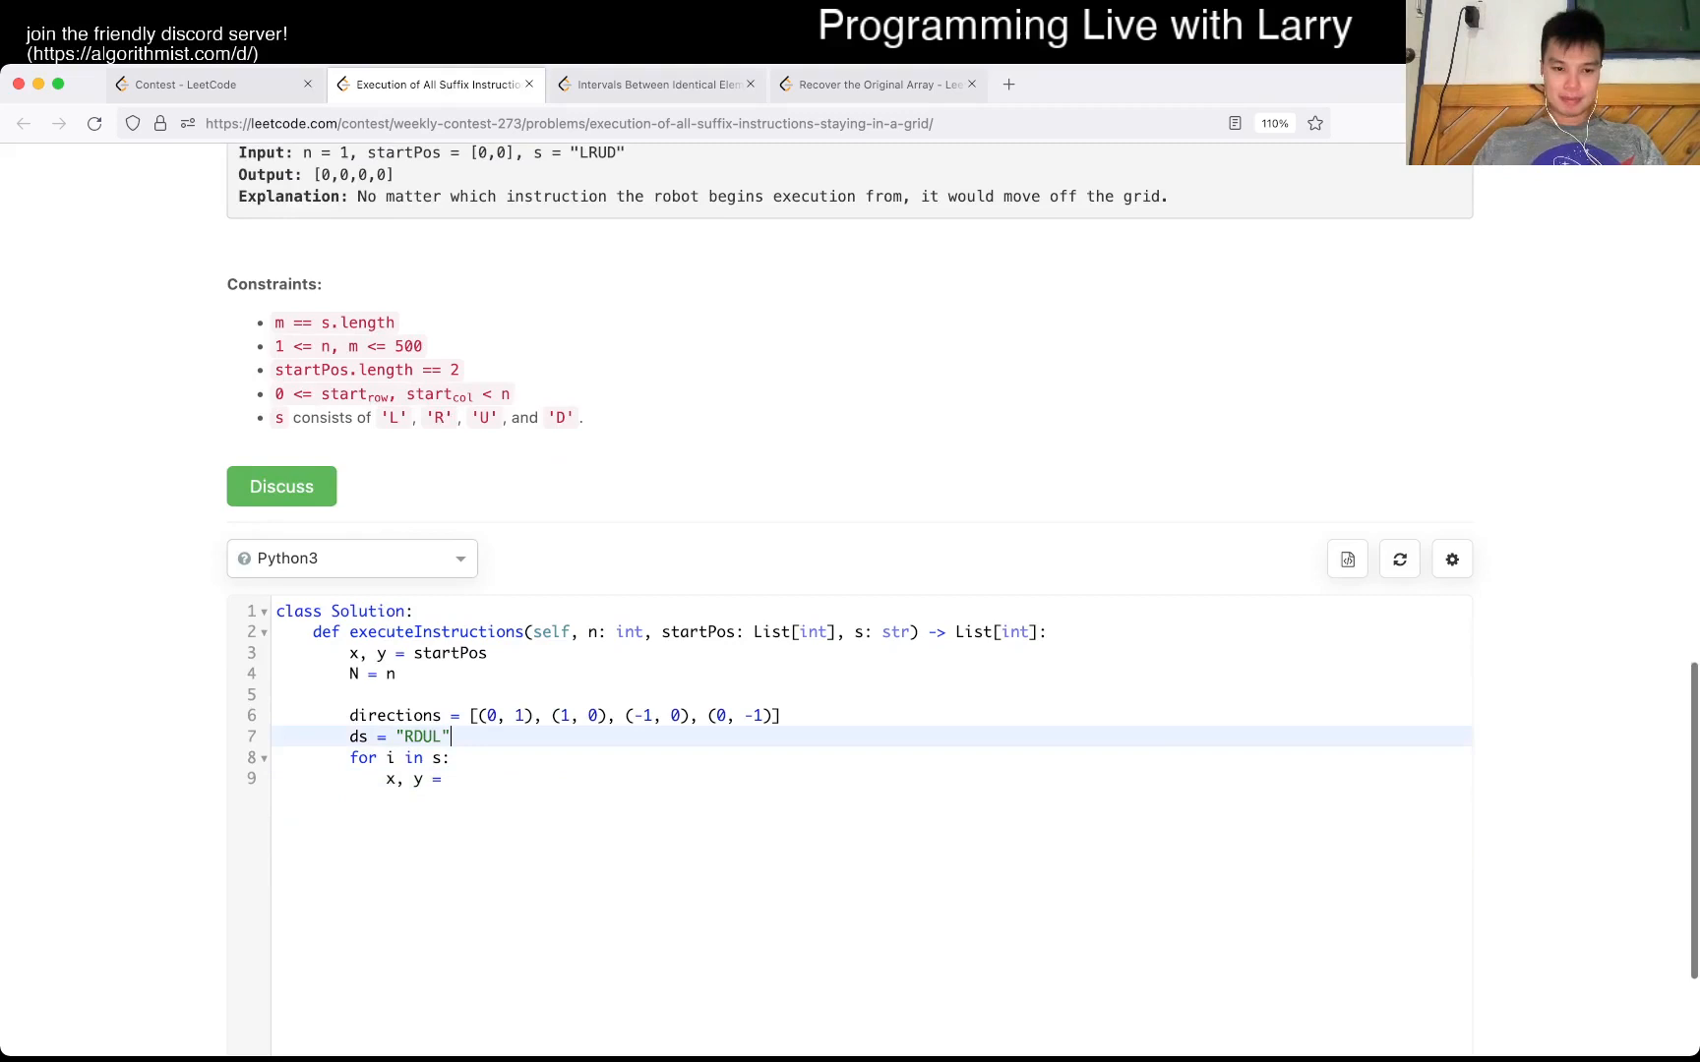
type("for")
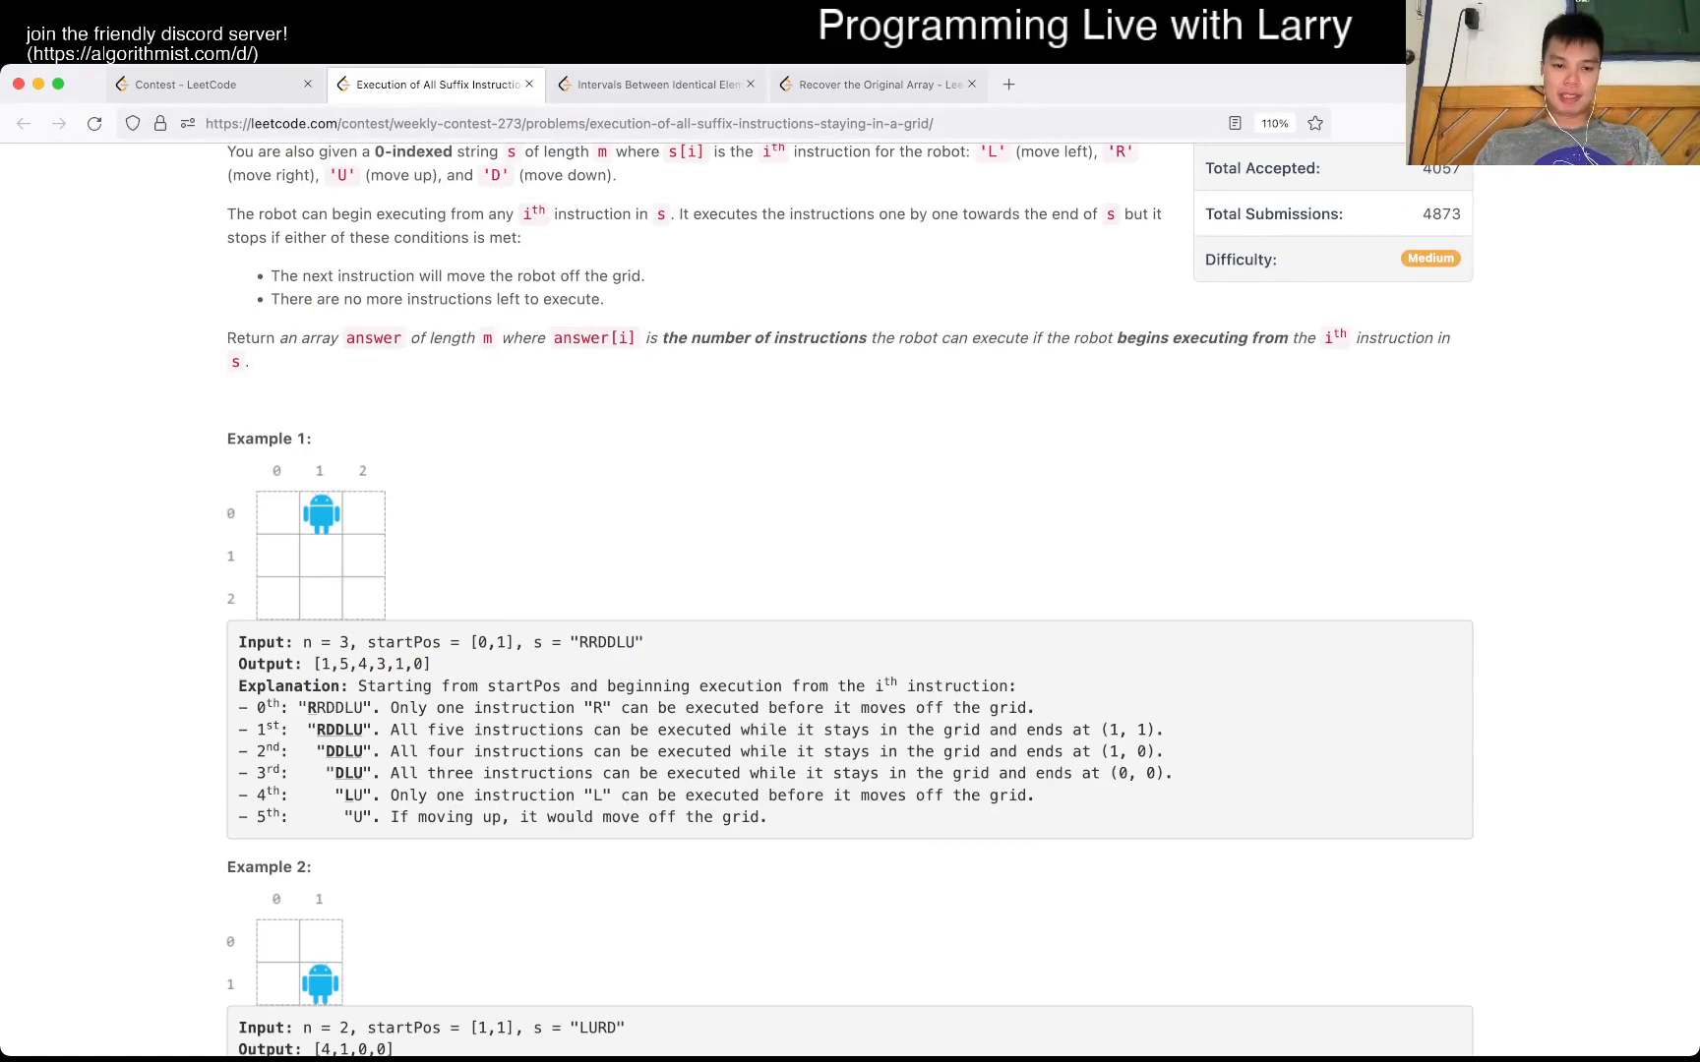
scroll("down", 3)
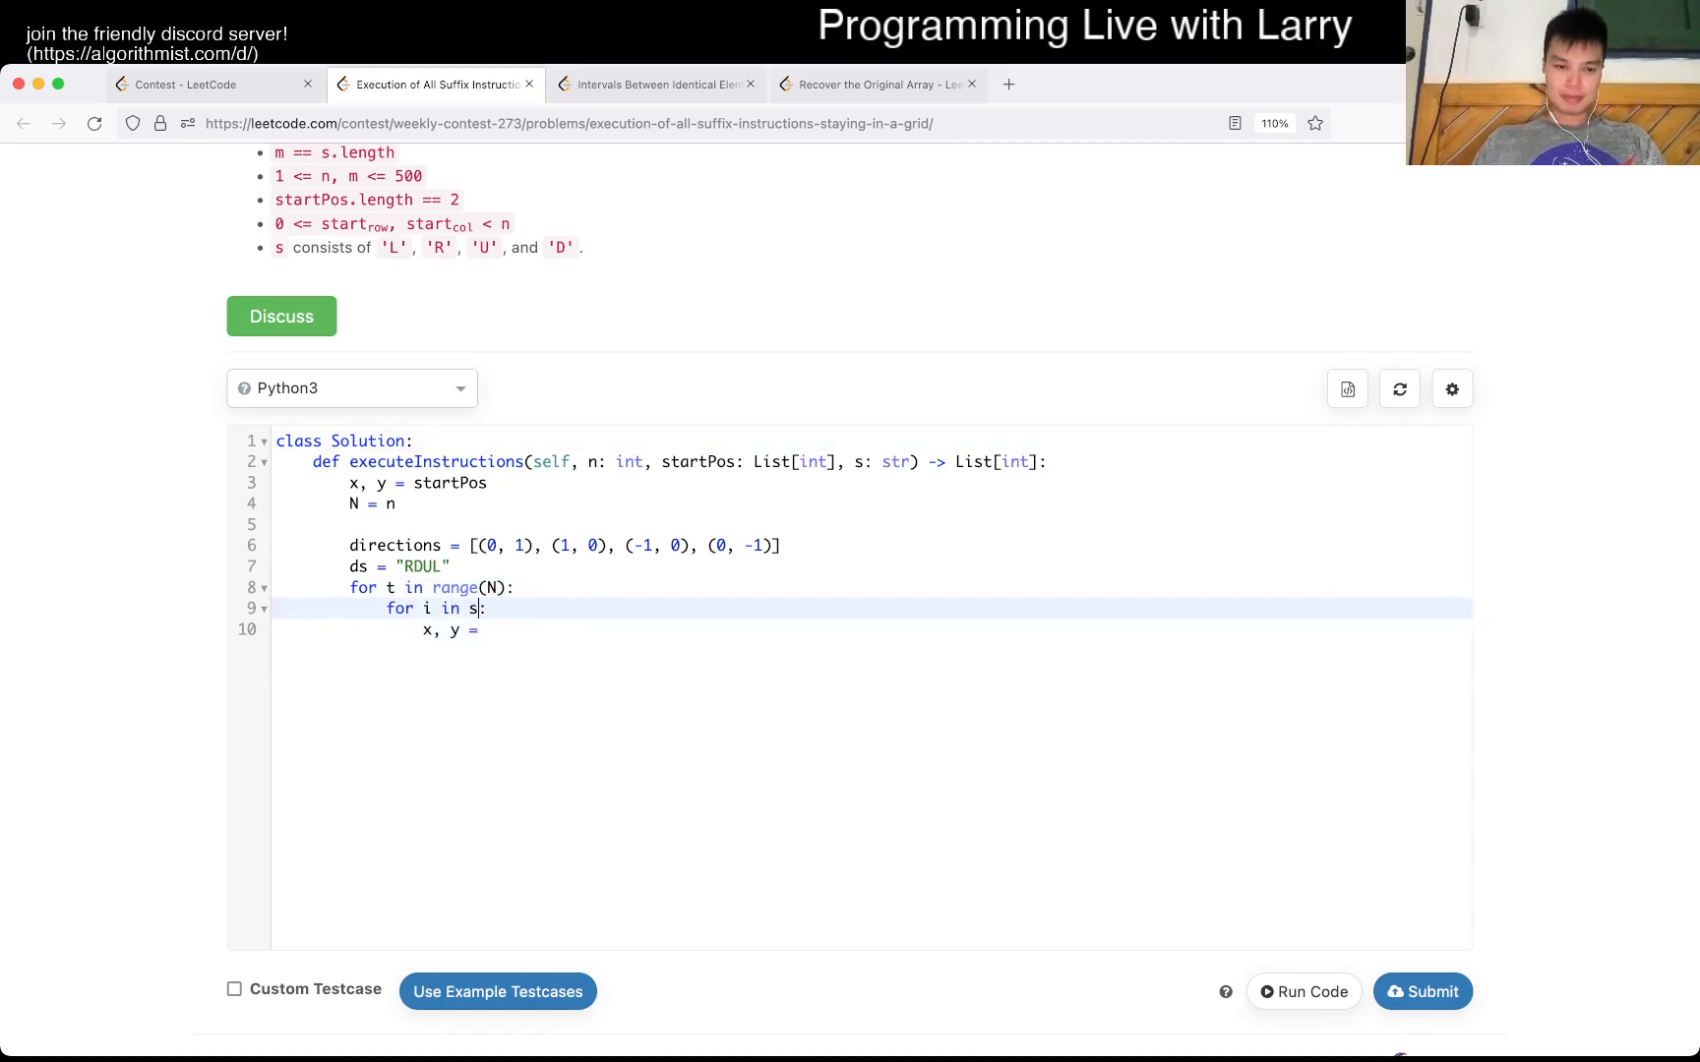
- Loop over s[t:] from startPos and compute nx, ny via directions[ds.index(i)] with enumerate
type("[t:]:")
type("x,")
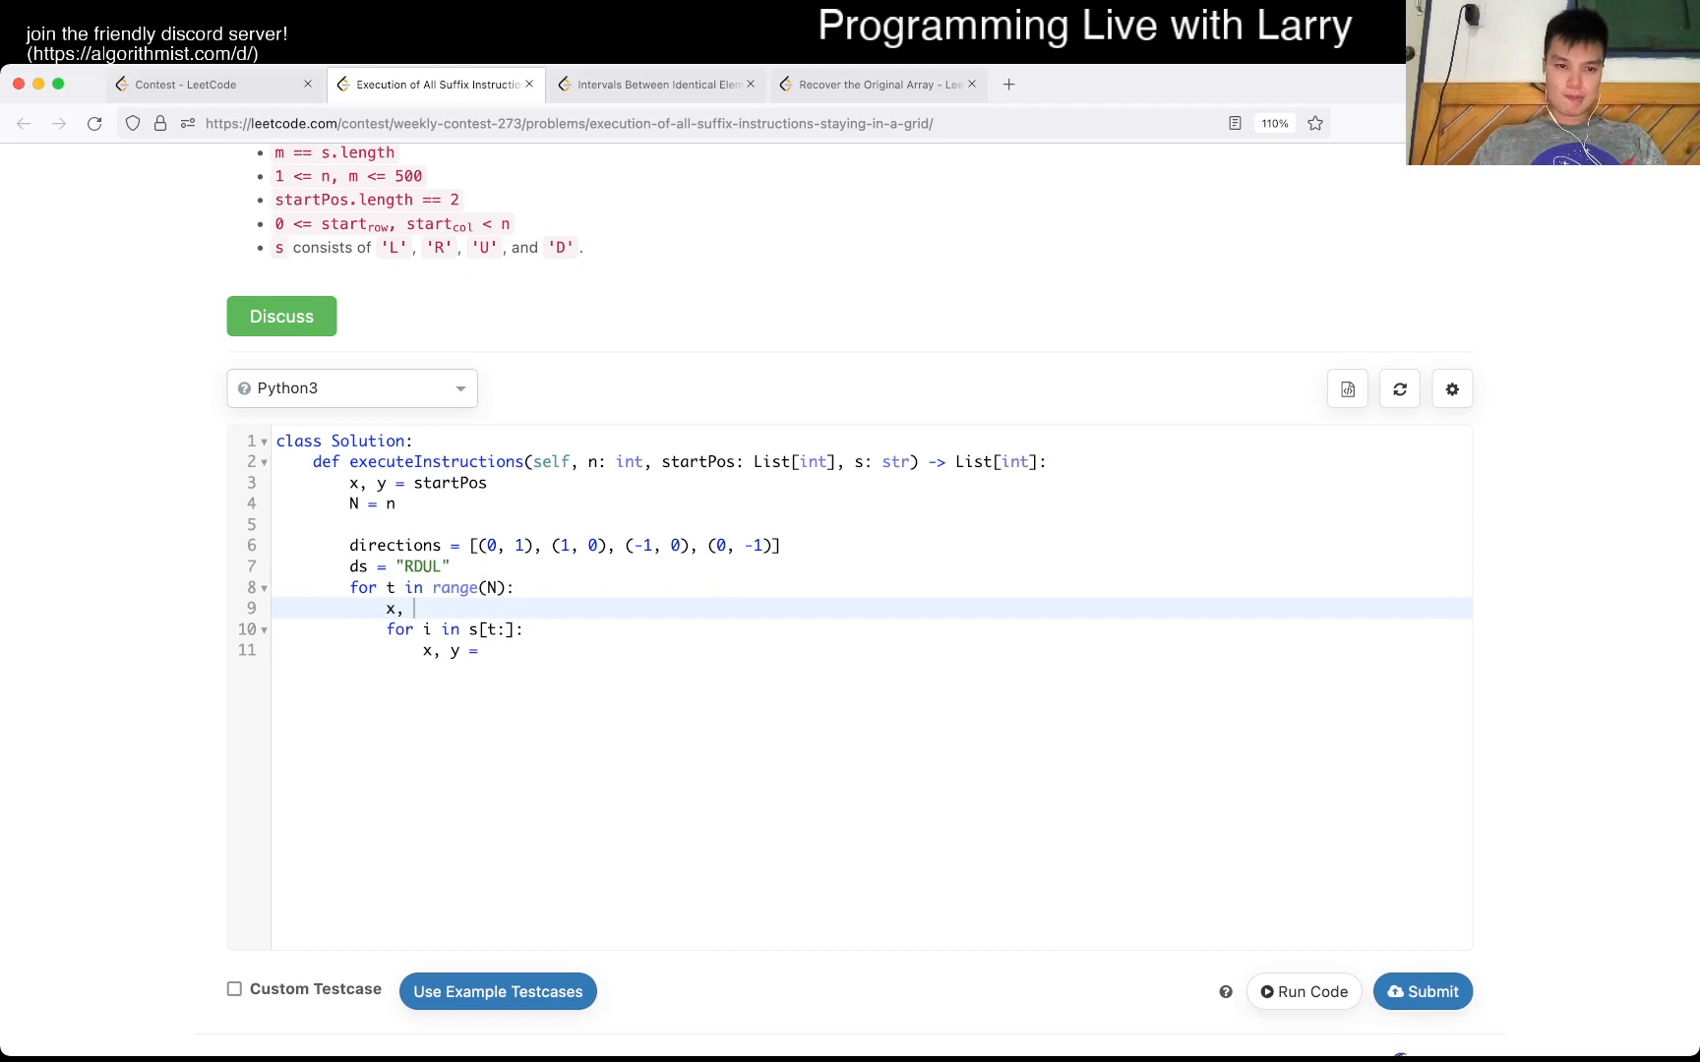
type("y = startPos")
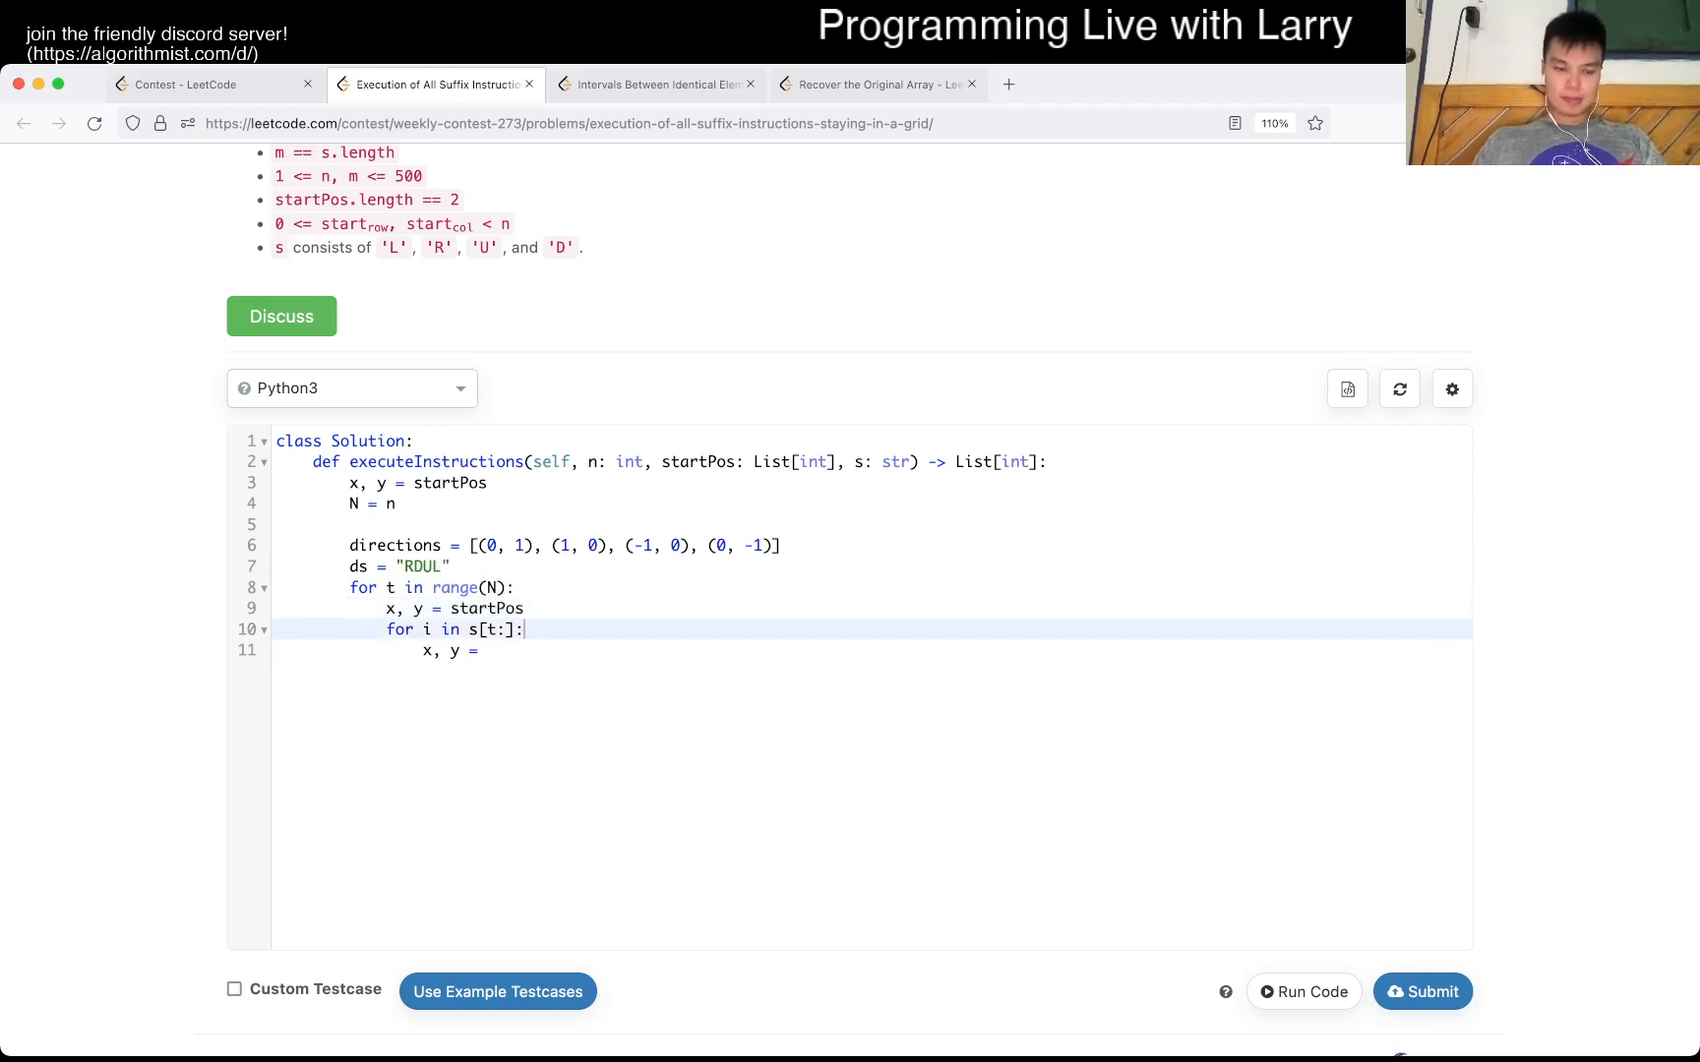
key("Backspace")
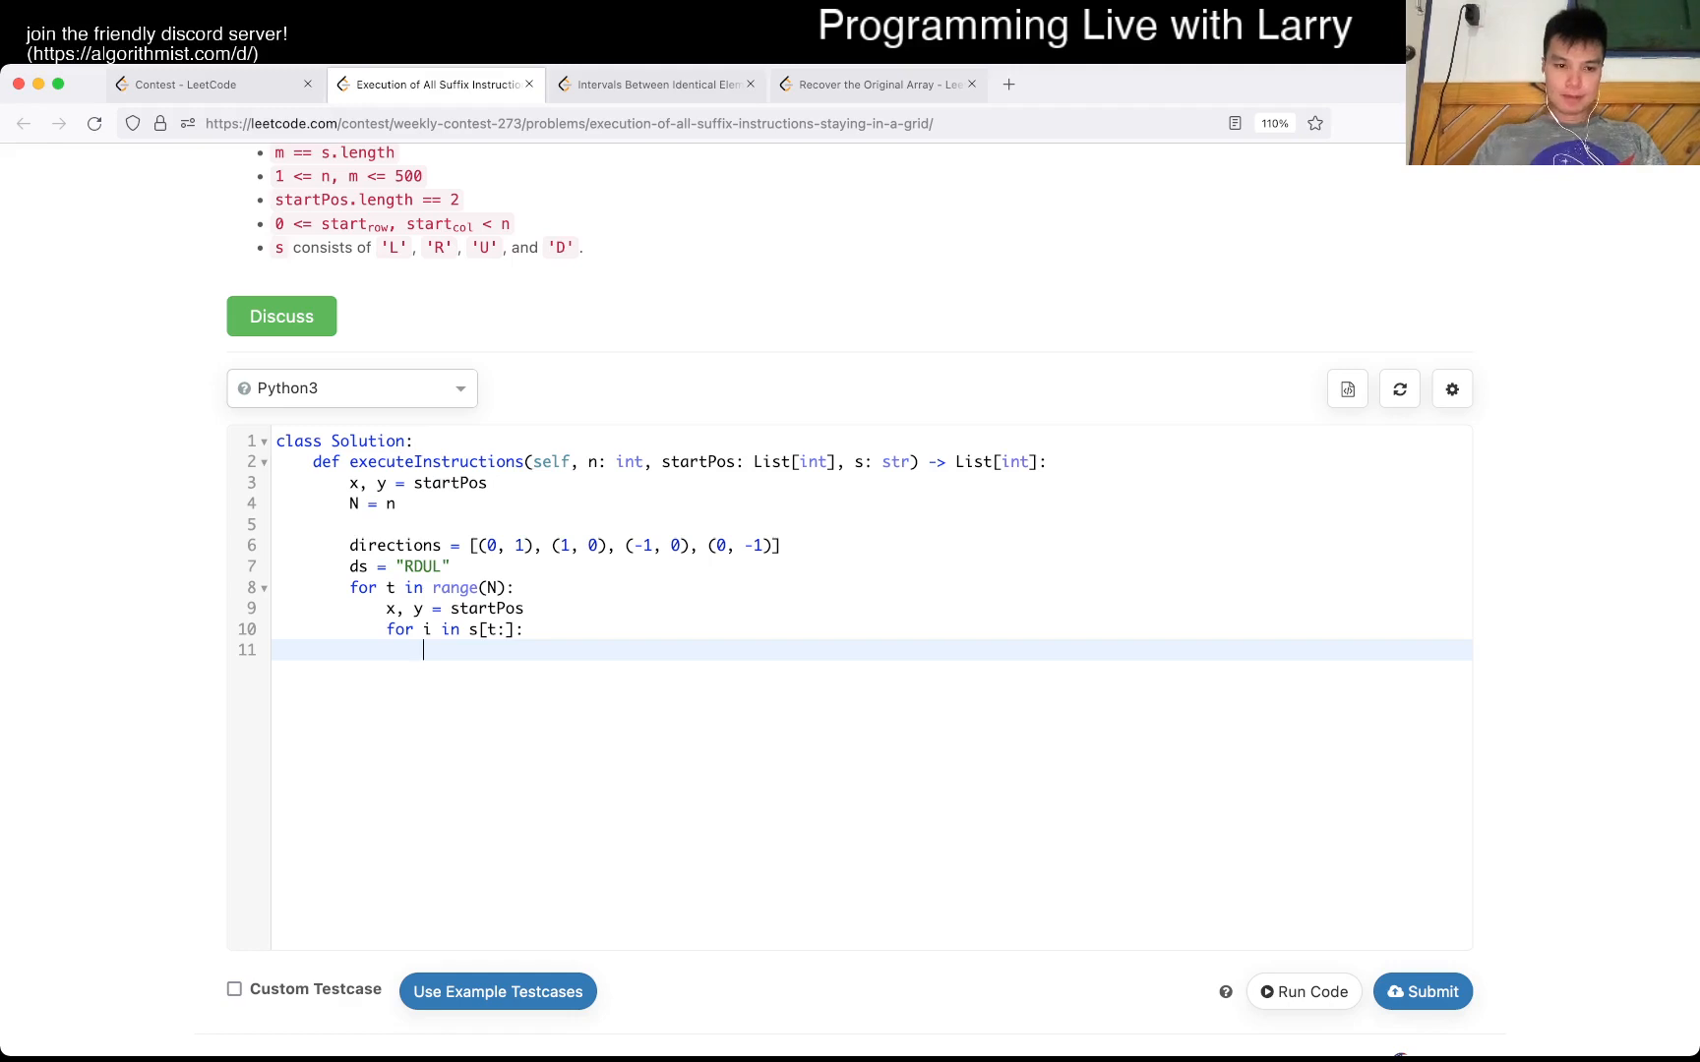
type("nx, ny = x +")
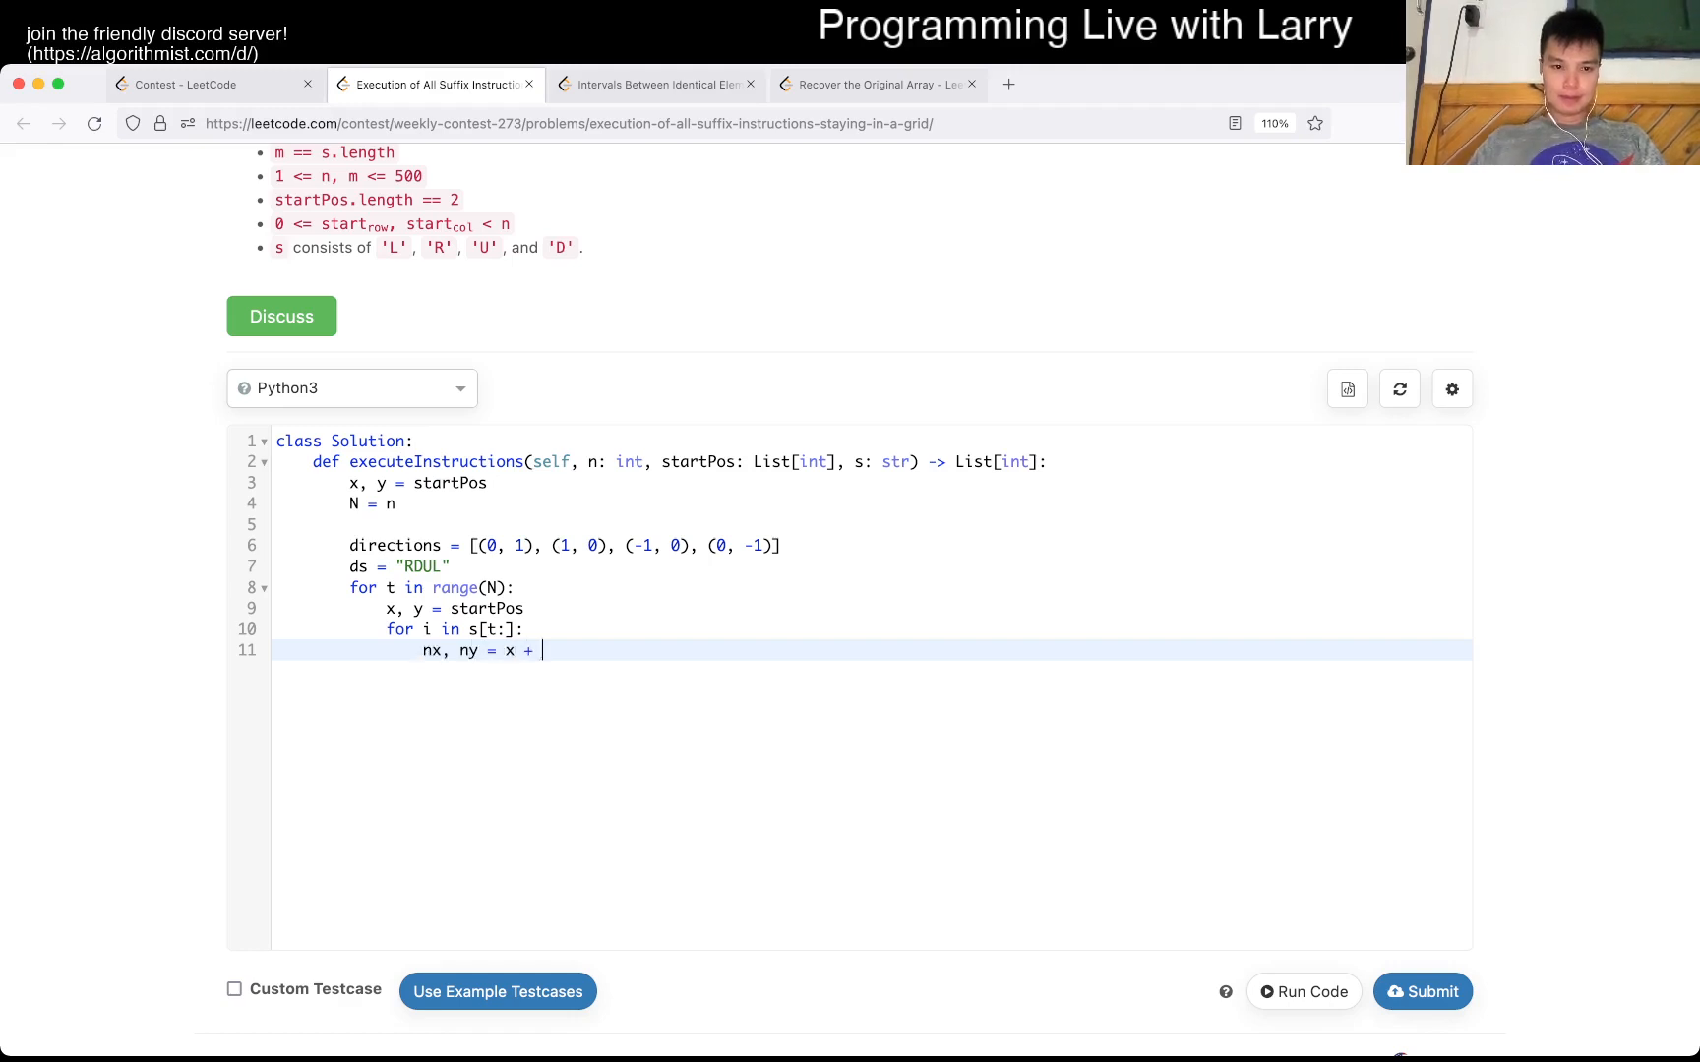
type("directions[ds.index(")
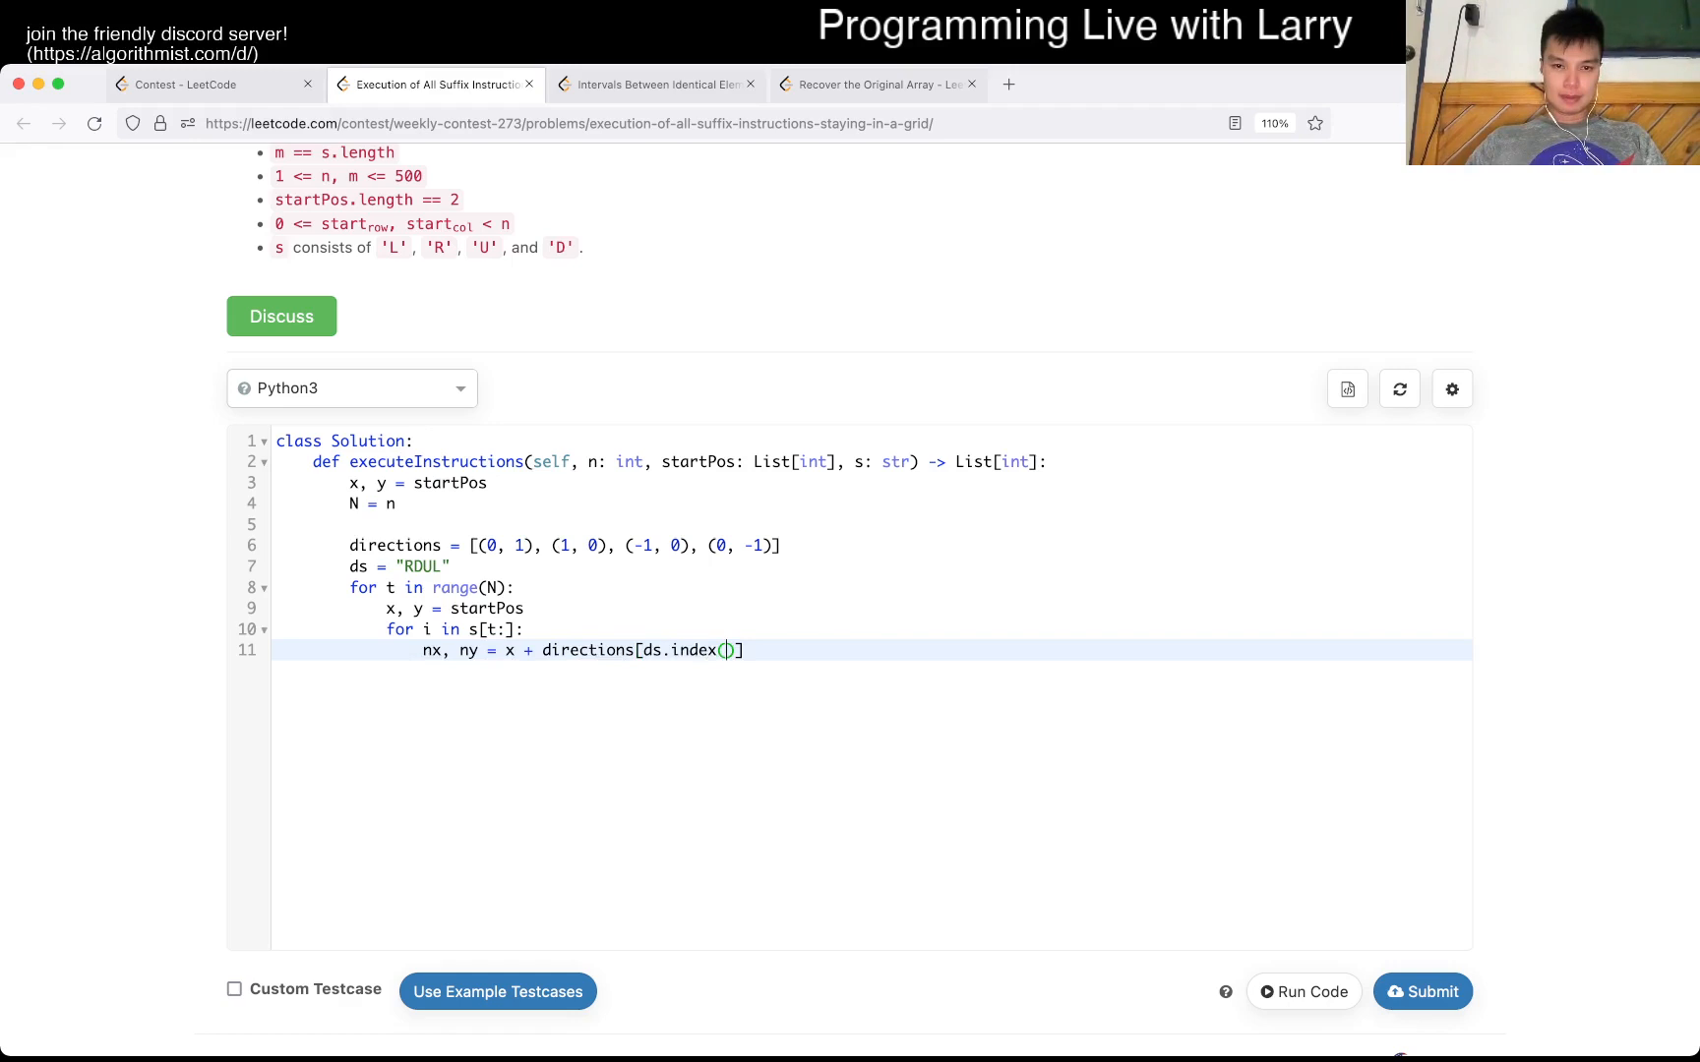
type("i")
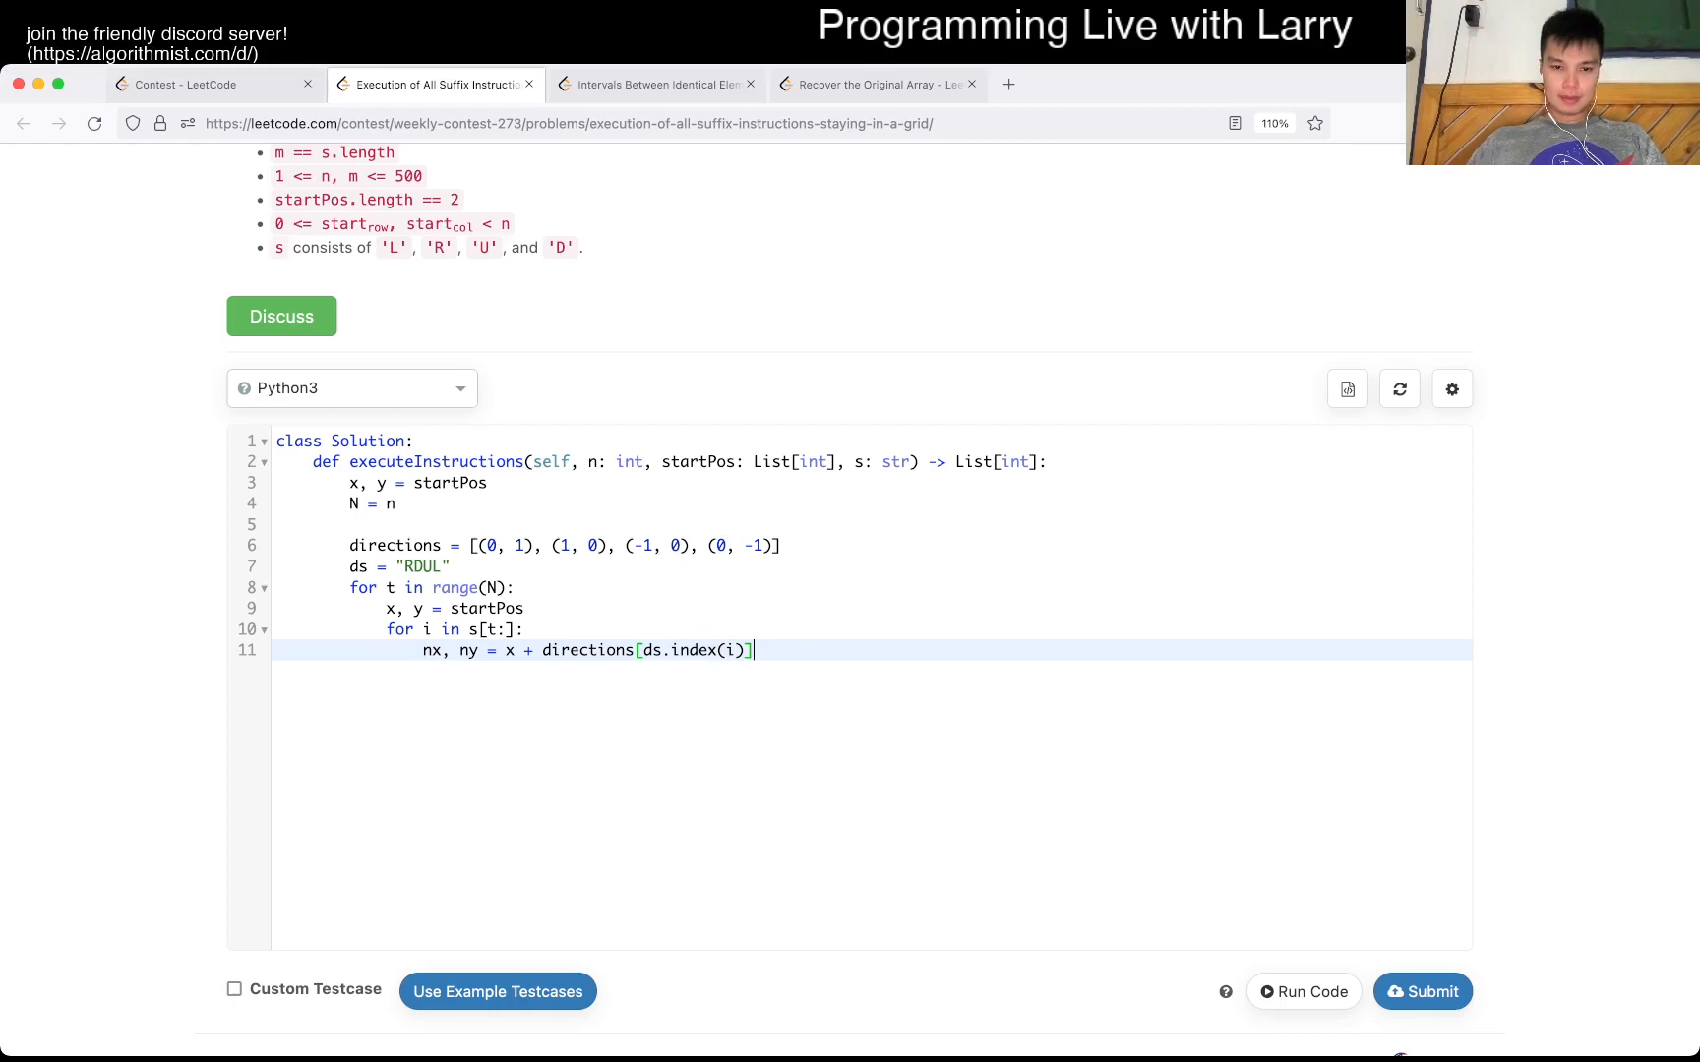
type(", y + directions[ds")
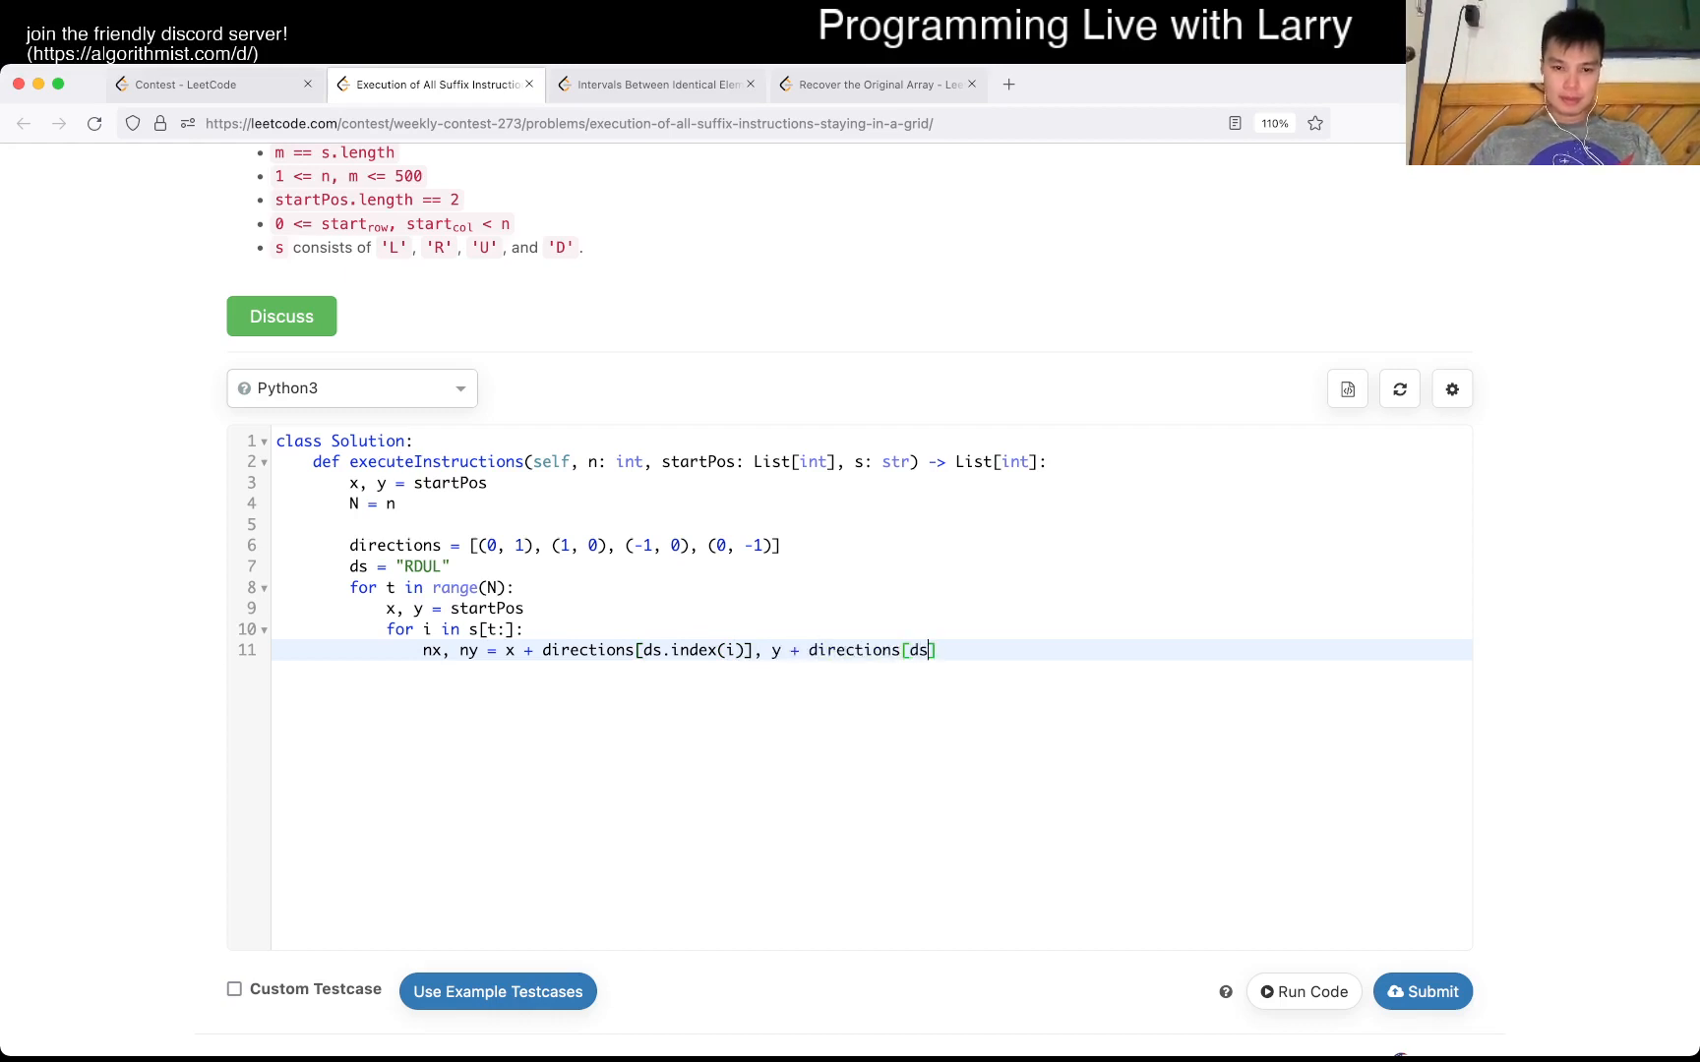
type(".index(i)")
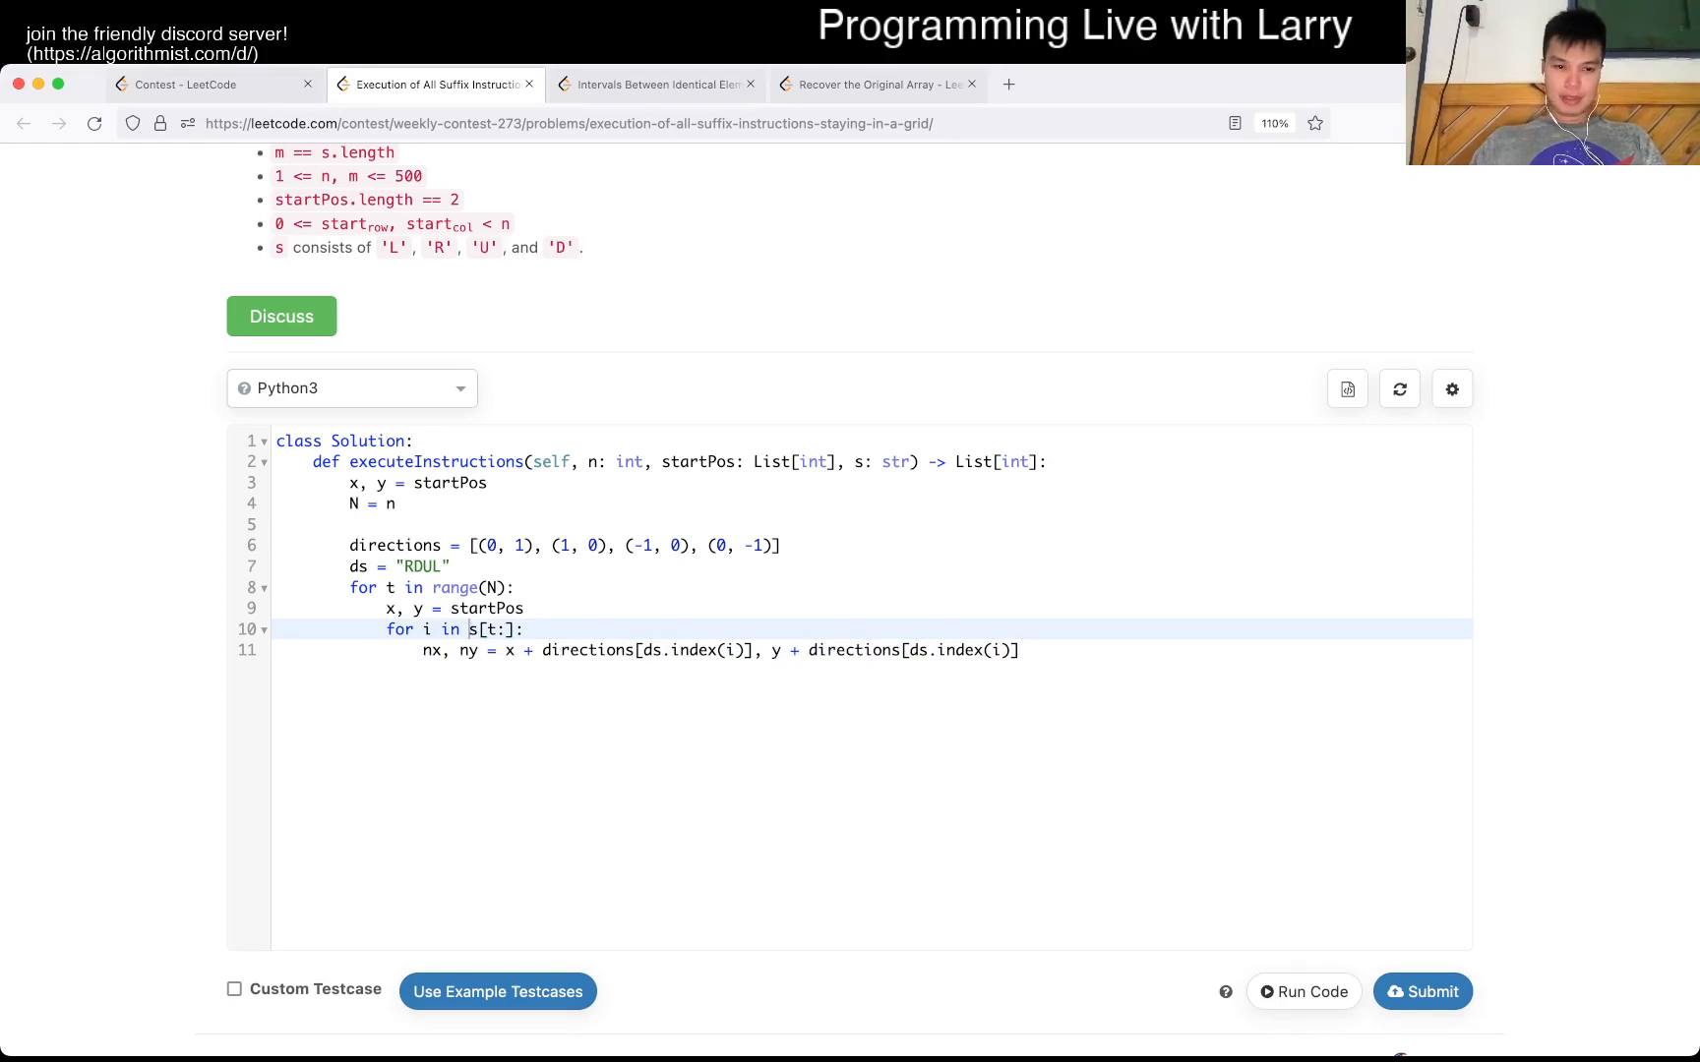
type("enumerate(")
type("if")
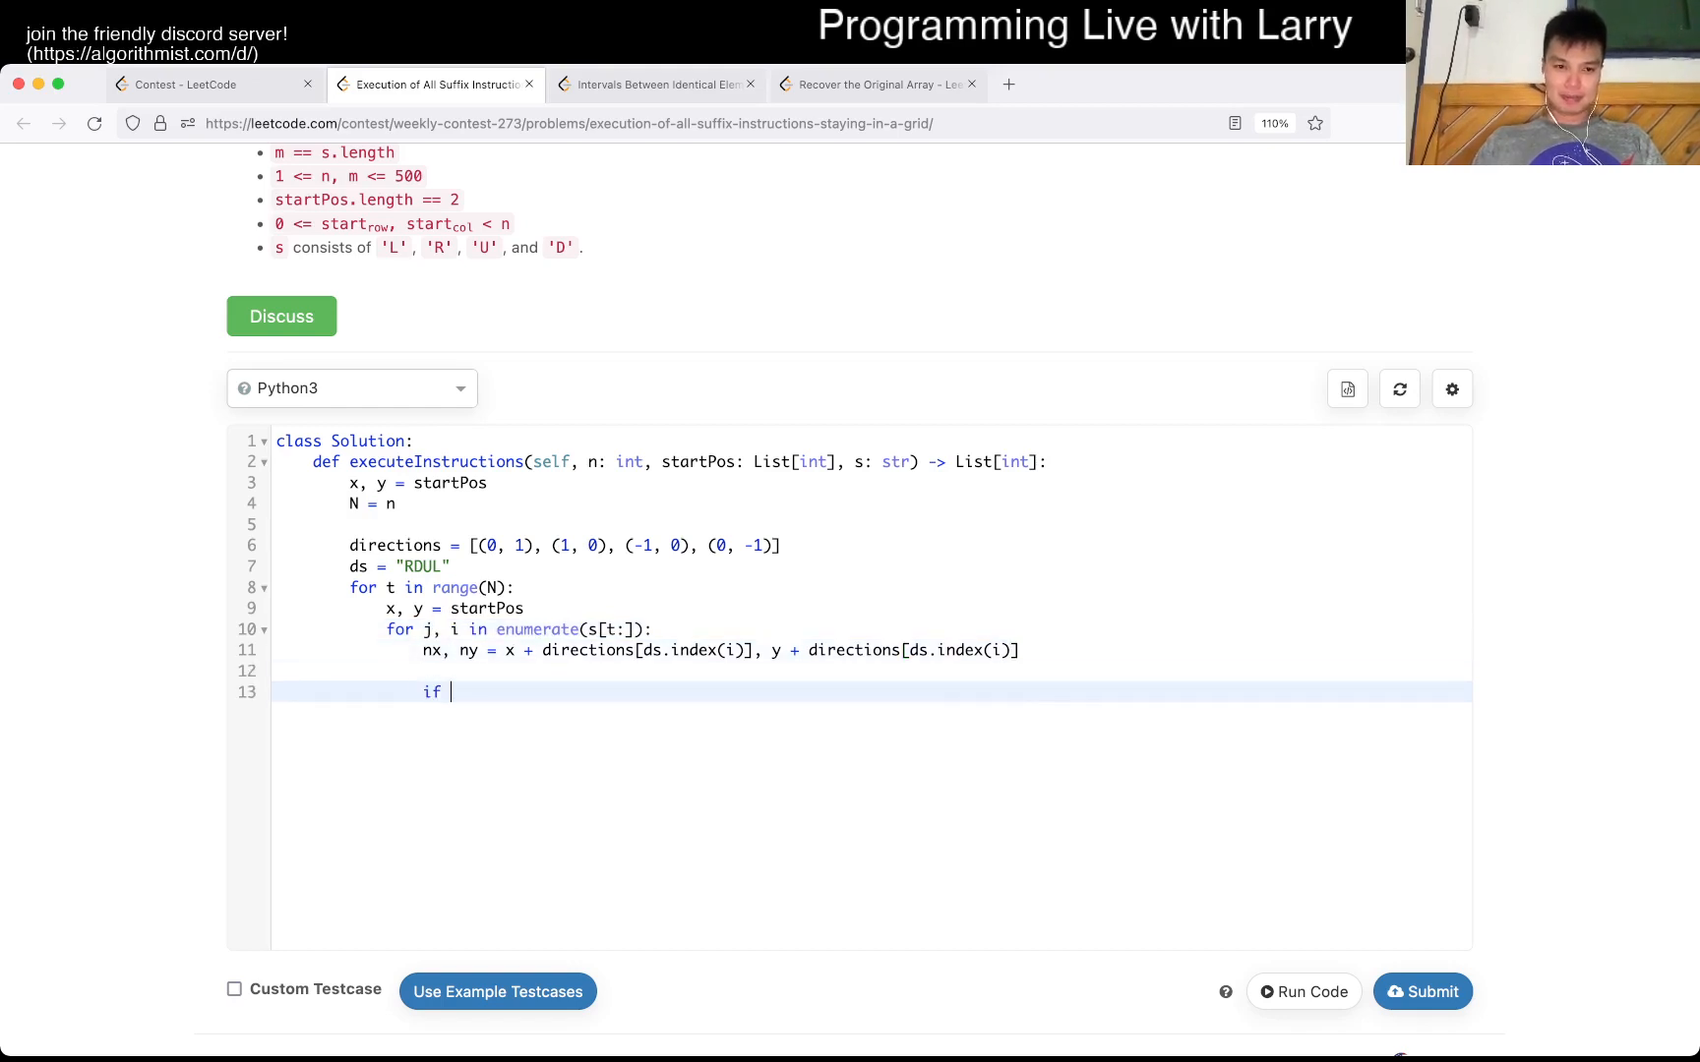
- Initialise ans, check 0 <= nx < N and 0 <= ny < N, append j on leaving and return ans, then run
type("ans =")
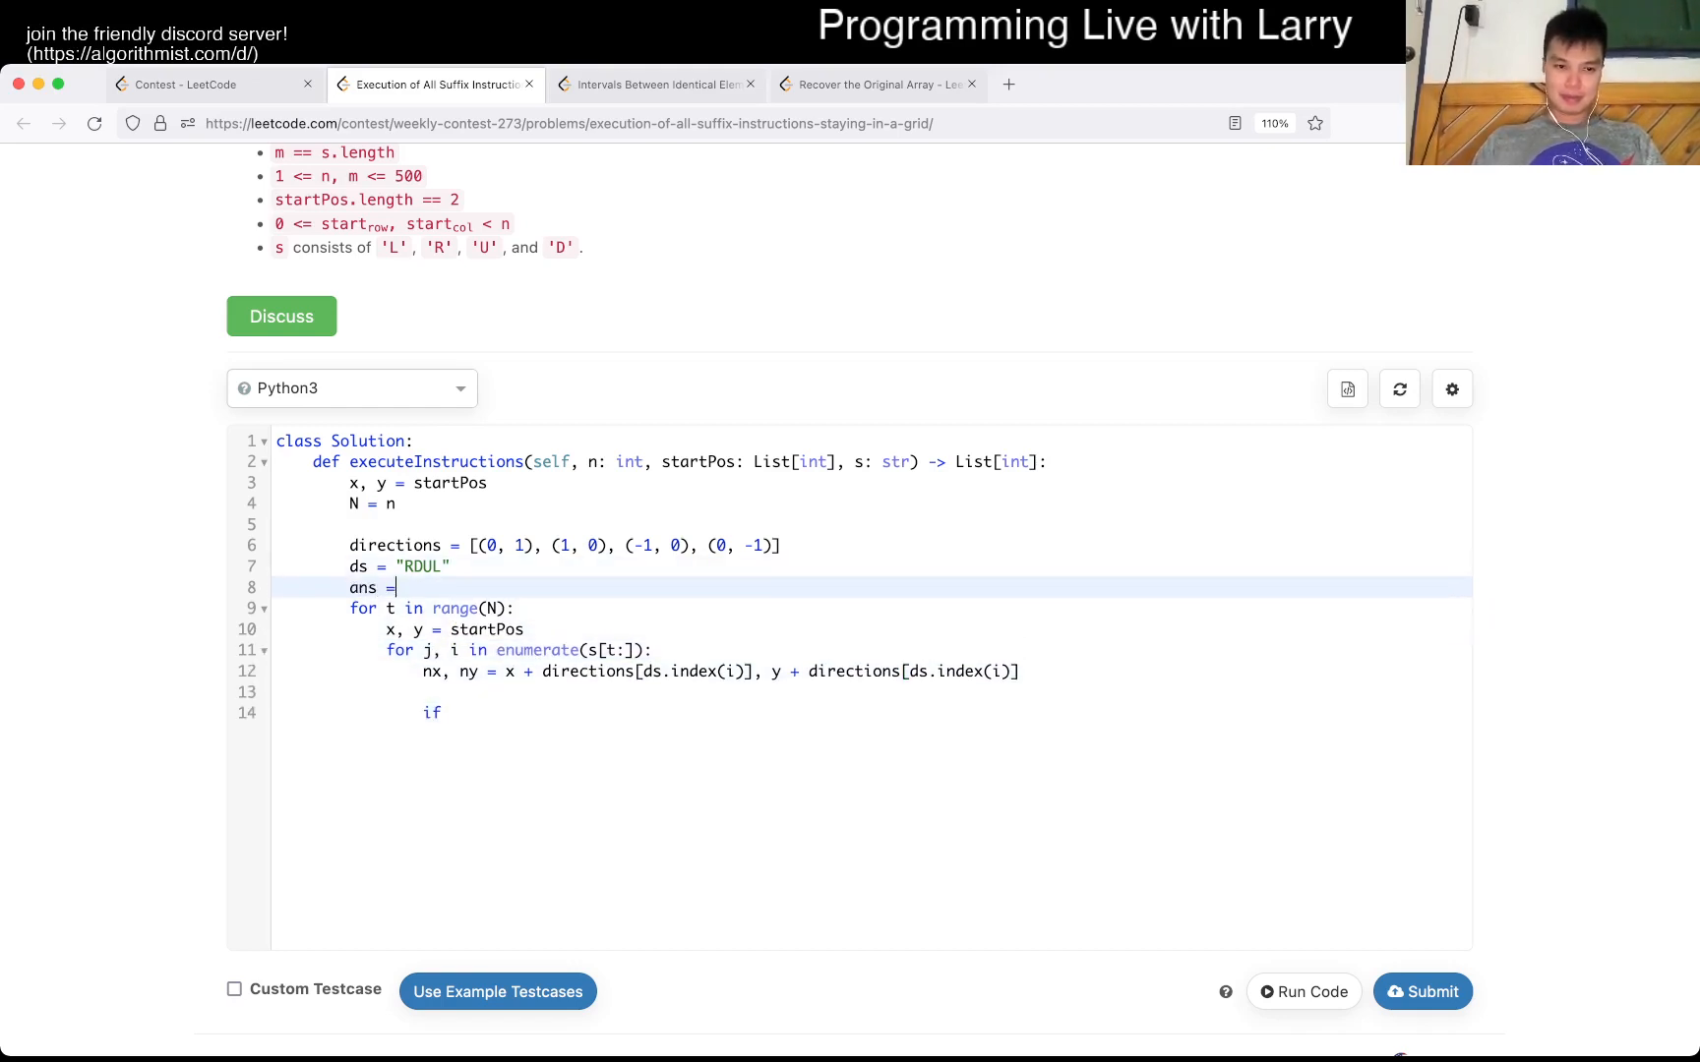
type("[]")
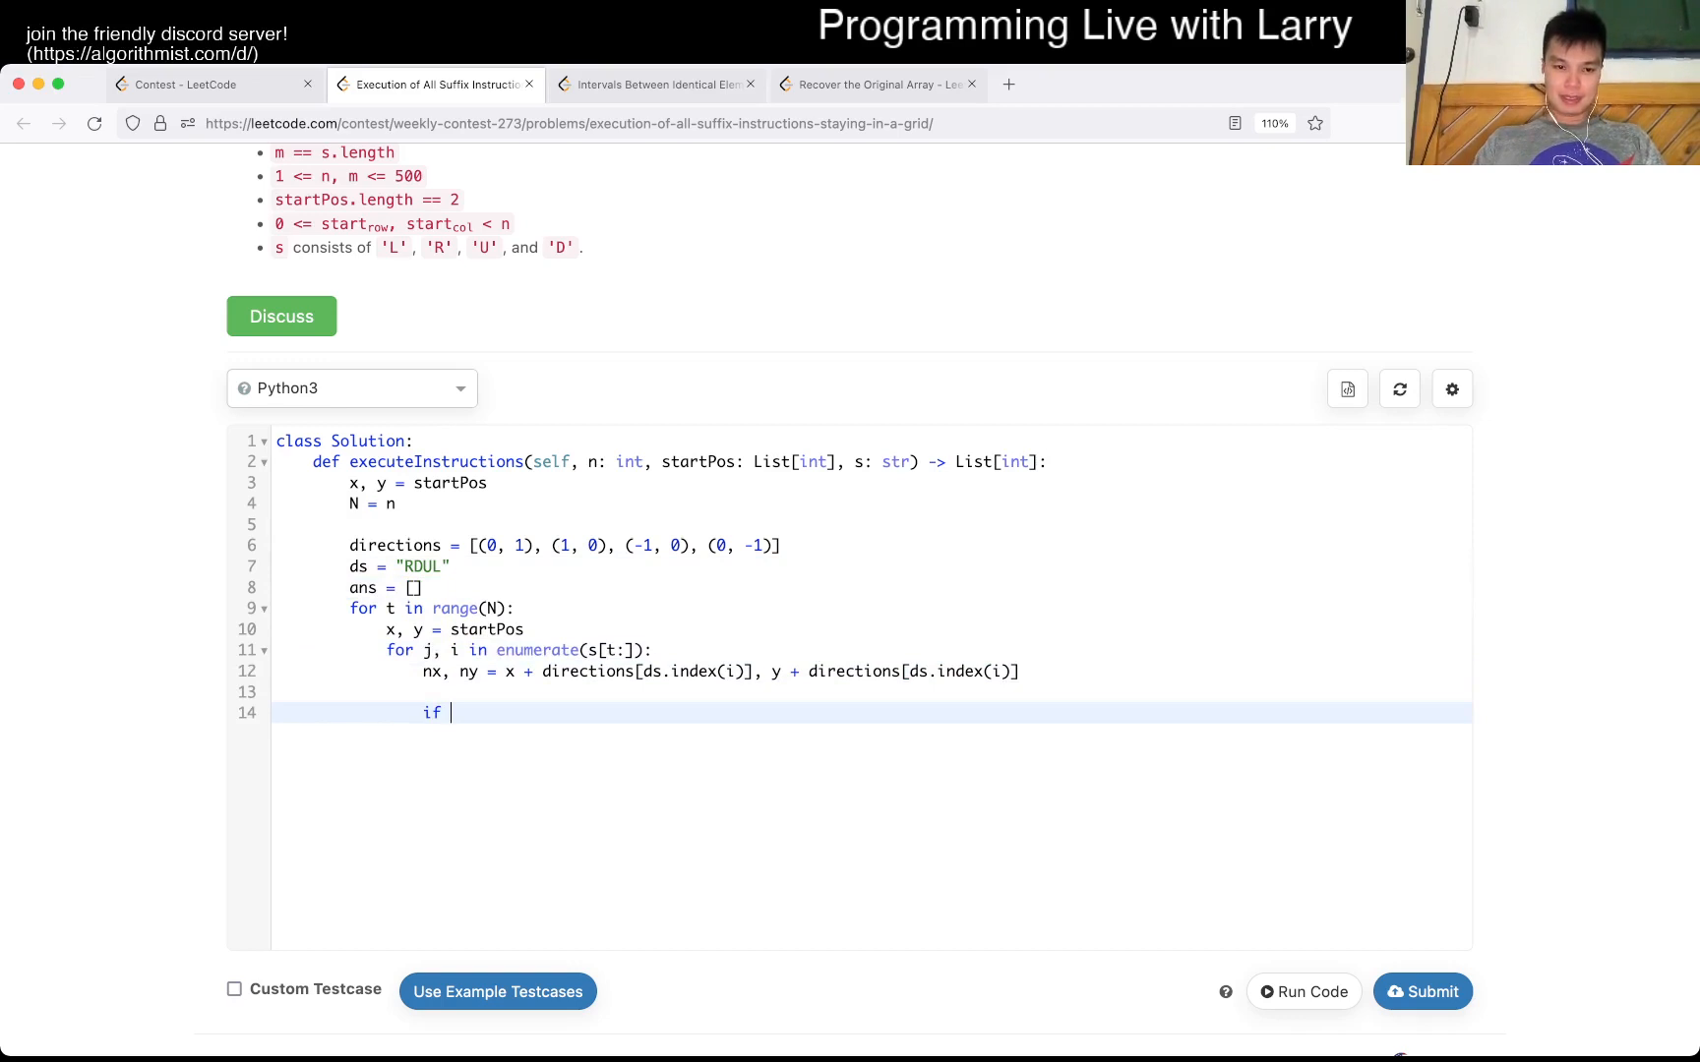
type("0 <= nx")
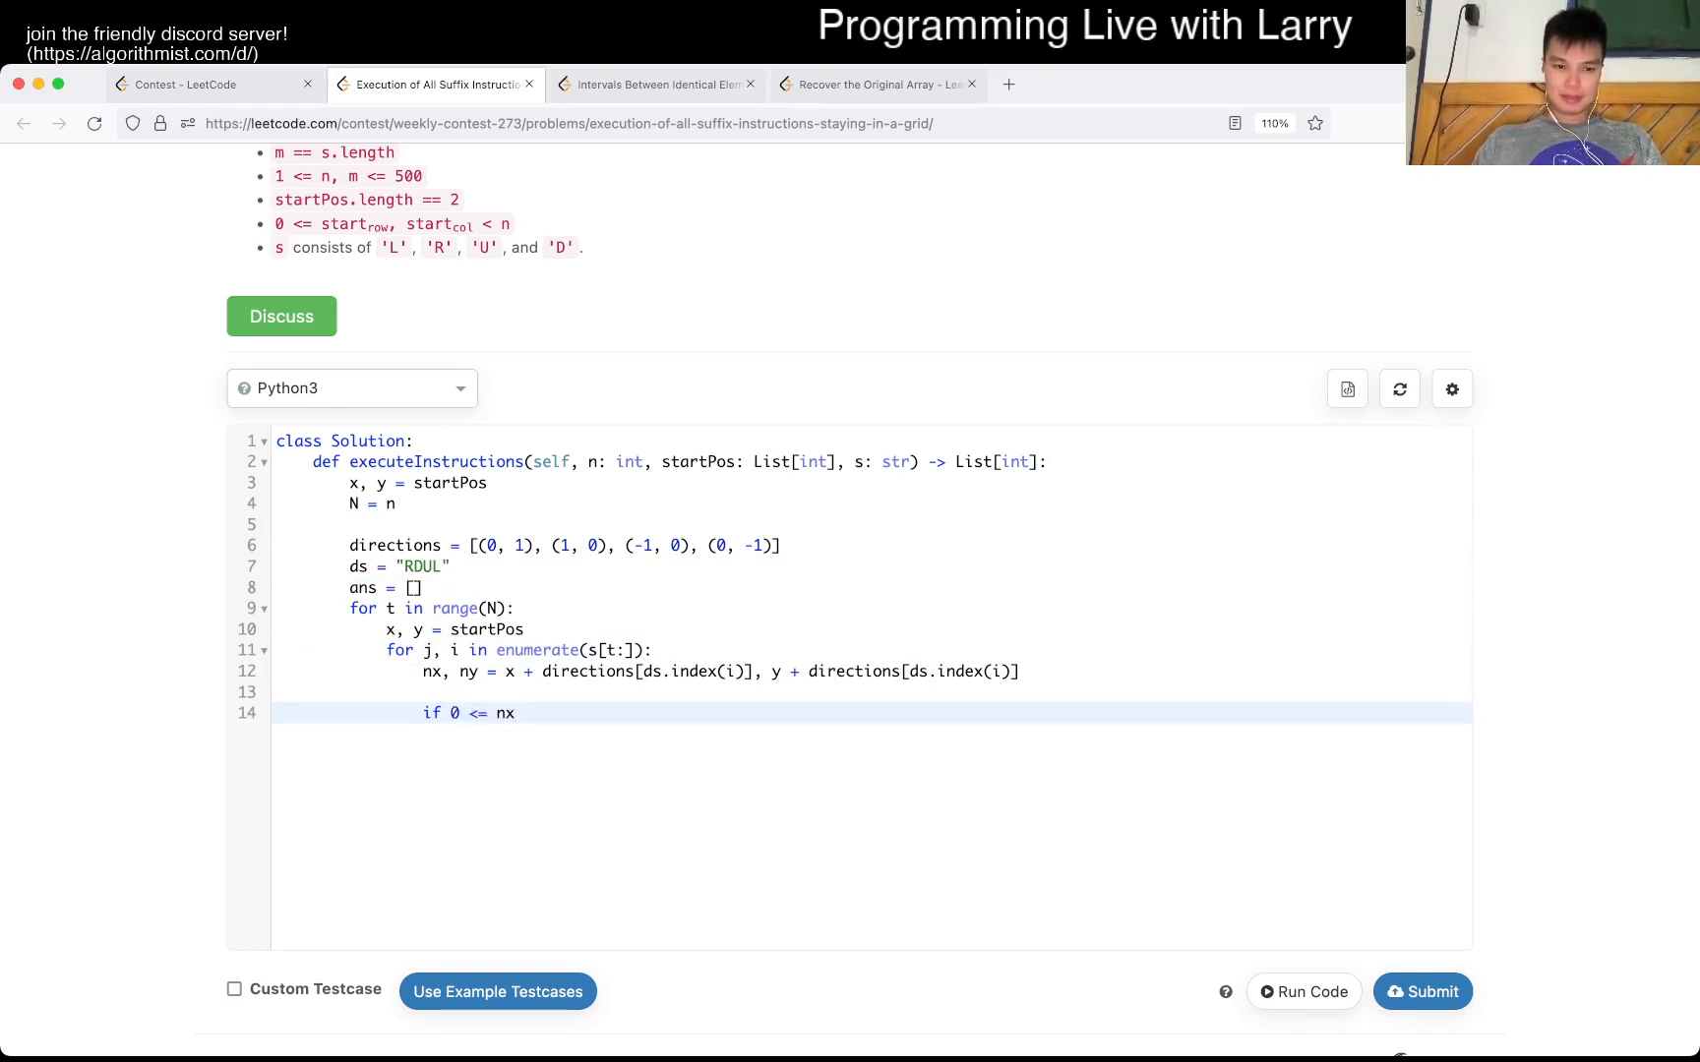
type("< N")
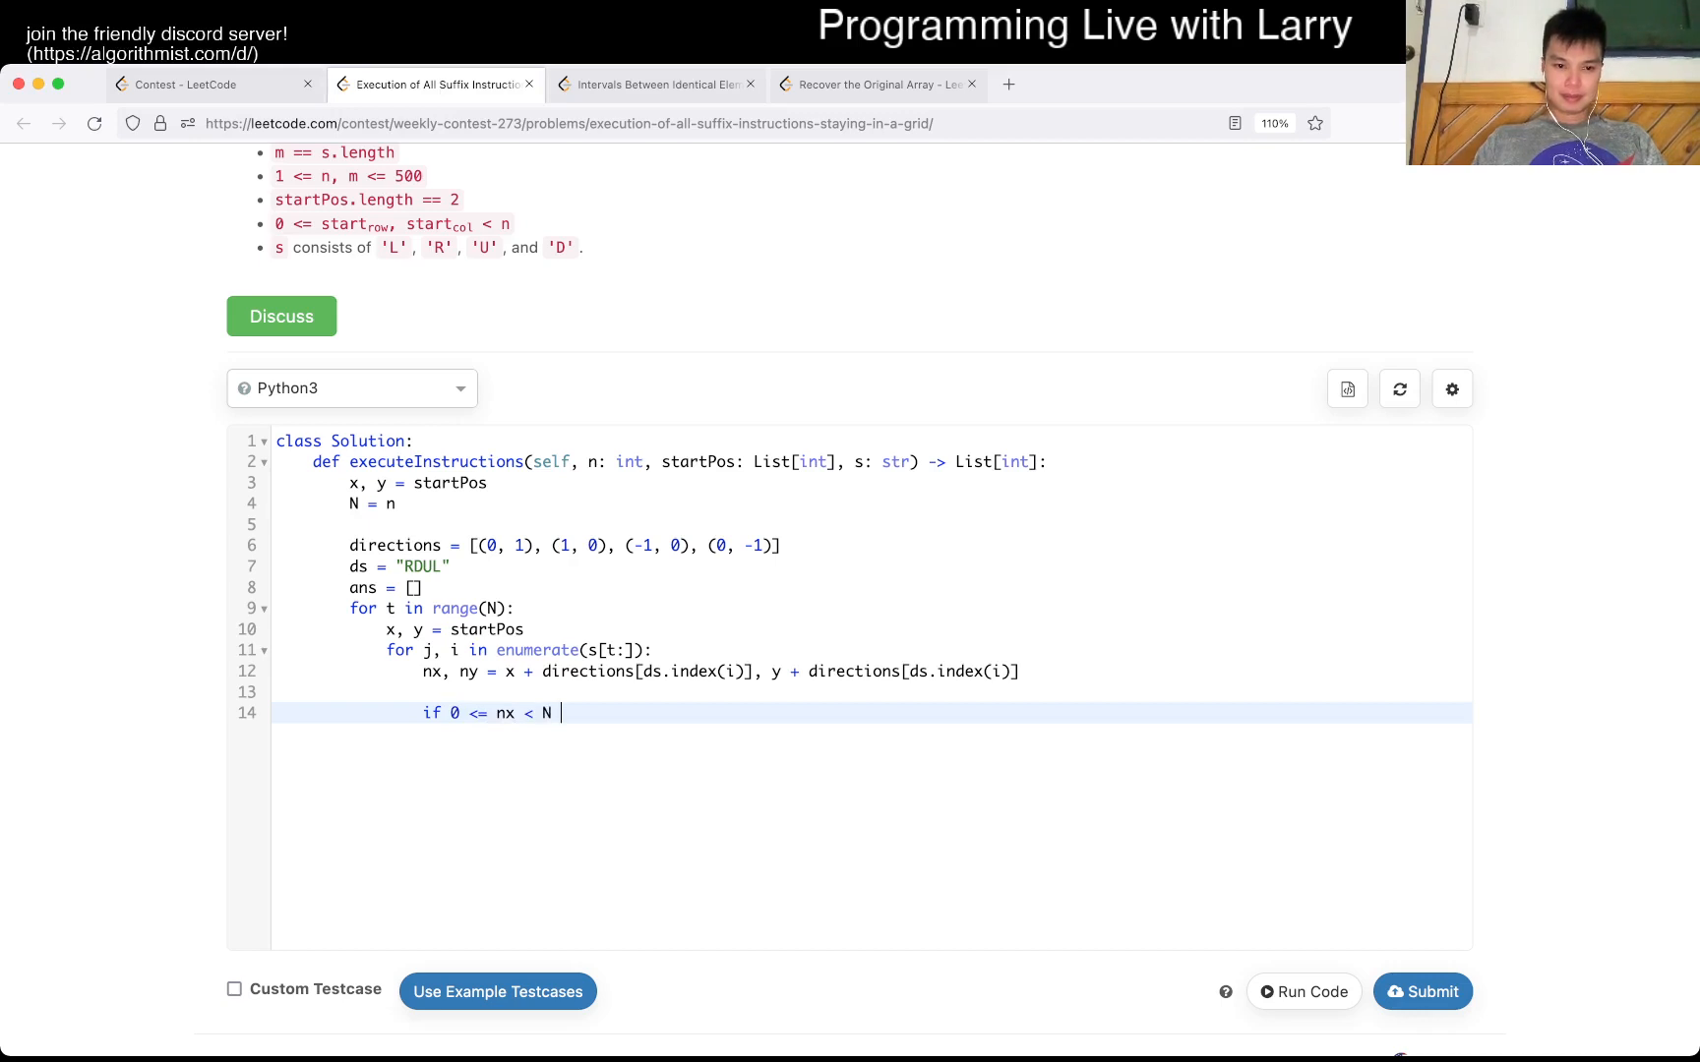
type("and 0 <= ny < N:")
type("continue")
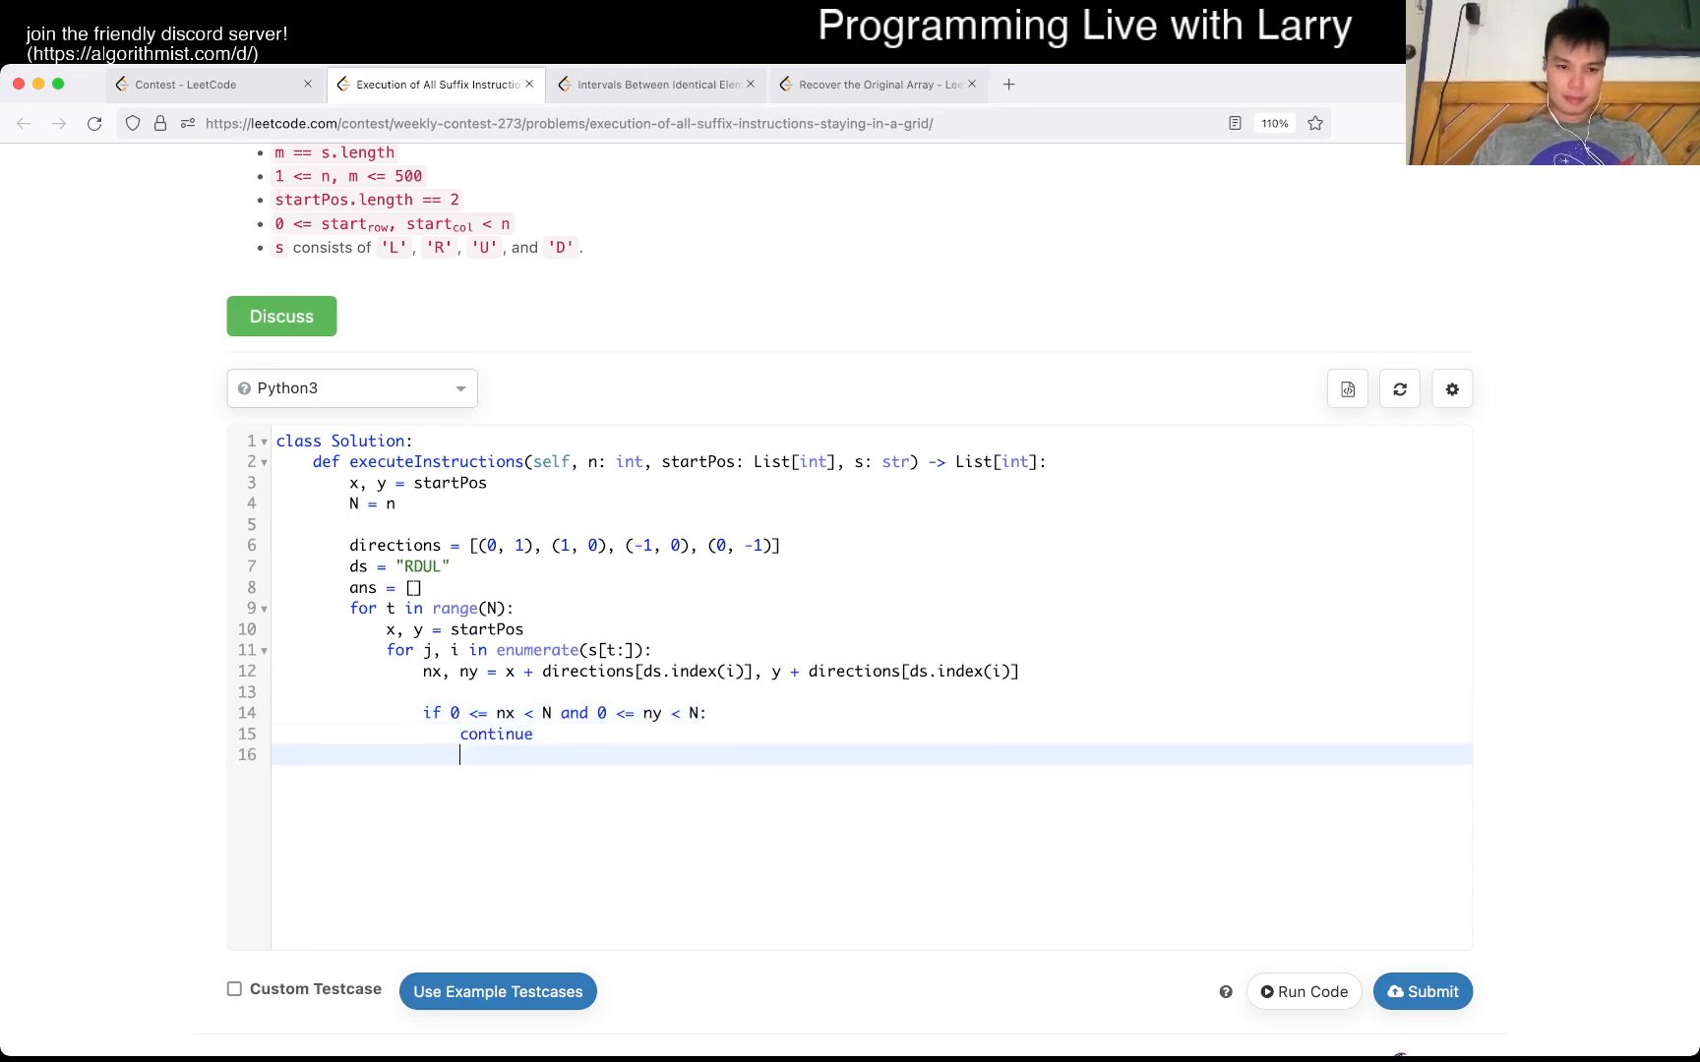
key("enter")
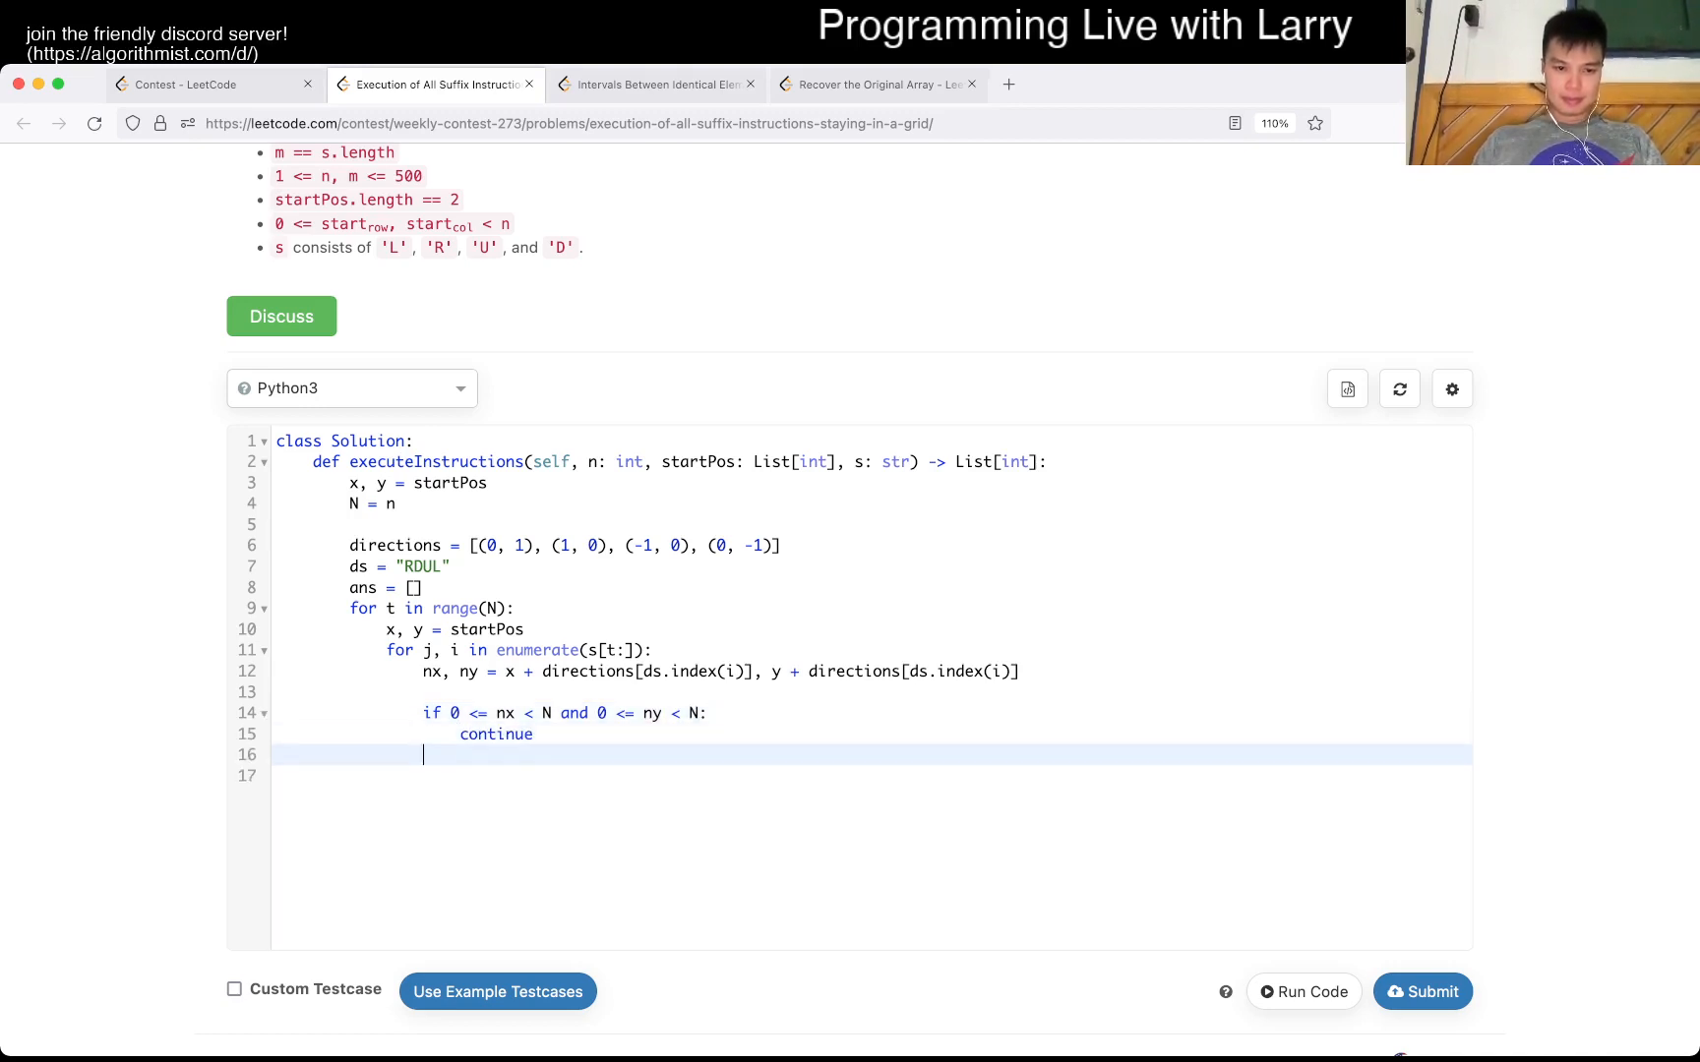
type("ans.append()")
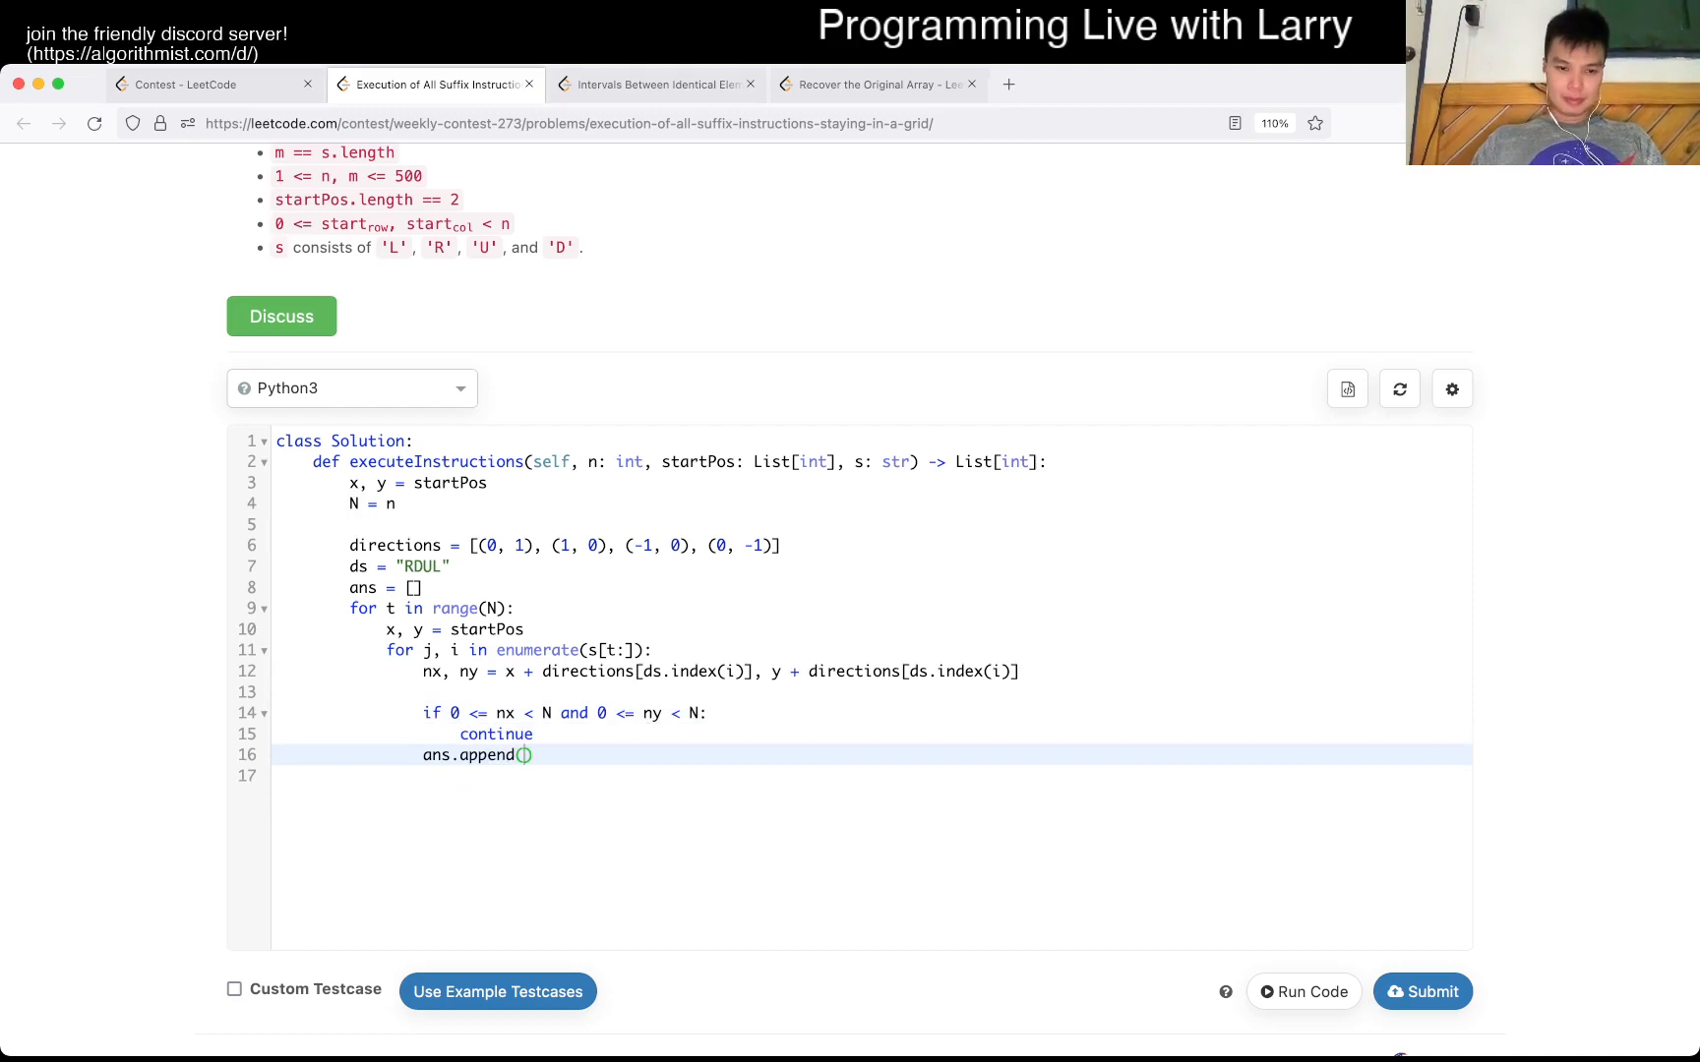
type("j)")
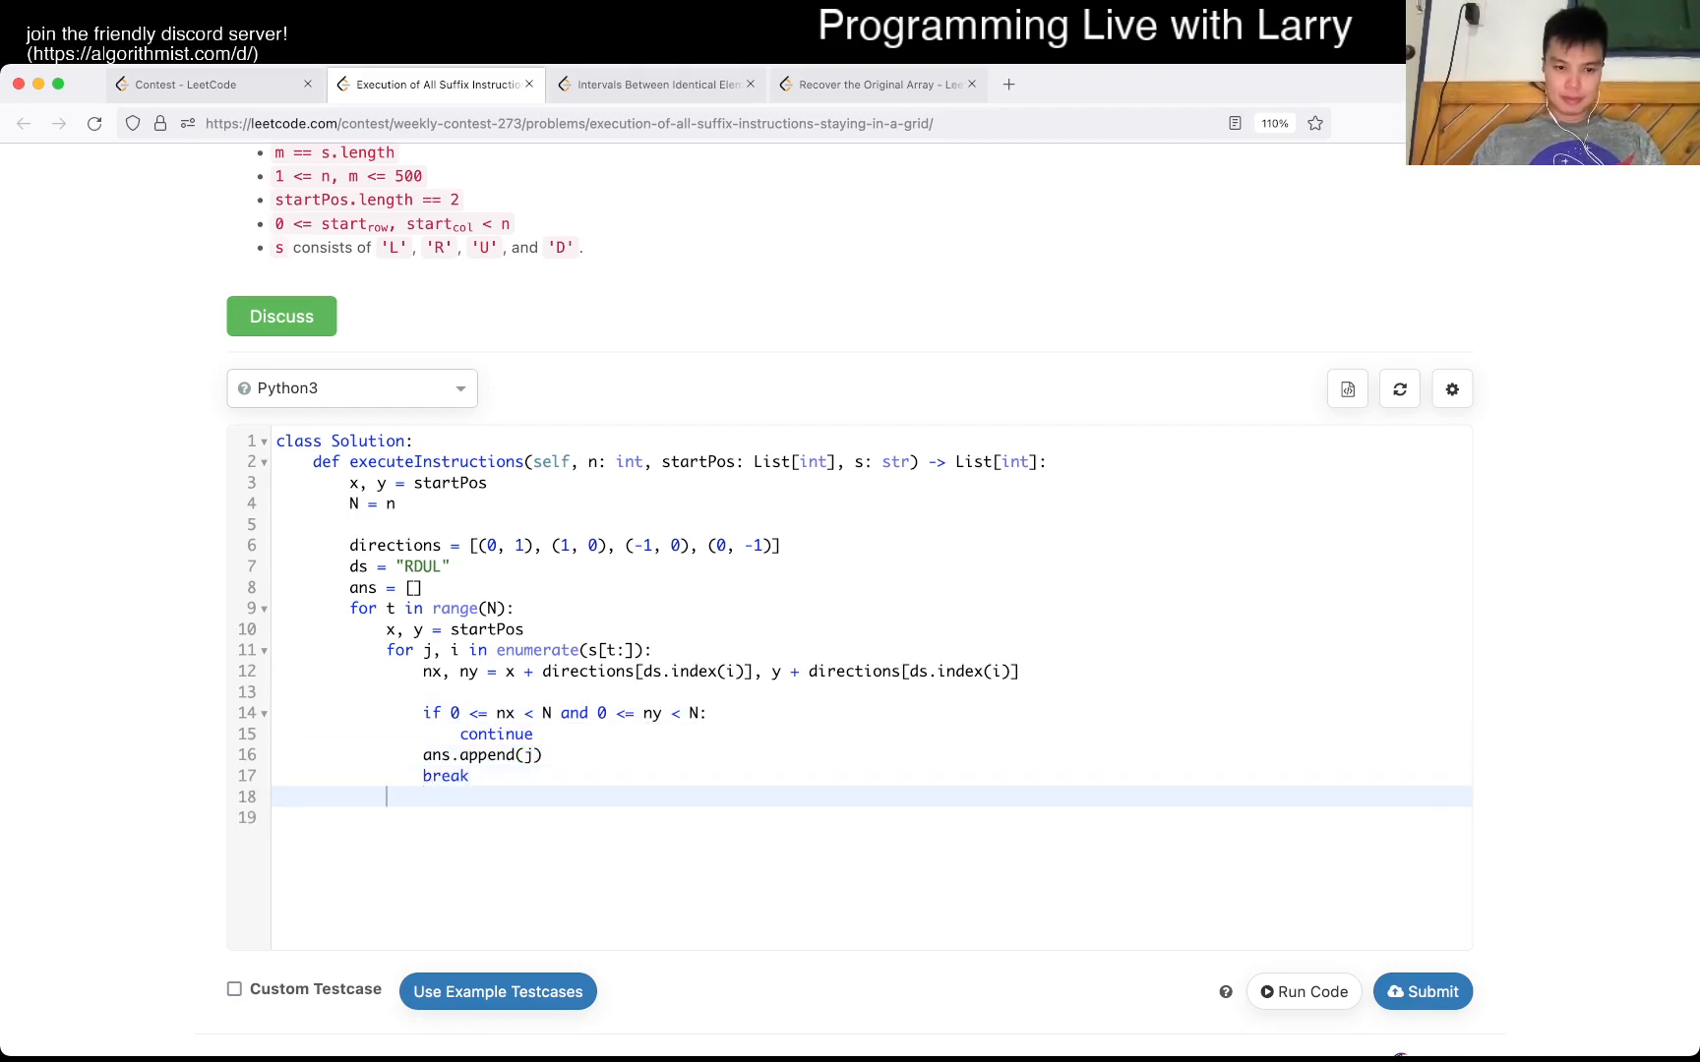
type("return ans")
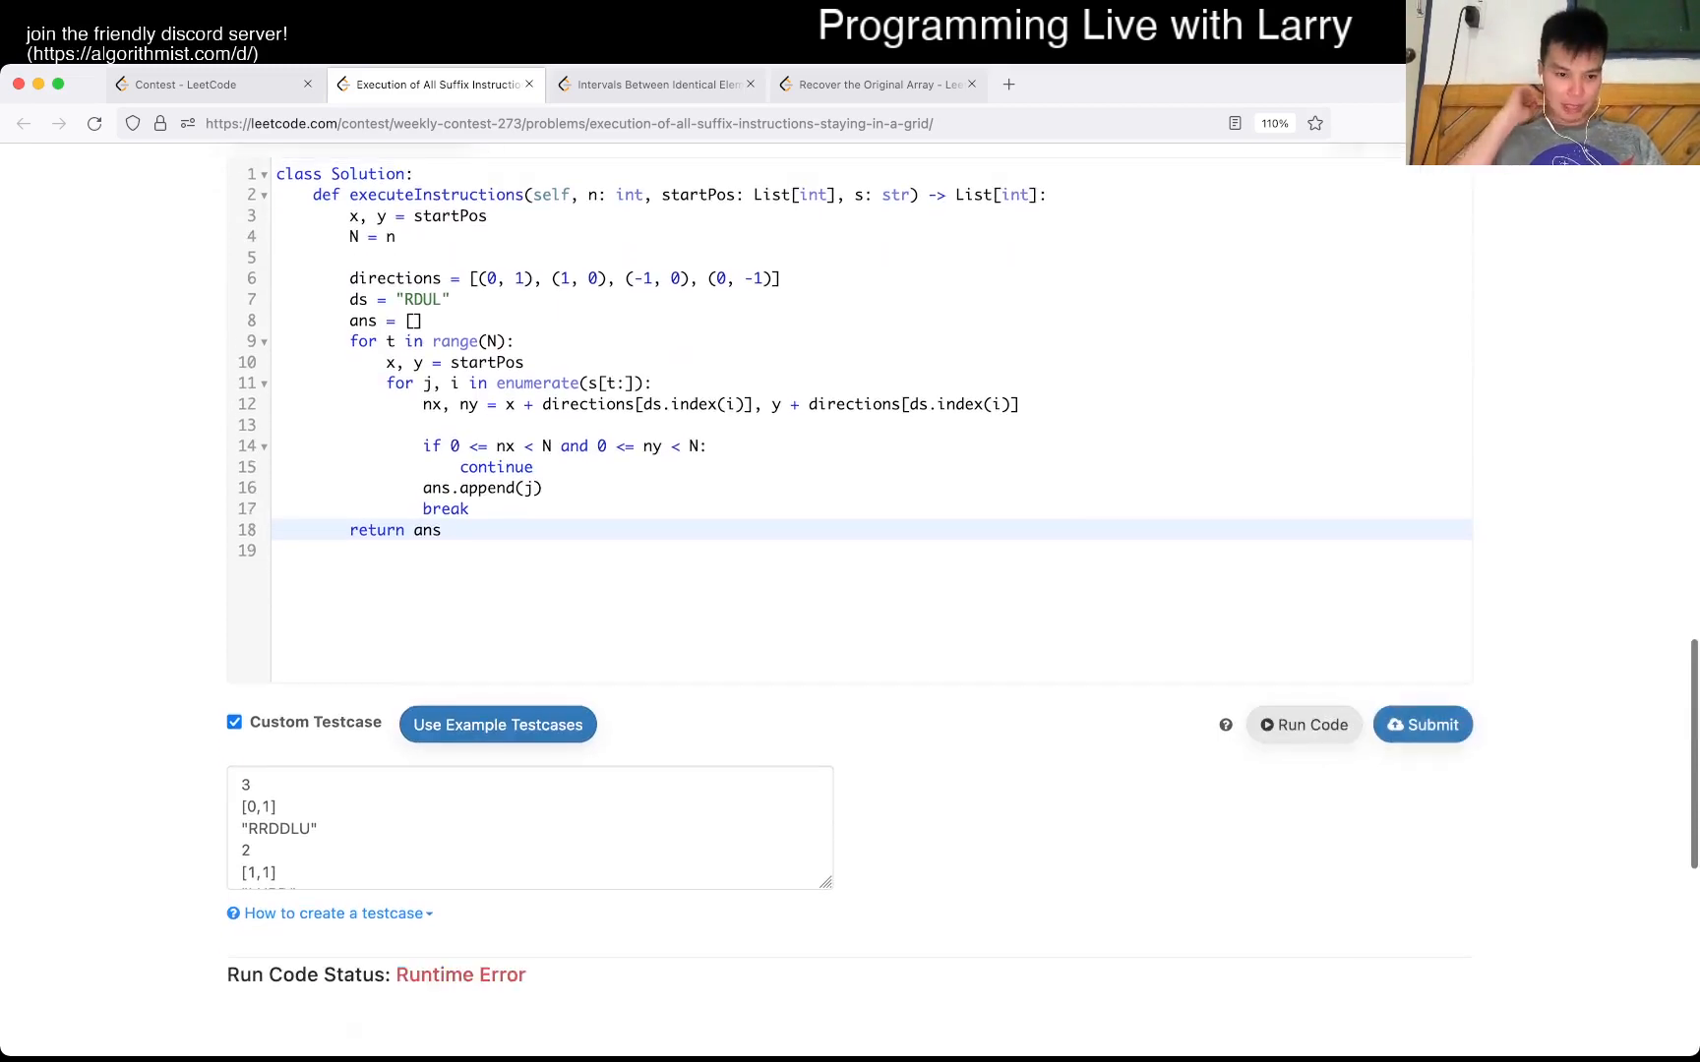
- Index [0] and [1] of each direction tuple in the nx, ny line and rerun the code
left_click(1302, 724)
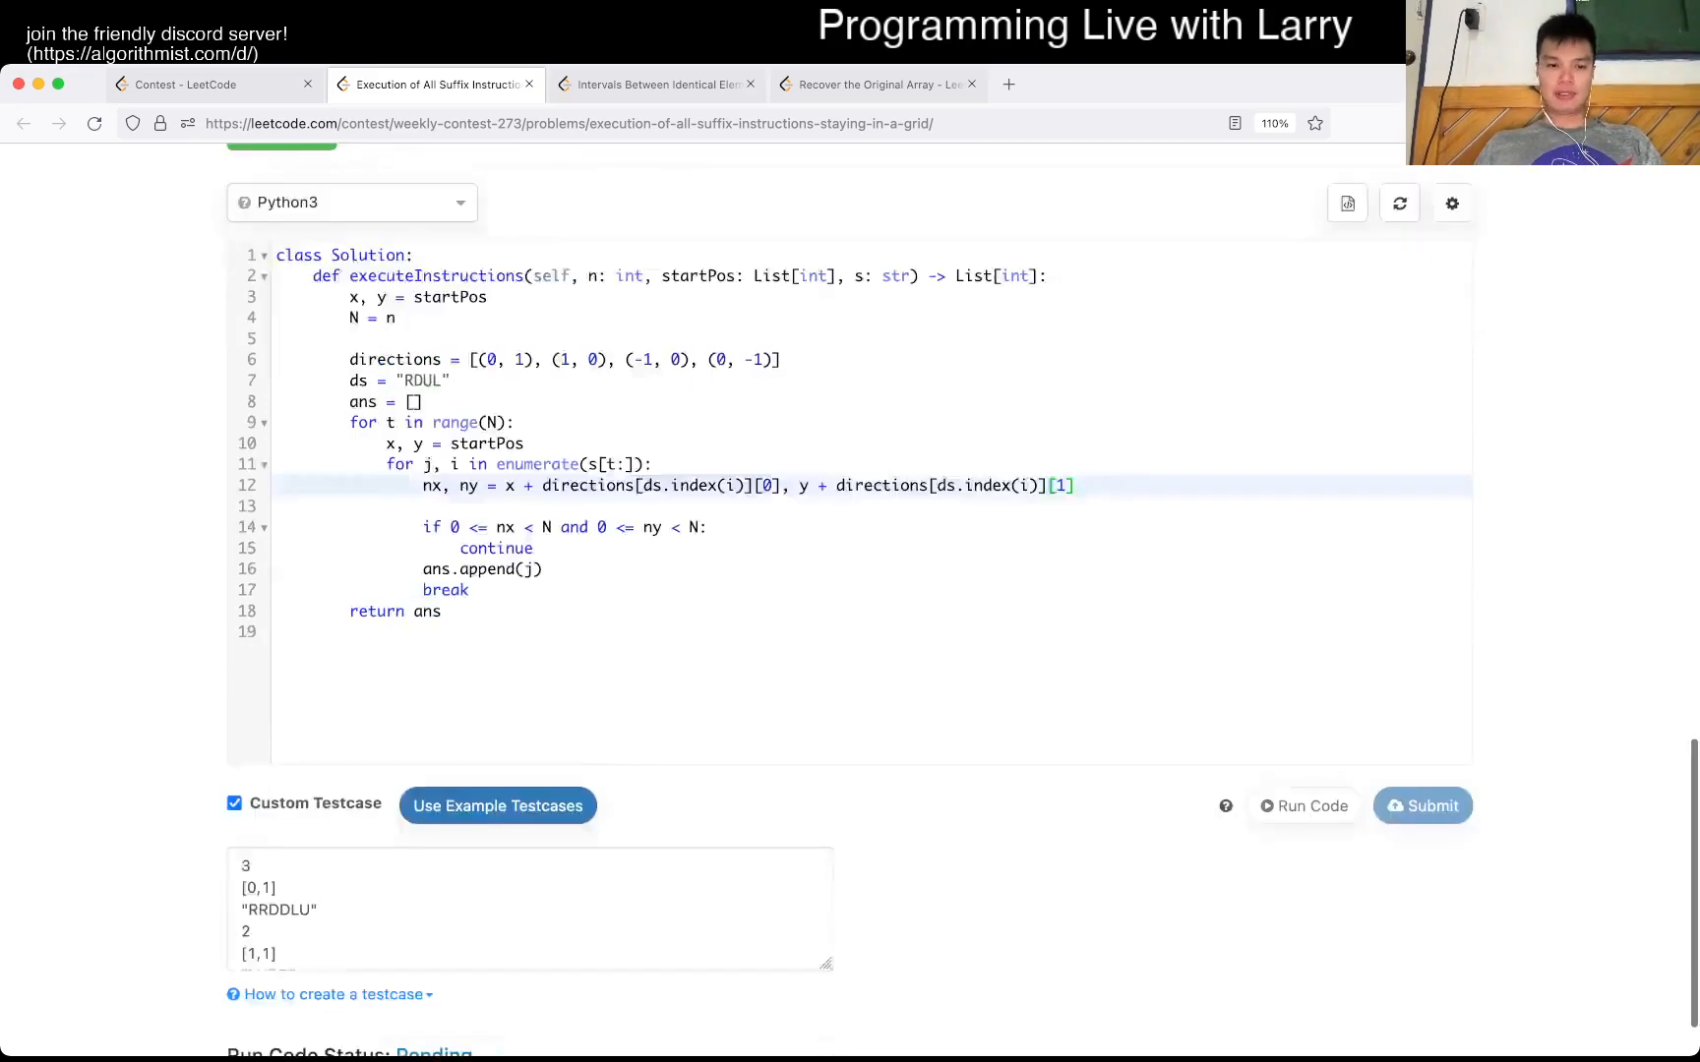
scroll("up", 3)
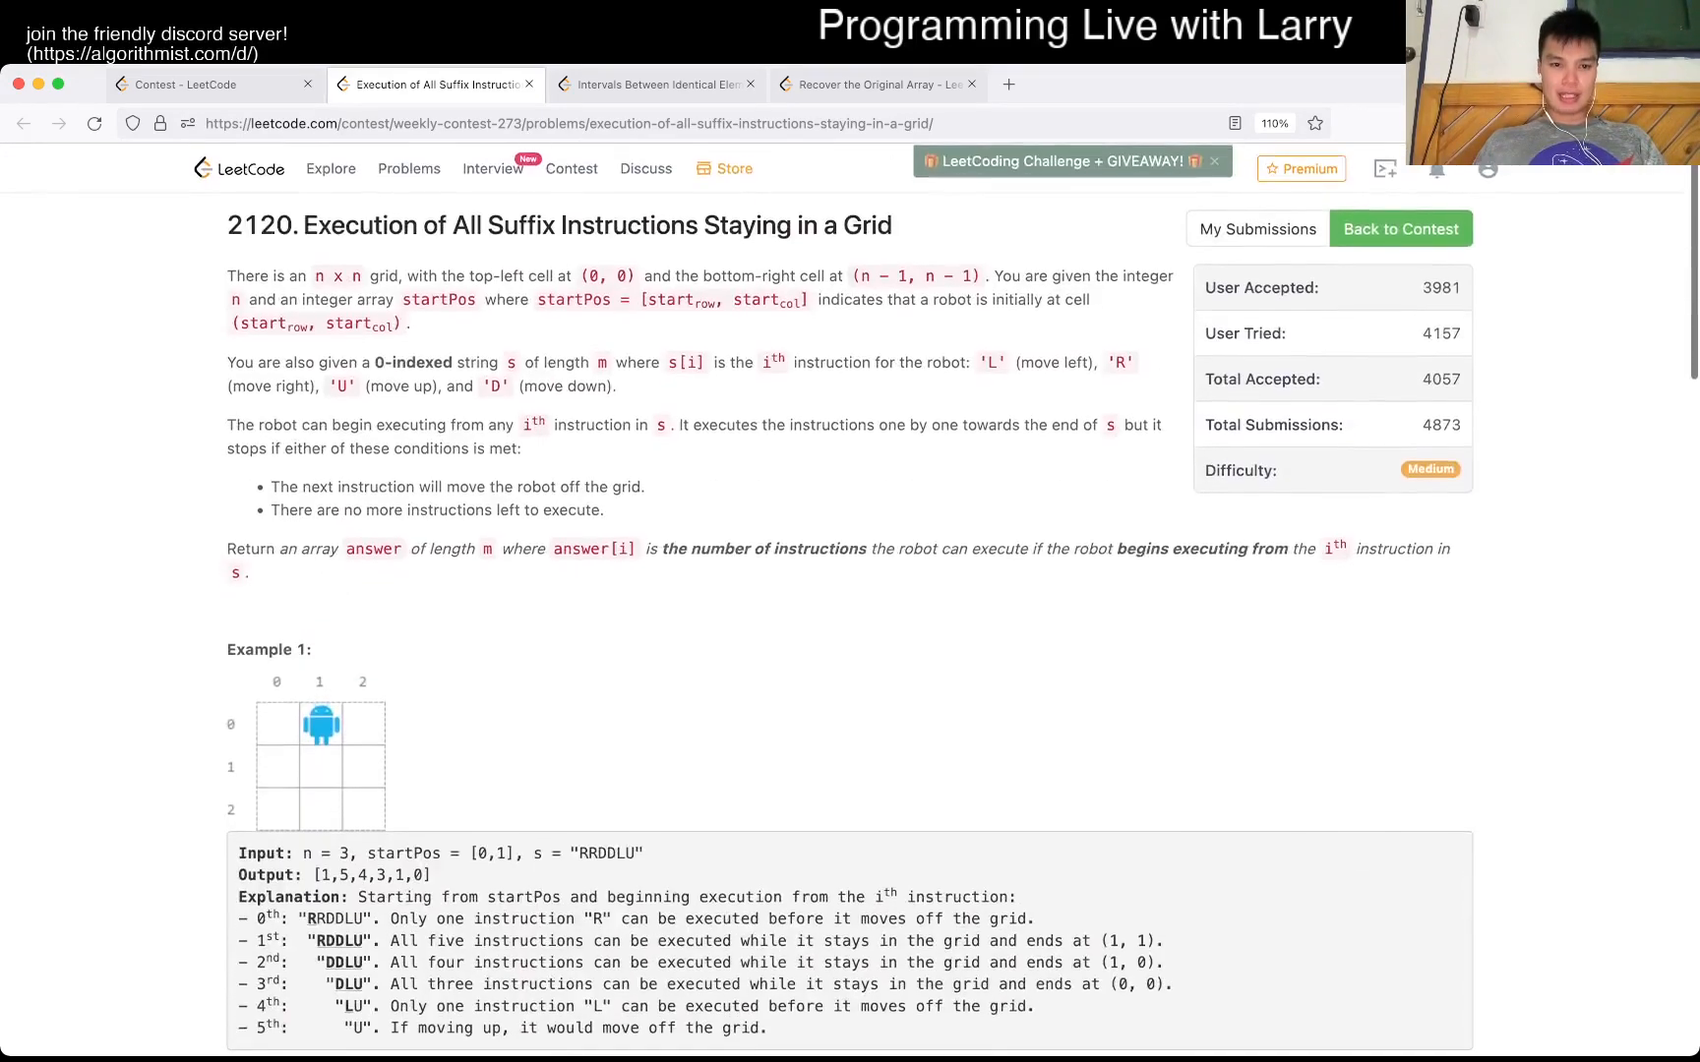
- Change the outer loop to range(len(s)) and begin an else branch after the inner loop
scroll("down", 3)
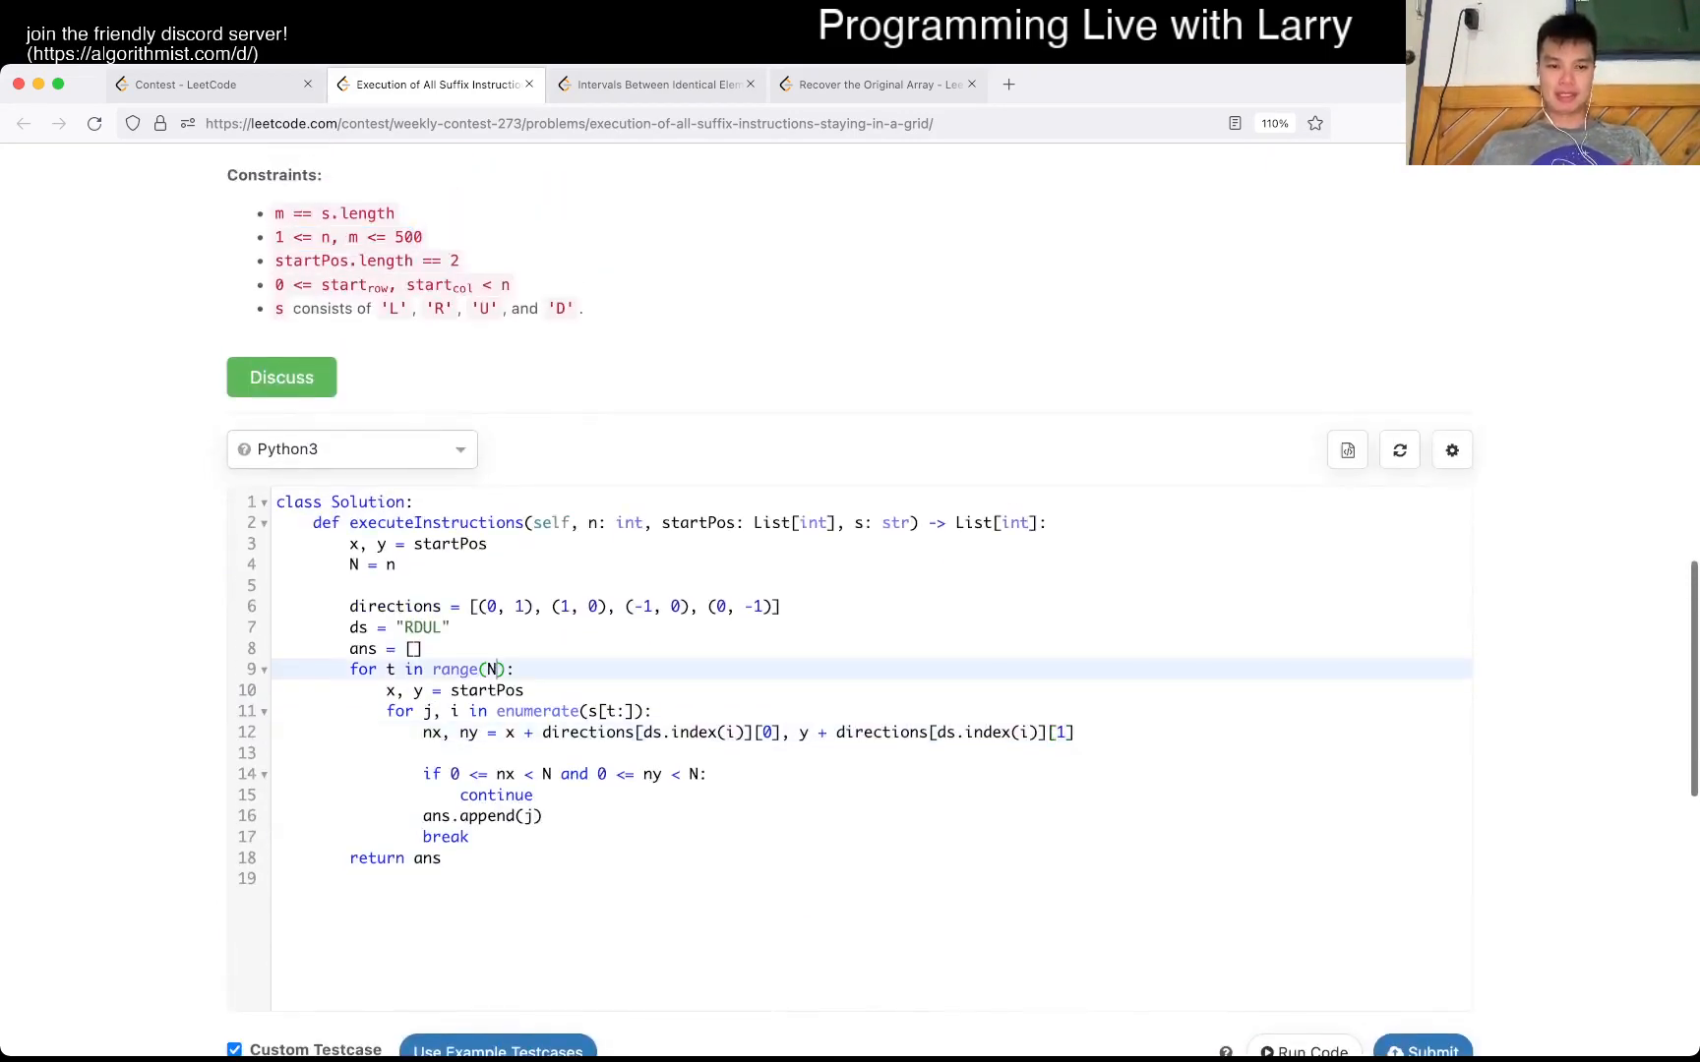
type("len(")
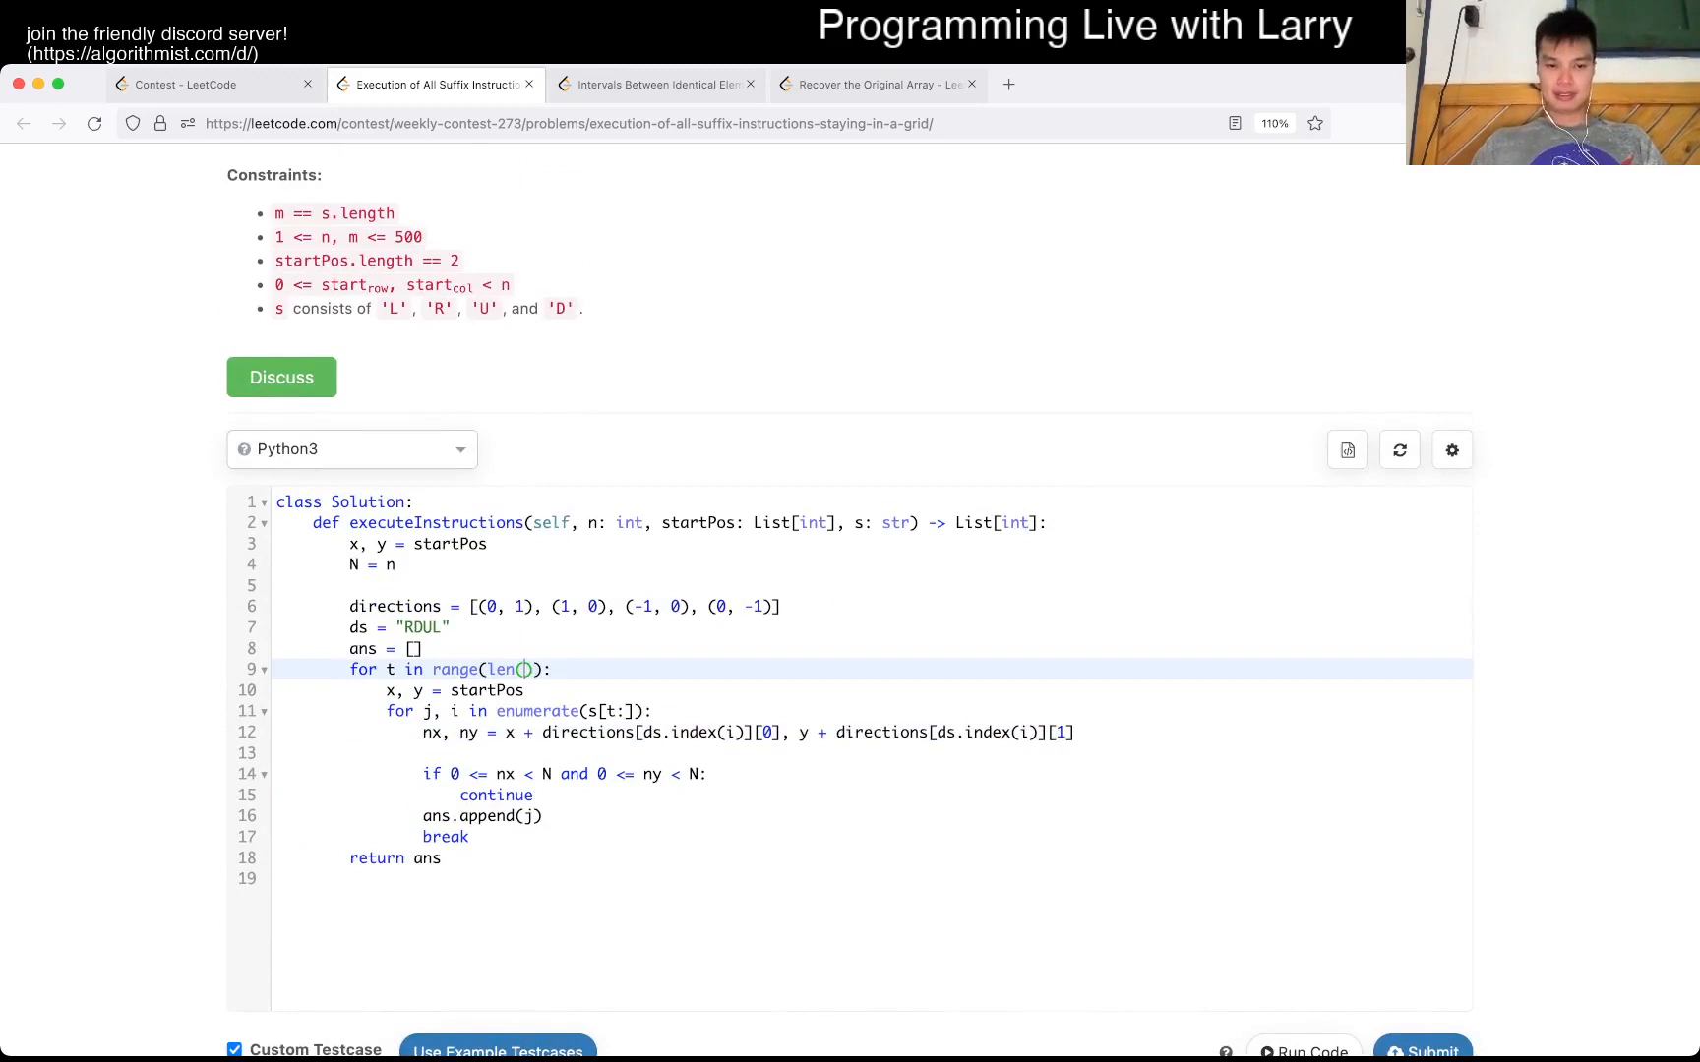
type("s")
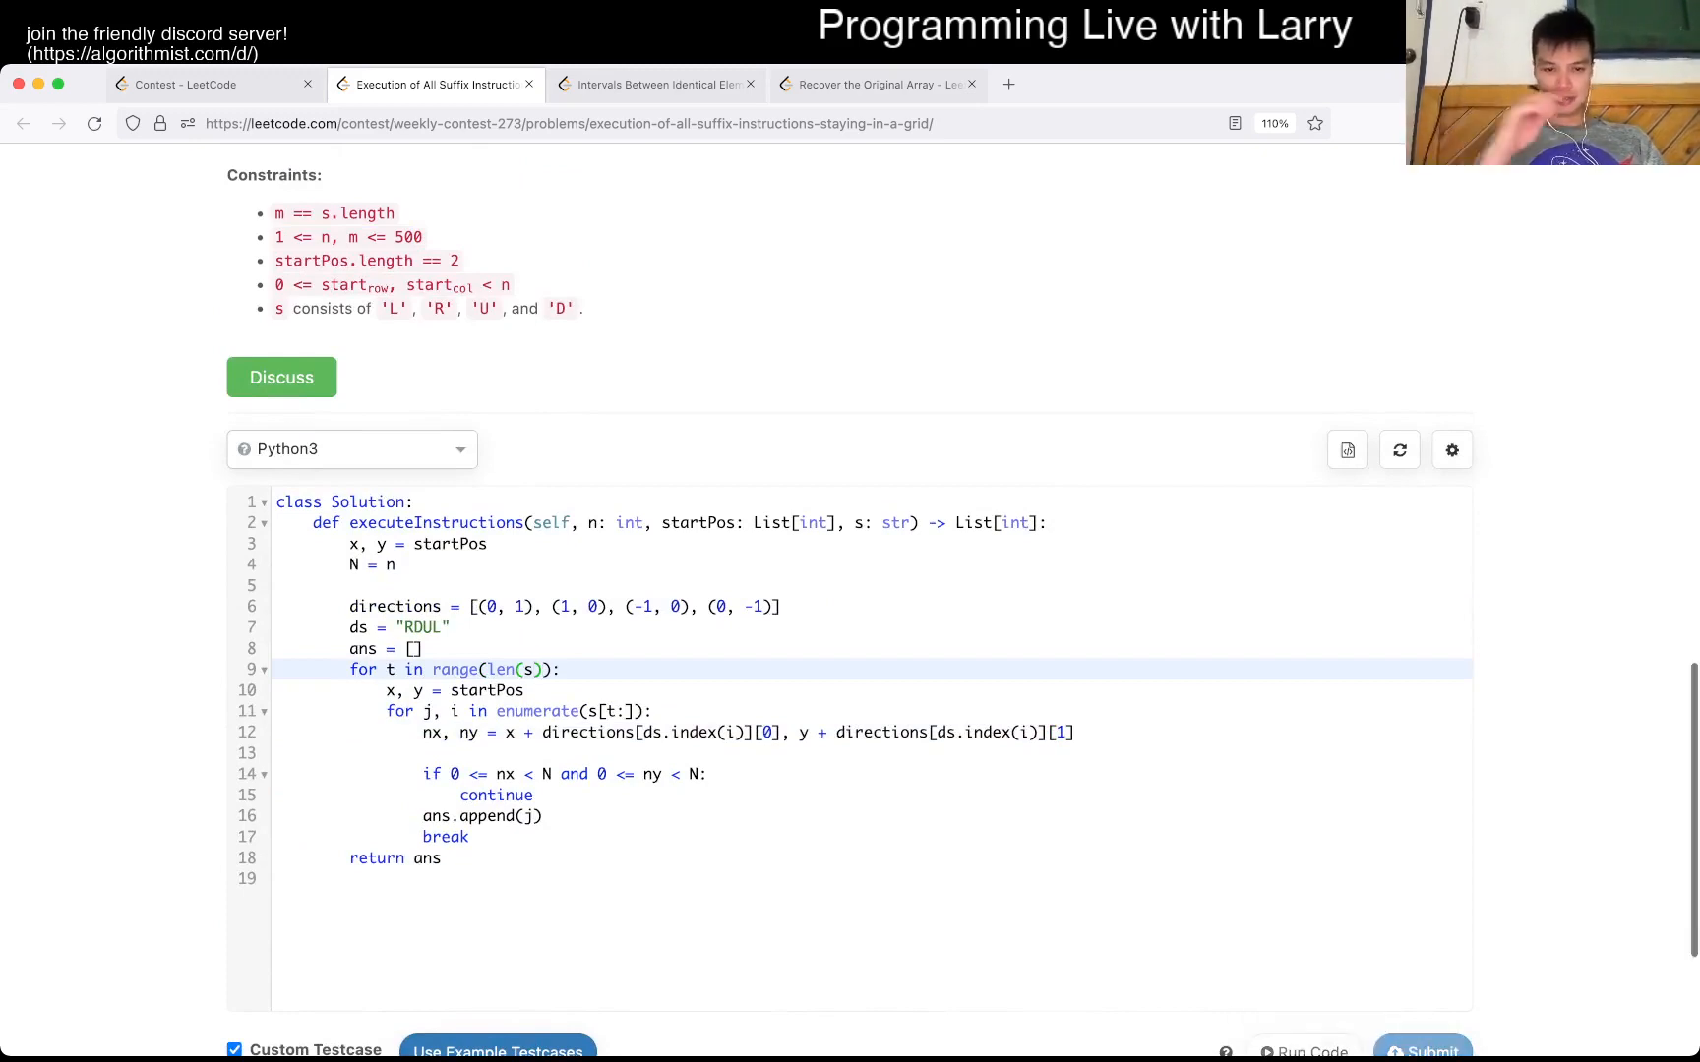
left_click(1304, 1049)
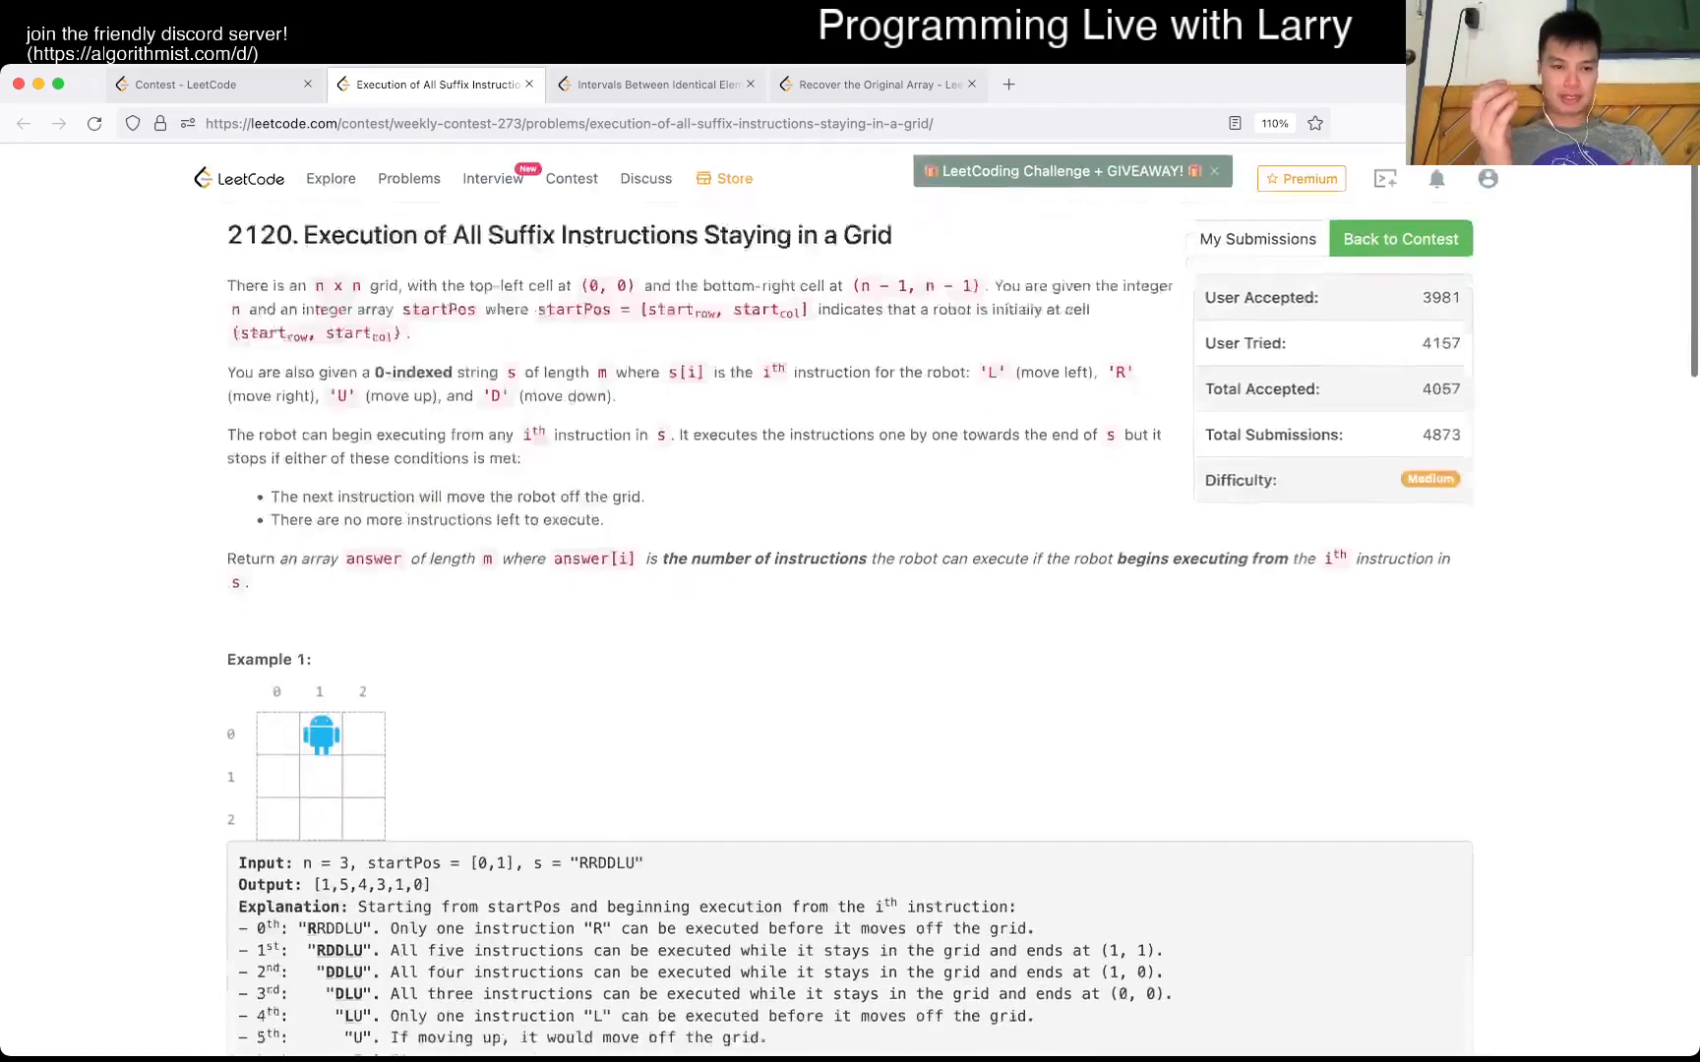
scroll("down", 3)
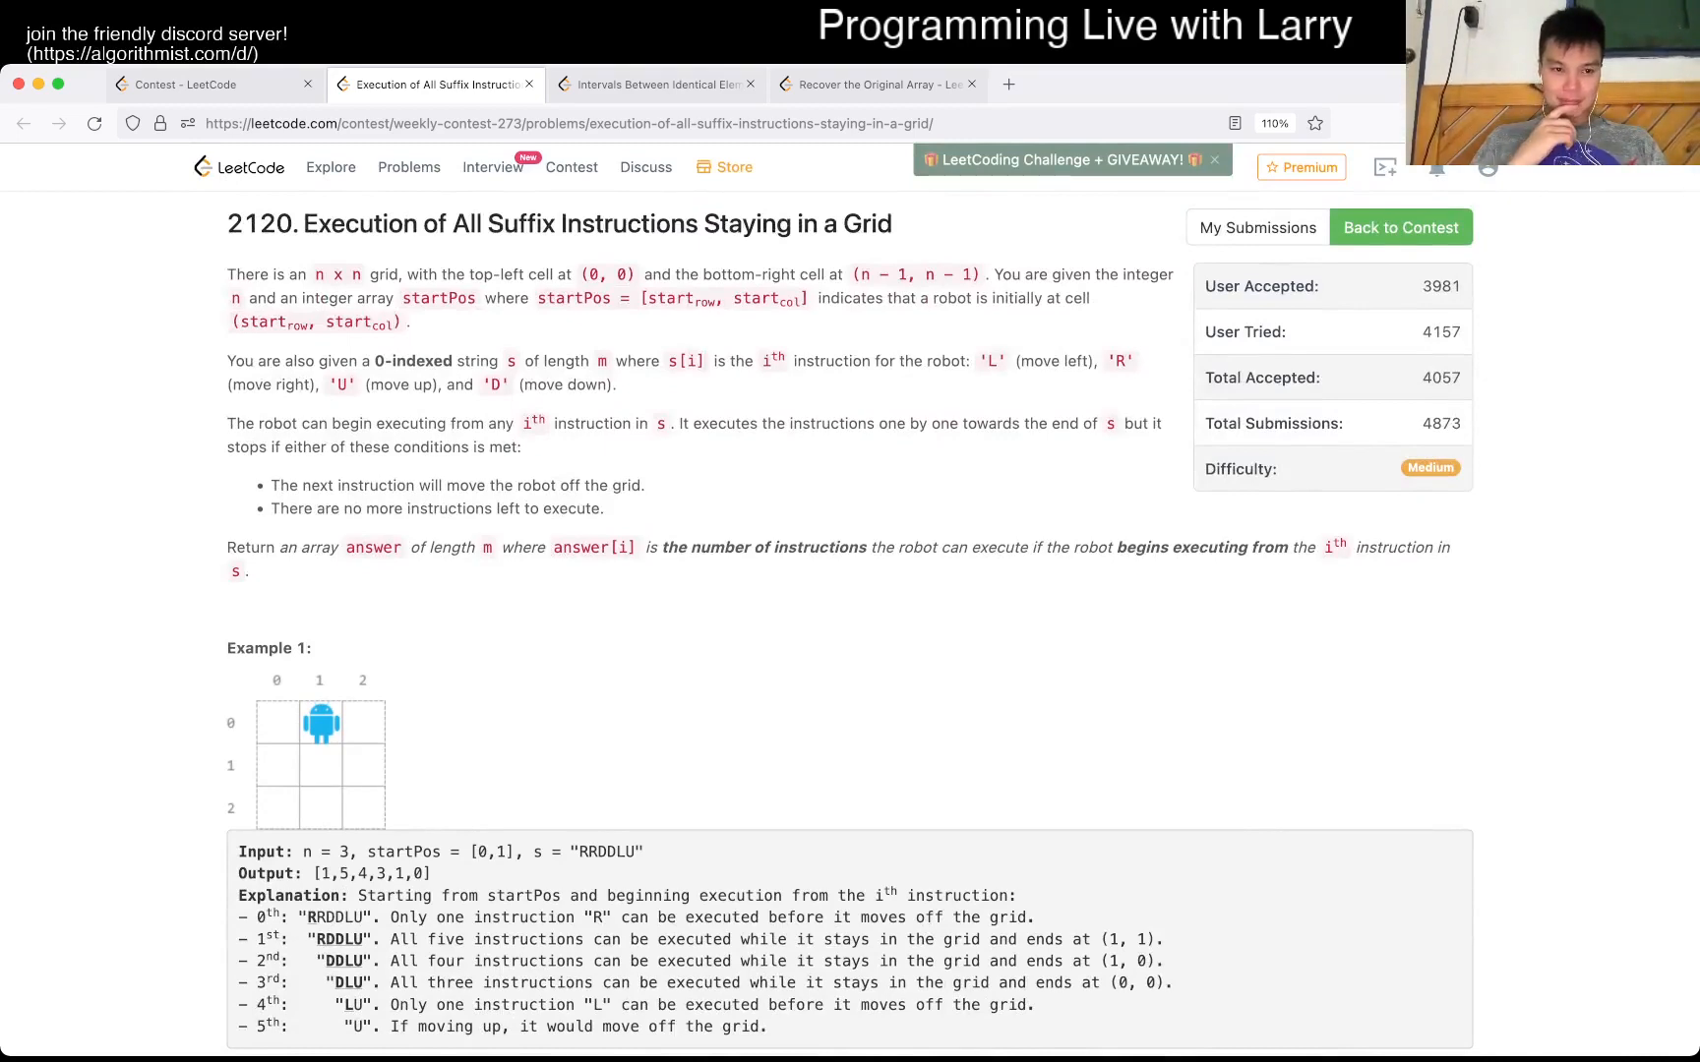
scroll("down", 3)
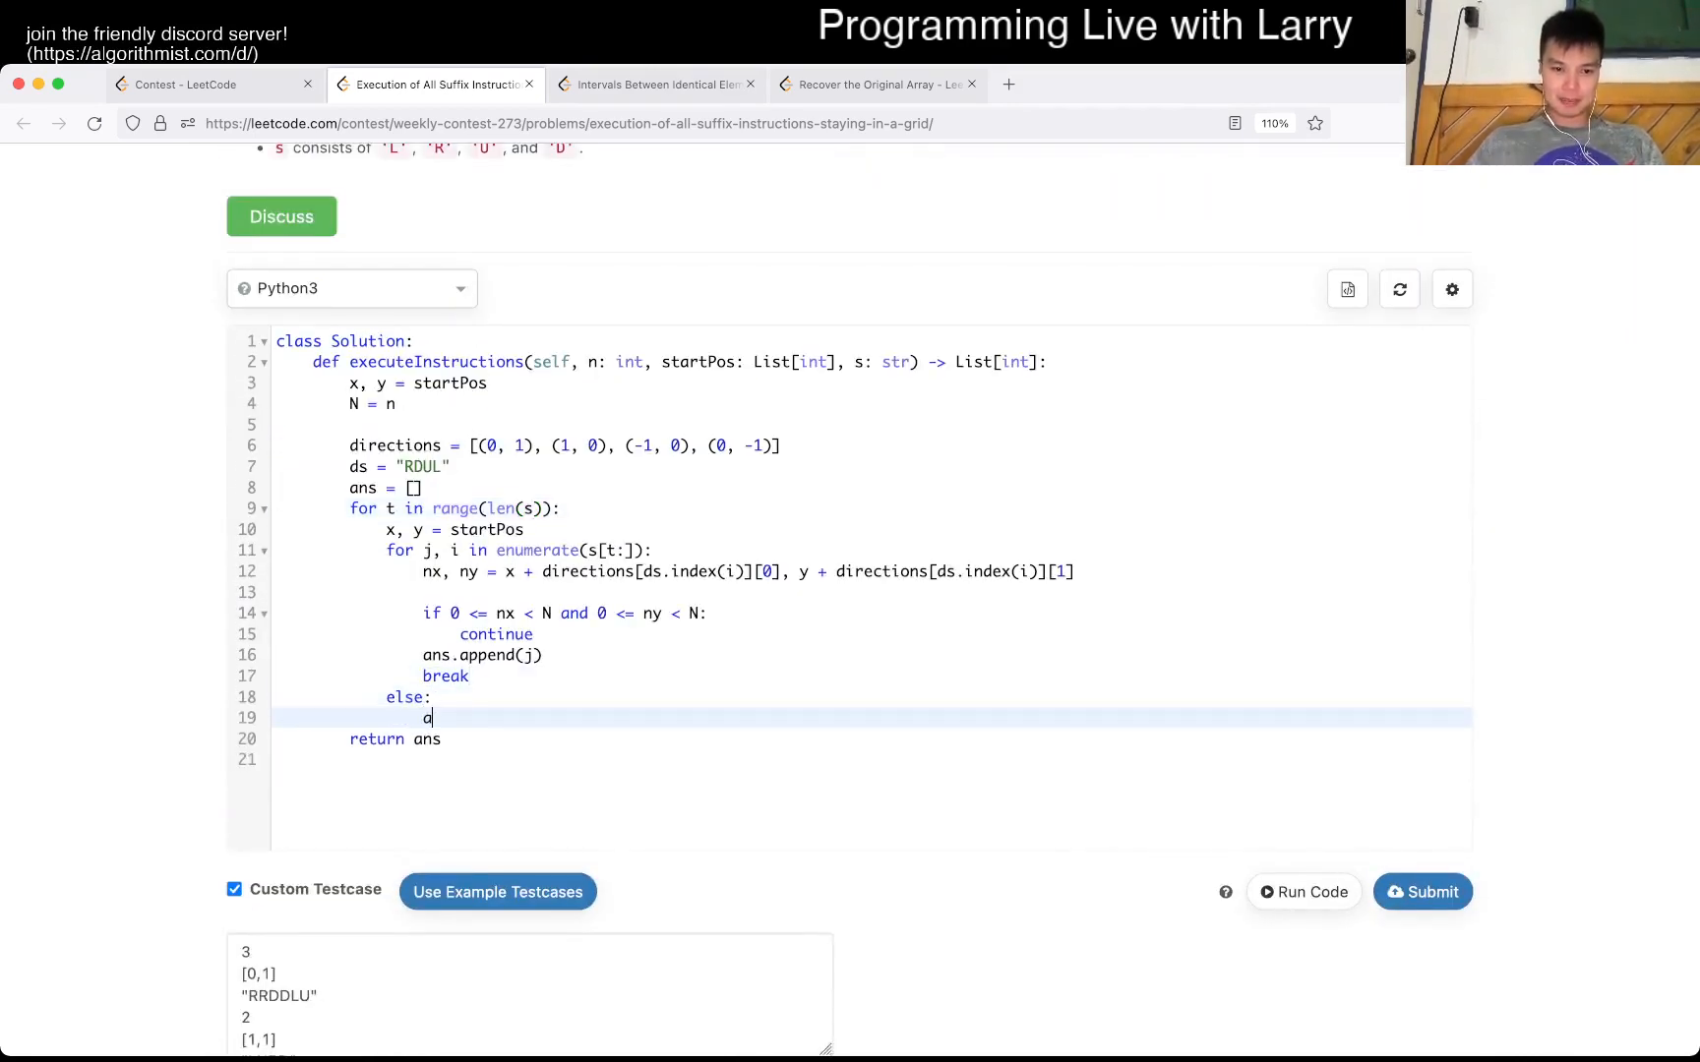
- Have the else branch after the inner loop append j to ans and rerun the code
type("ns.append()")
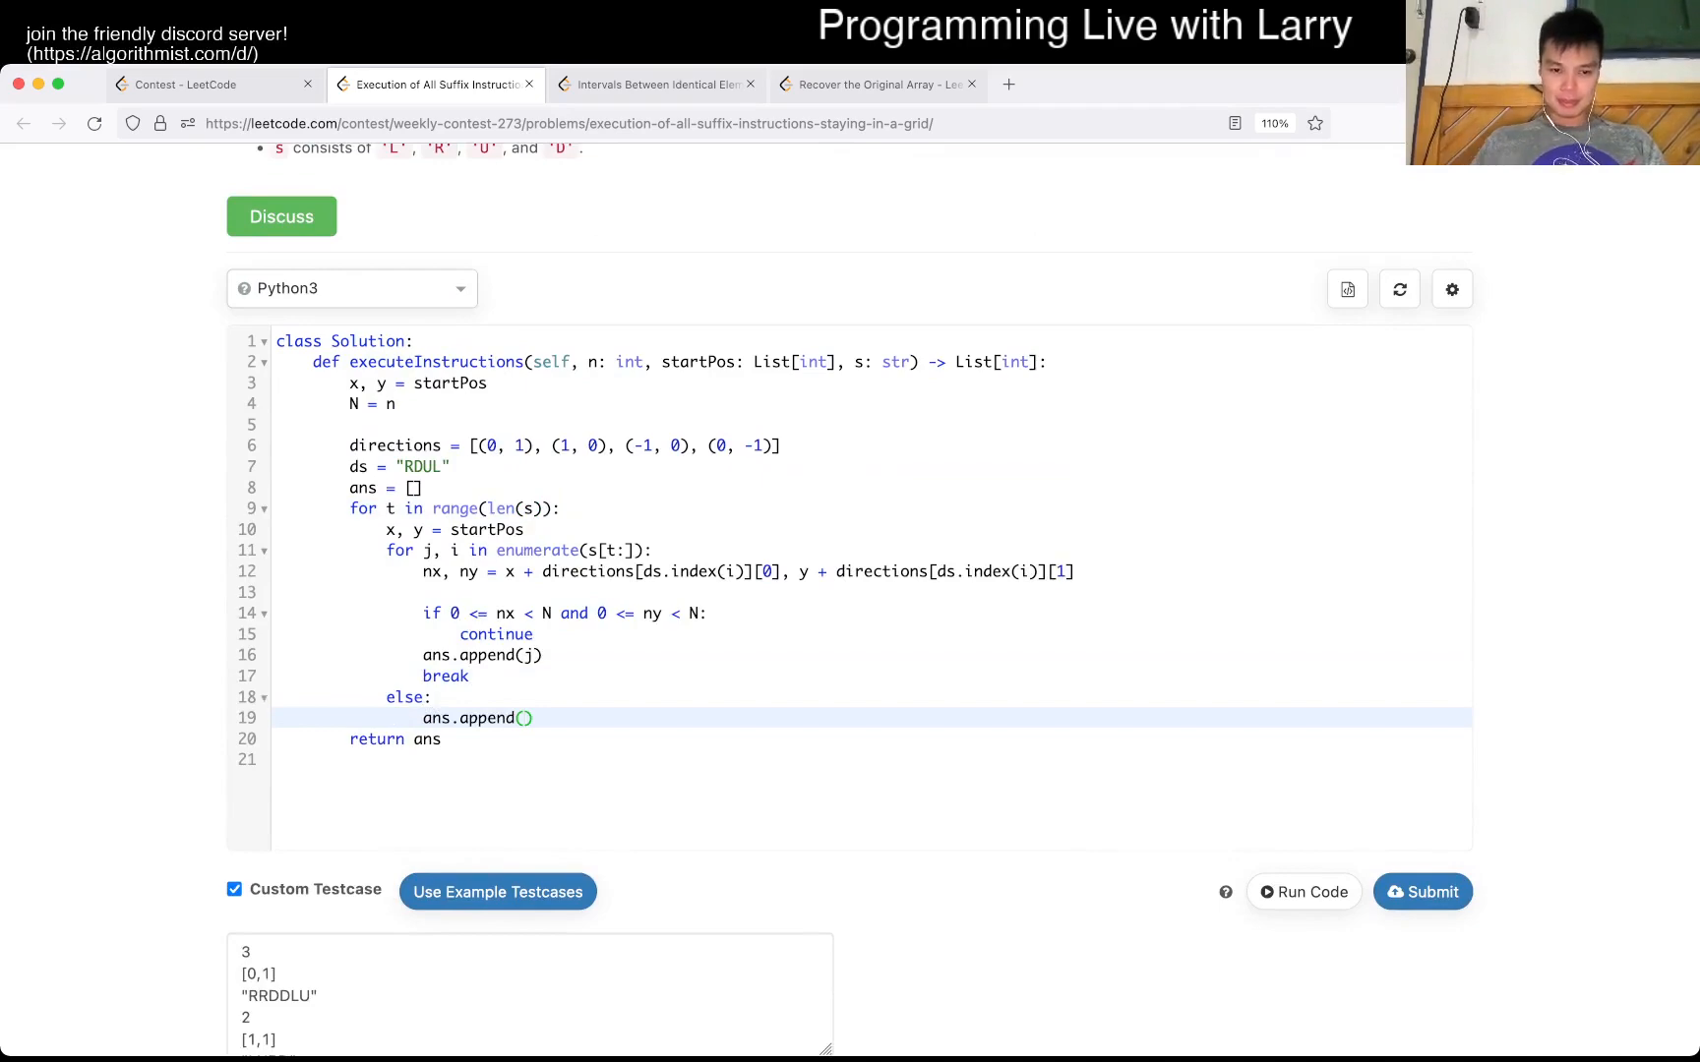
left_click(1302, 892)
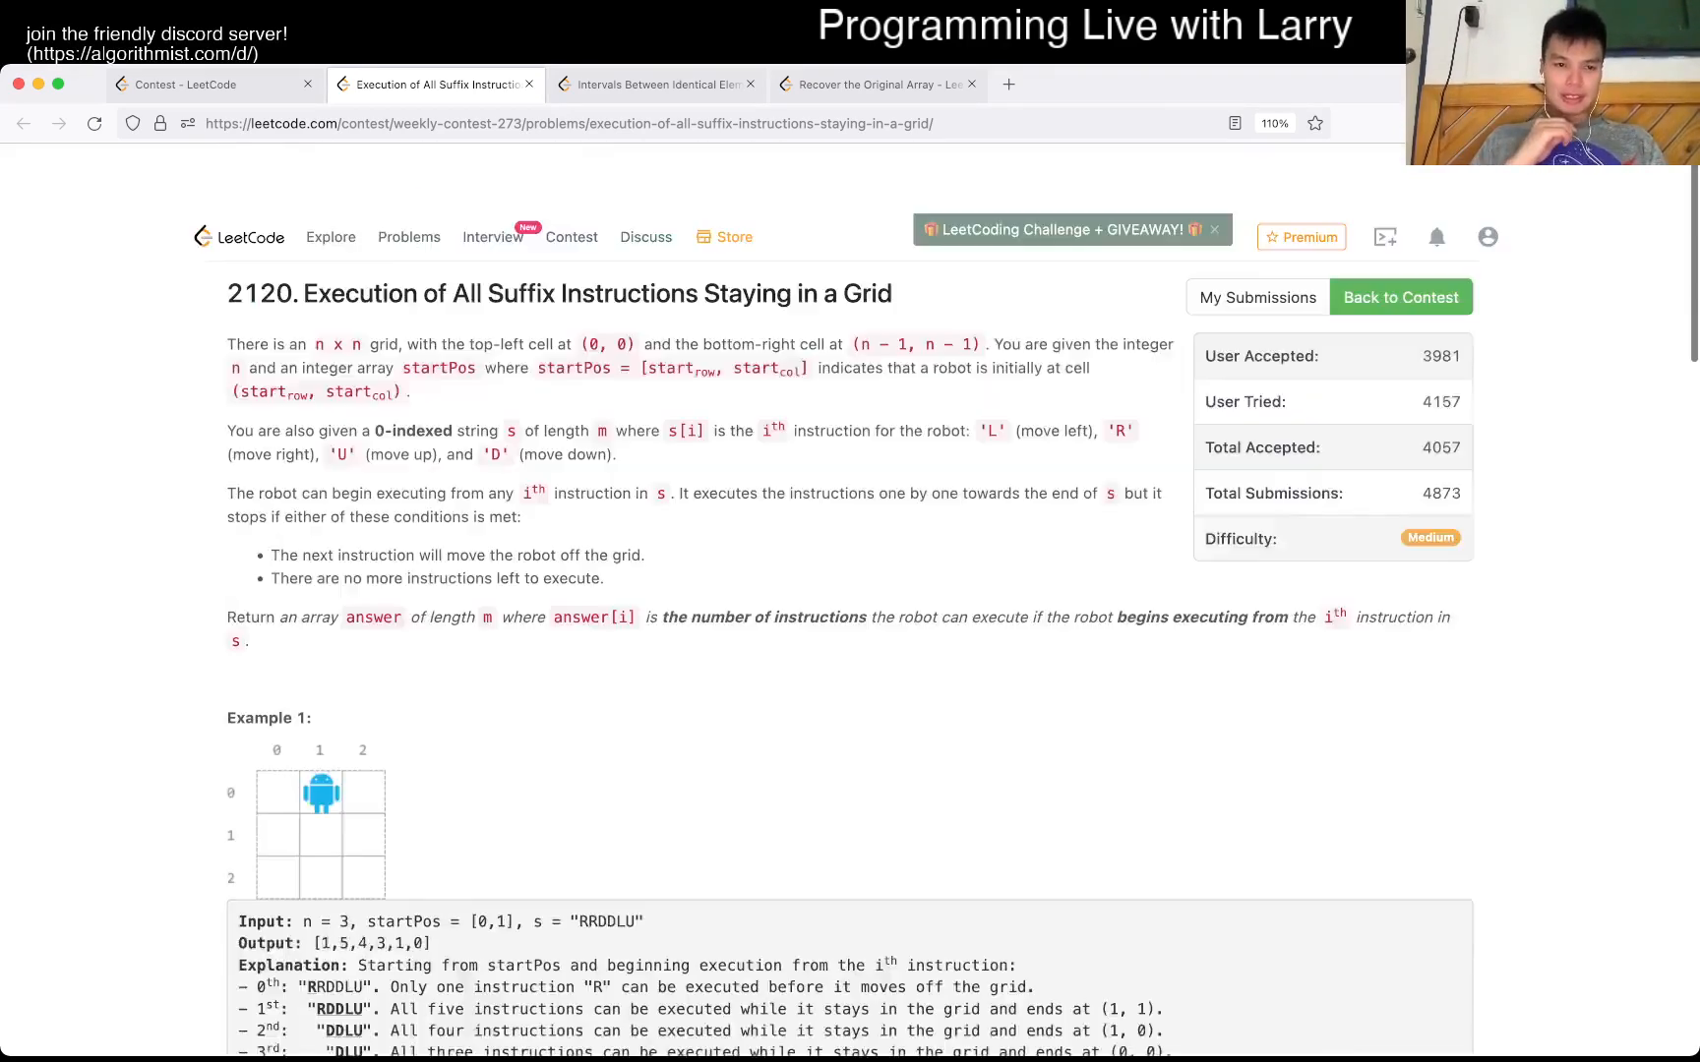
scroll("down", 3)
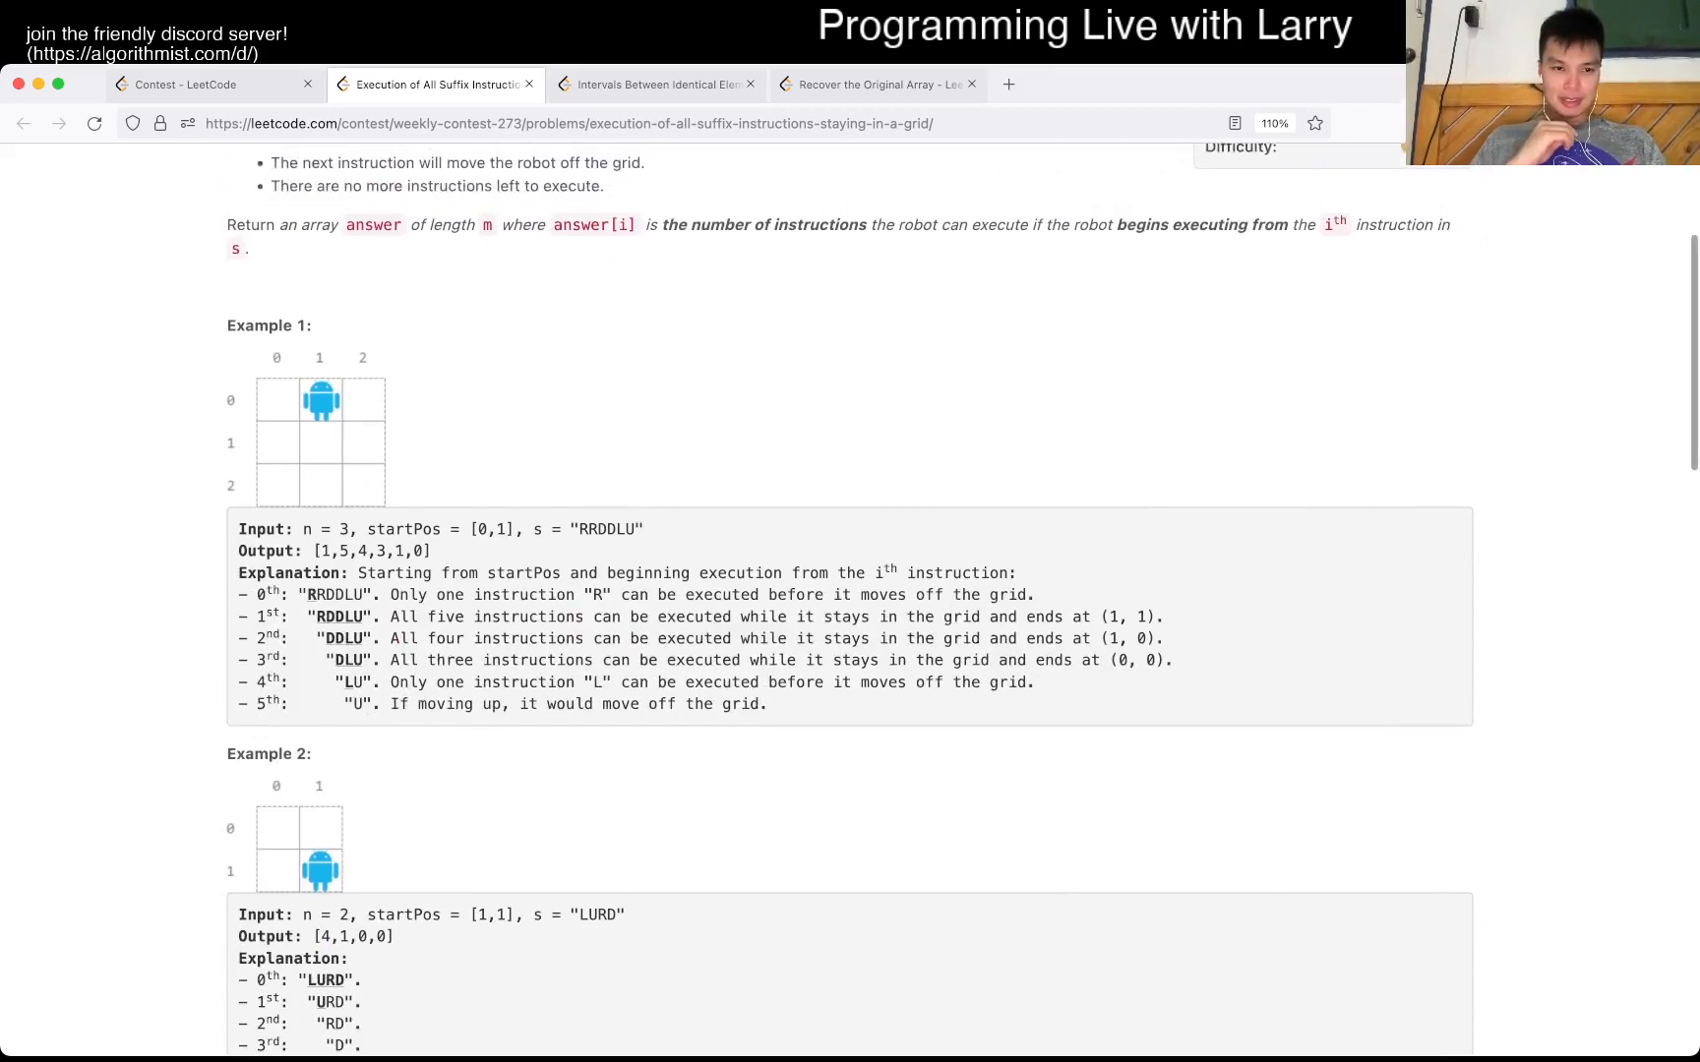
left_click(1302, 396)
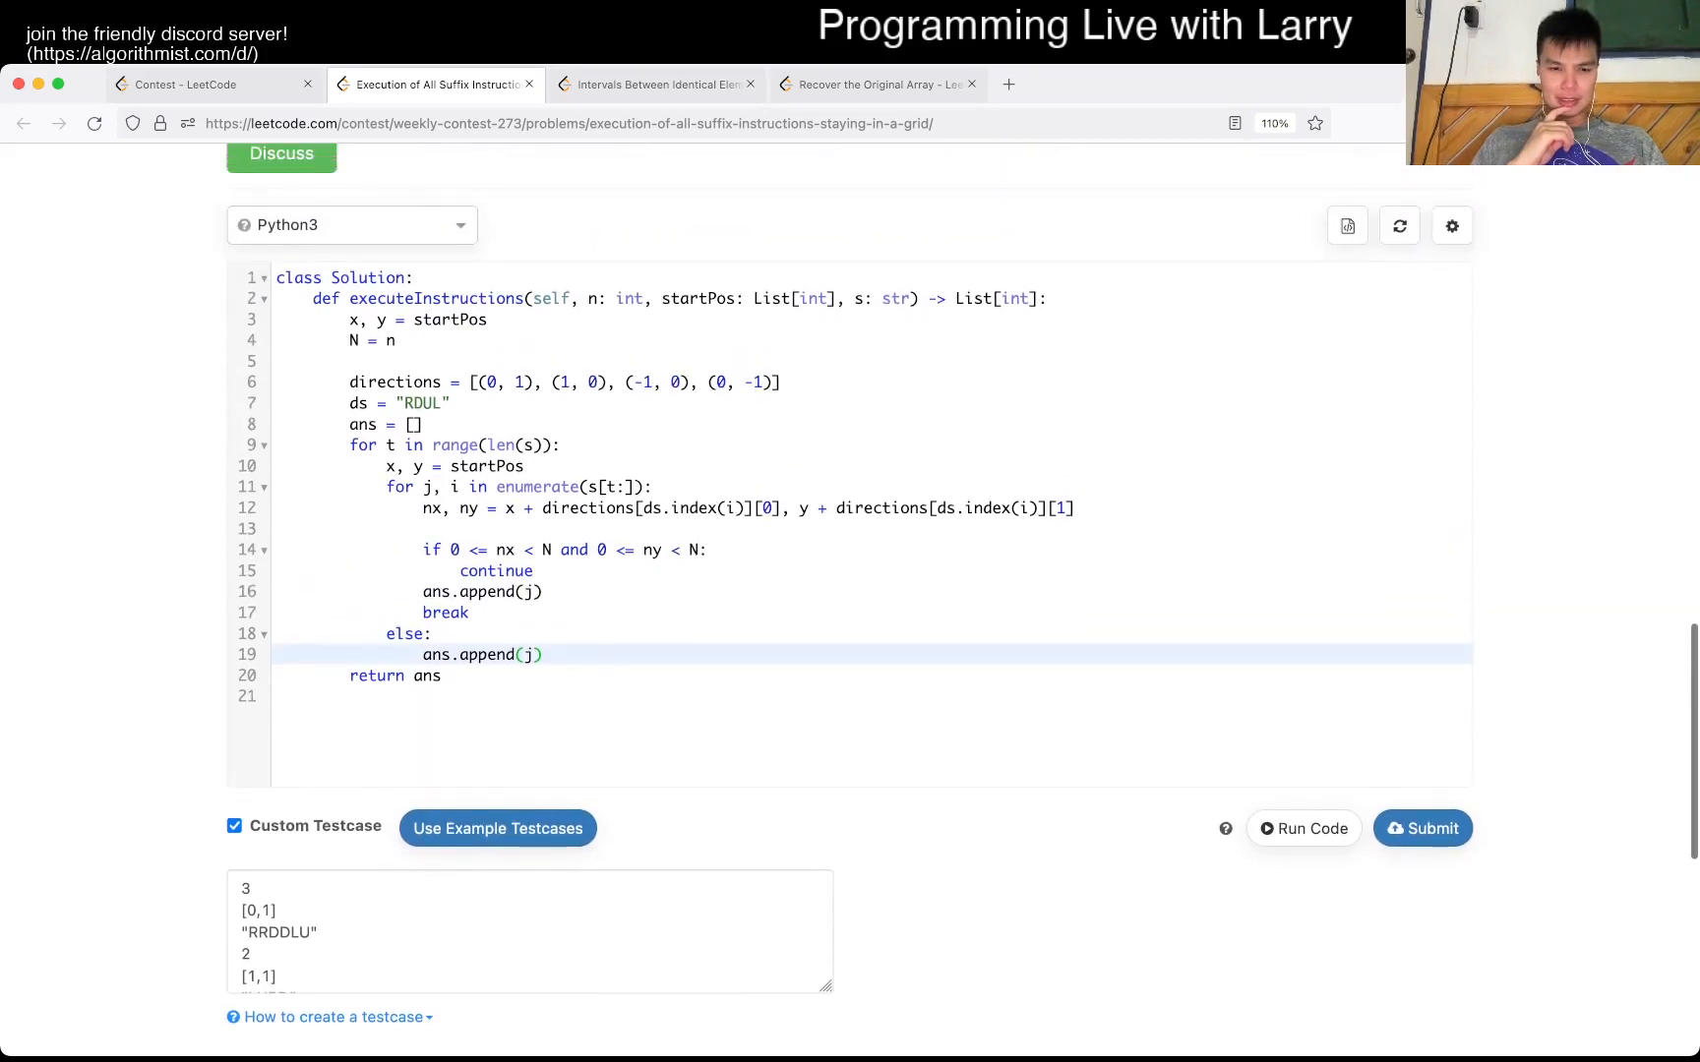
- Start a new blank line right after the continue statement in the bounds check
left_click(534, 571)
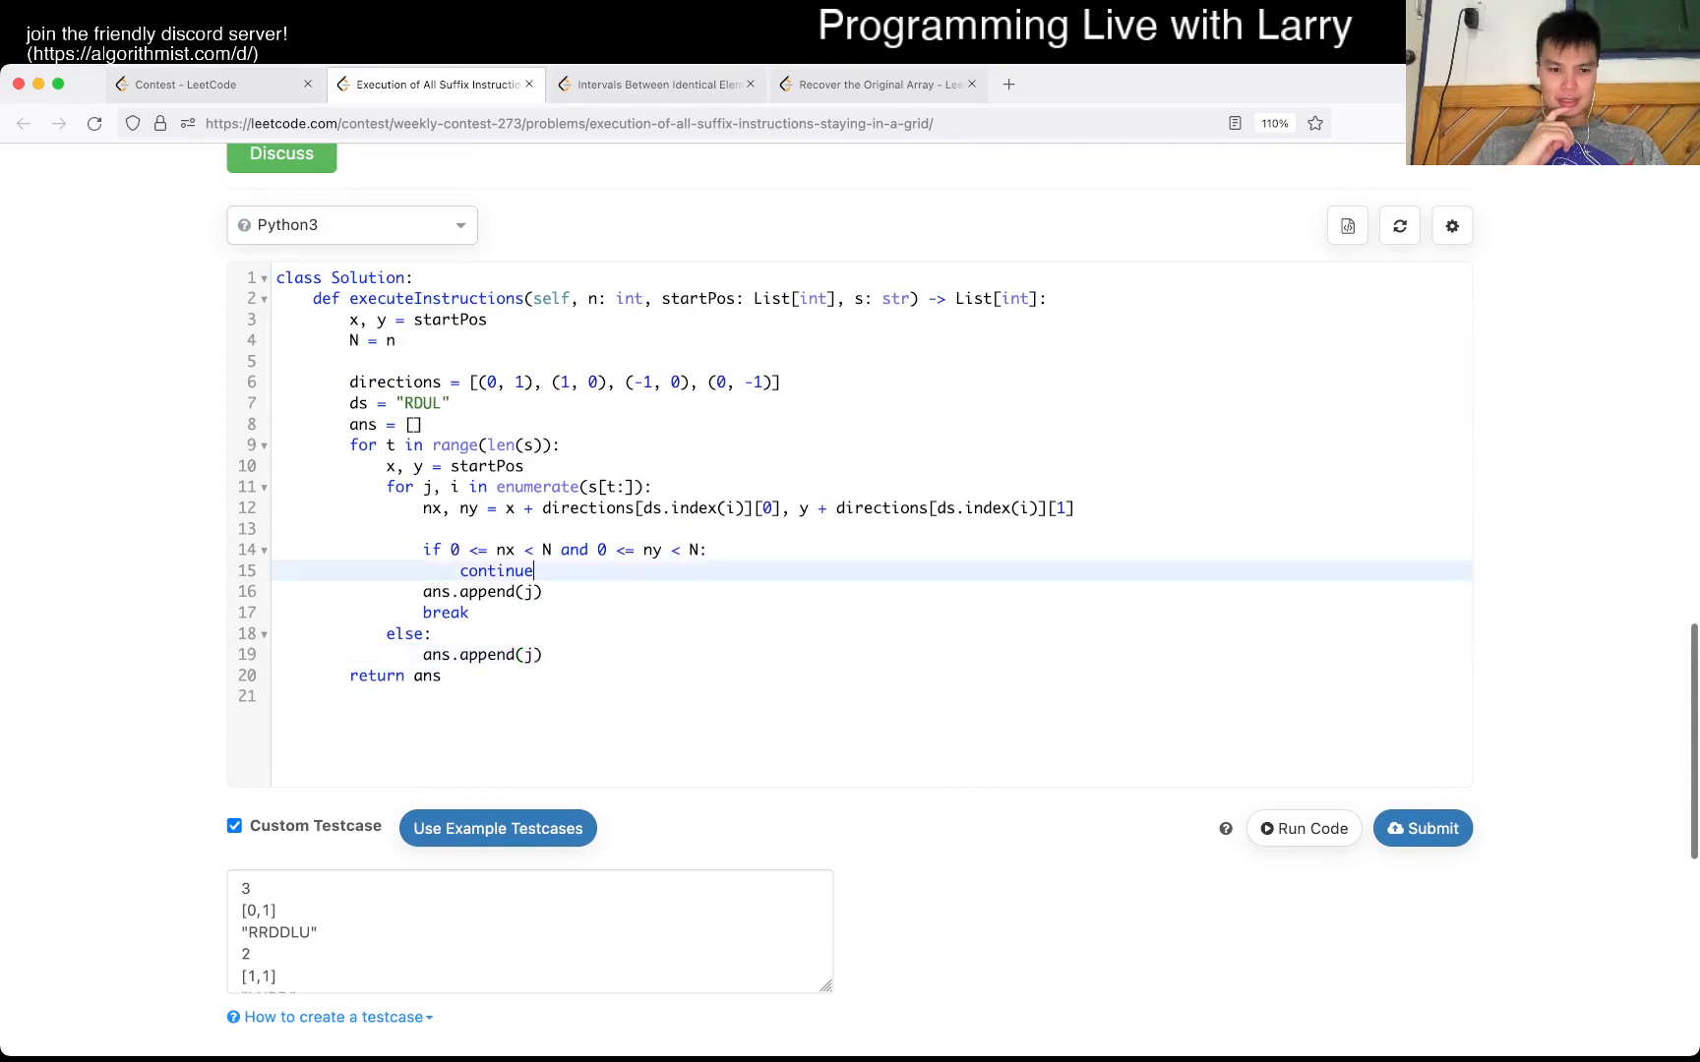
left_click(1304, 828)
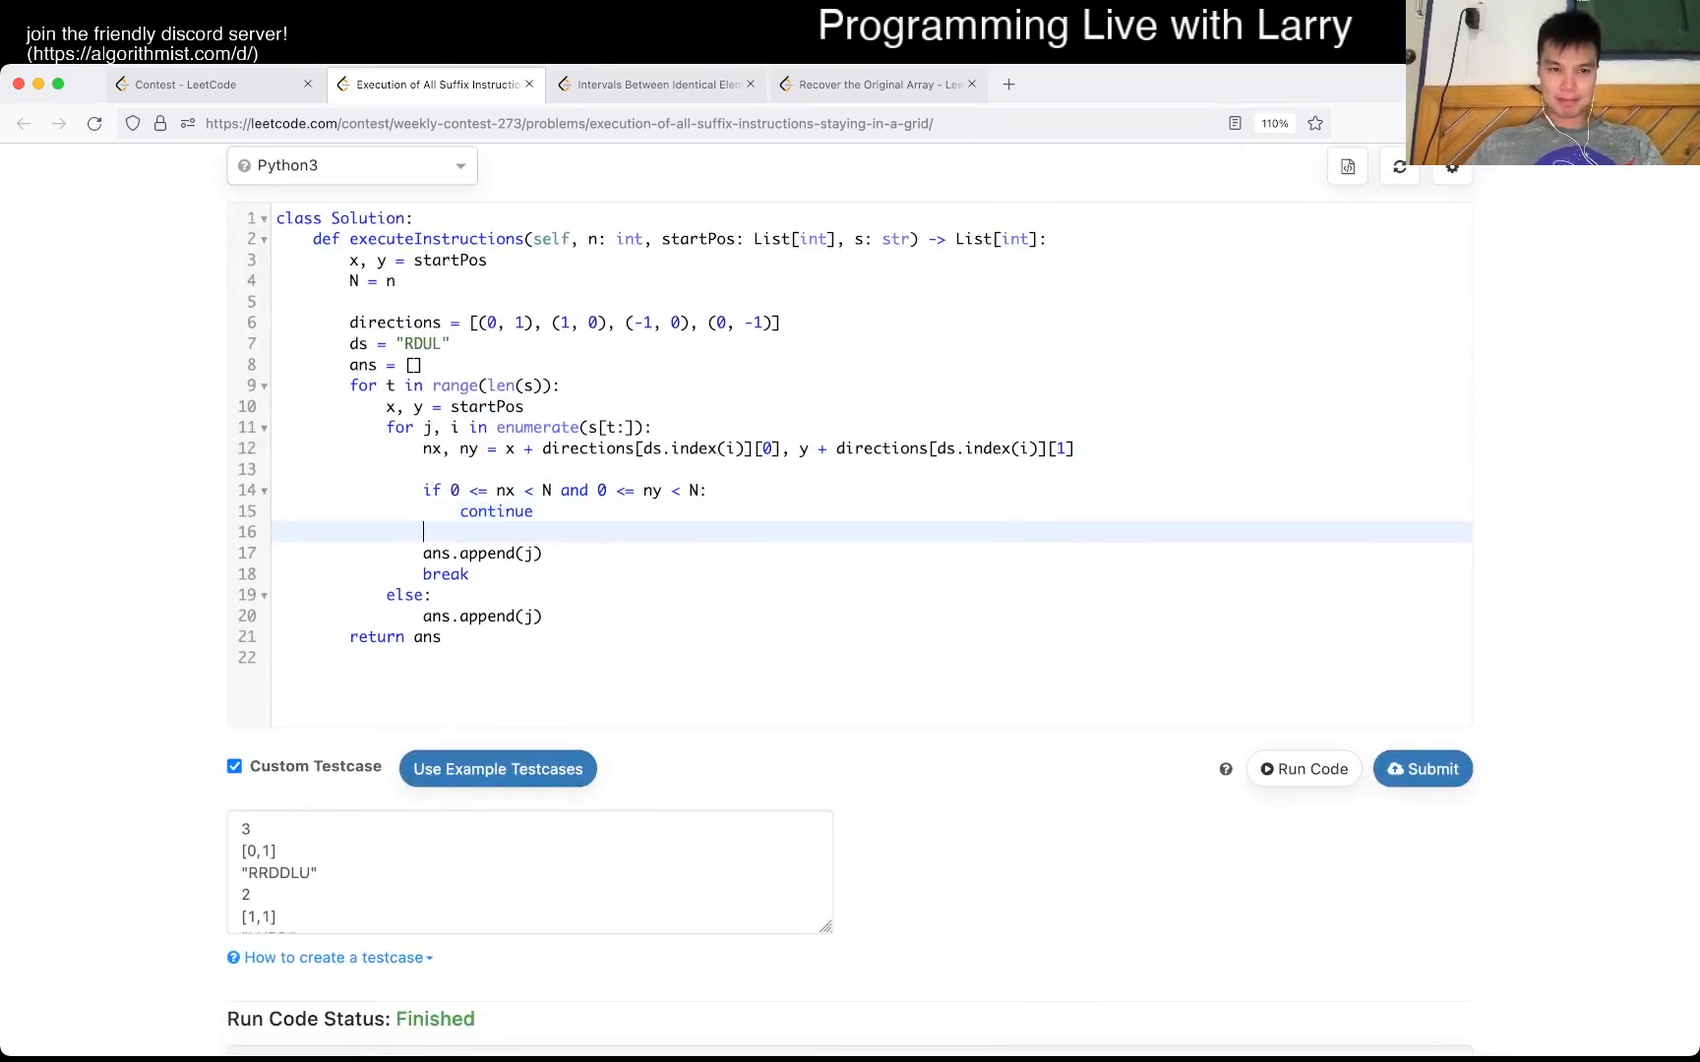
- Drop a half-written debug print and update the position with x, y = nx, ny before continue
type("print()")
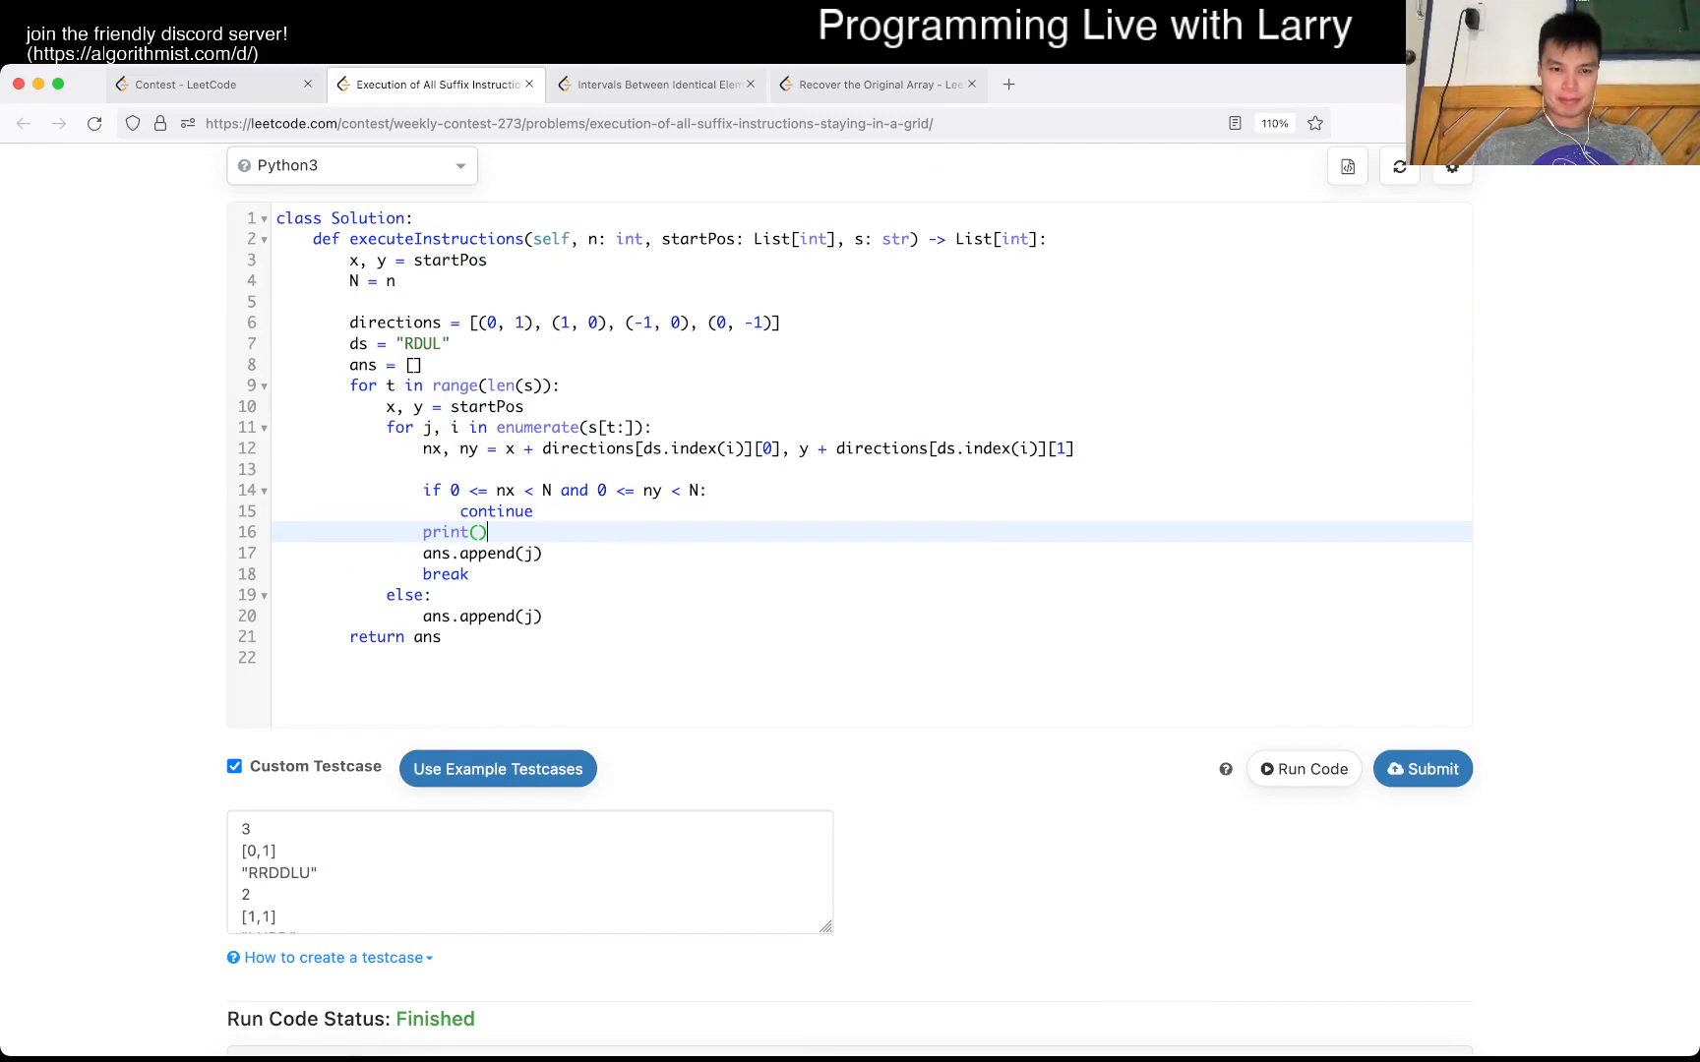
type("x,")
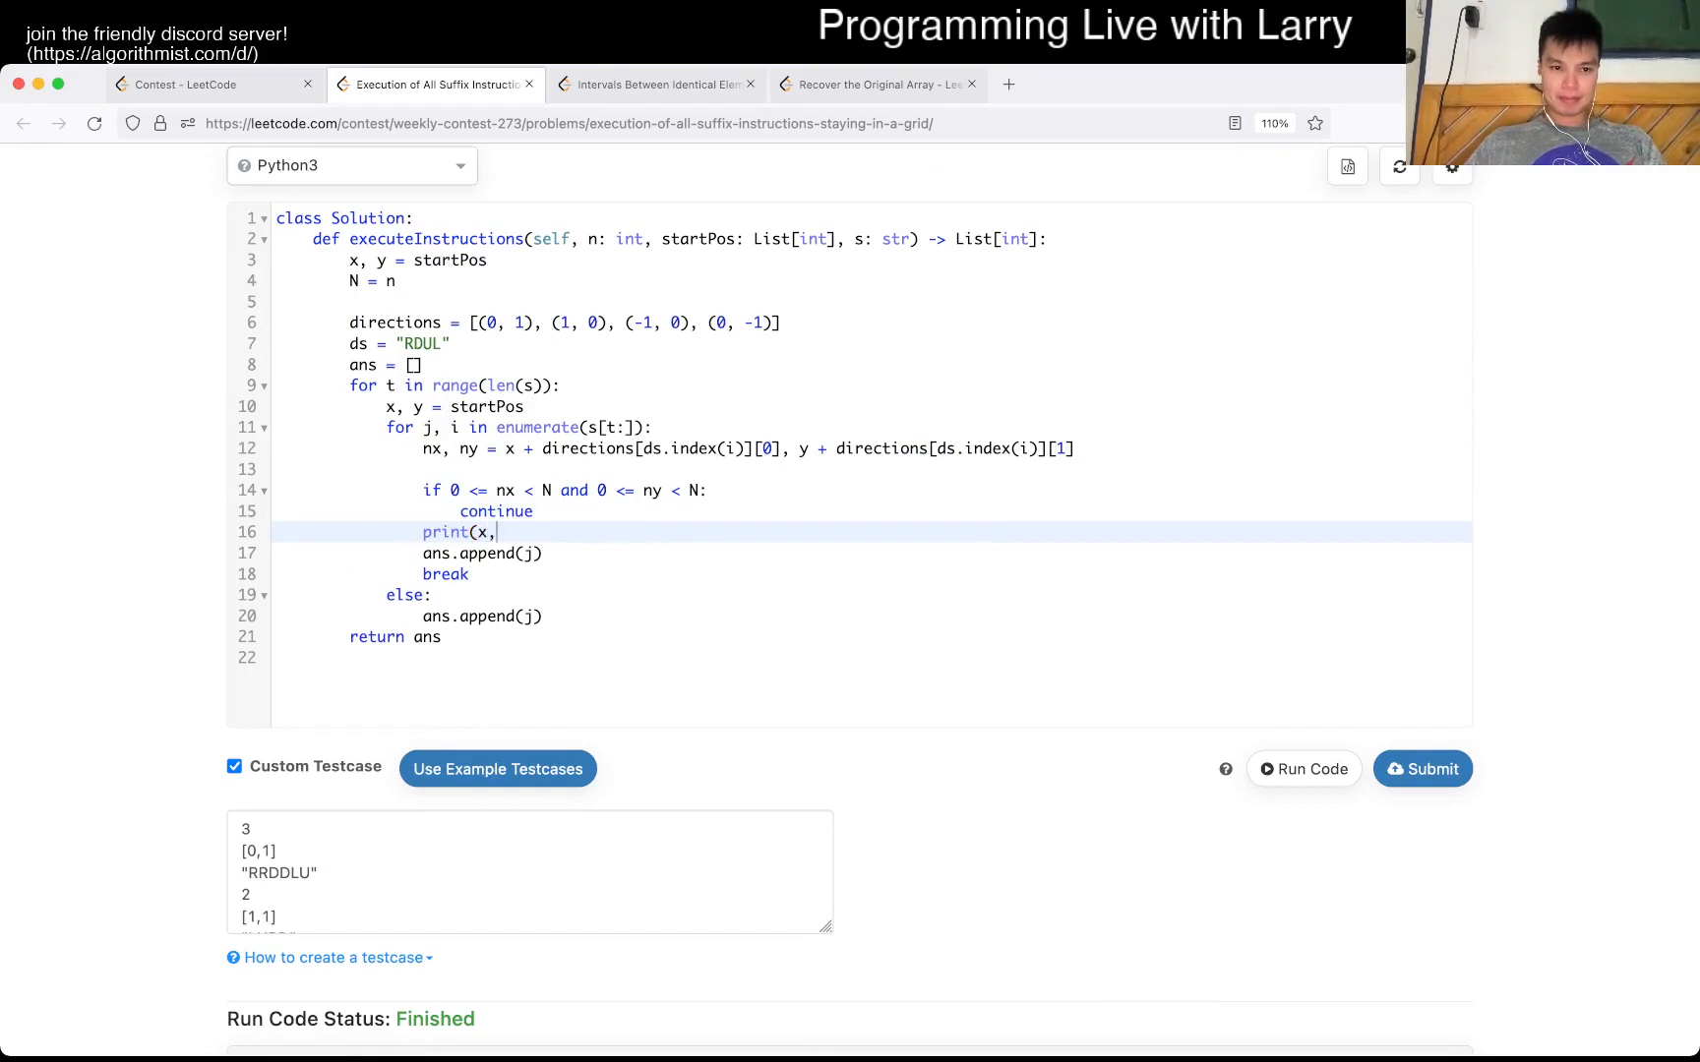
key("Backspace")
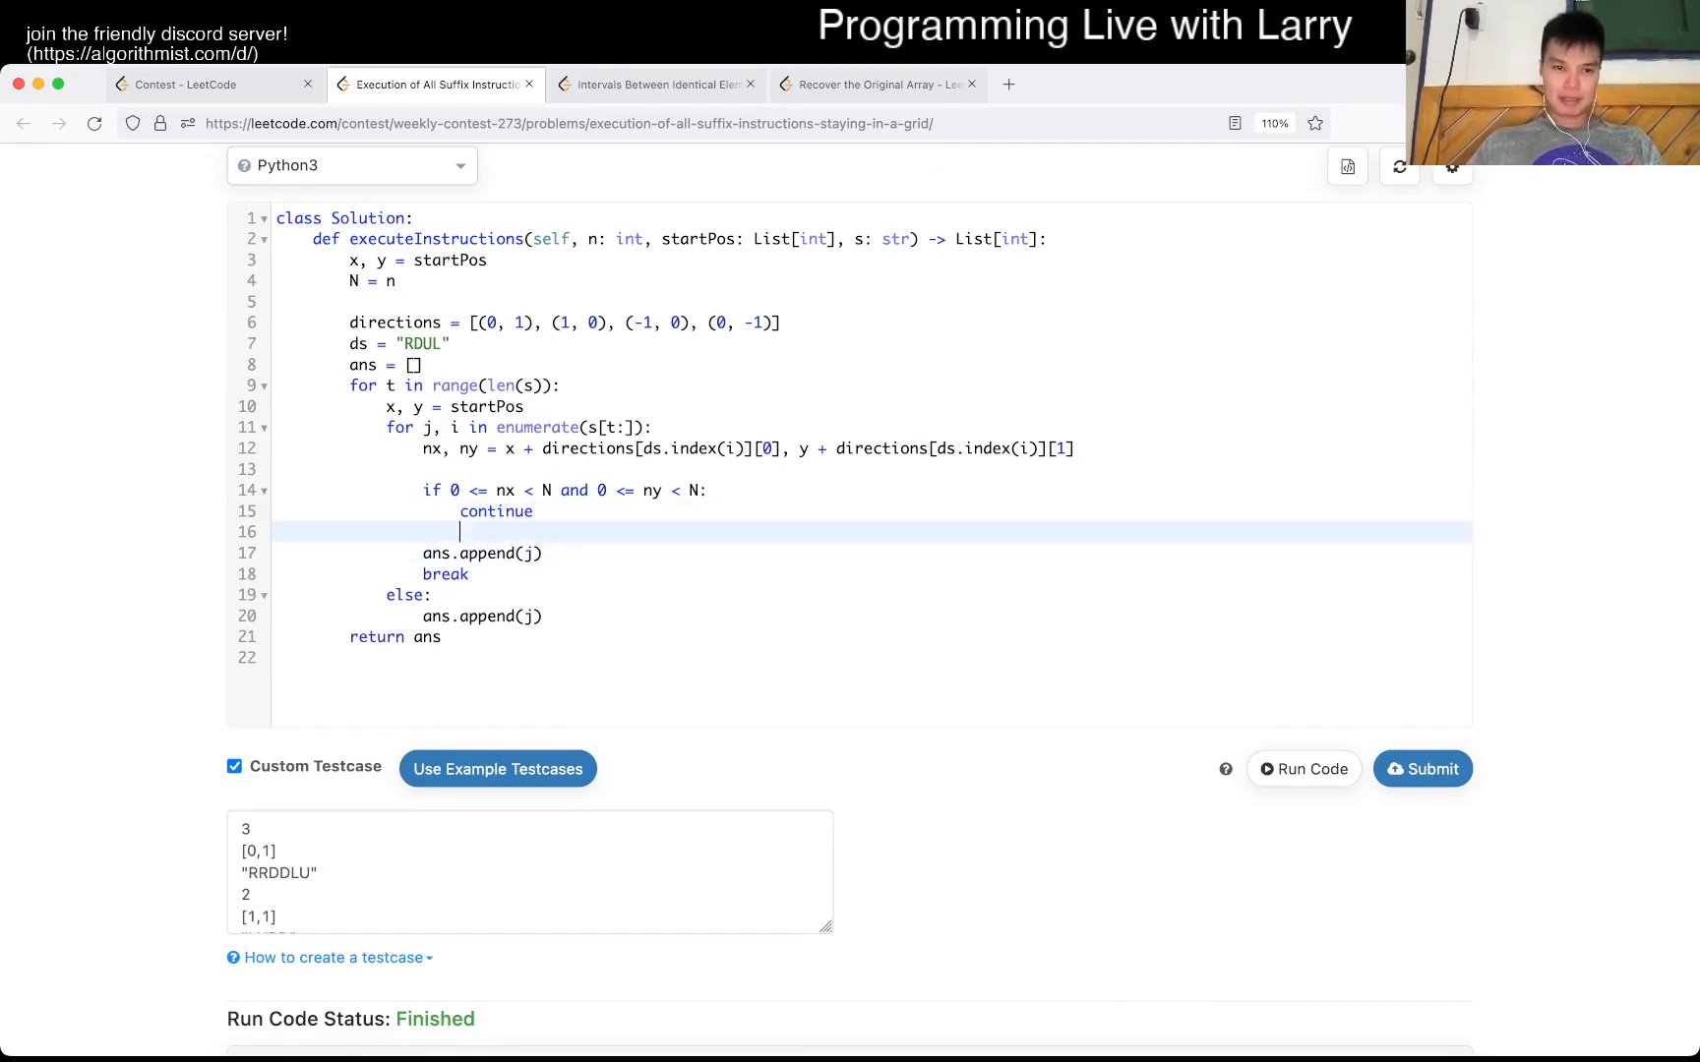
type("x, y = nx, ny")
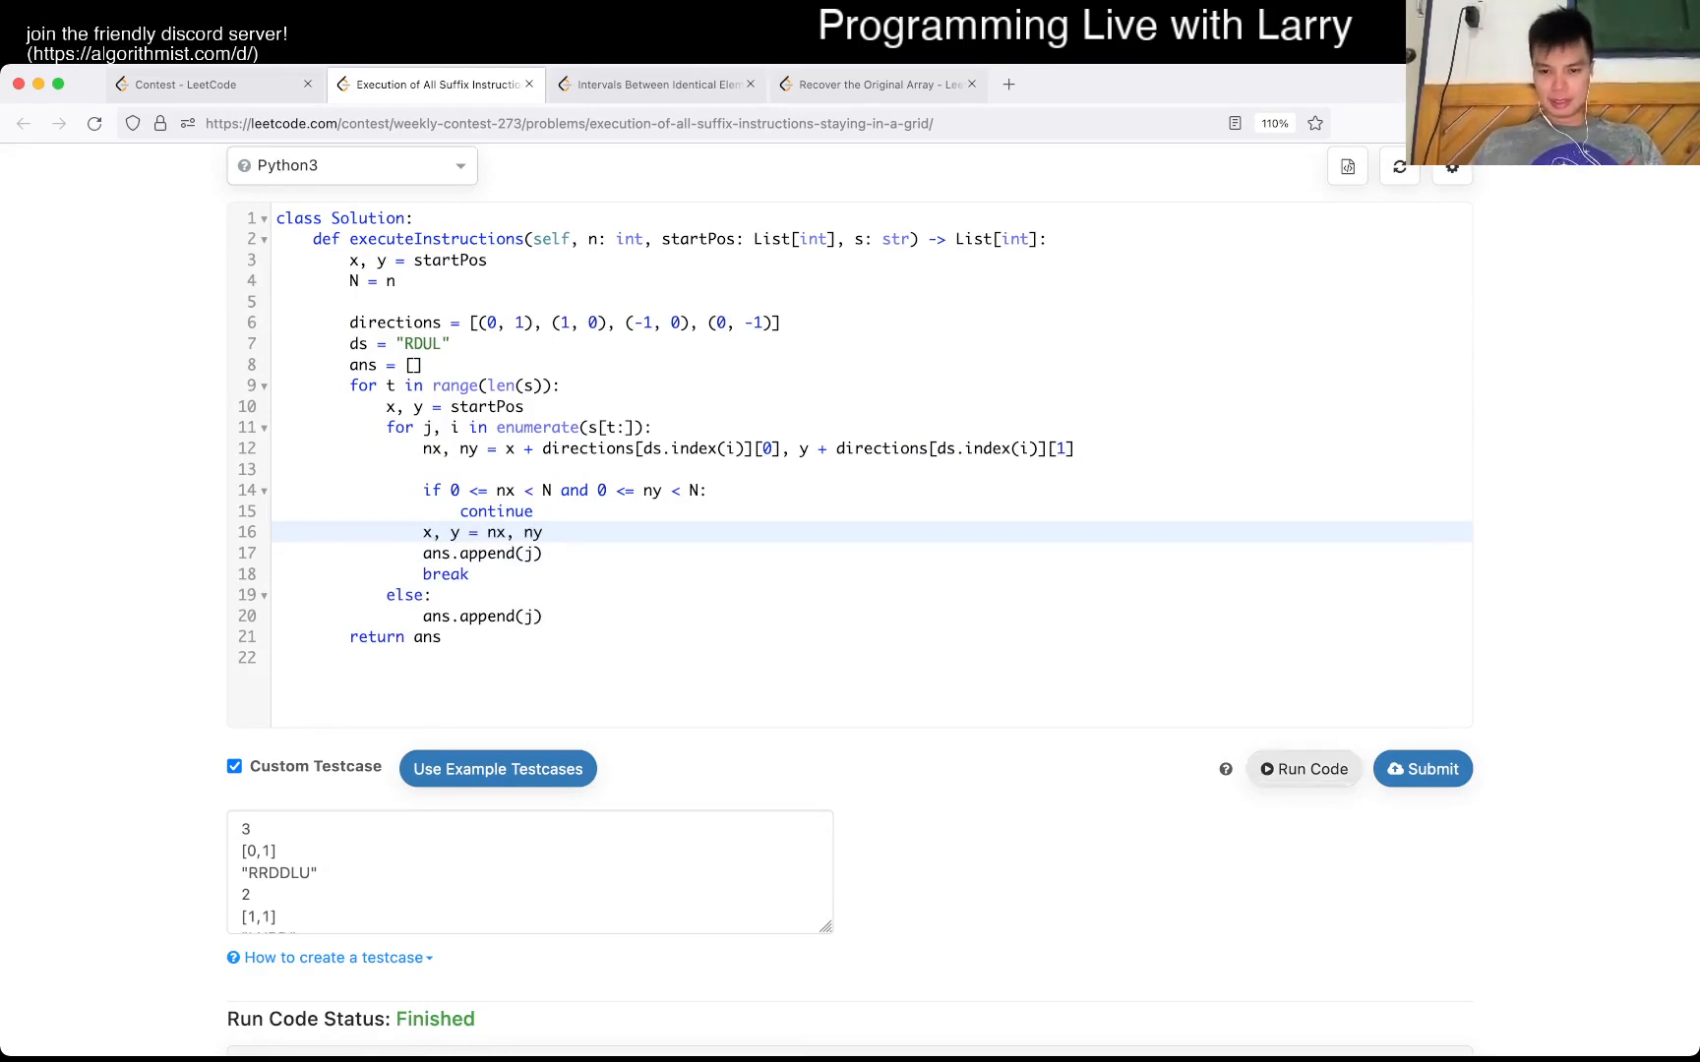
- Review the example answers in the problem description and return to the else branch's append
scroll("down", 3)
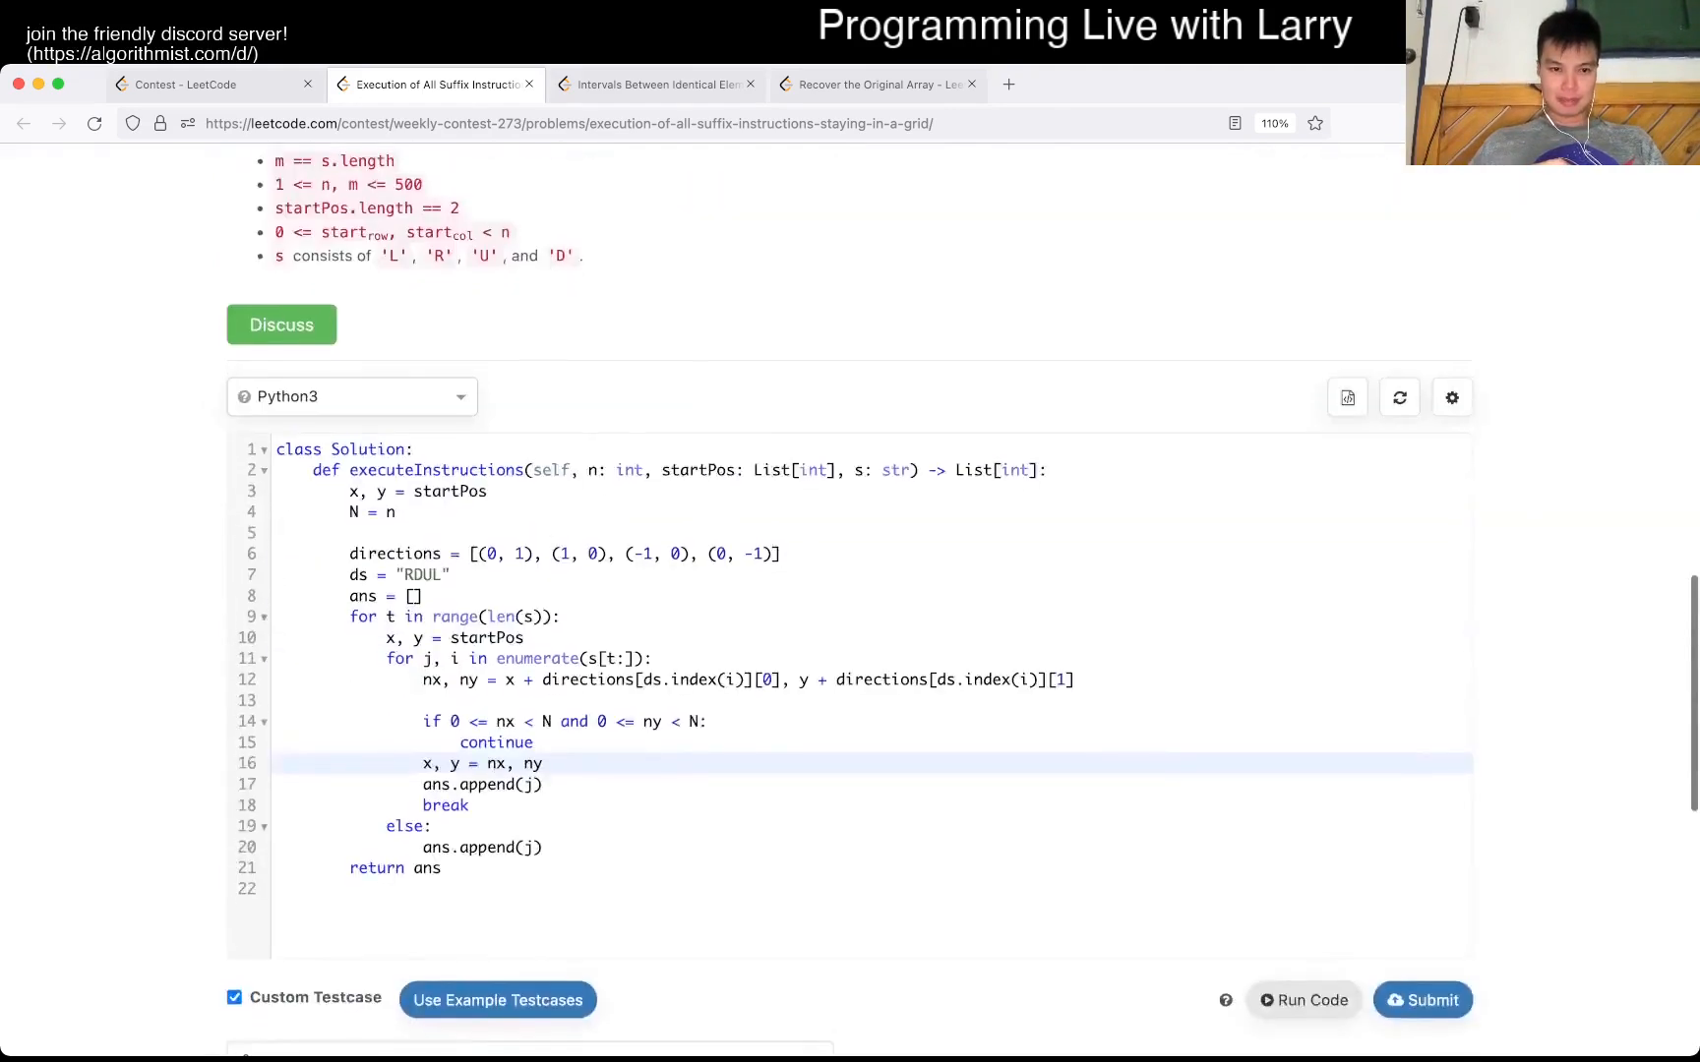
scroll("down", 3)
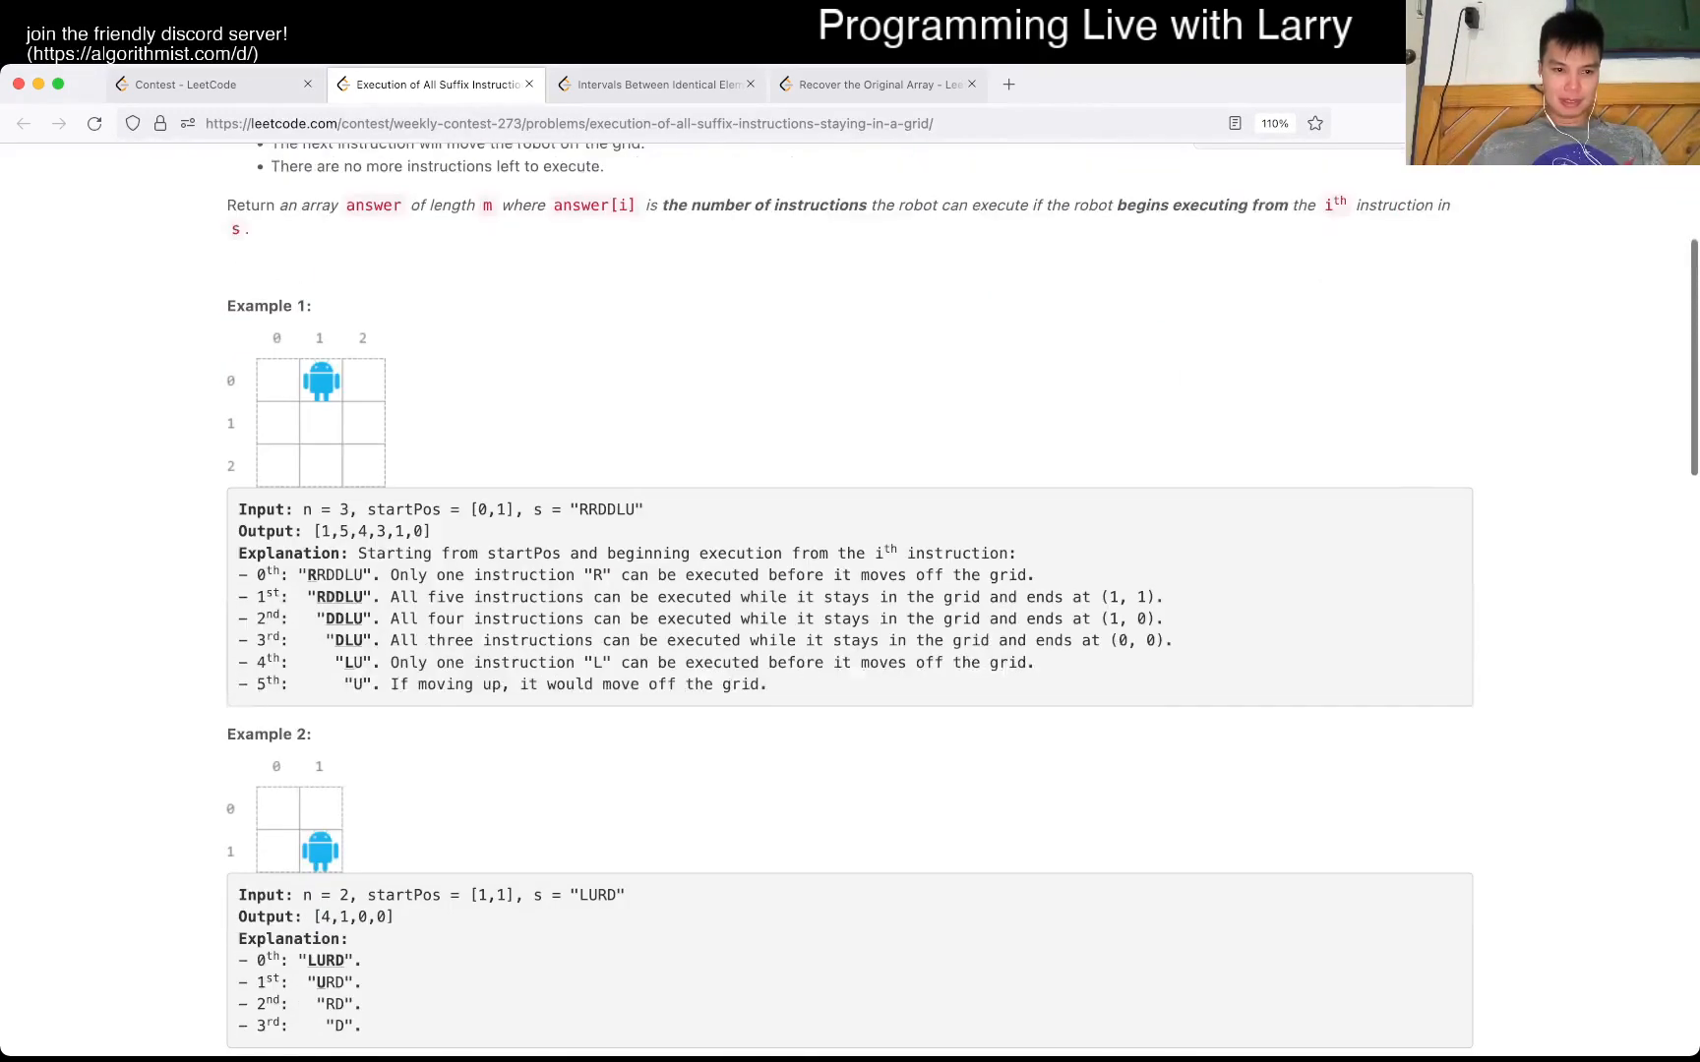
left_click(1304, 150)
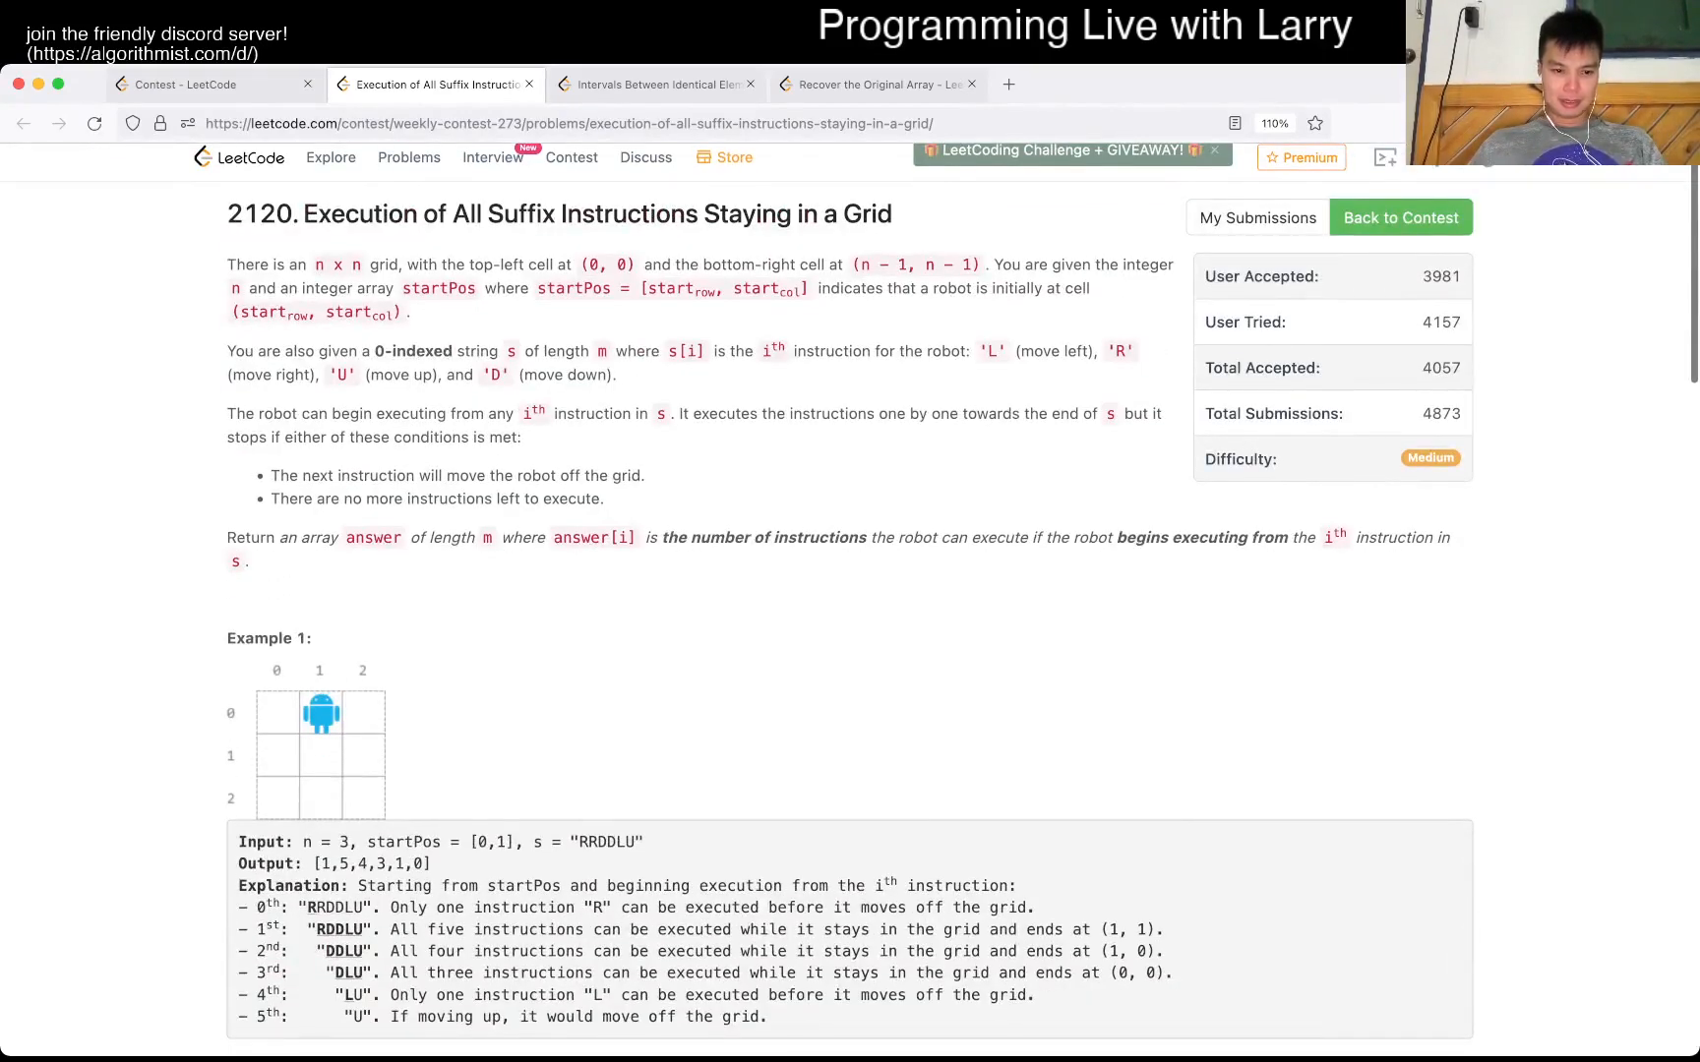
scroll("down", 3)
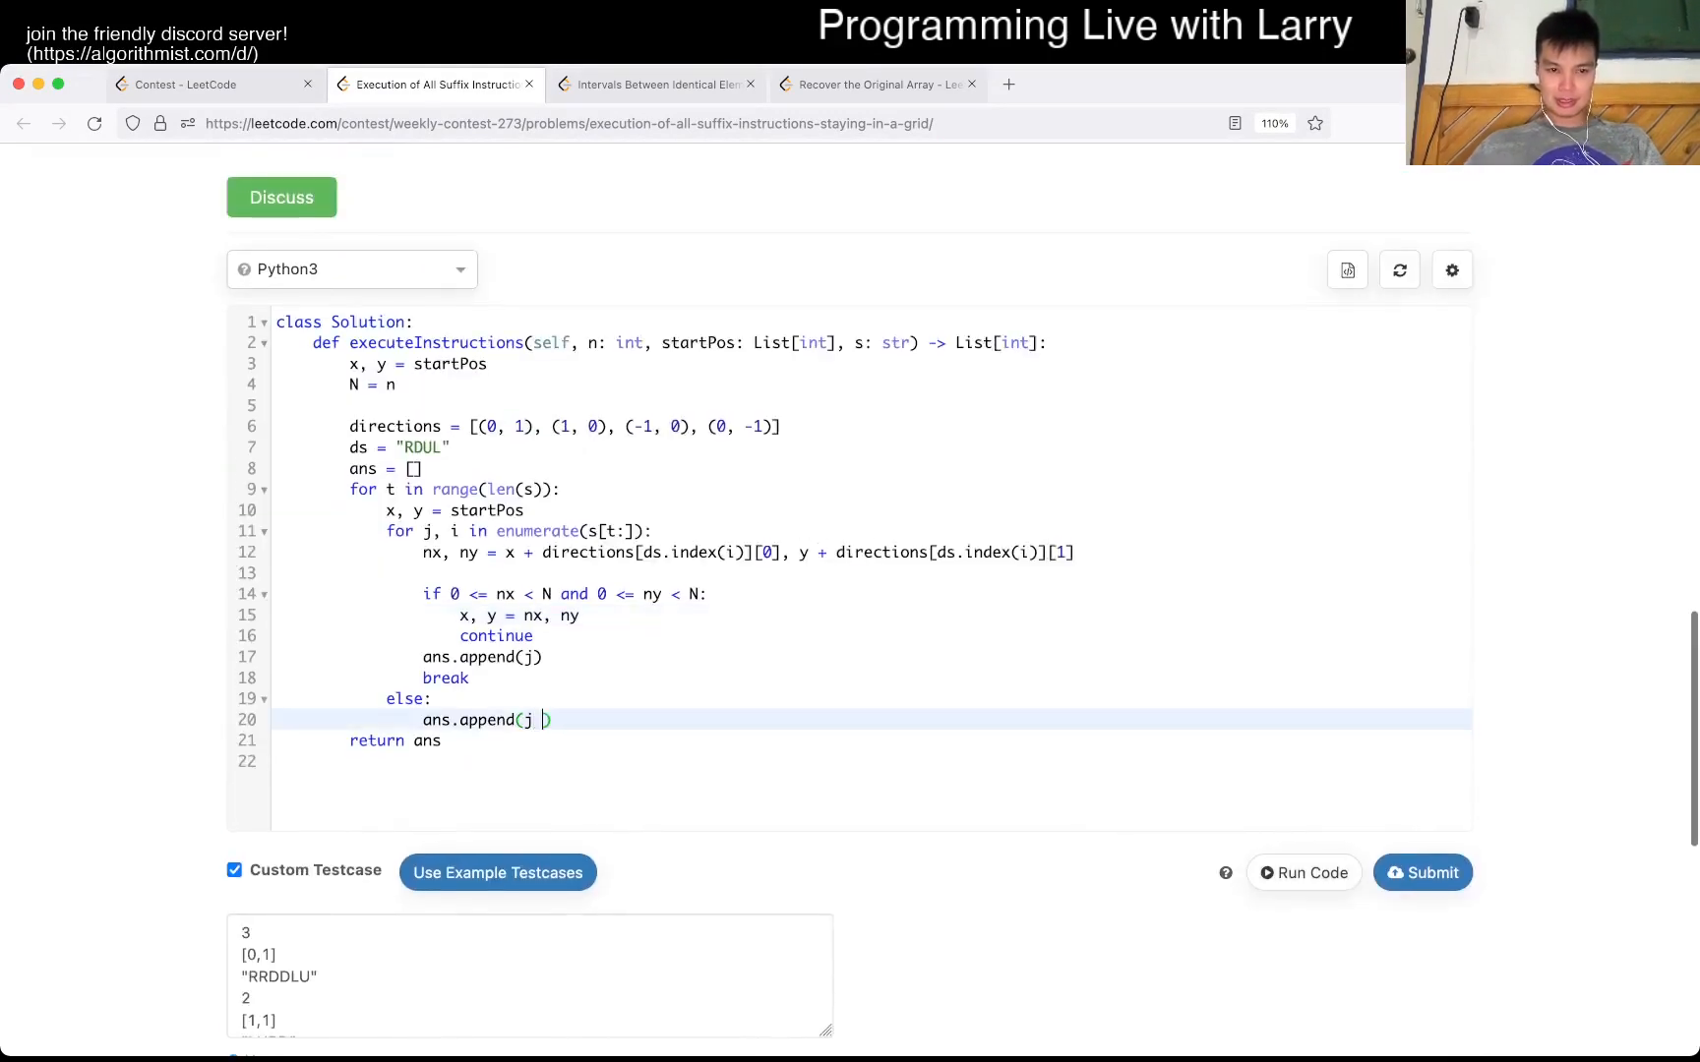
- Append j + 1 instead of j, run against the three testcases, and submit the solution
type("+ 1")
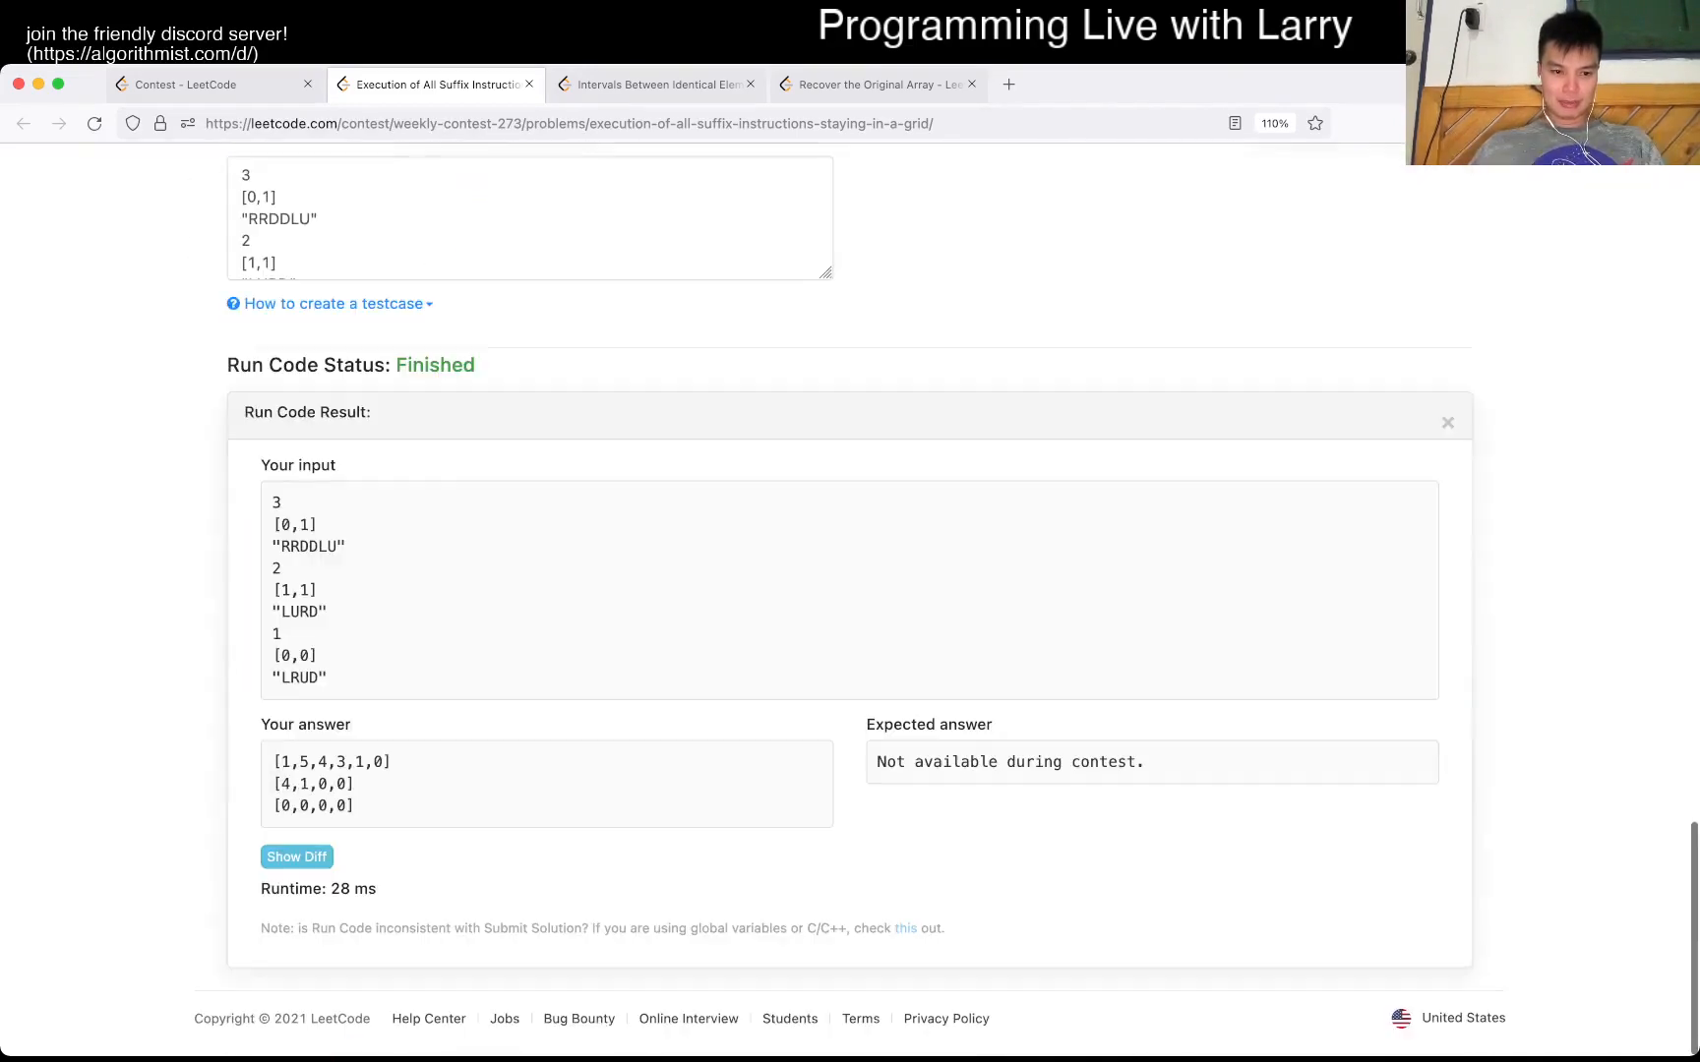
scroll("down", 3)
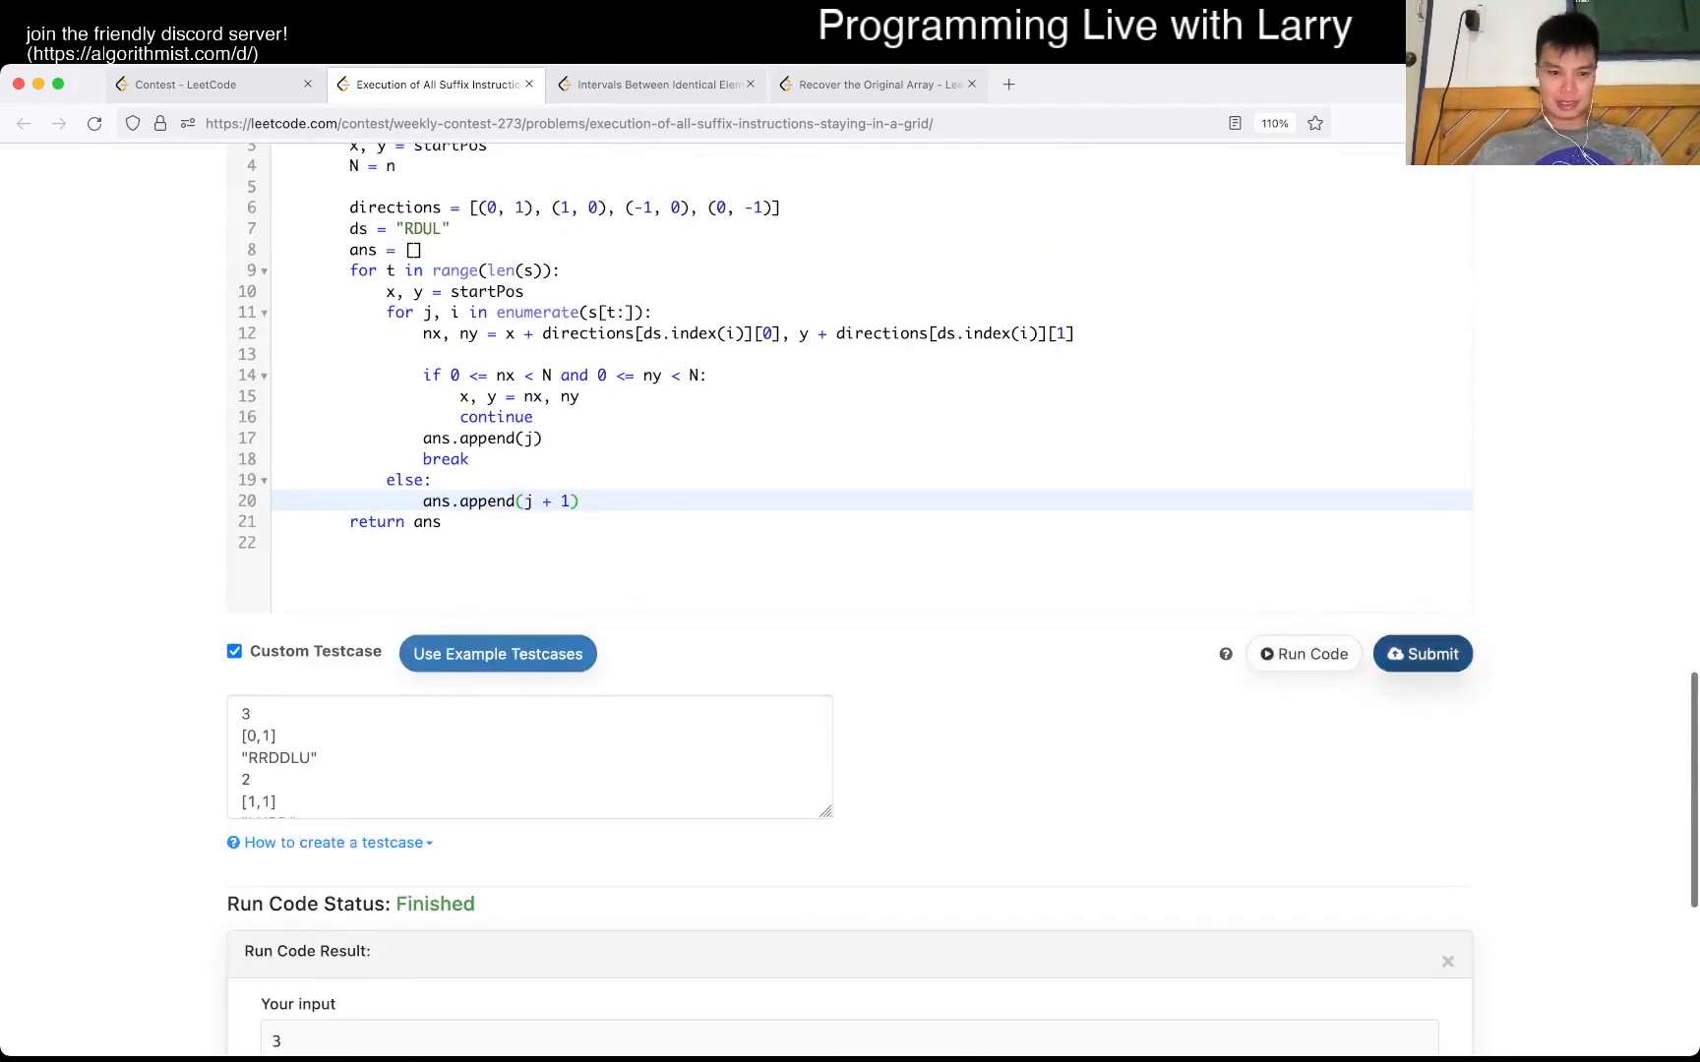
left_click(1422, 653)
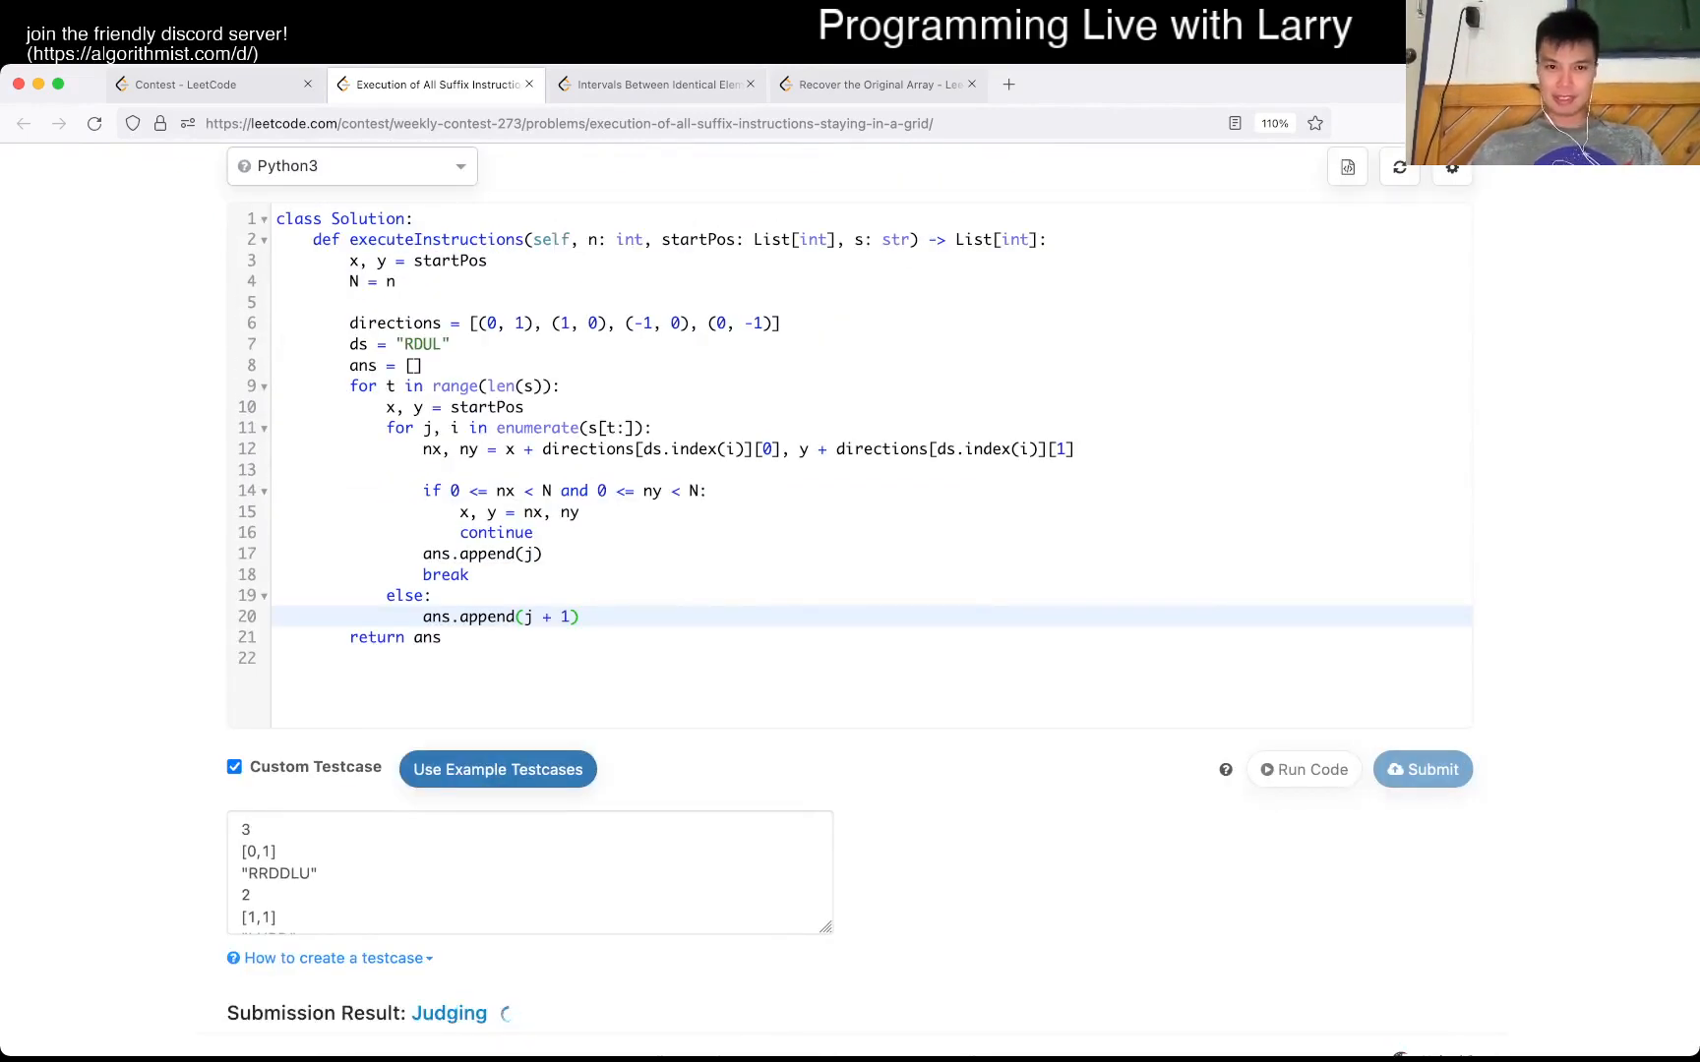